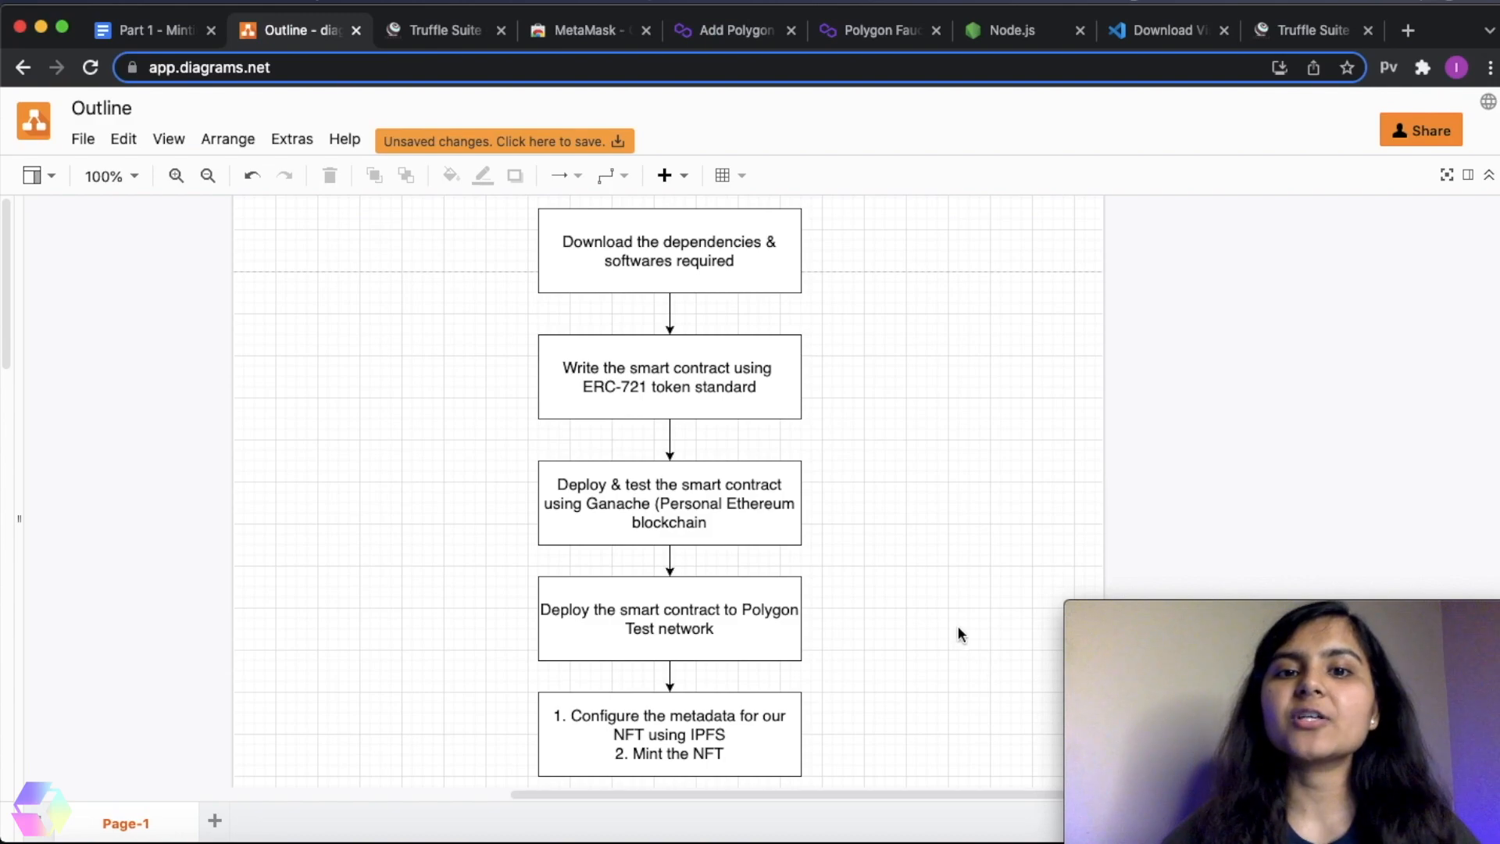
- Review the tutorial's dependency, Ganache, Polygon deployment and minting steps, then show trufflesuite.com
{"action": "left_click", "coordinate": [668, 251]}
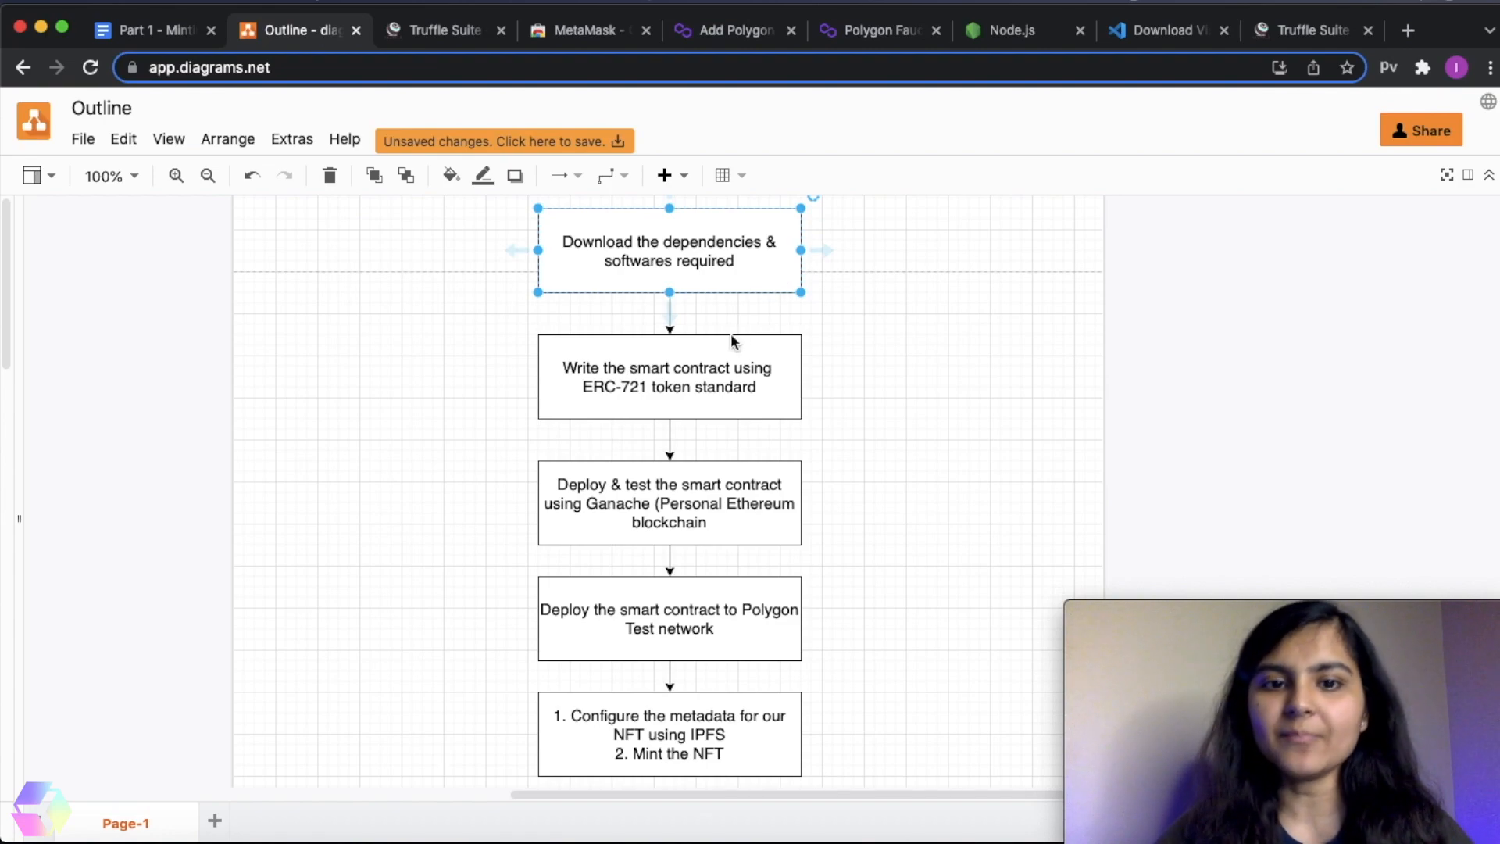
{"action": "left_click", "coordinate": [669, 376]}
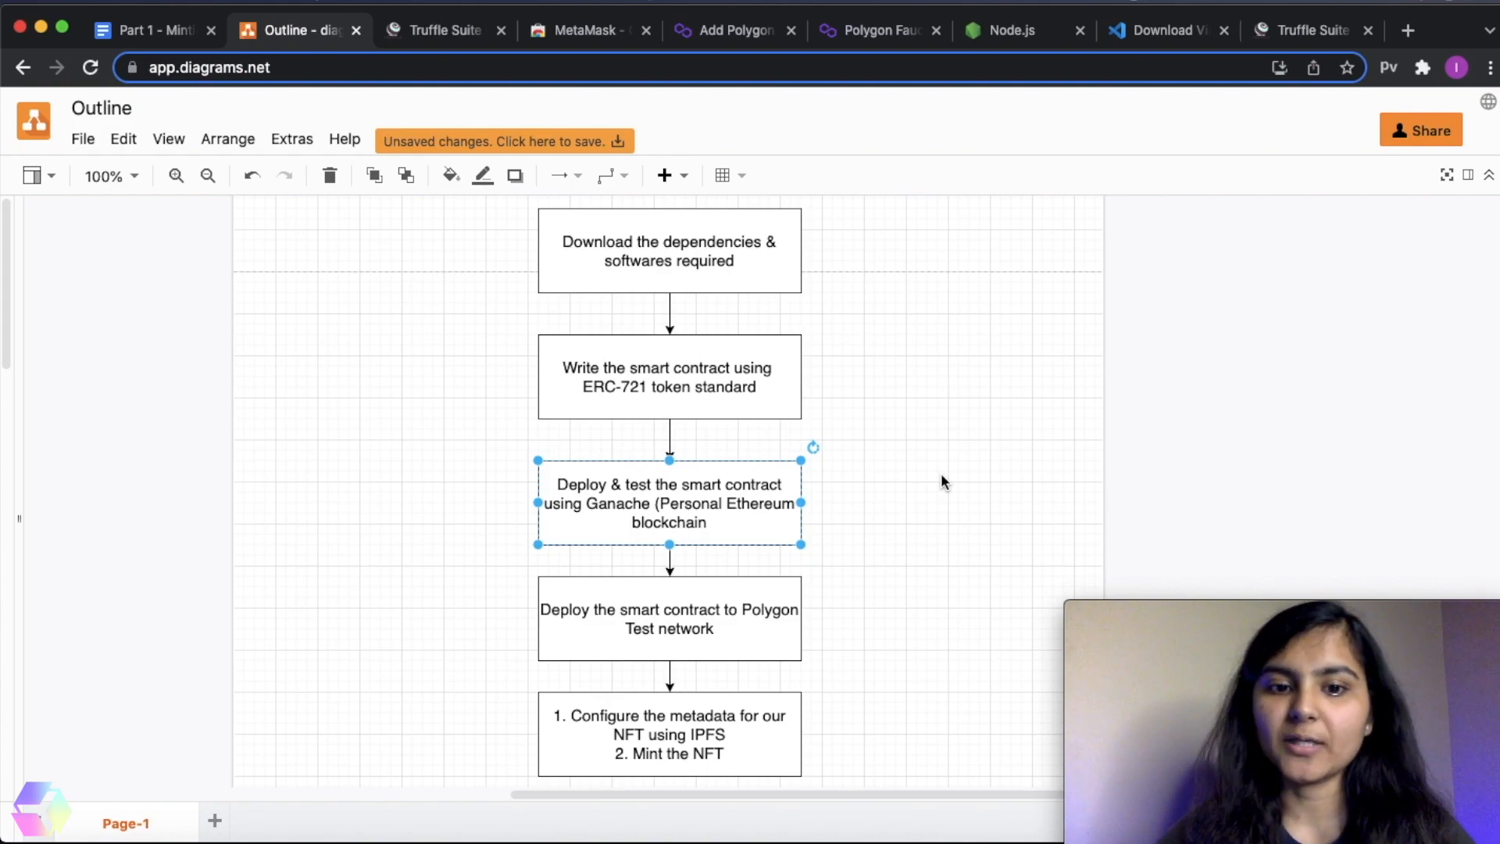
{"action": "left_click", "coordinate": [668, 618]}
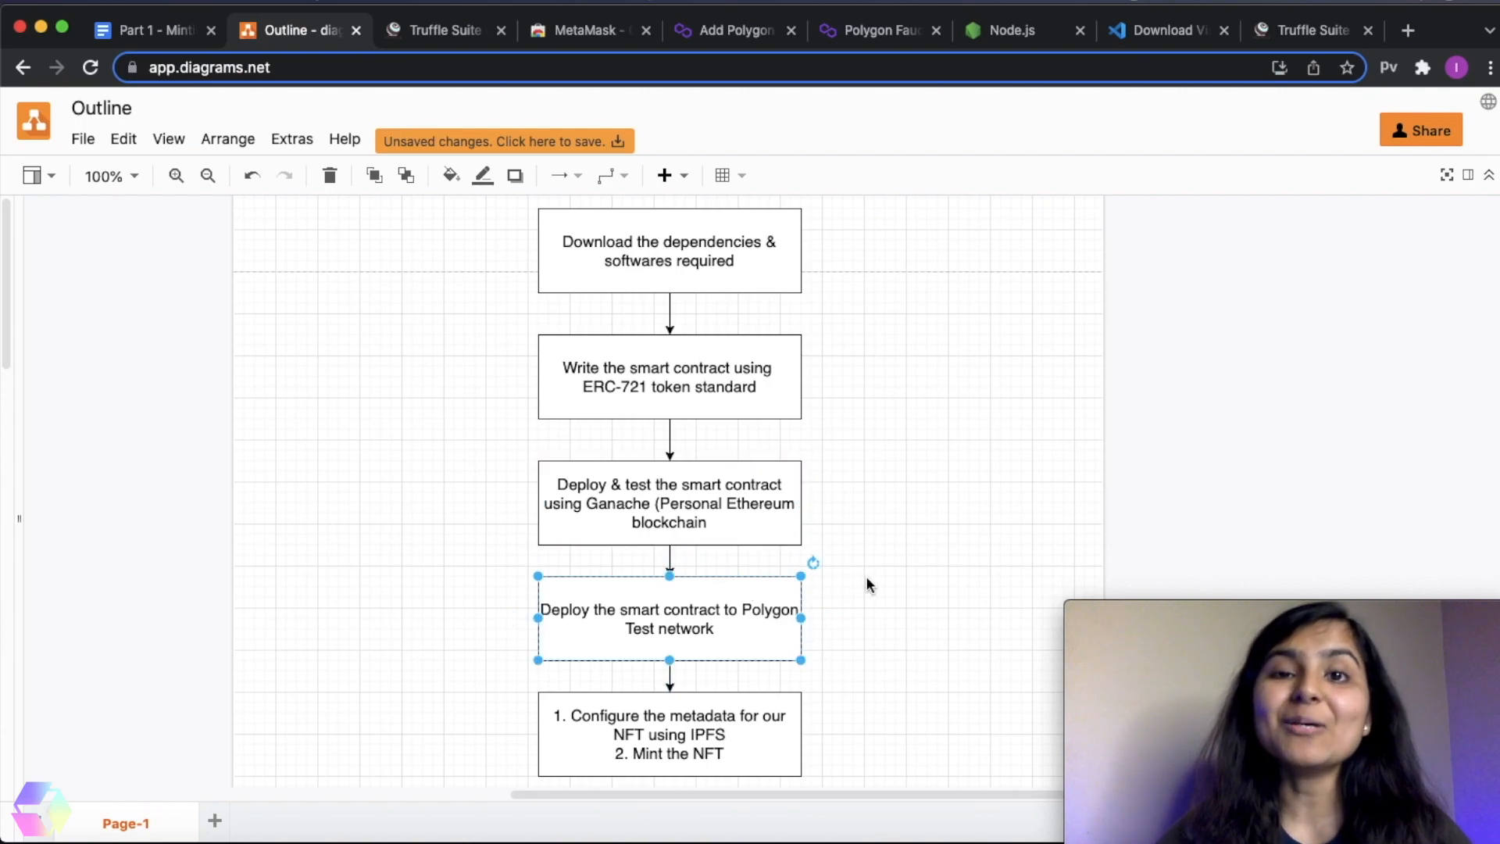
{"action": "left_click", "coordinate": [670, 733]}
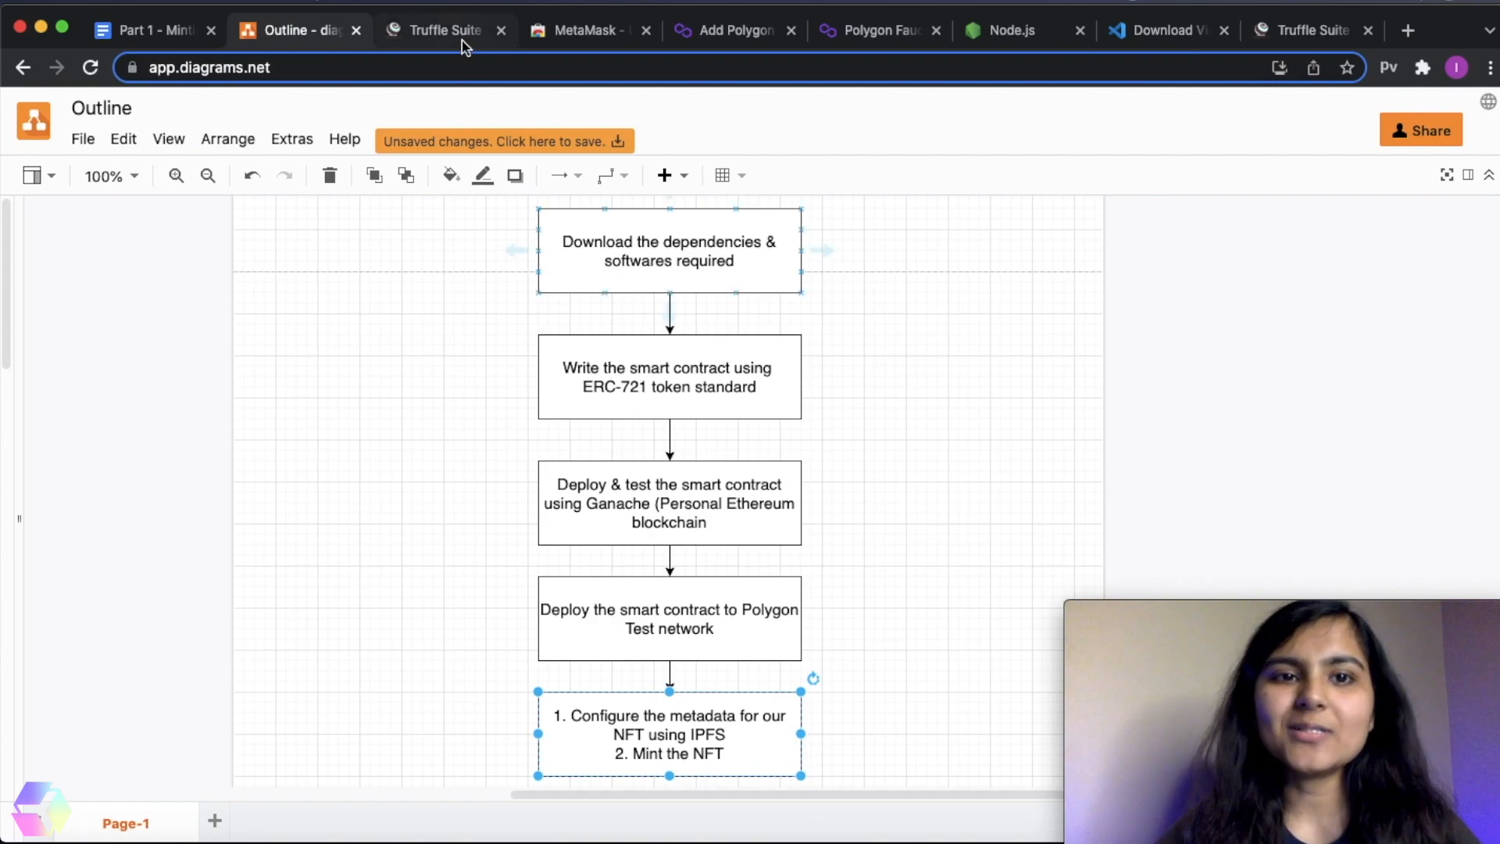
{"action": "left_click", "coordinate": [440, 29]}
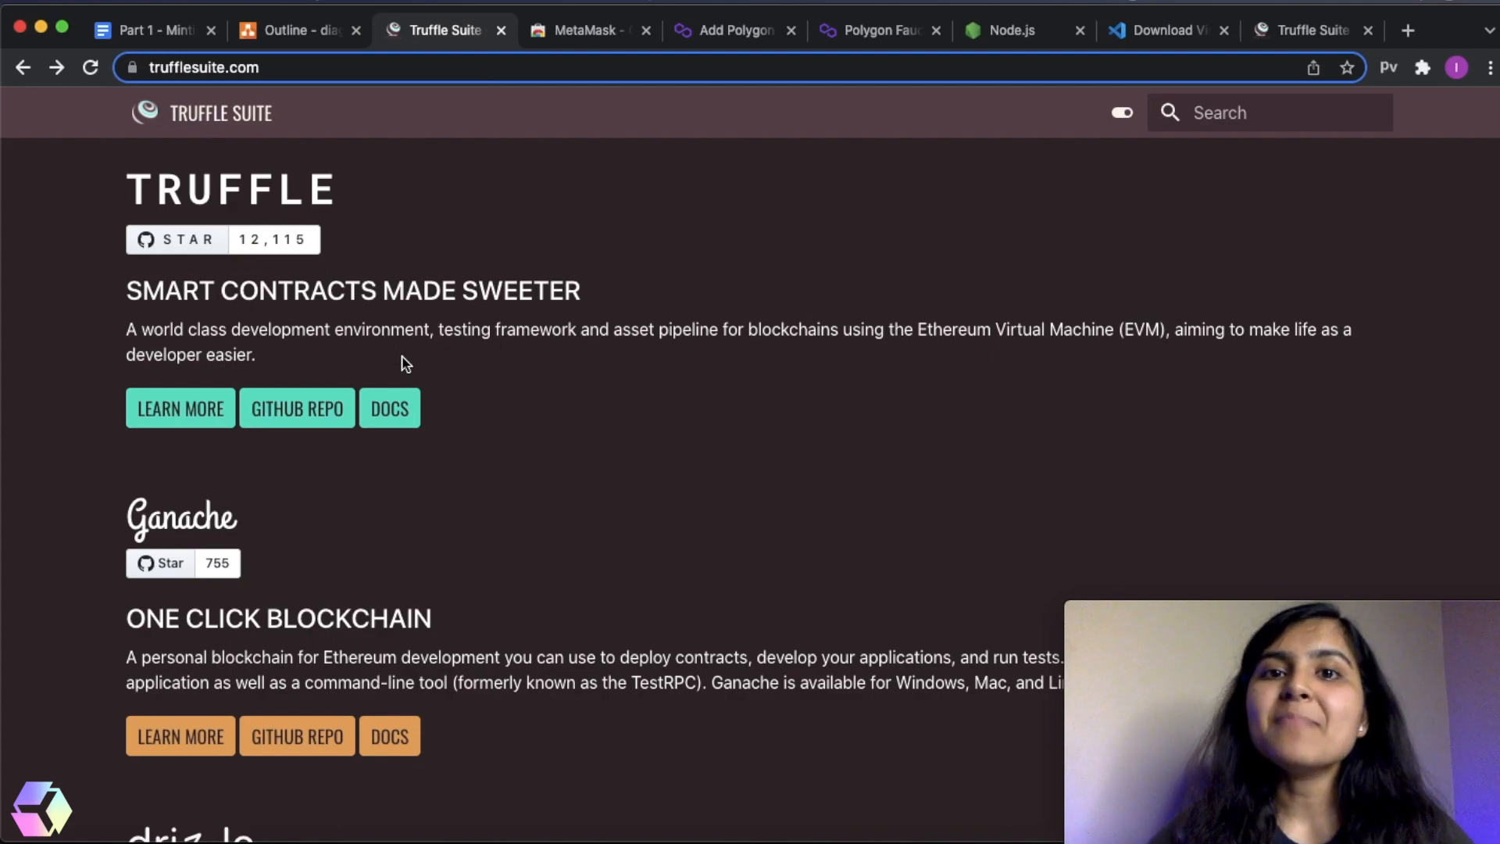
{"action": "mouse_move", "coordinate": [300, 507]}
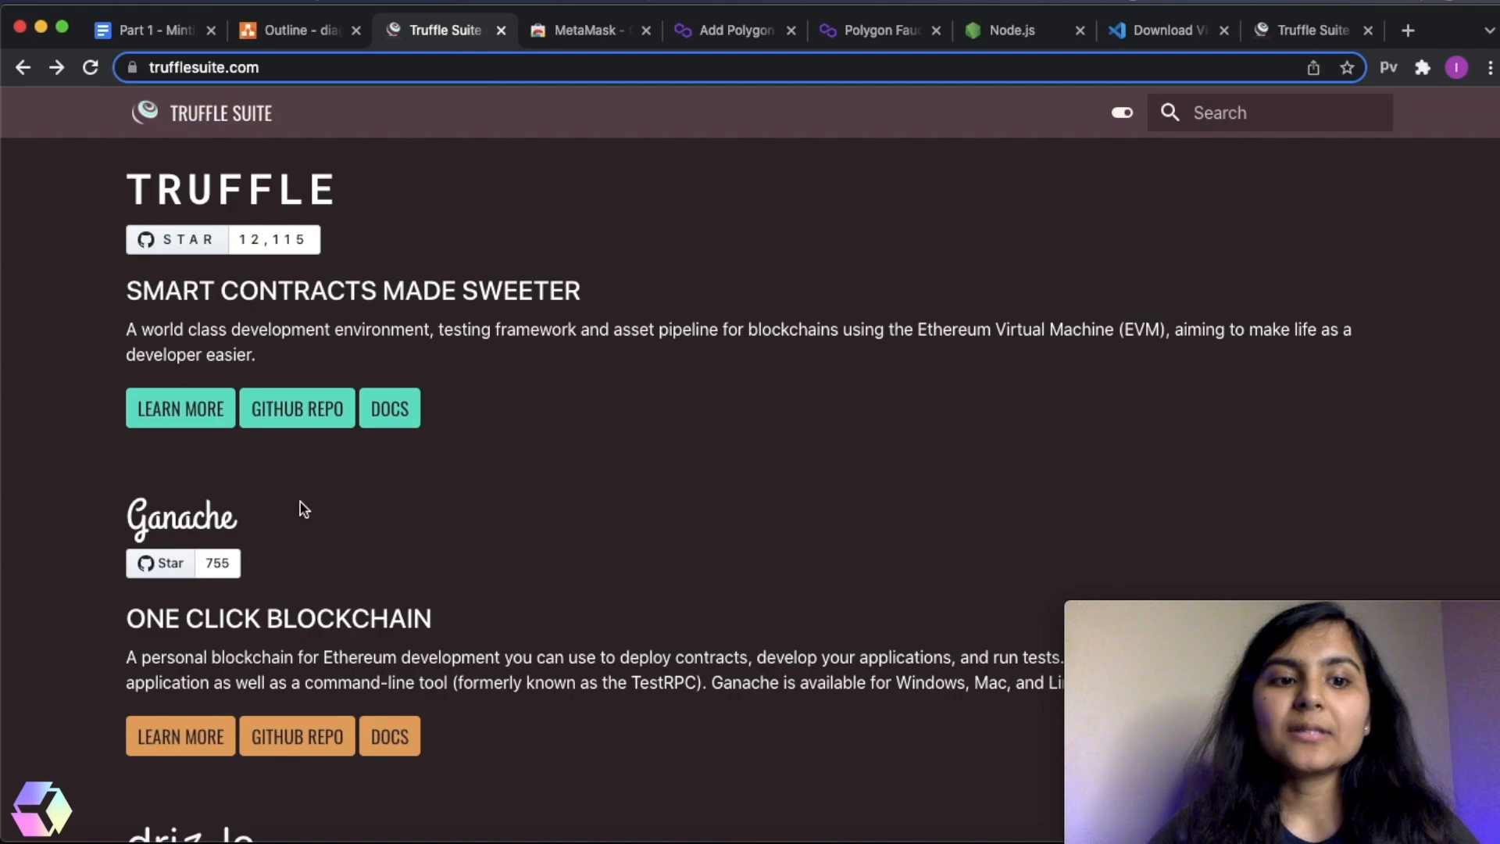
{"action": "mouse_move", "coordinate": [242, 525]}
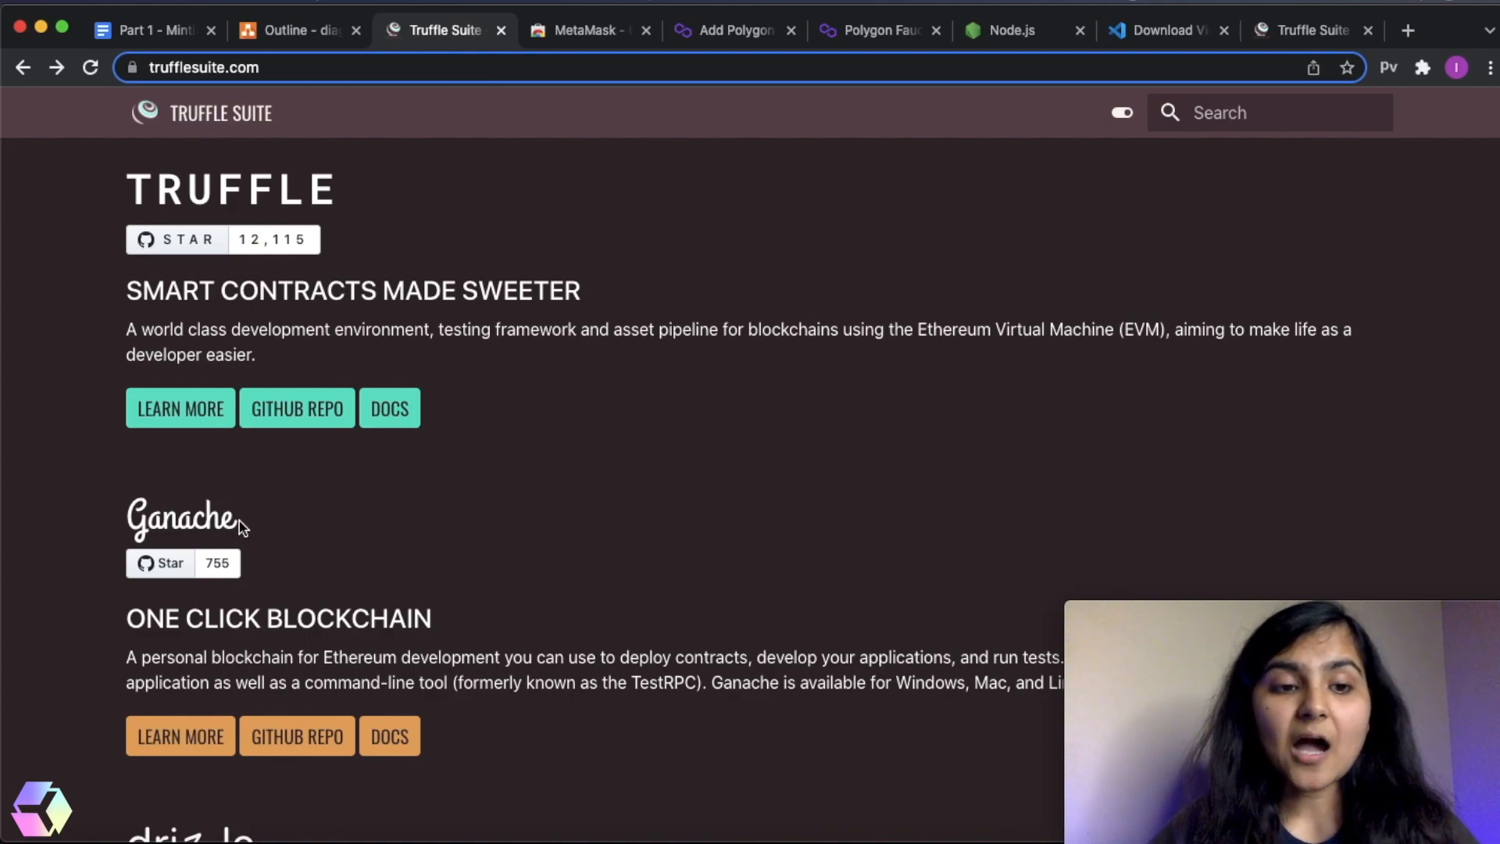
{"action": "mouse_move", "coordinate": [281, 530]}
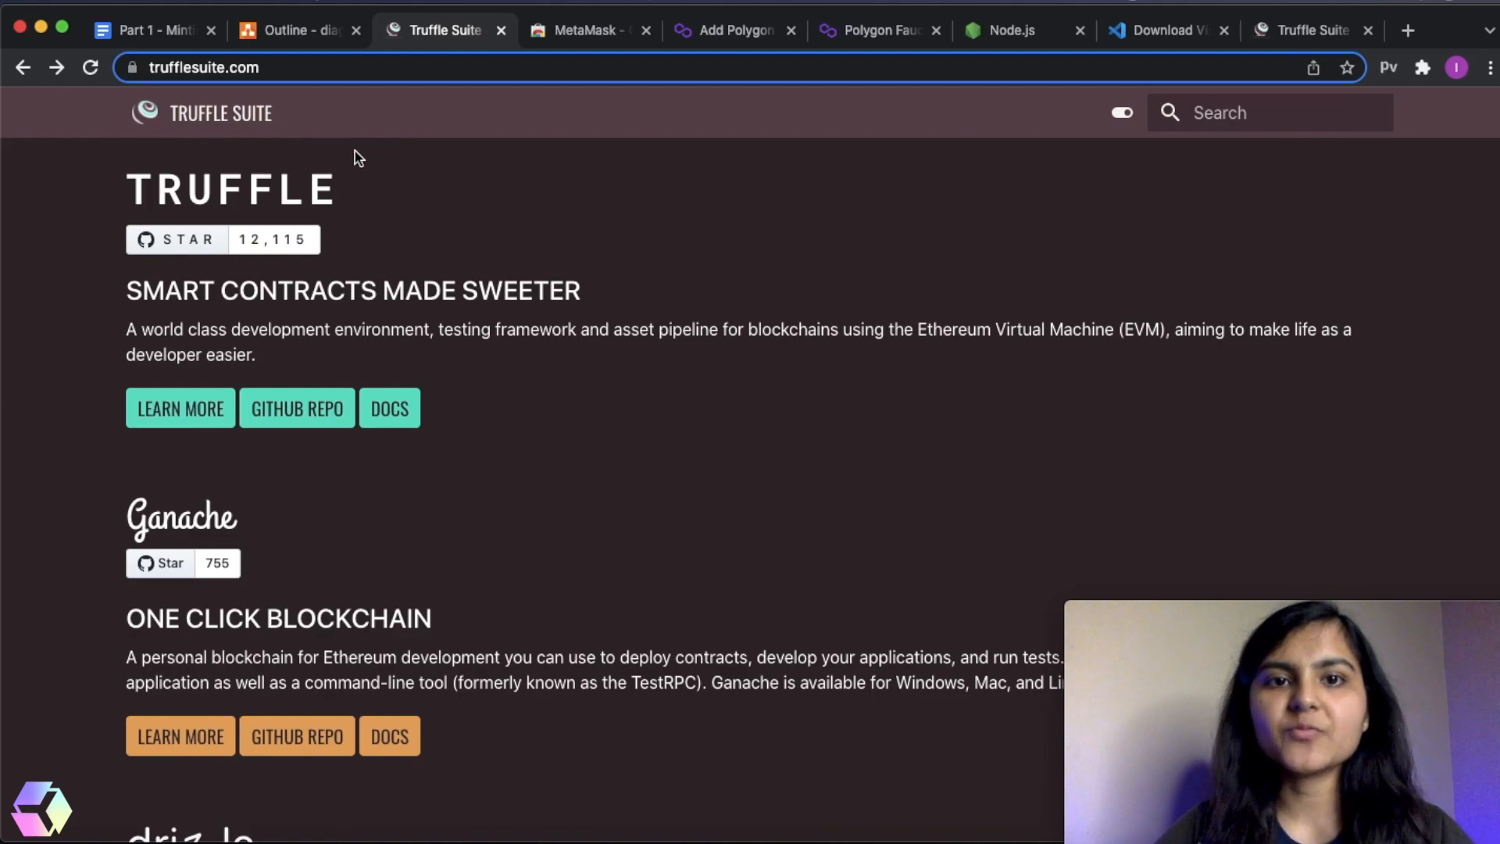
- Install the MetaMask extension from the Chrome Web Store and pin it to the toolbar
{"action": "left_click", "coordinate": [584, 30]}
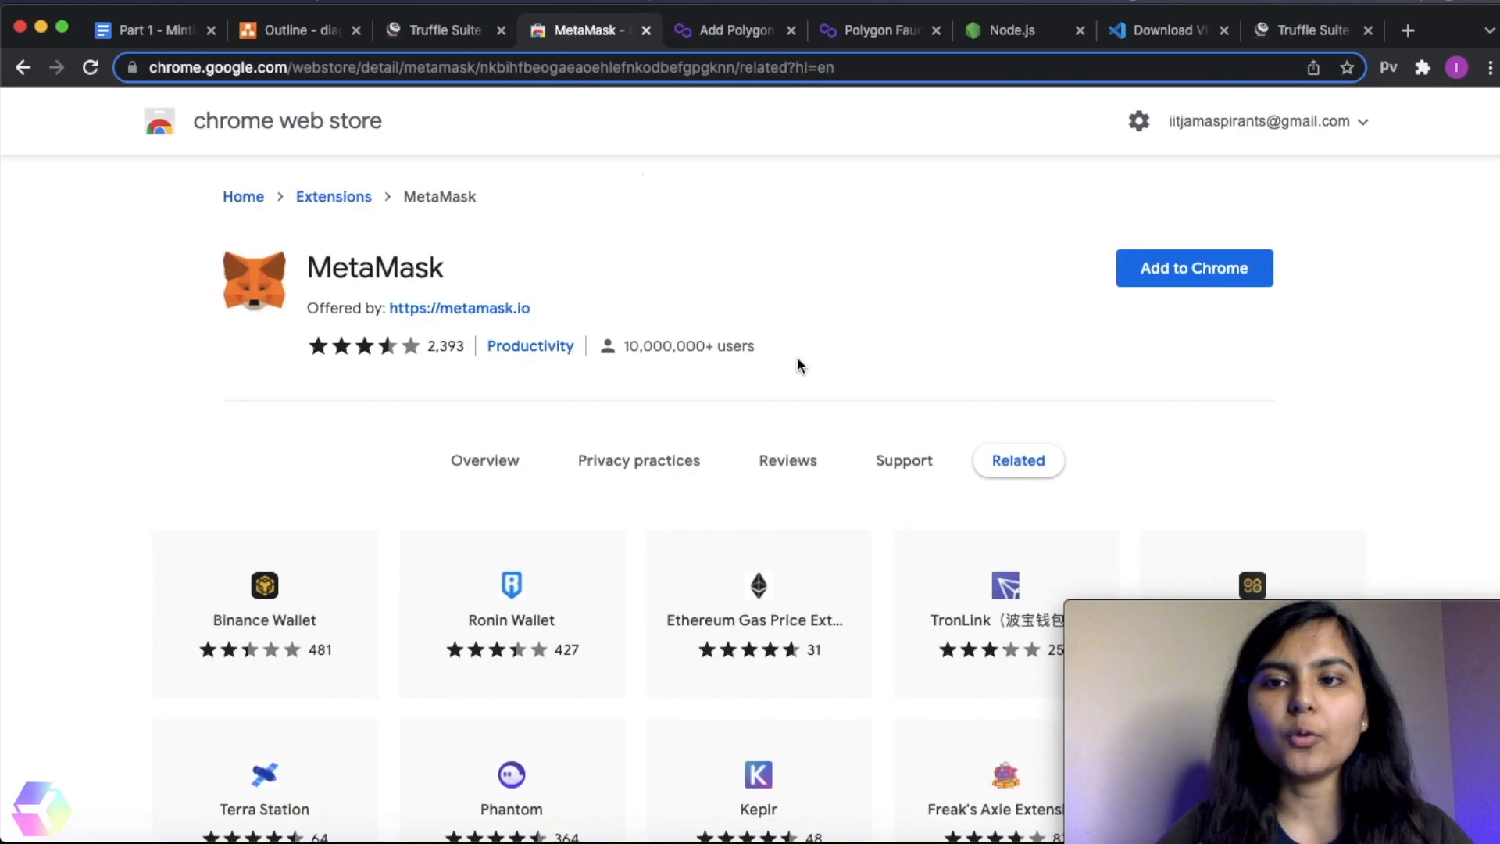
{"action": "mouse_move", "coordinate": [835, 400]}
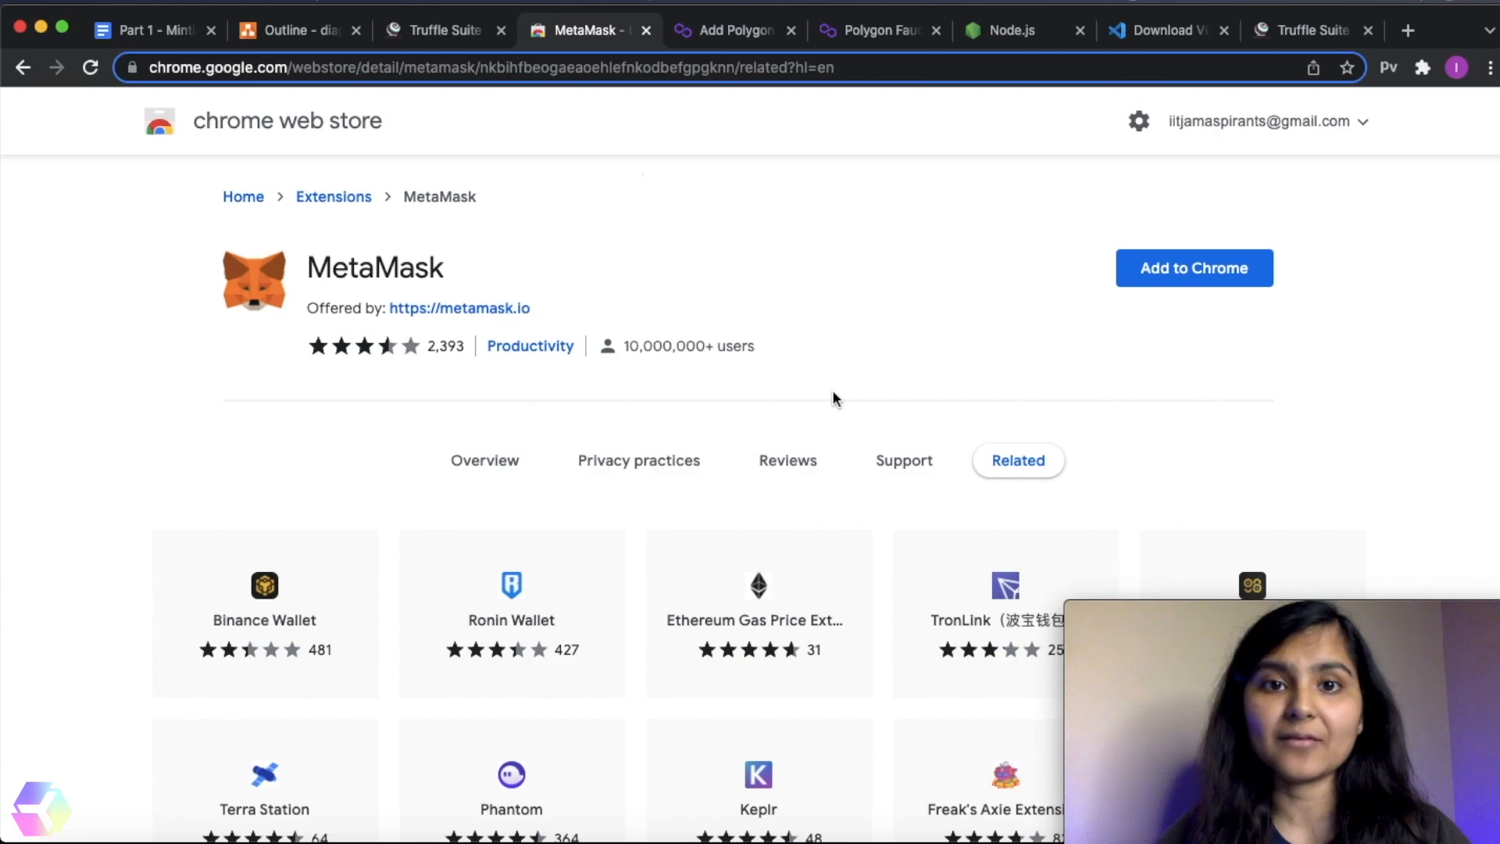
{"action": "mouse_move", "coordinate": [1028, 356]}
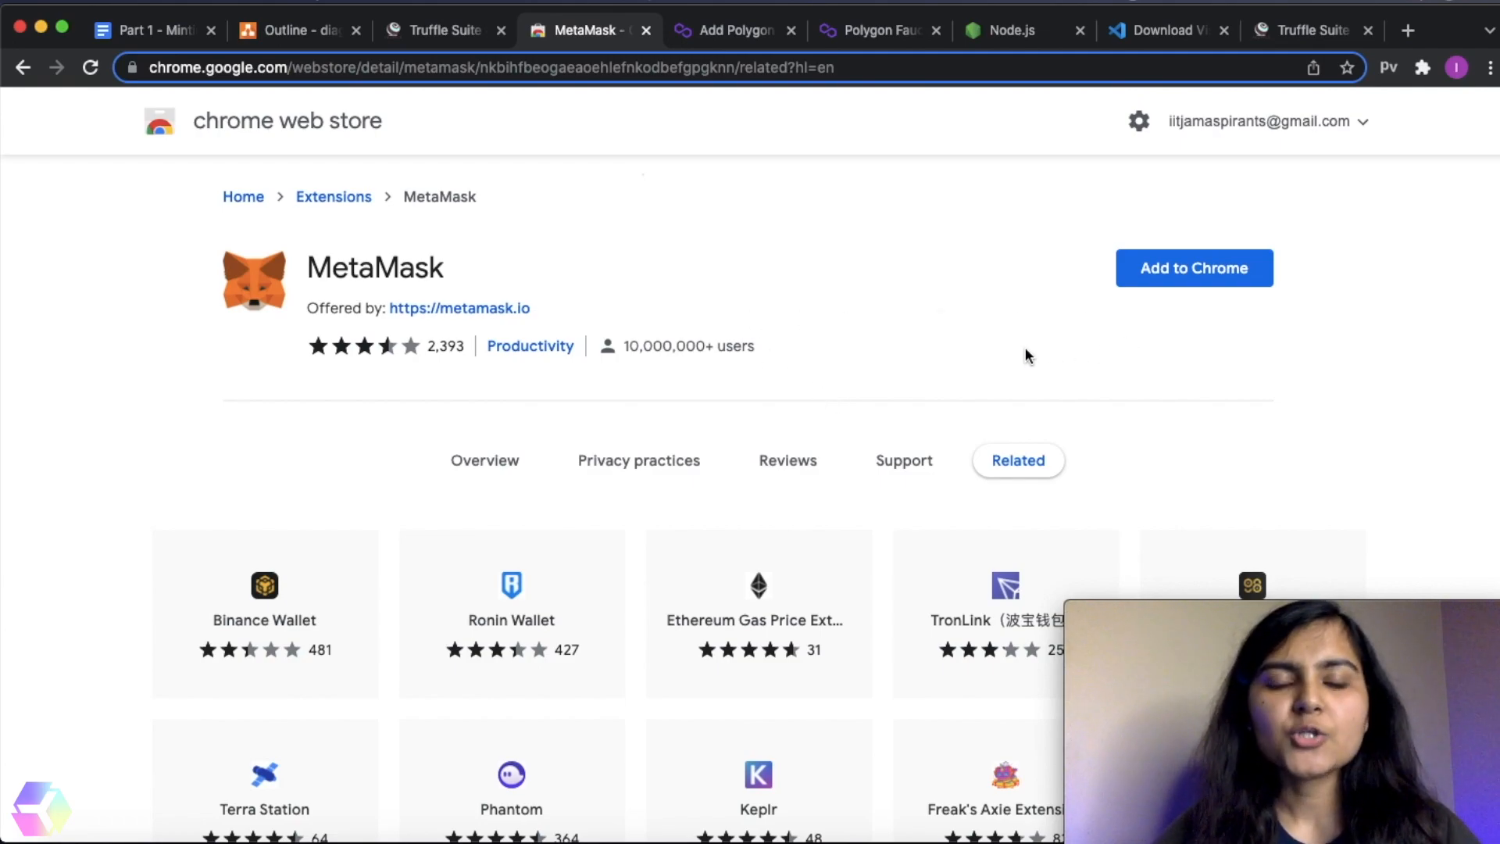
{"action": "mouse_move", "coordinate": [828, 154]}
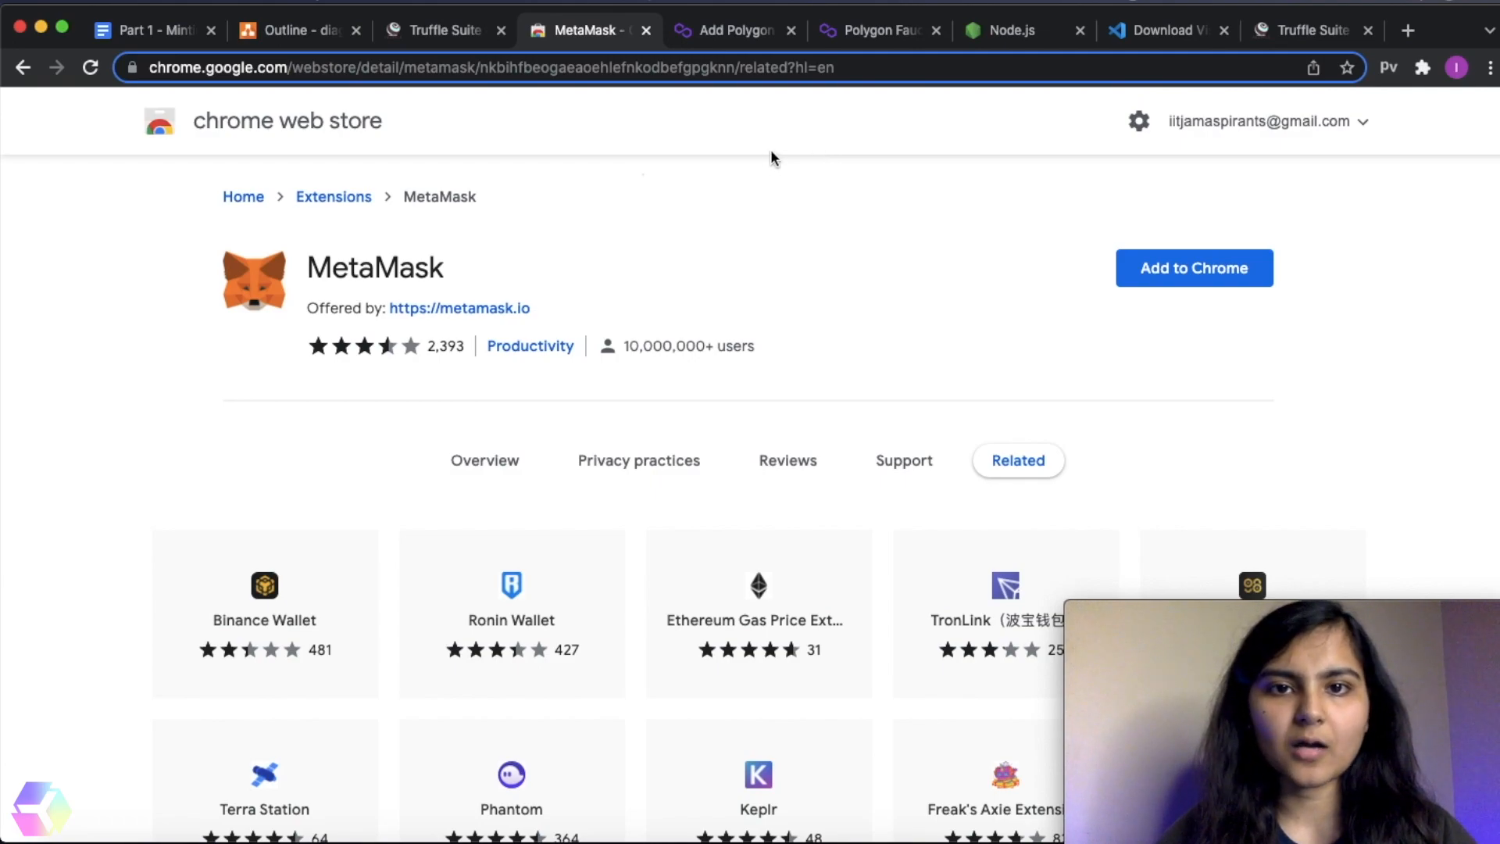
{"action": "mouse_move", "coordinate": [1041, 371]}
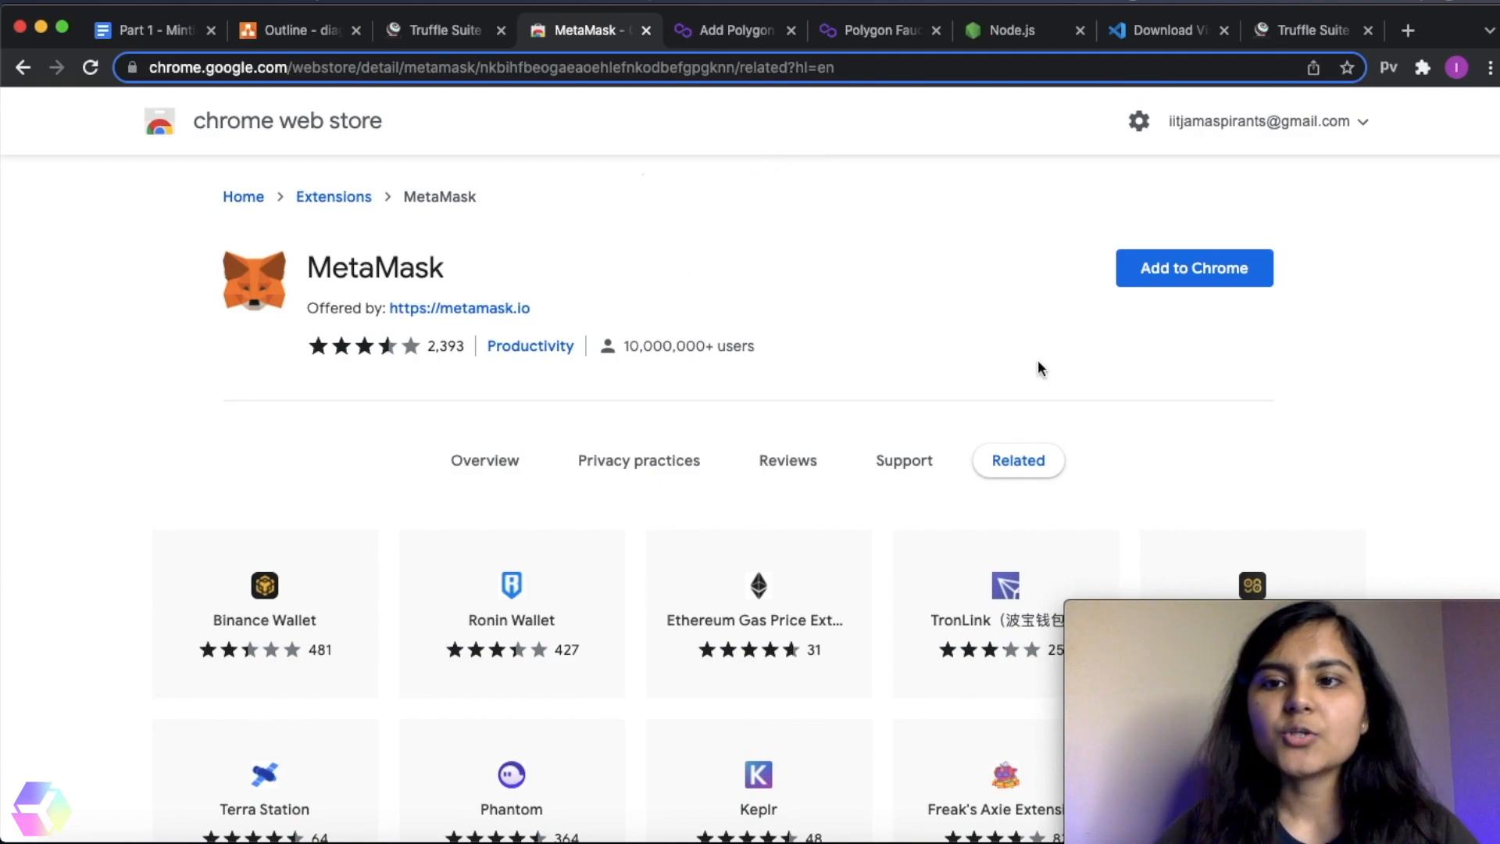
{"action": "left_click", "coordinate": [1193, 268]}
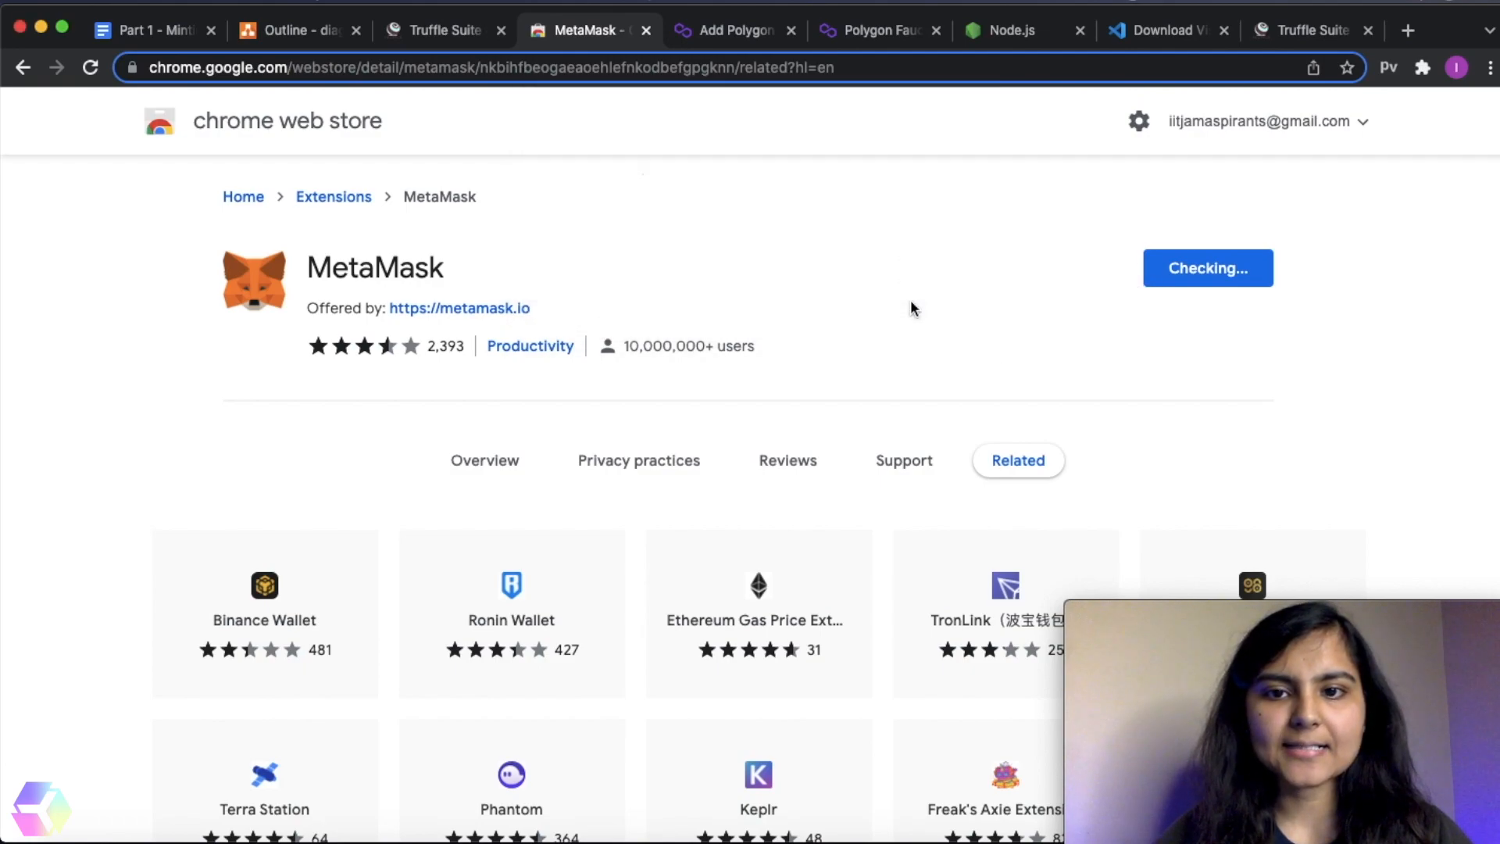
{"action": "left_click", "coordinate": [1422, 67]}
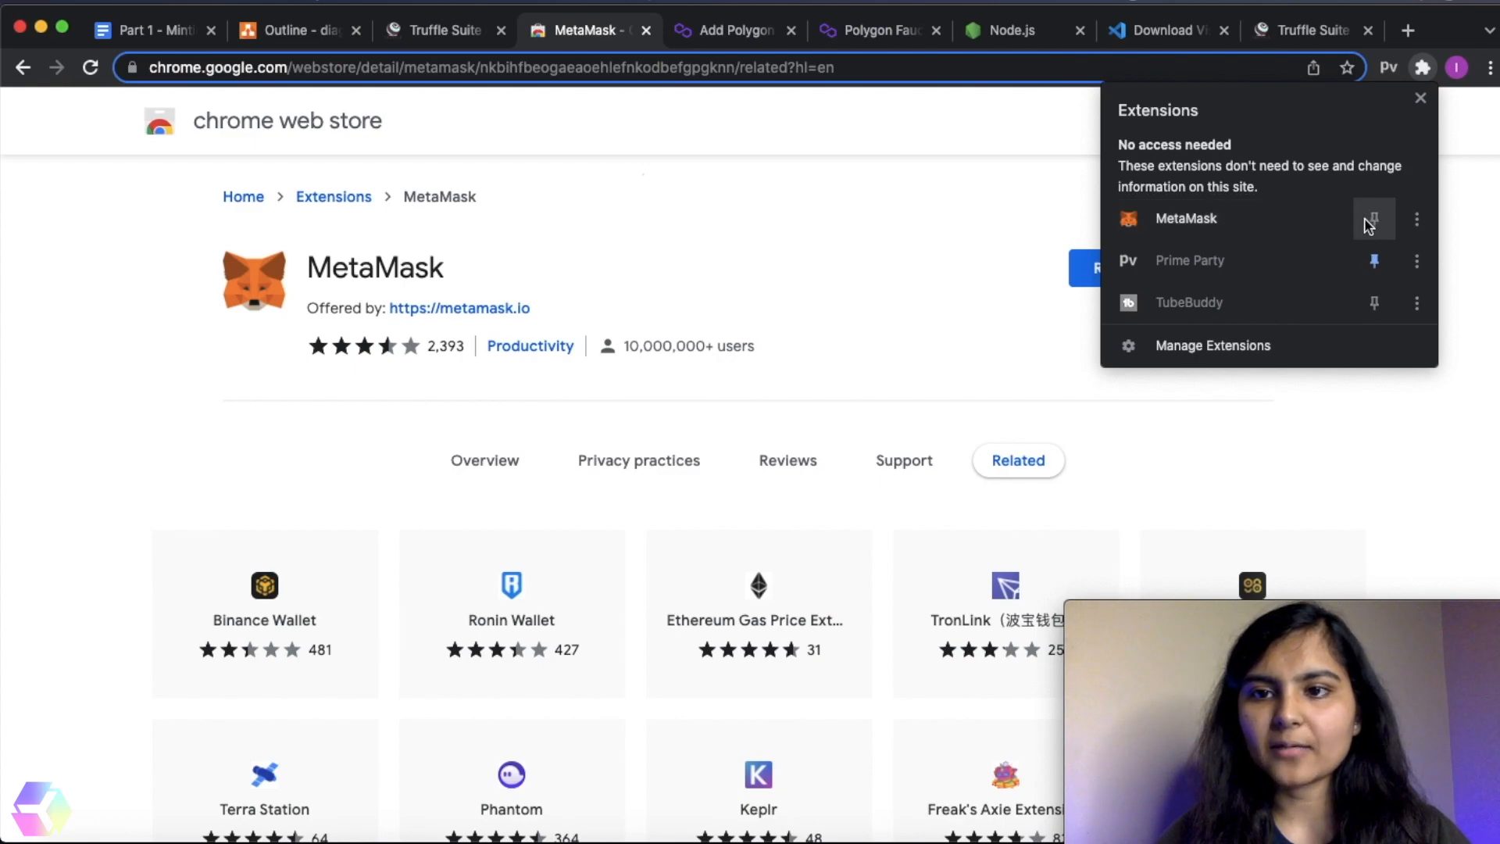
{"action": "left_click", "coordinate": [1375, 218]}
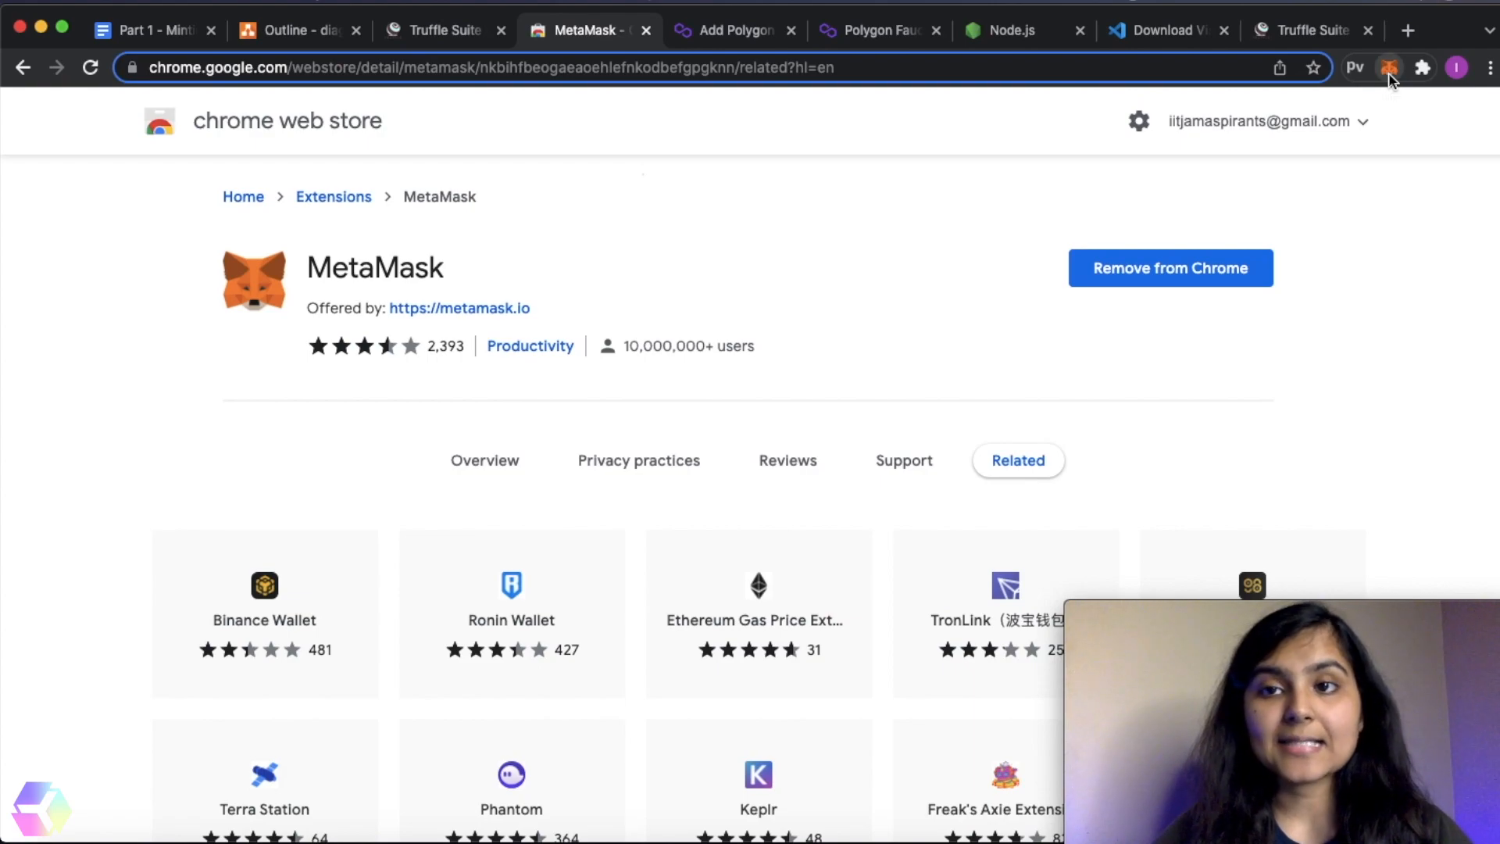
- Create a new MetaMask wallet, reveal and verify the Secret Recovery Phrase, and click All Done
{"action": "left_click", "coordinate": [1388, 68]}
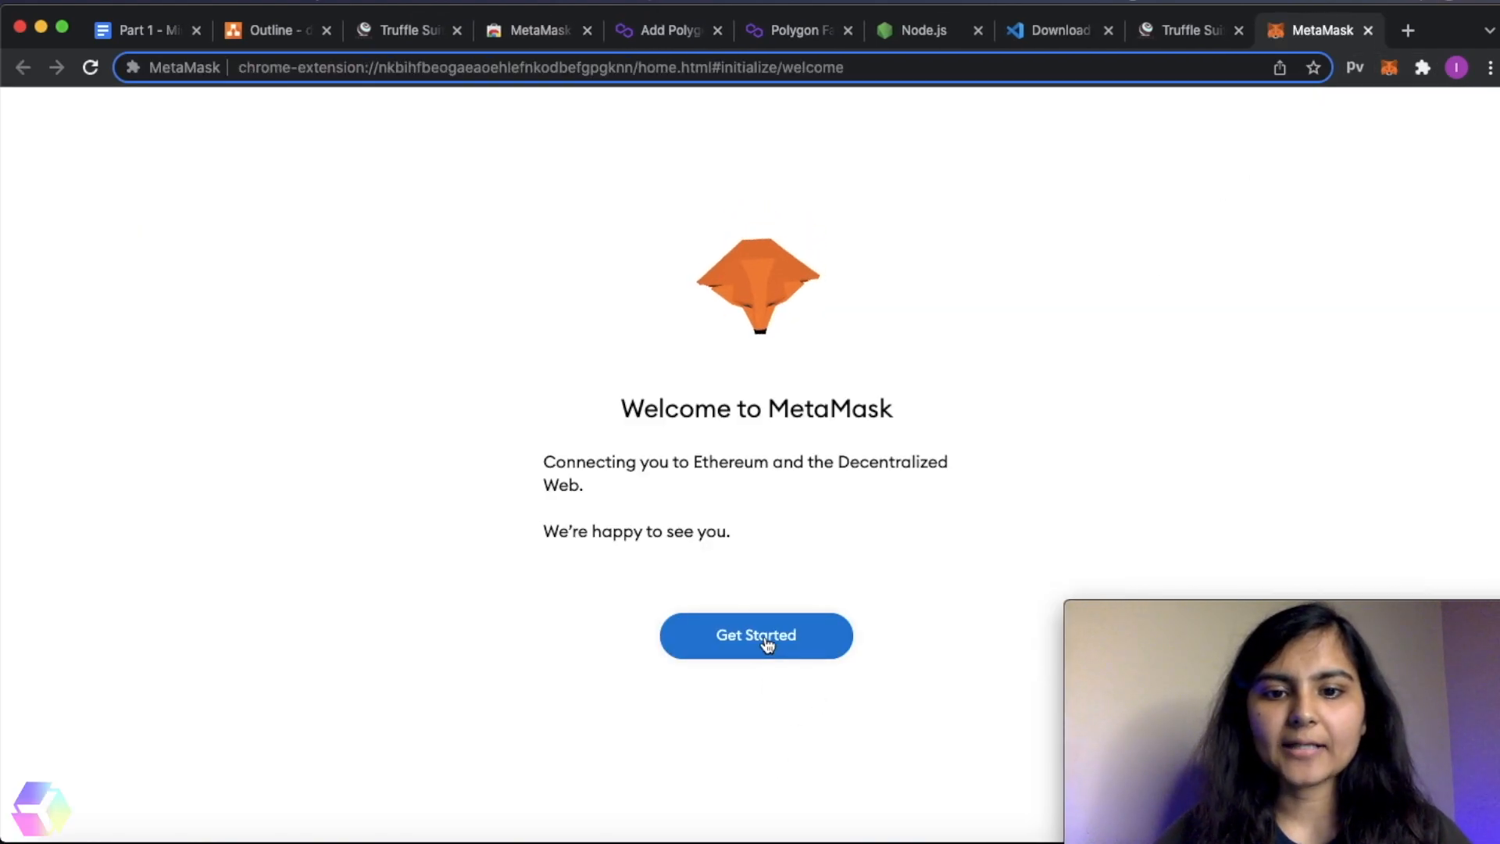
{"action": "left_click", "coordinate": [755, 635]}
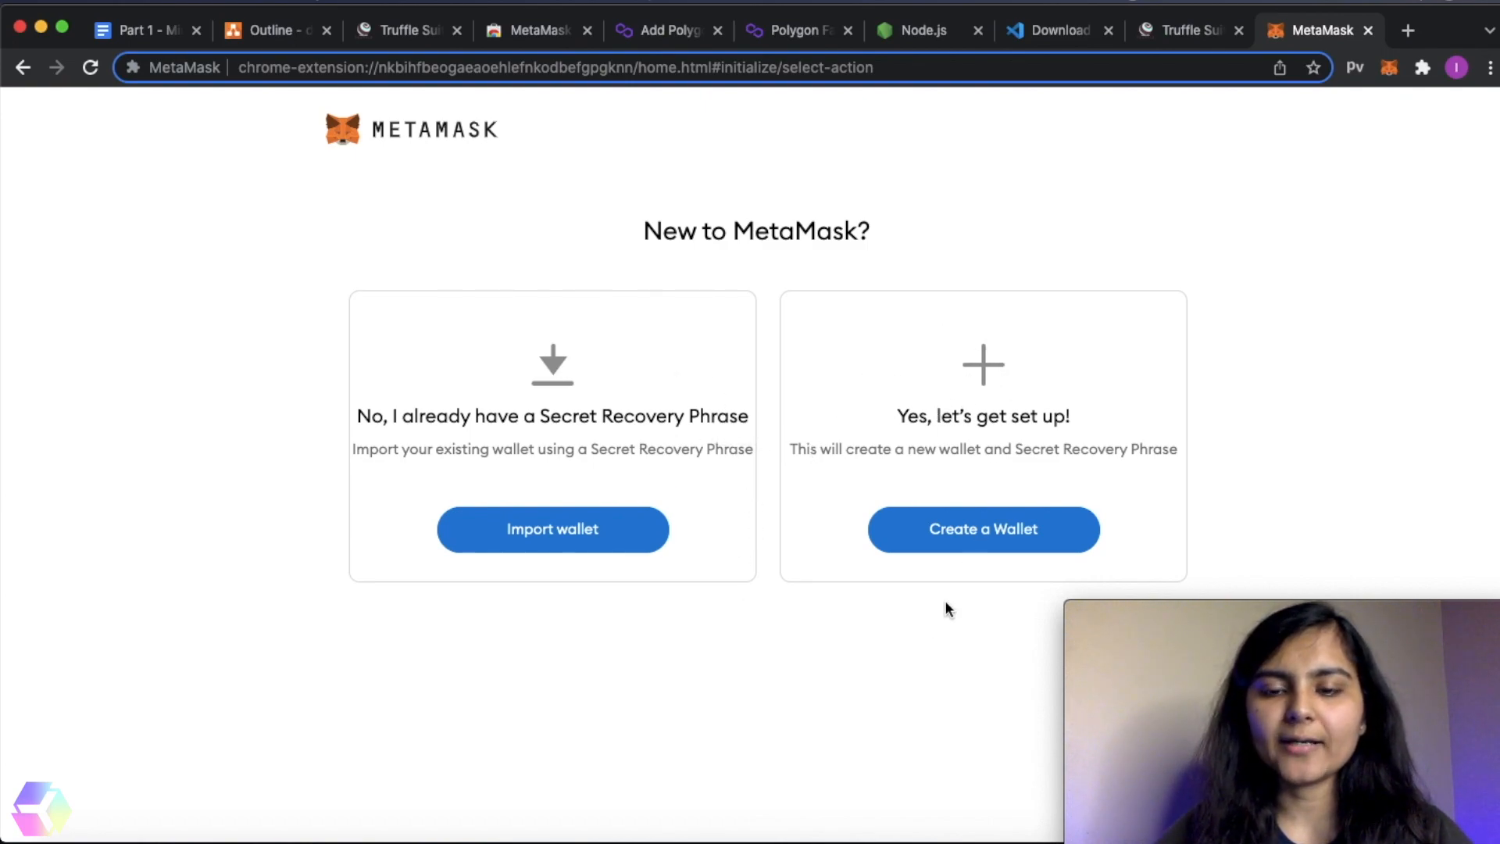
{"action": "left_click", "coordinate": [983, 529]}
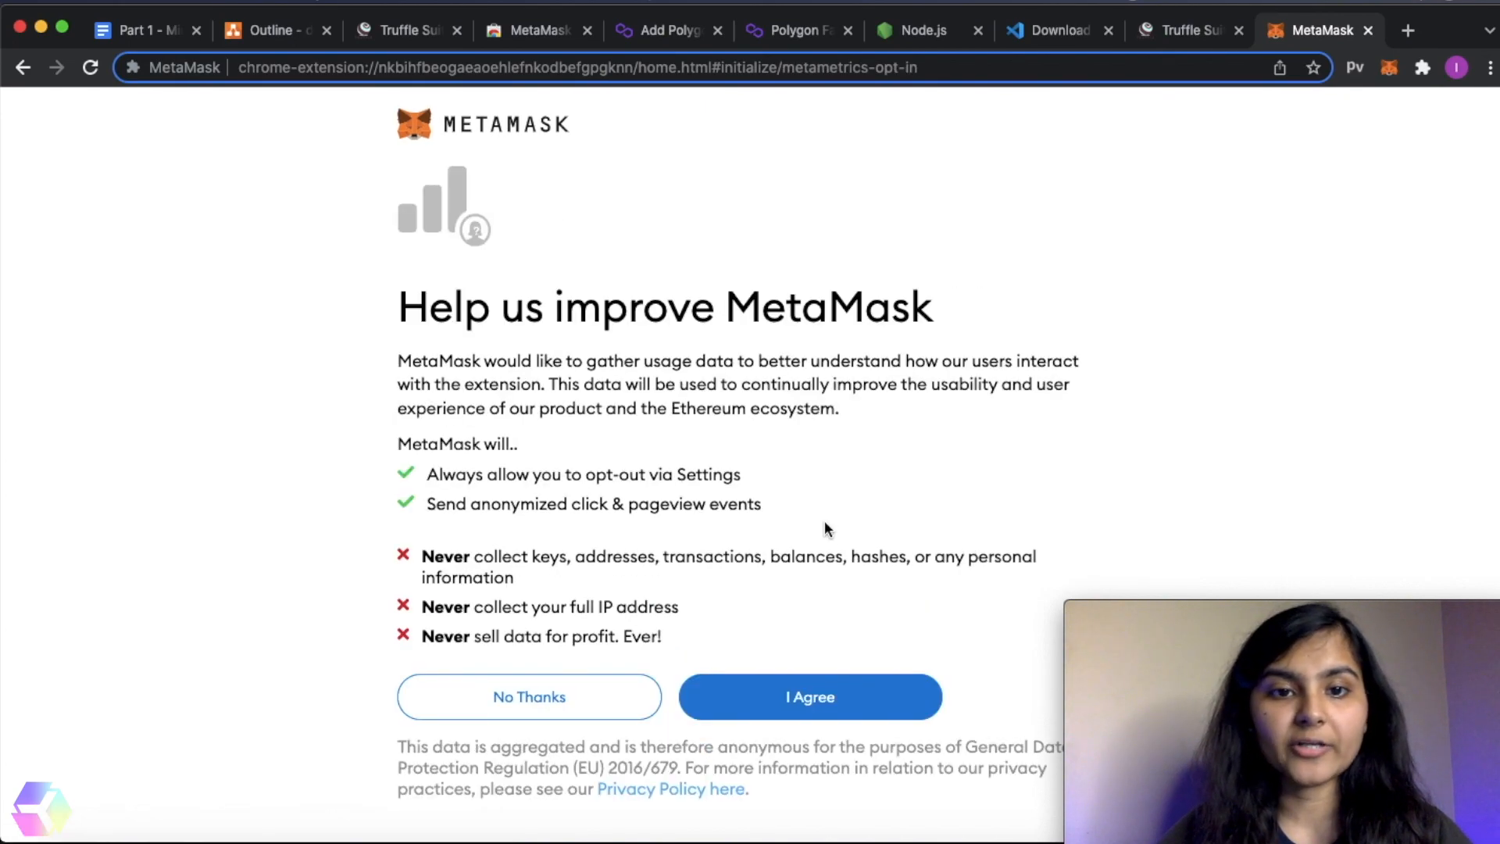
{"action": "left_click", "coordinate": [809, 696]}
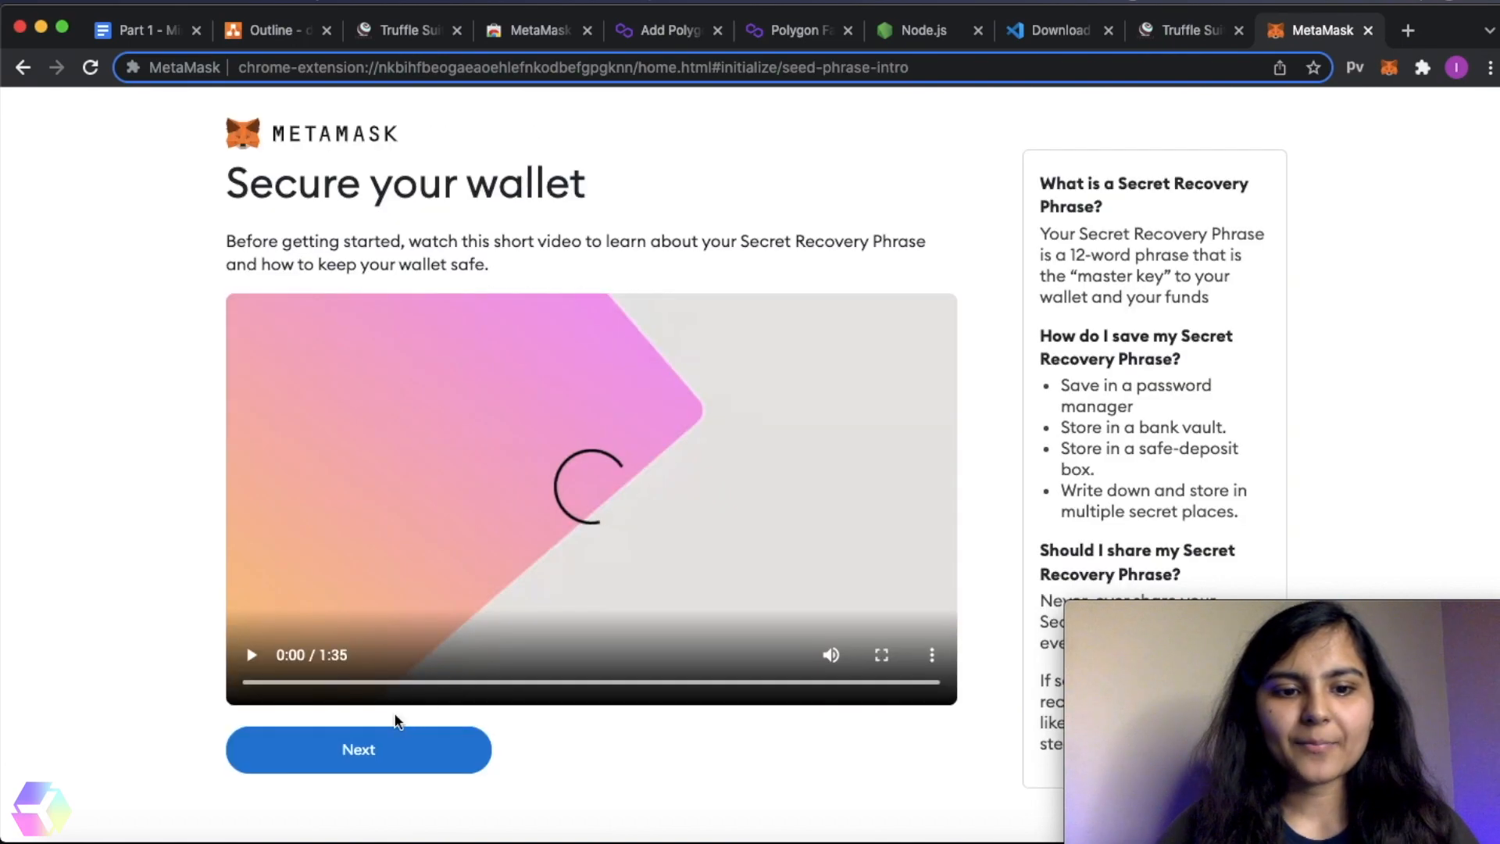
{"action": "left_click", "coordinate": [357, 749]}
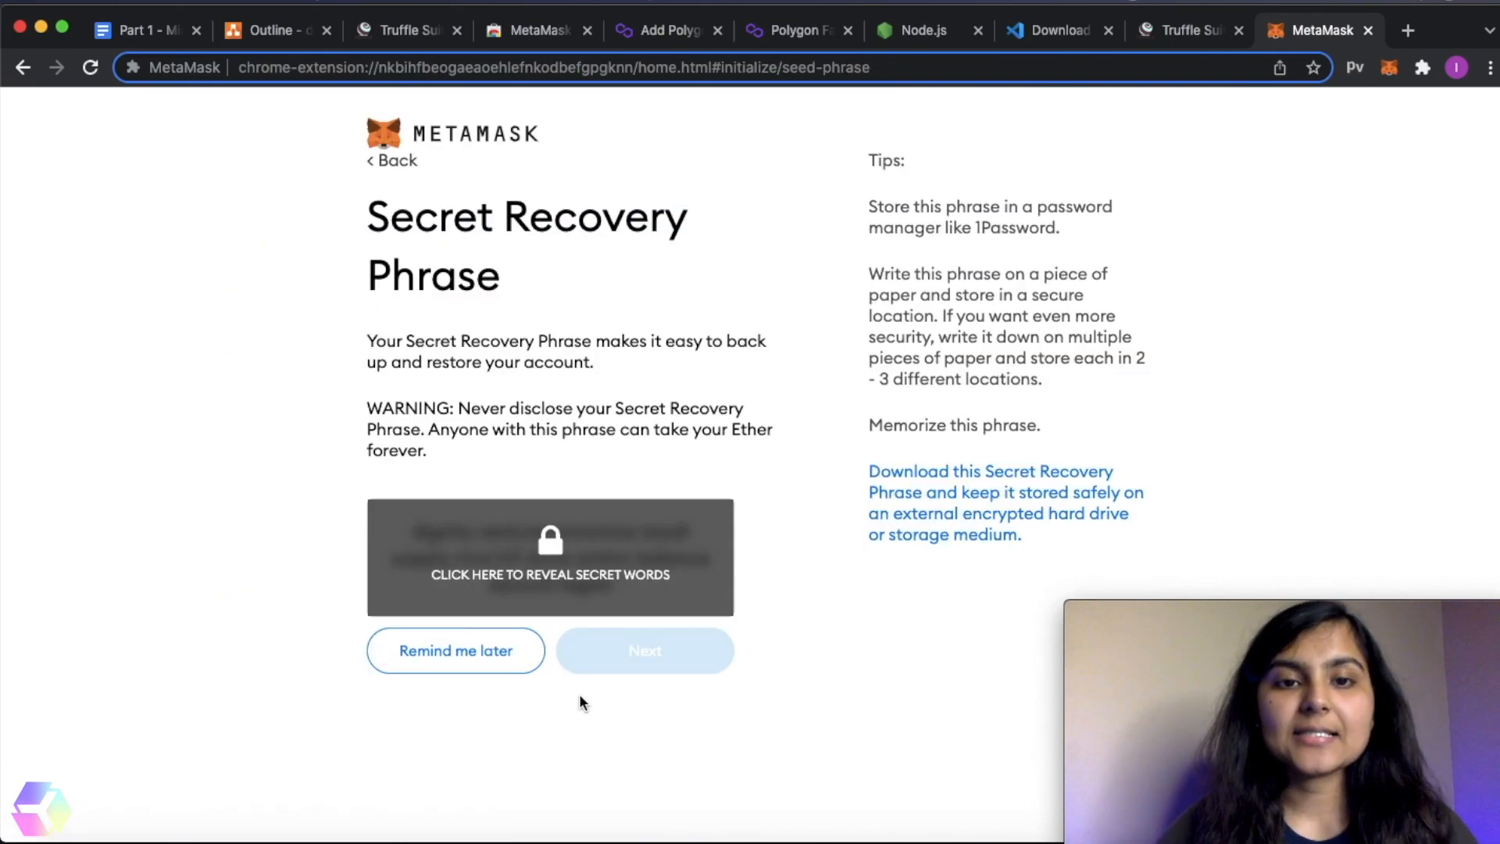
{"action": "mouse_move", "coordinate": [798, 582]}
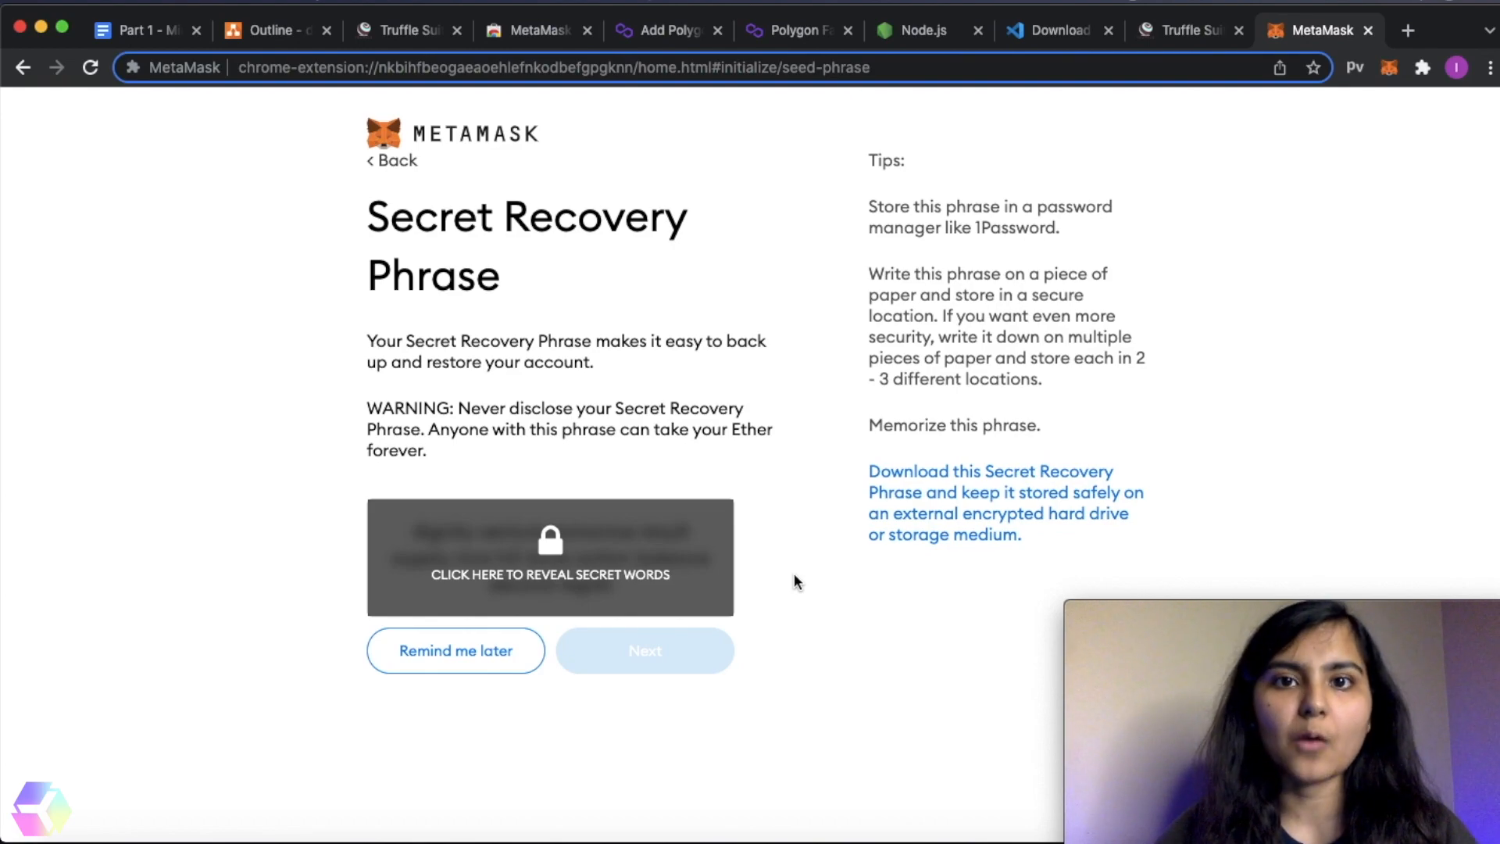
{"action": "mouse_move", "coordinate": [618, 277]}
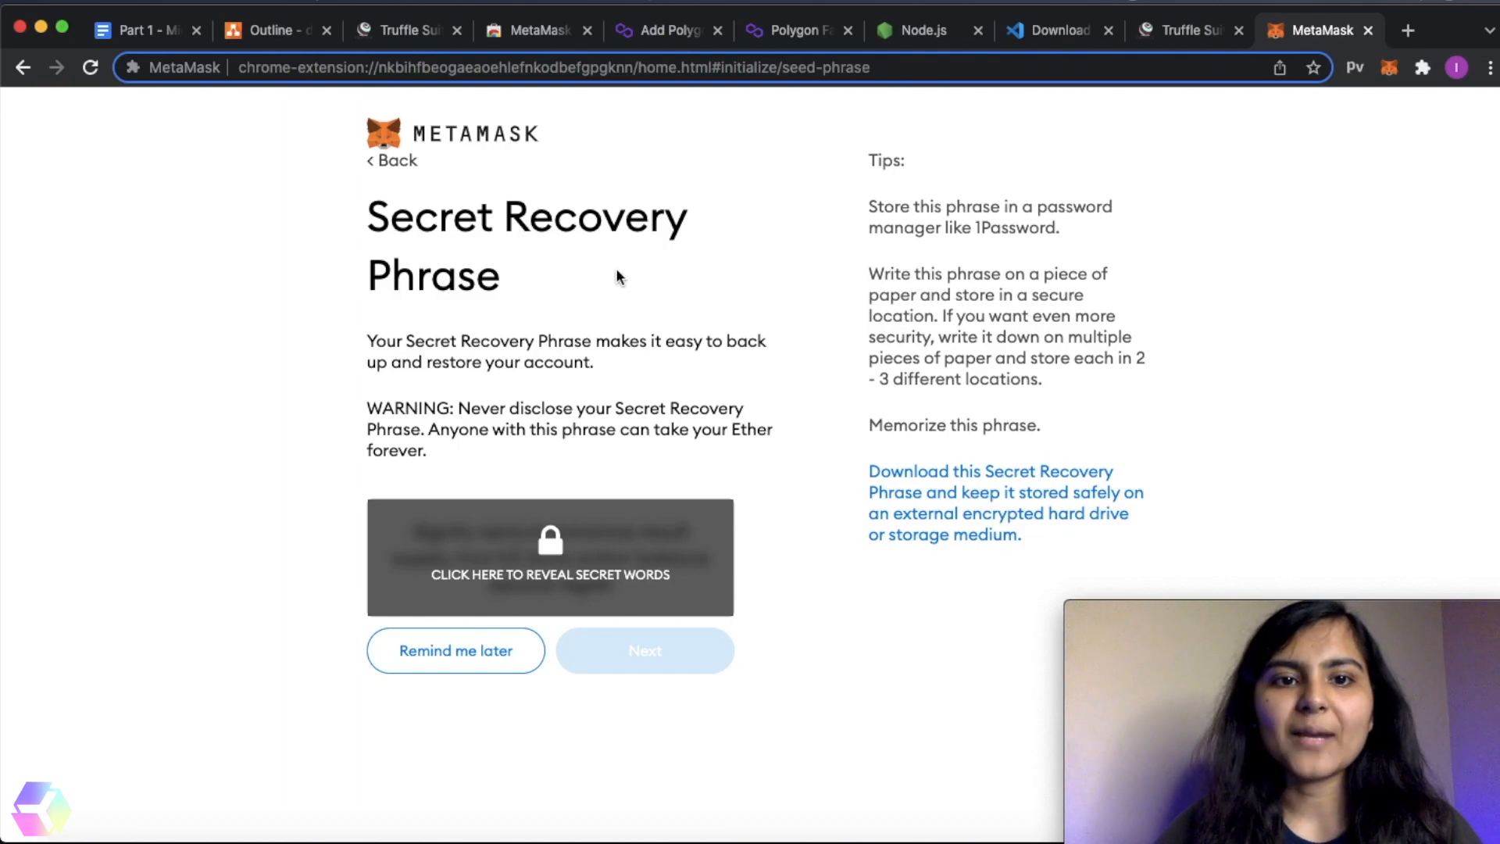
{"action": "mouse_move", "coordinate": [593, 274]}
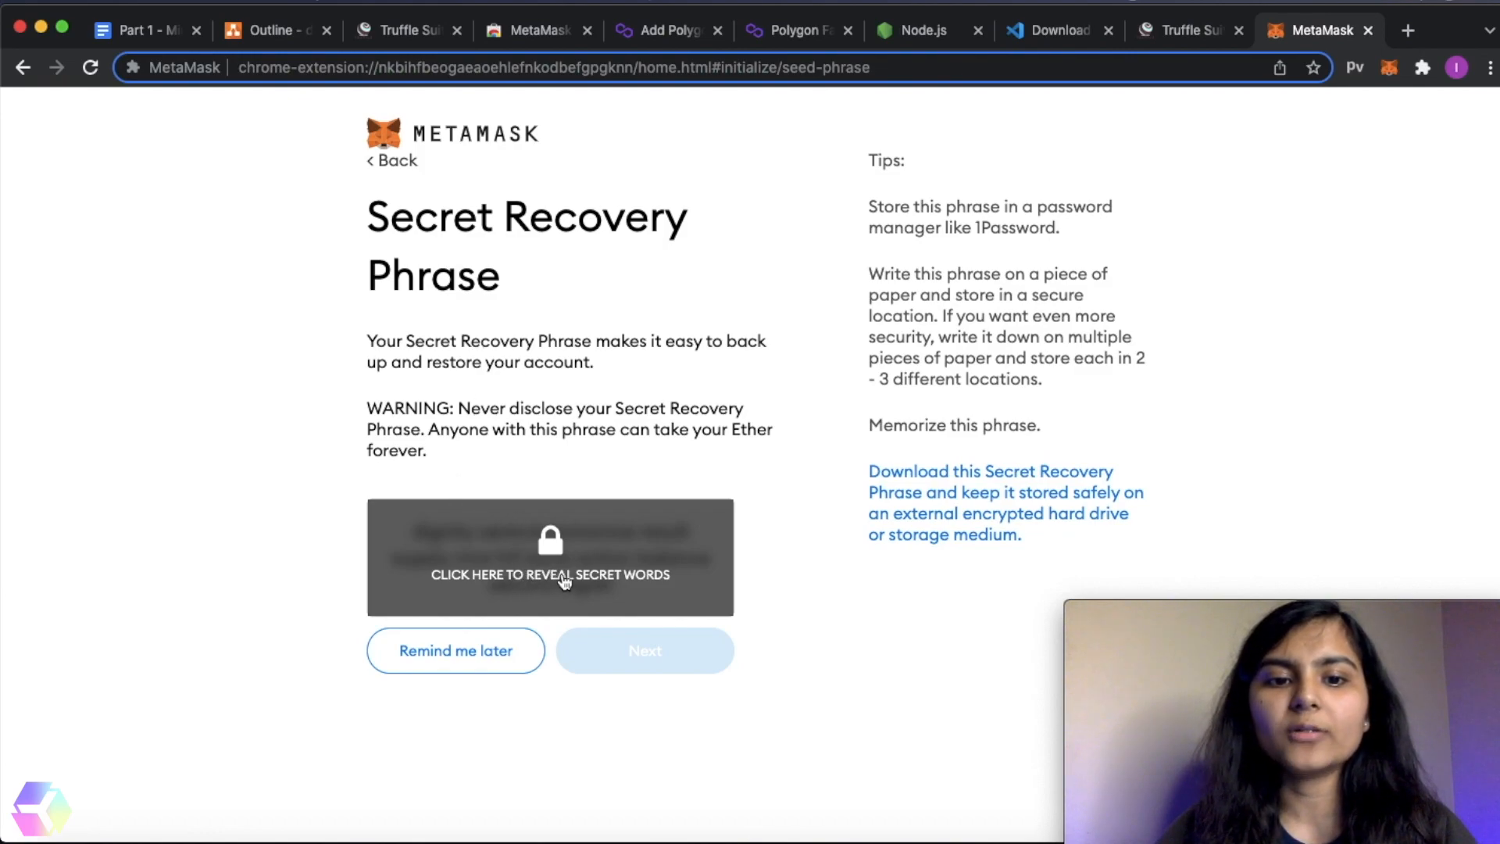
{"action": "mouse_move", "coordinate": [656, 541]}
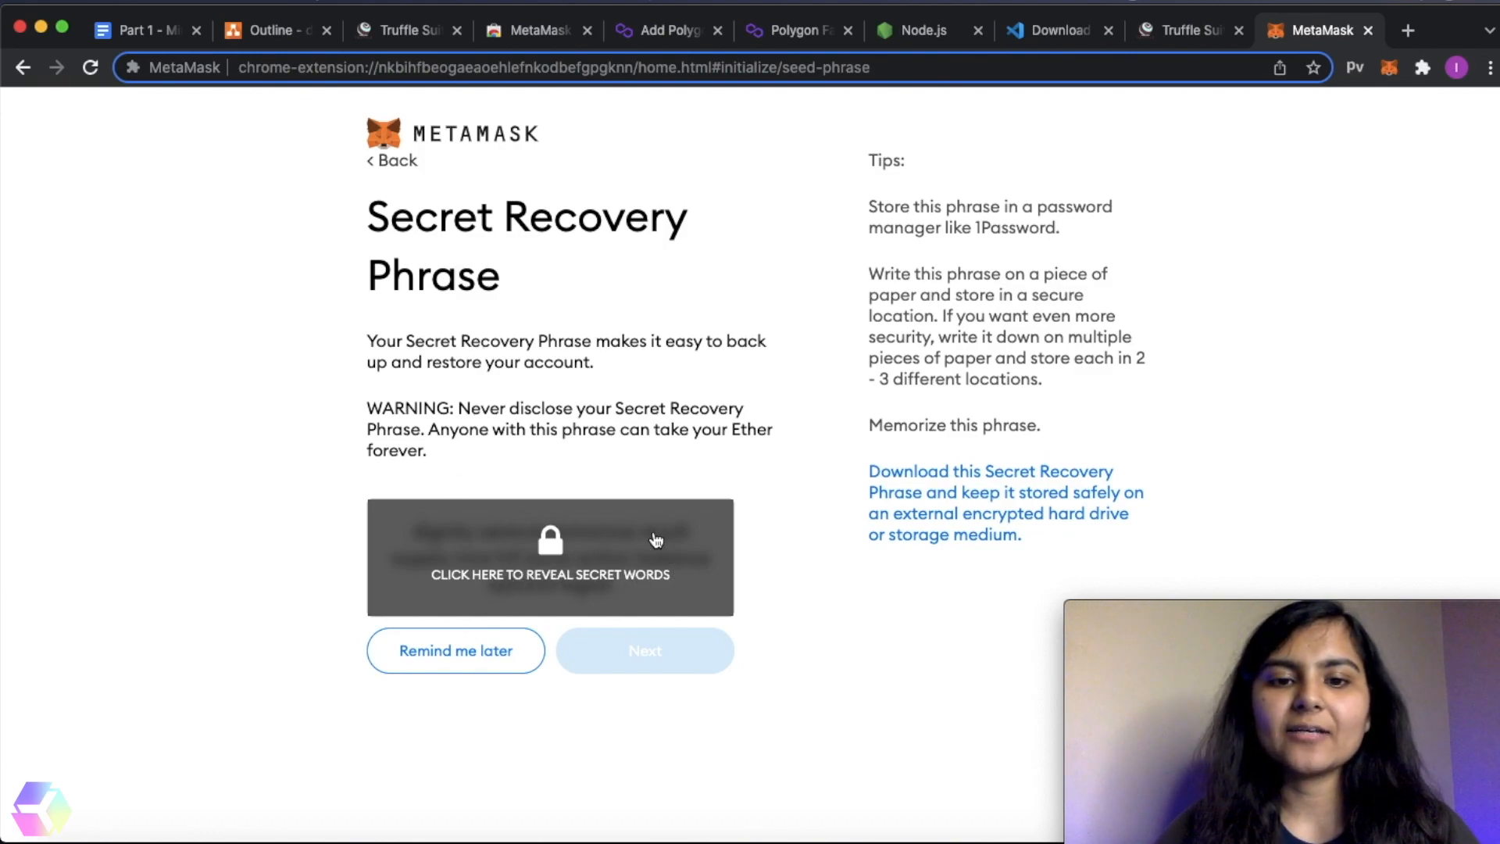
{"action": "mouse_move", "coordinate": [605, 554]}
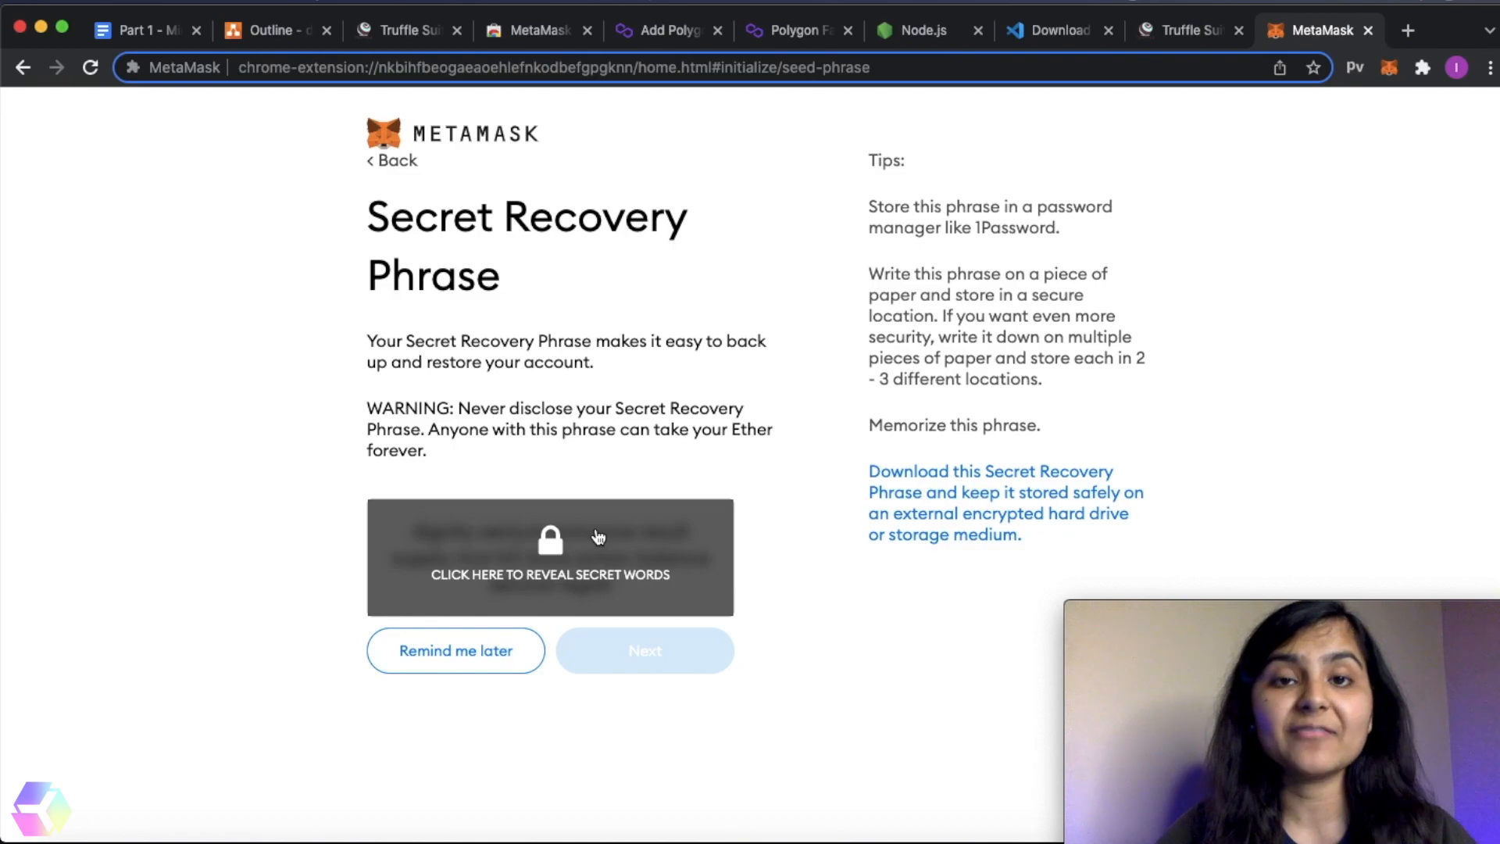
{"action": "left_click", "coordinate": [644, 649]}
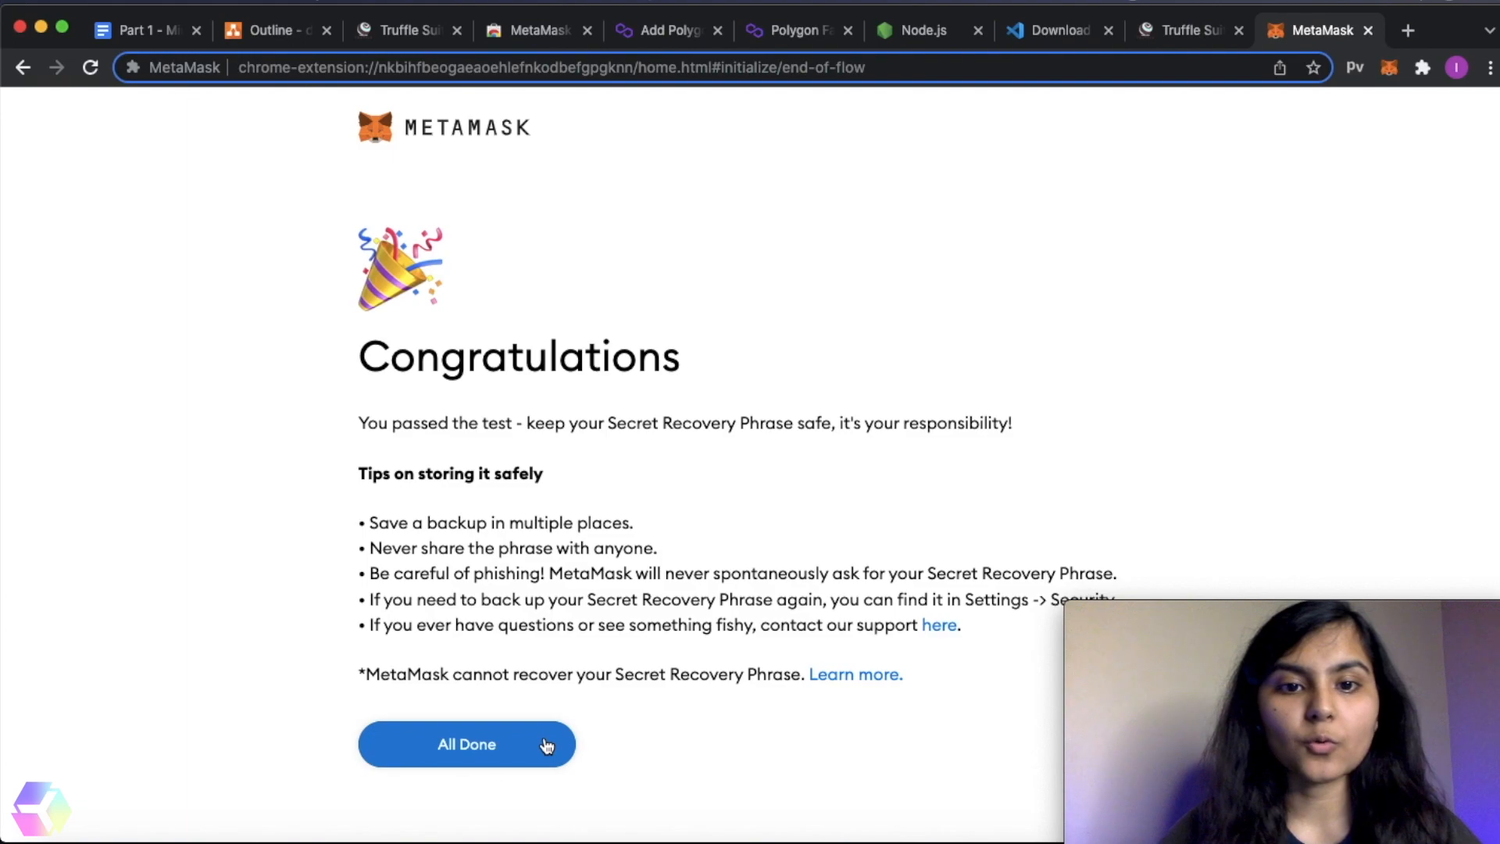
{"action": "left_click", "coordinate": [467, 744]}
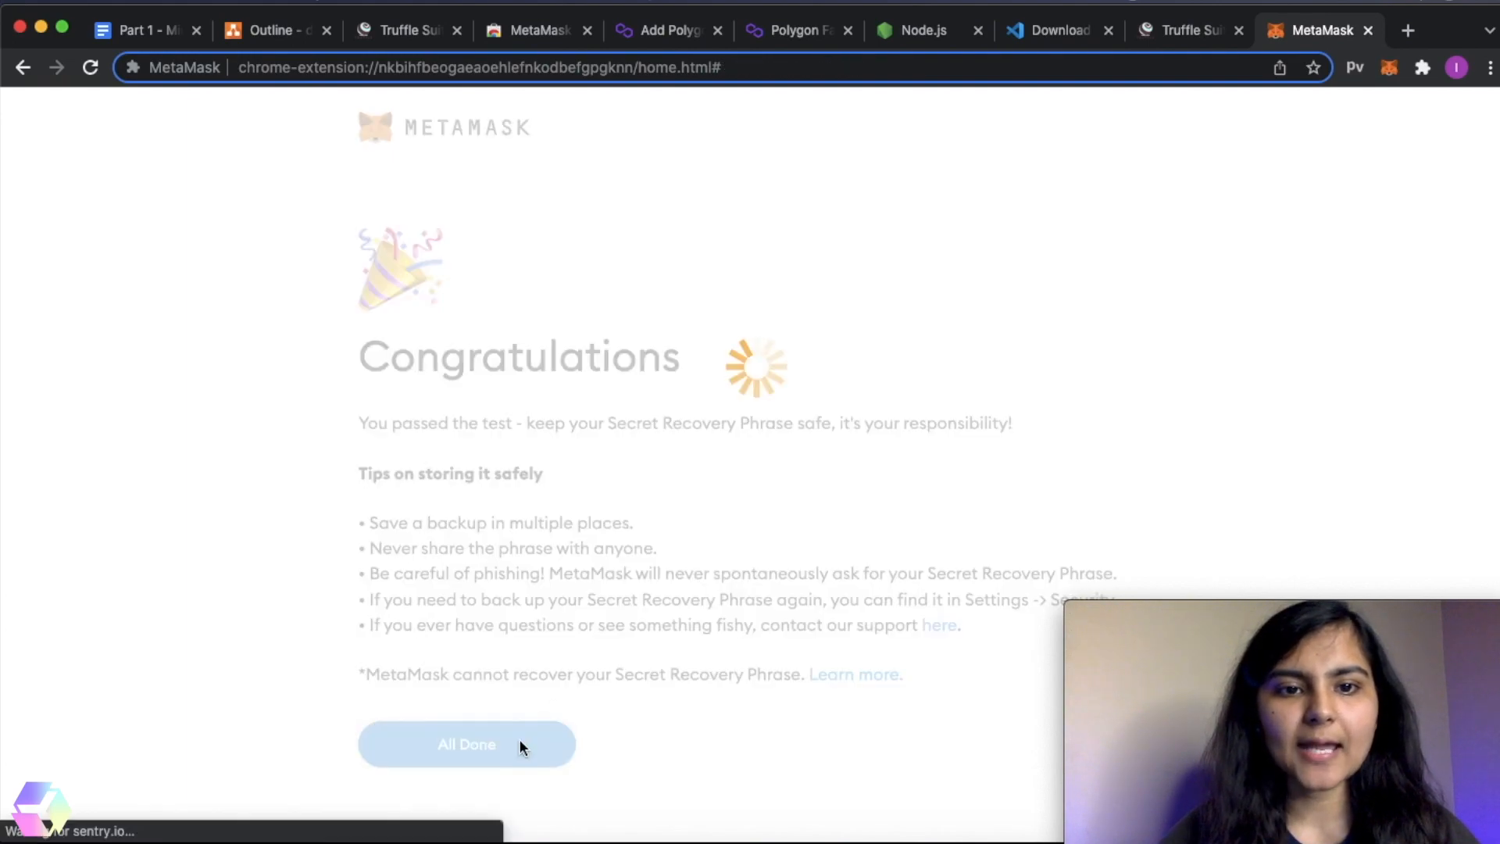
- Copy the account address and save Polygon TestNet with Mumbai RPC, chain ID 80001, MATIC
{"action": "left_click", "coordinate": [466, 745]}
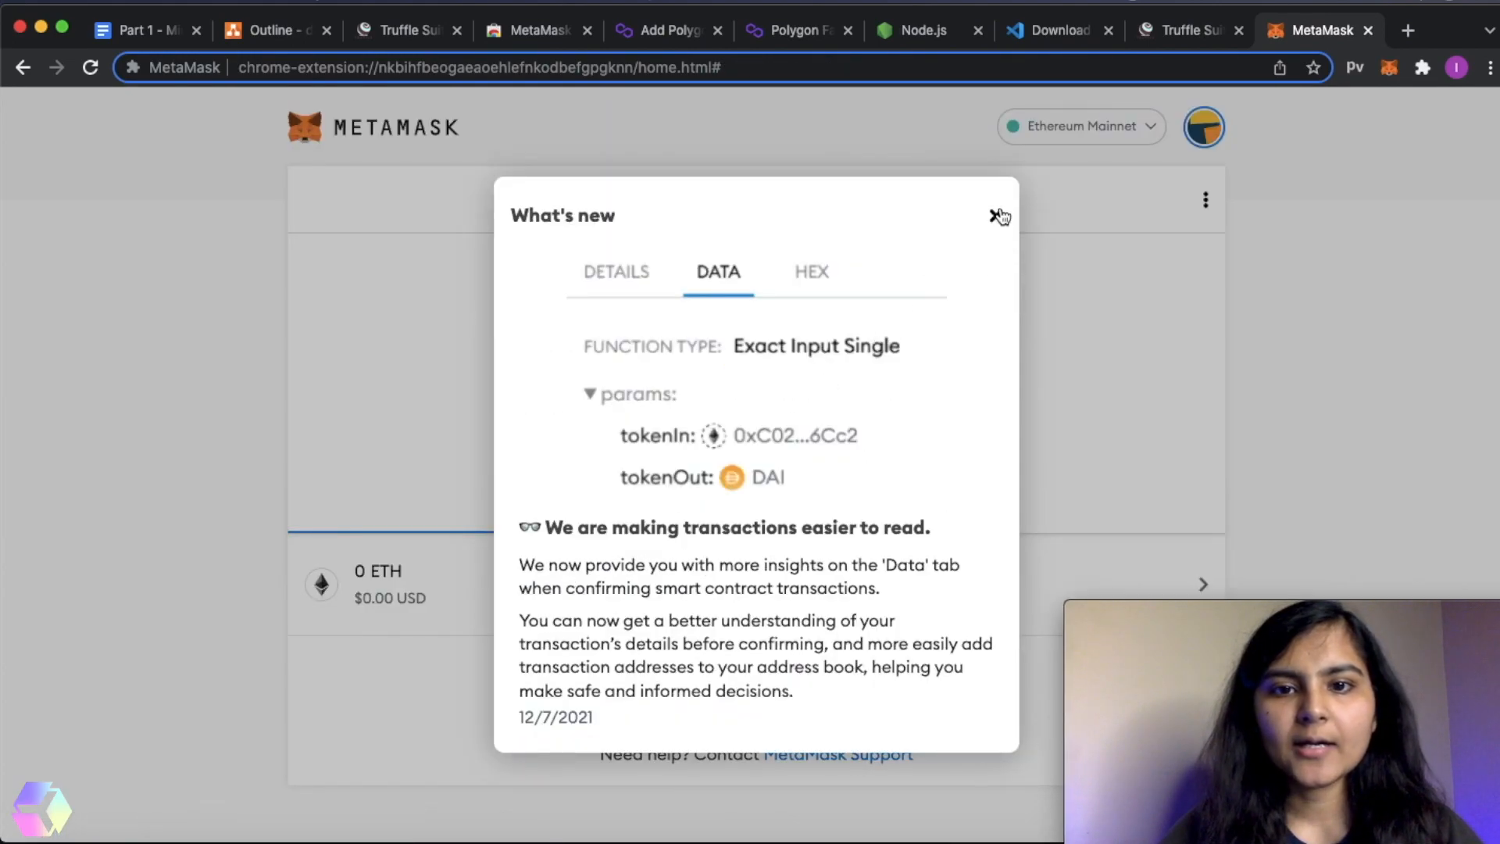
{"action": "left_click", "coordinate": [998, 215]}
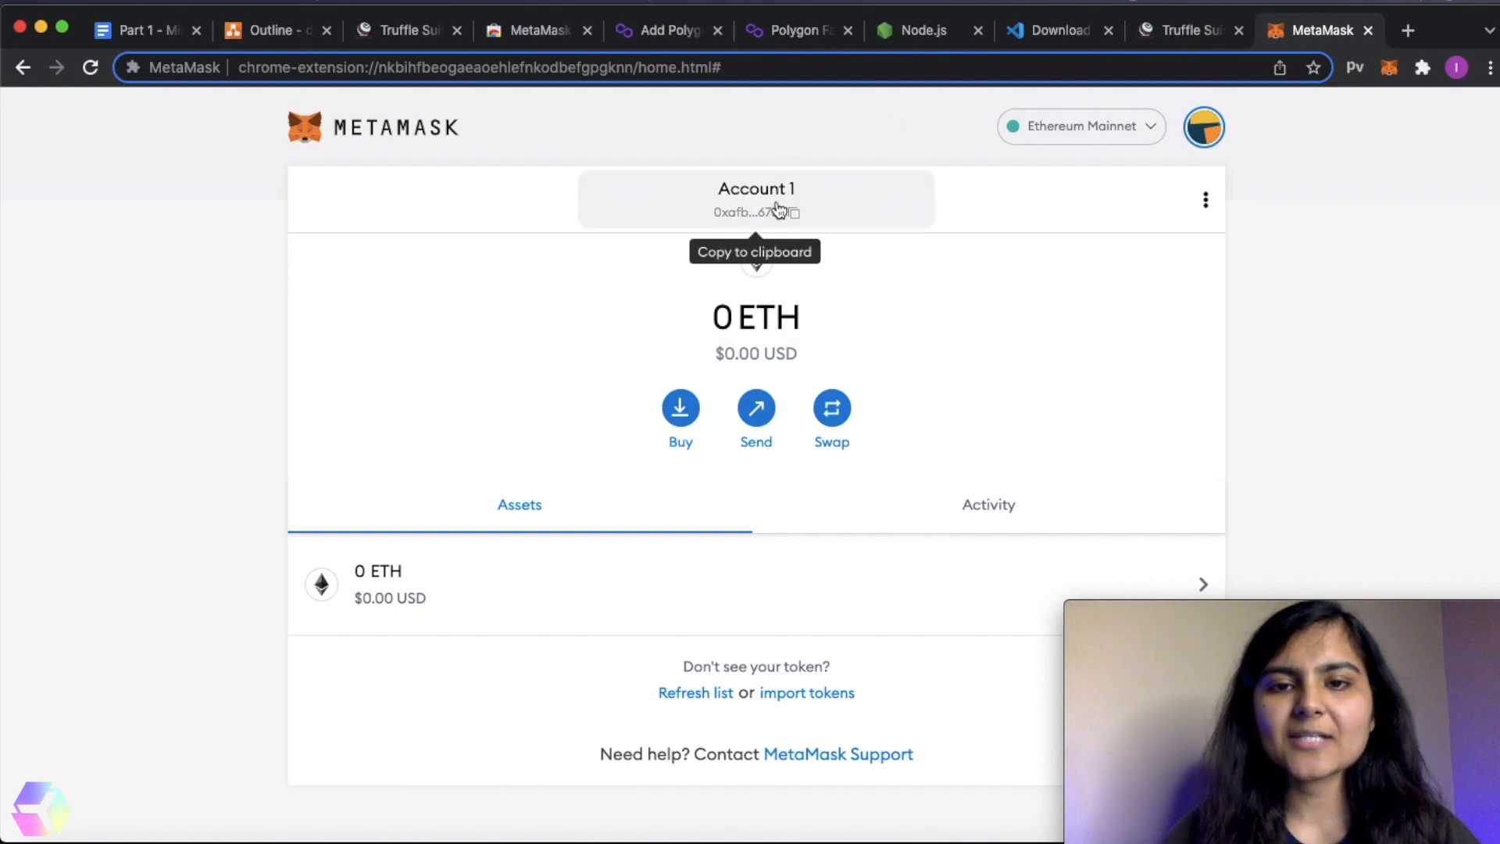
{"action": "mouse_move", "coordinate": [868, 358]}
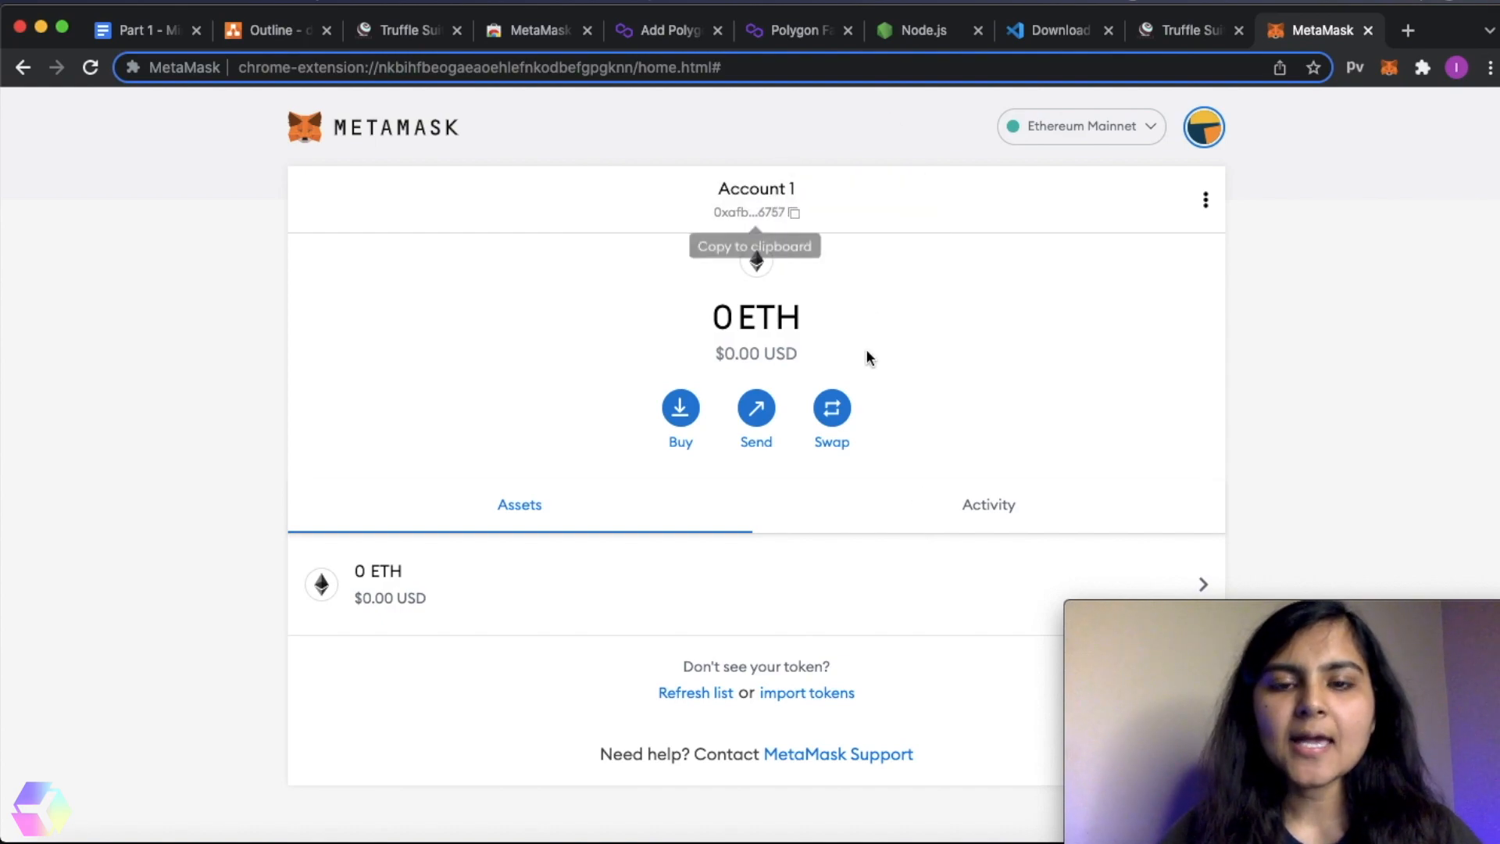
{"action": "mouse_move", "coordinate": [849, 316]}
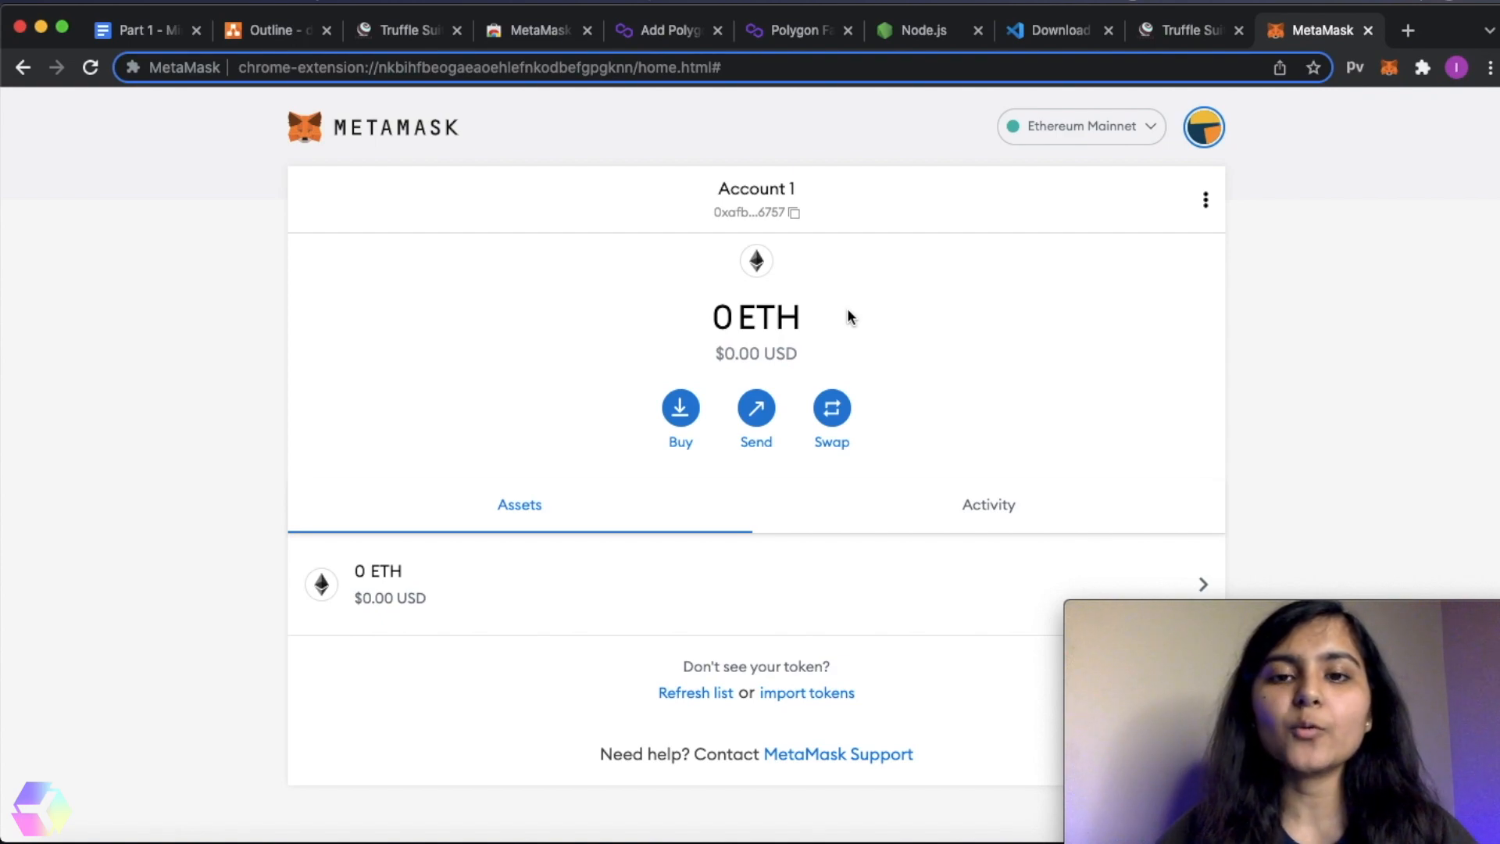
{"action": "mouse_move", "coordinate": [1090, 132]}
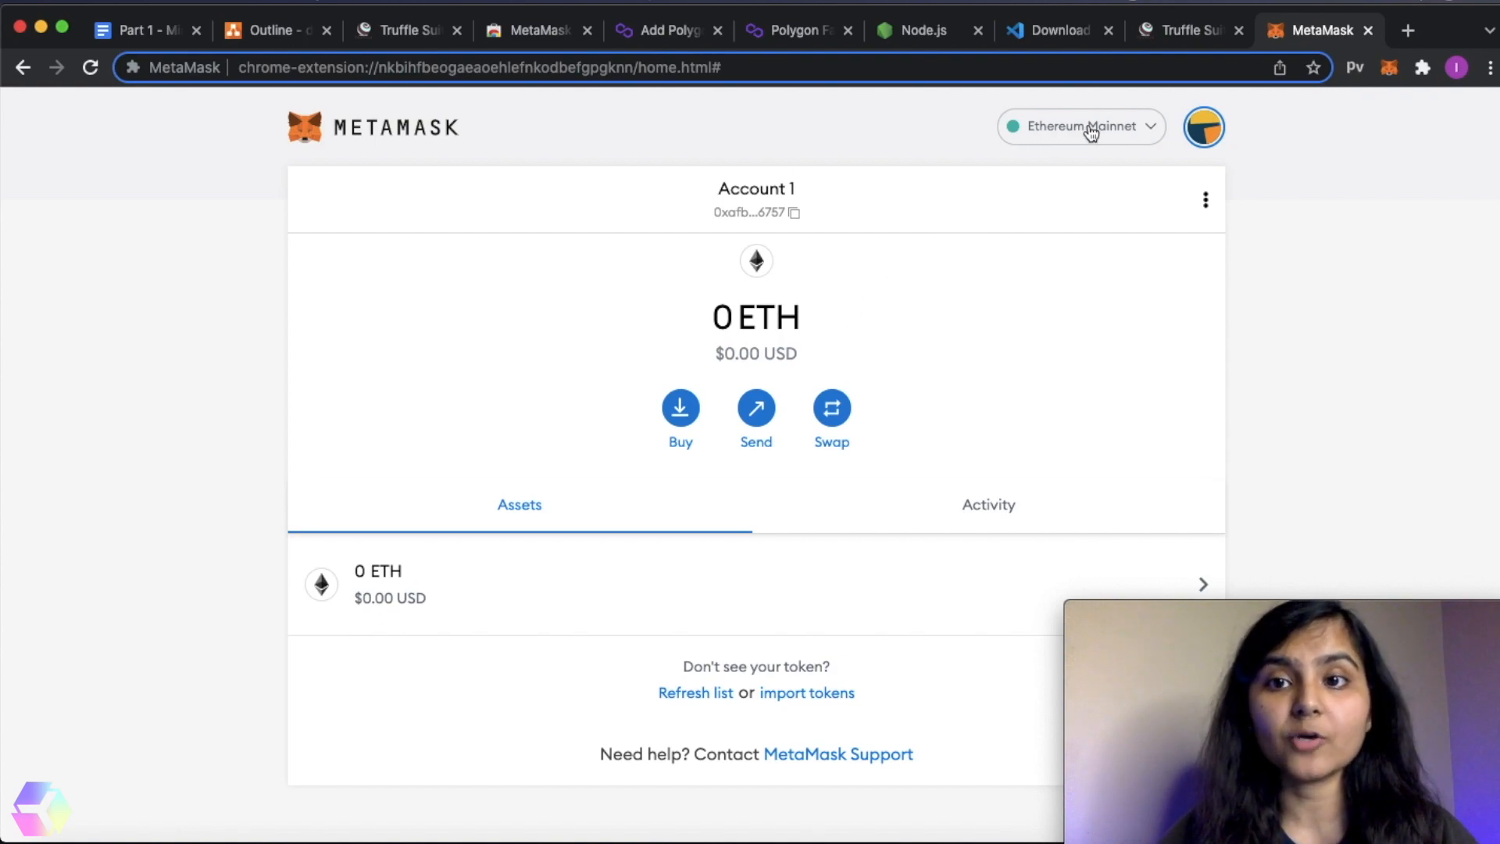
{"action": "left_click", "coordinate": [1081, 125]}
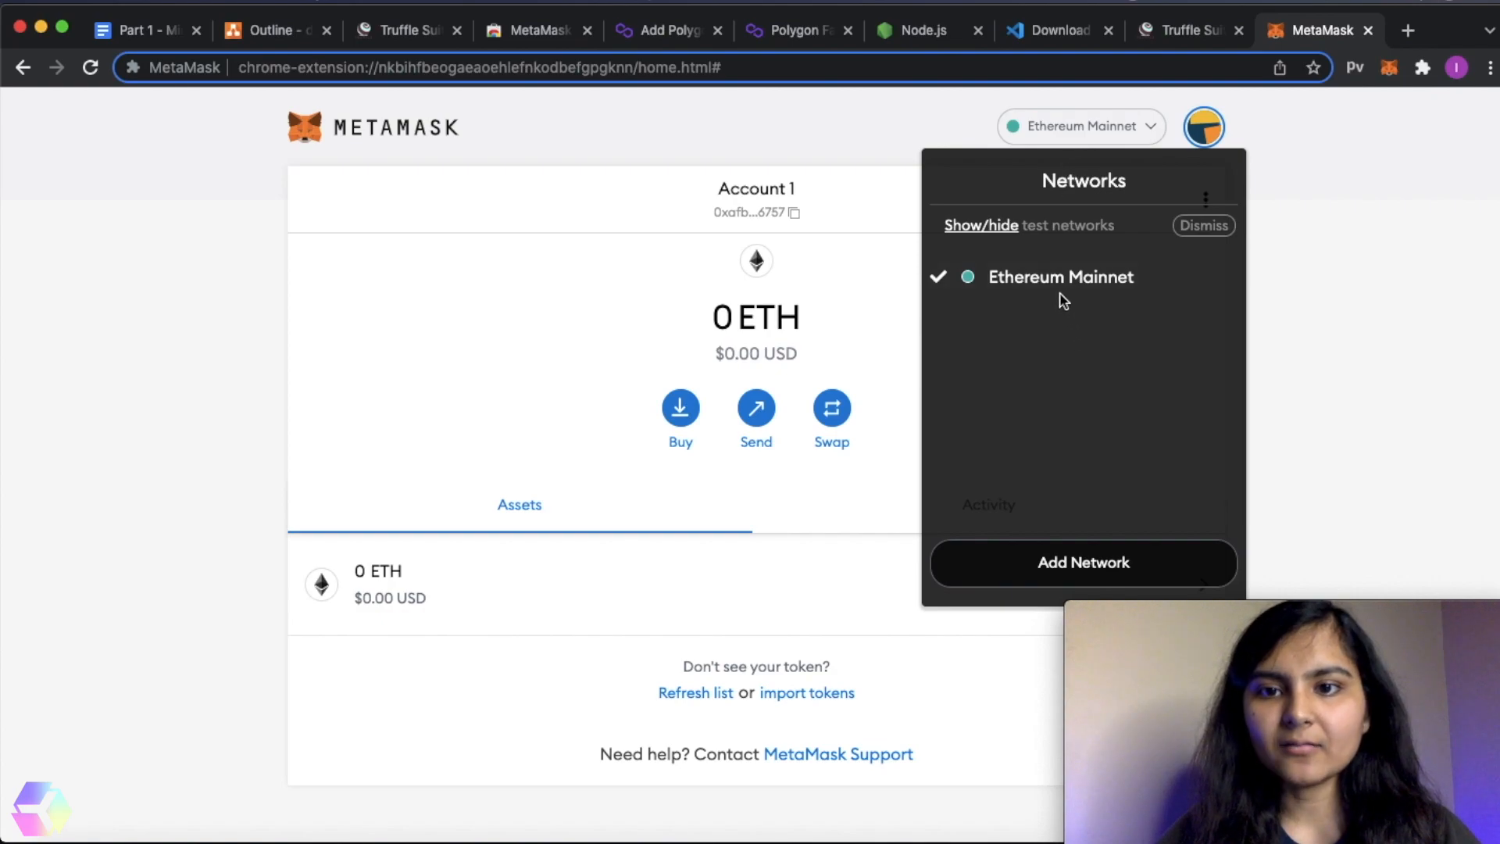
{"action": "mouse_move", "coordinate": [1119, 282]}
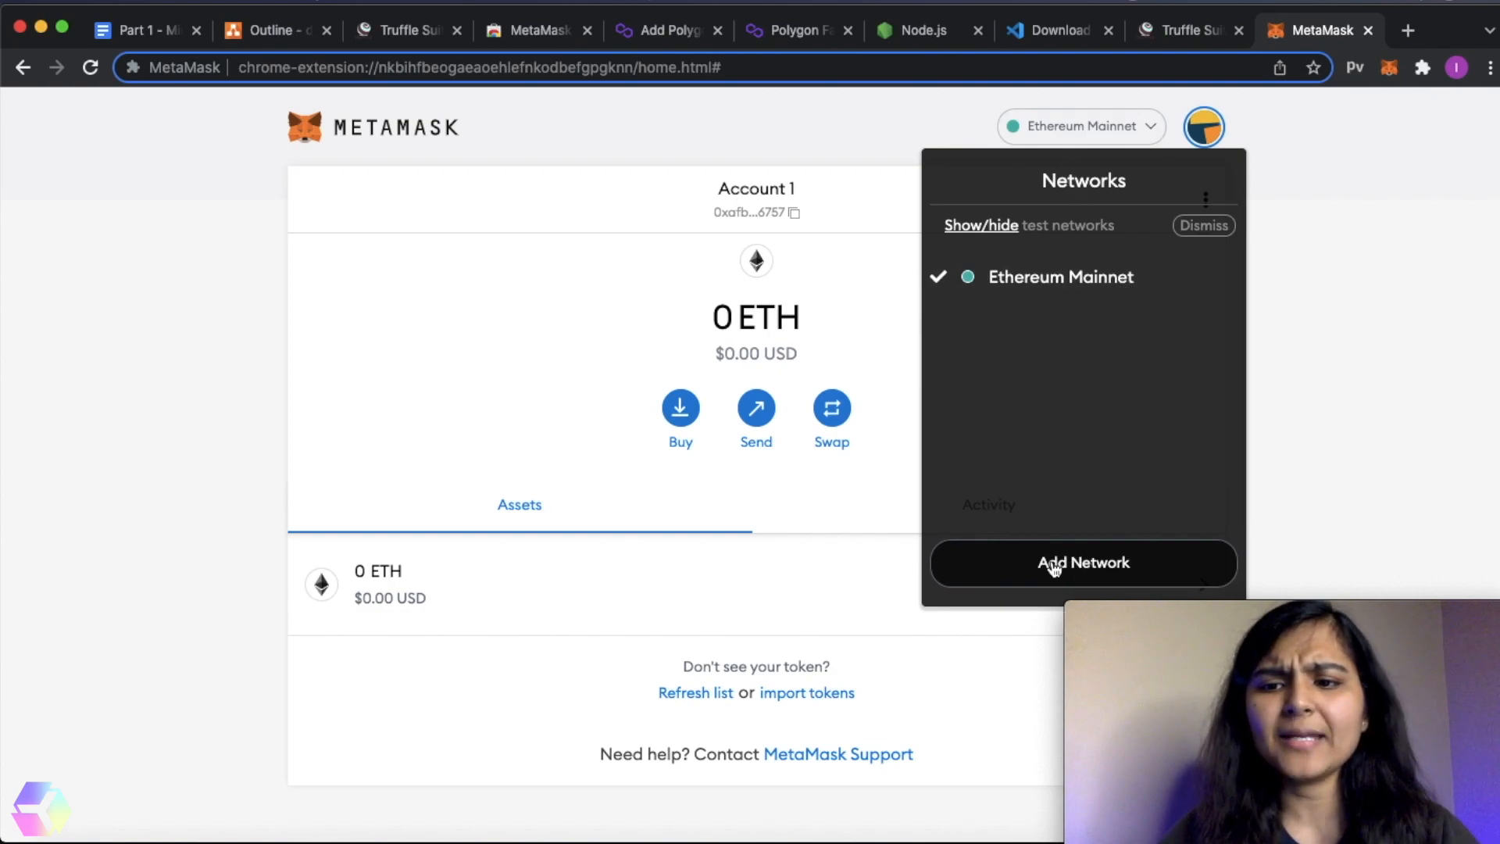
{"action": "left_click", "coordinate": [1082, 562]}
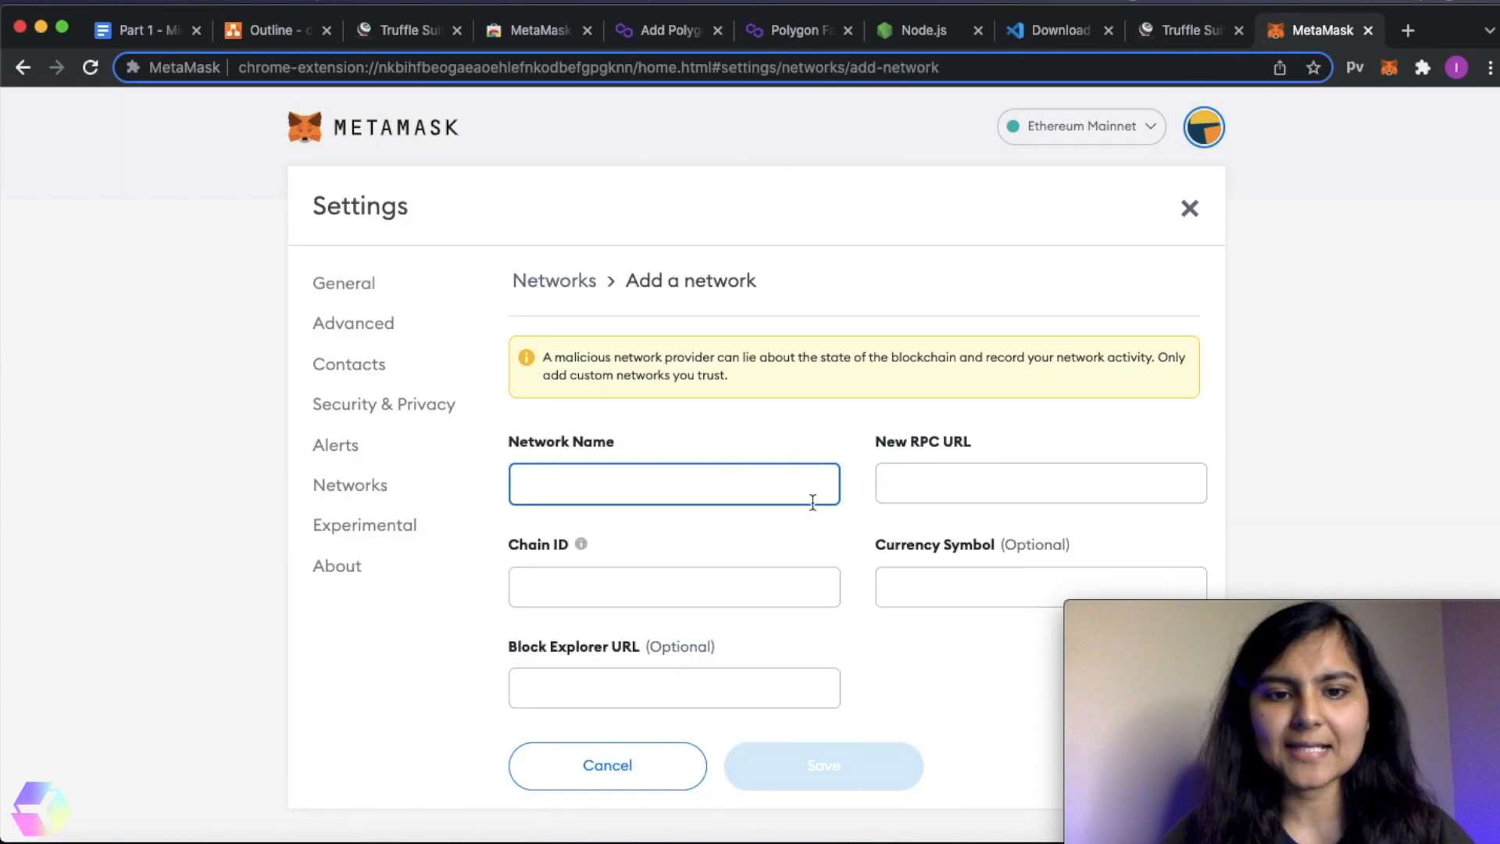
{"action": "mouse_move", "coordinate": [673, 427]}
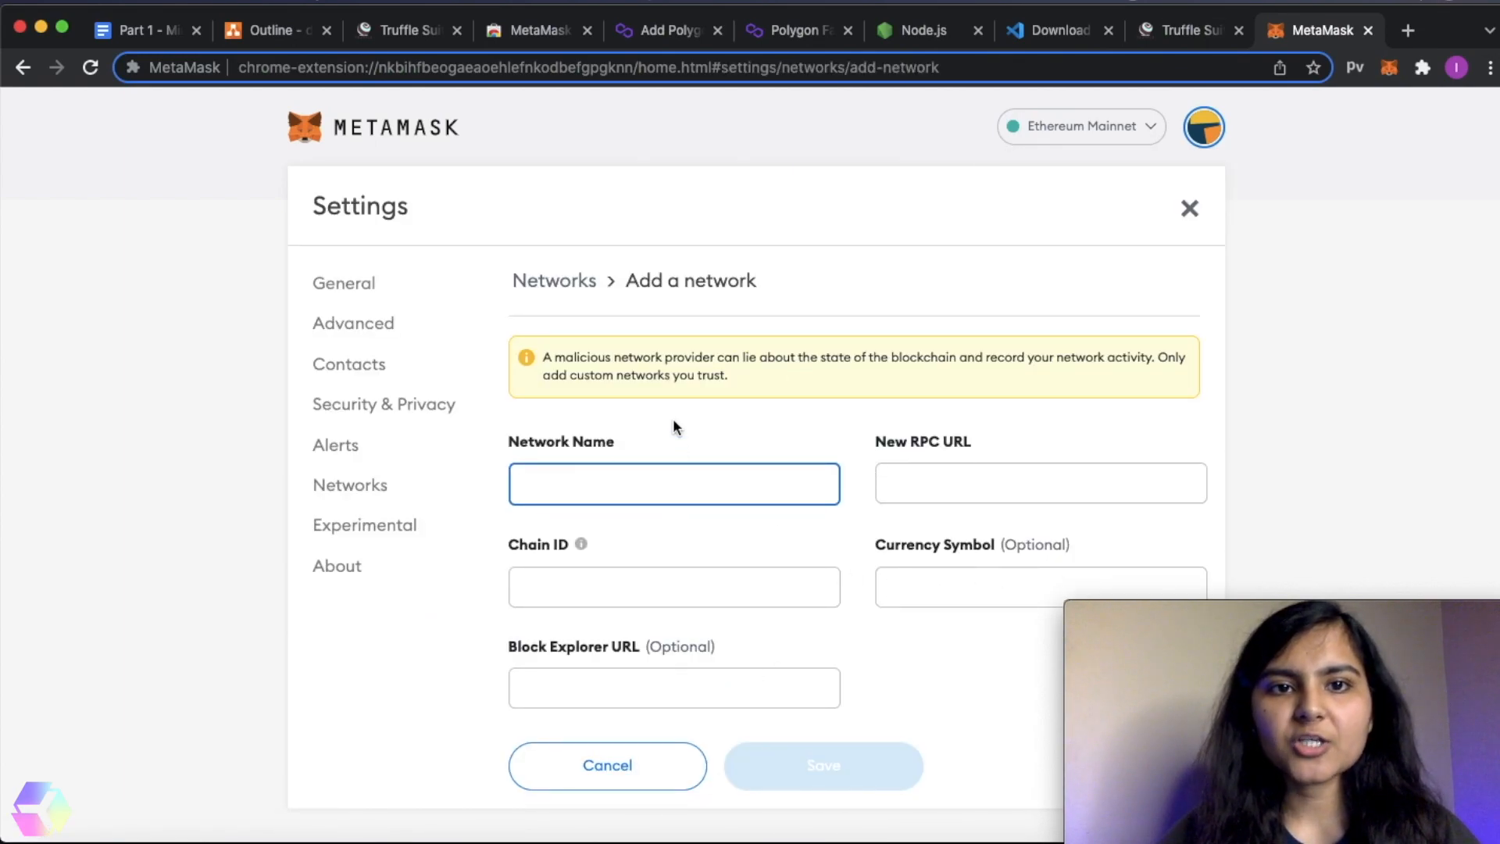
{"action": "left_click", "coordinate": [666, 30]}
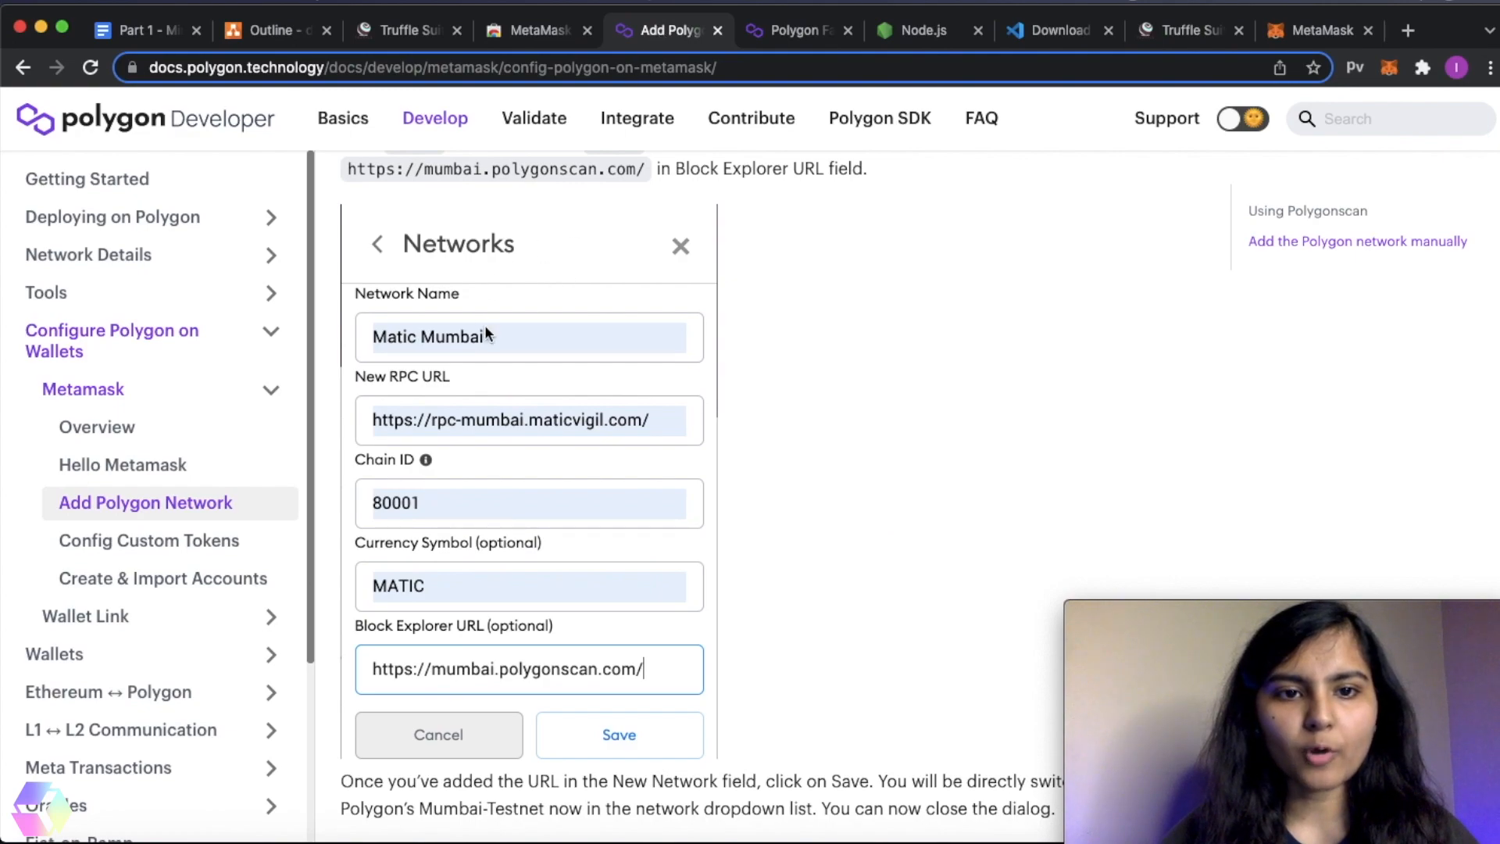
{"action": "mouse_move", "coordinate": [469, 690]}
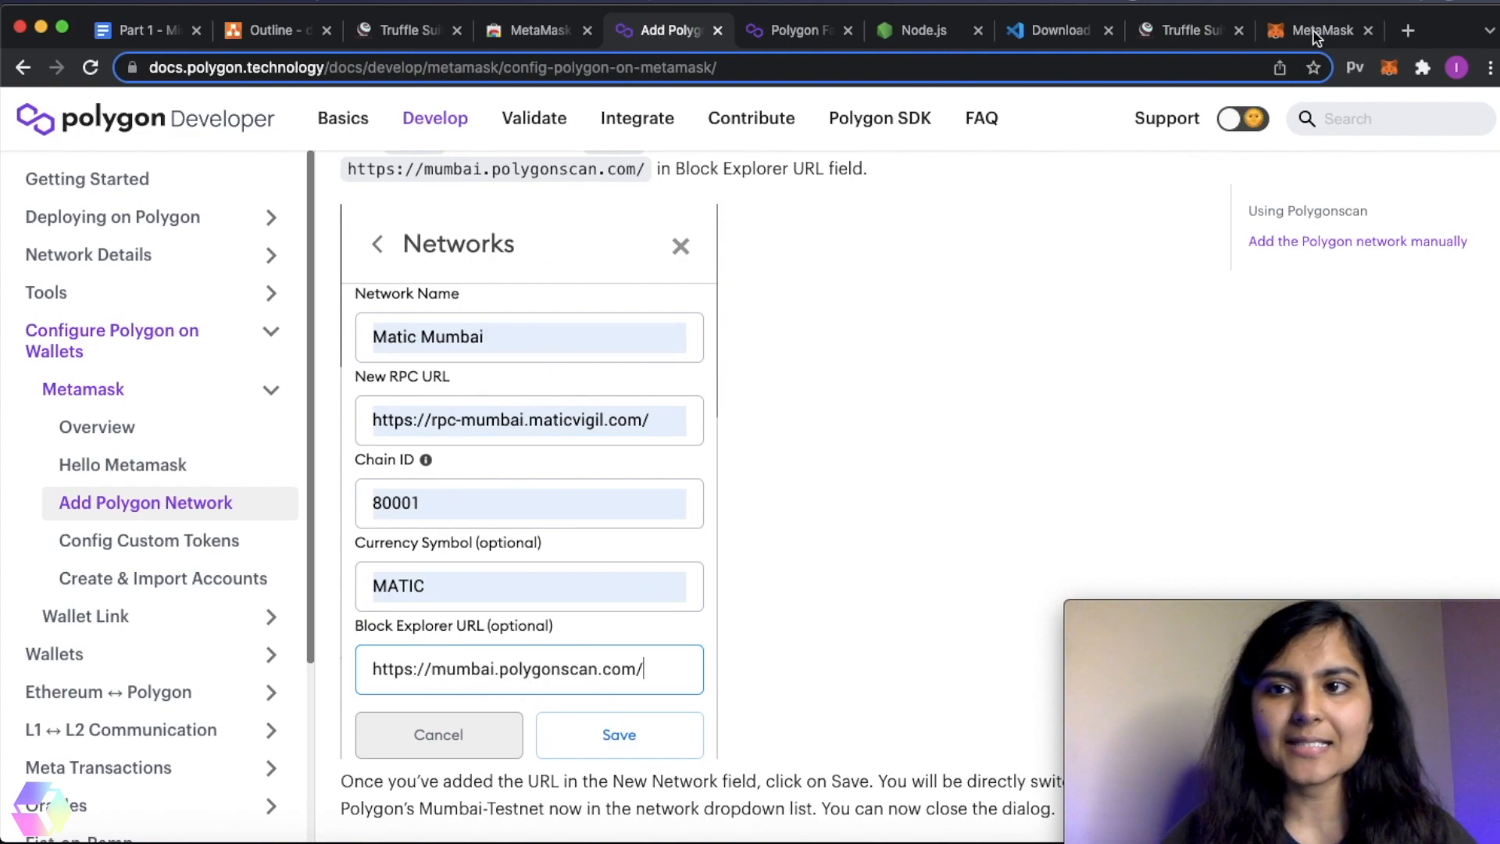
{"action": "left_click", "coordinate": [1320, 30]}
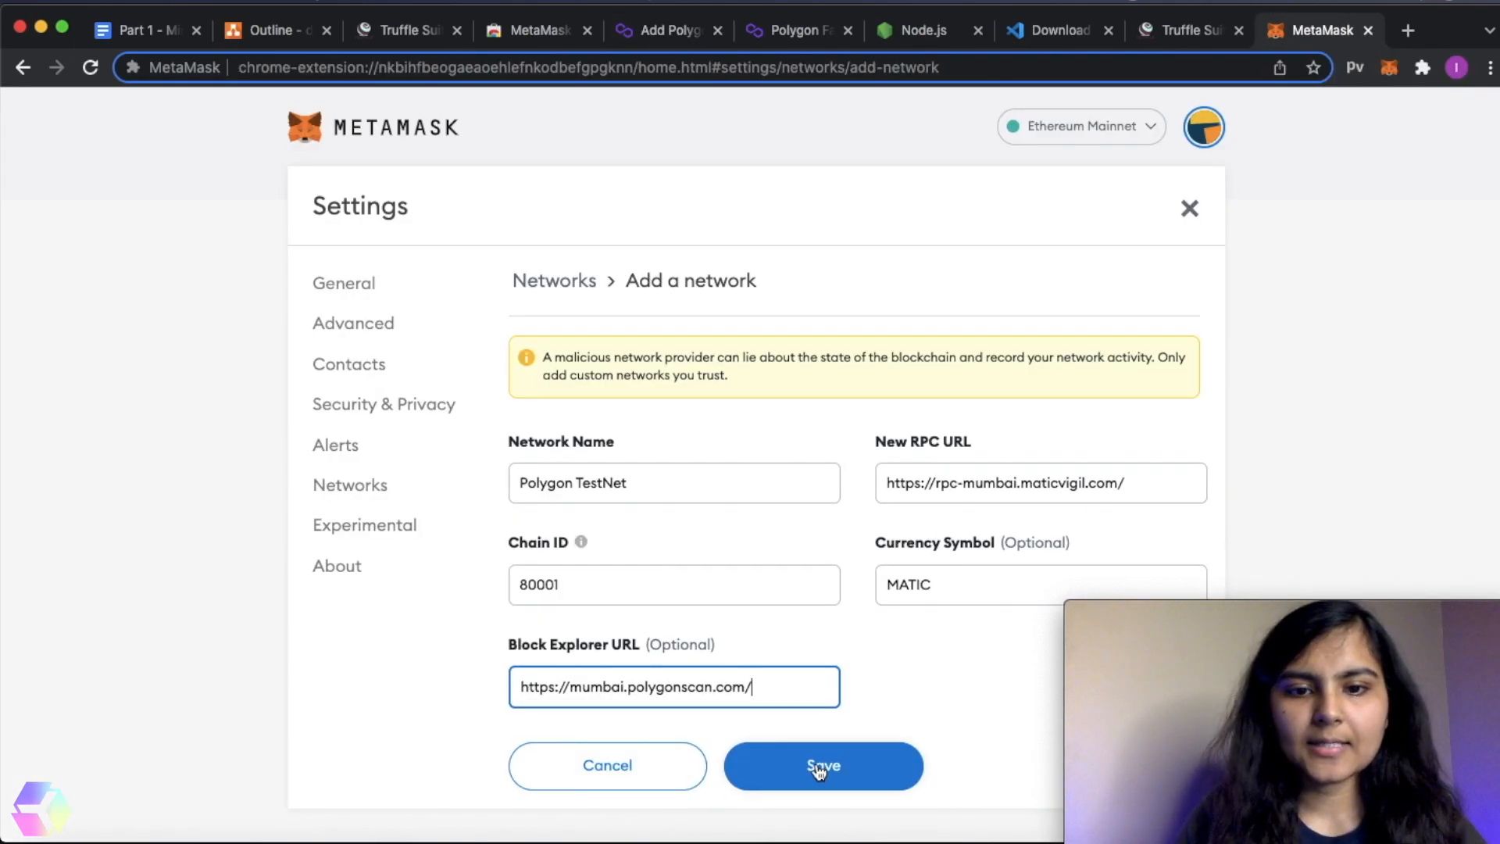
{"action": "left_click", "coordinate": [822, 766]}
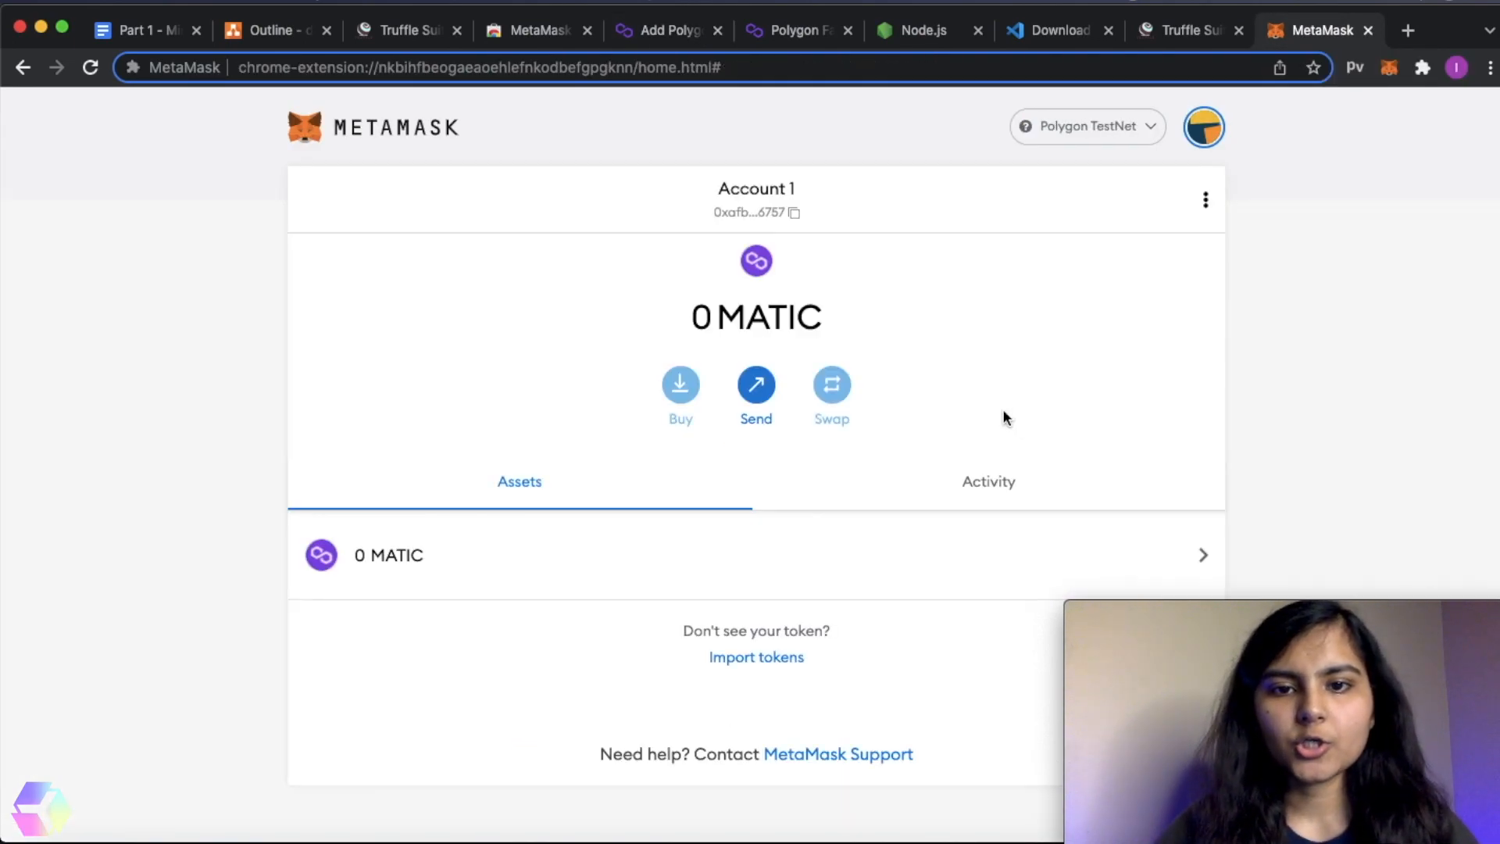
{"action": "left_click", "coordinate": [432, 30]}
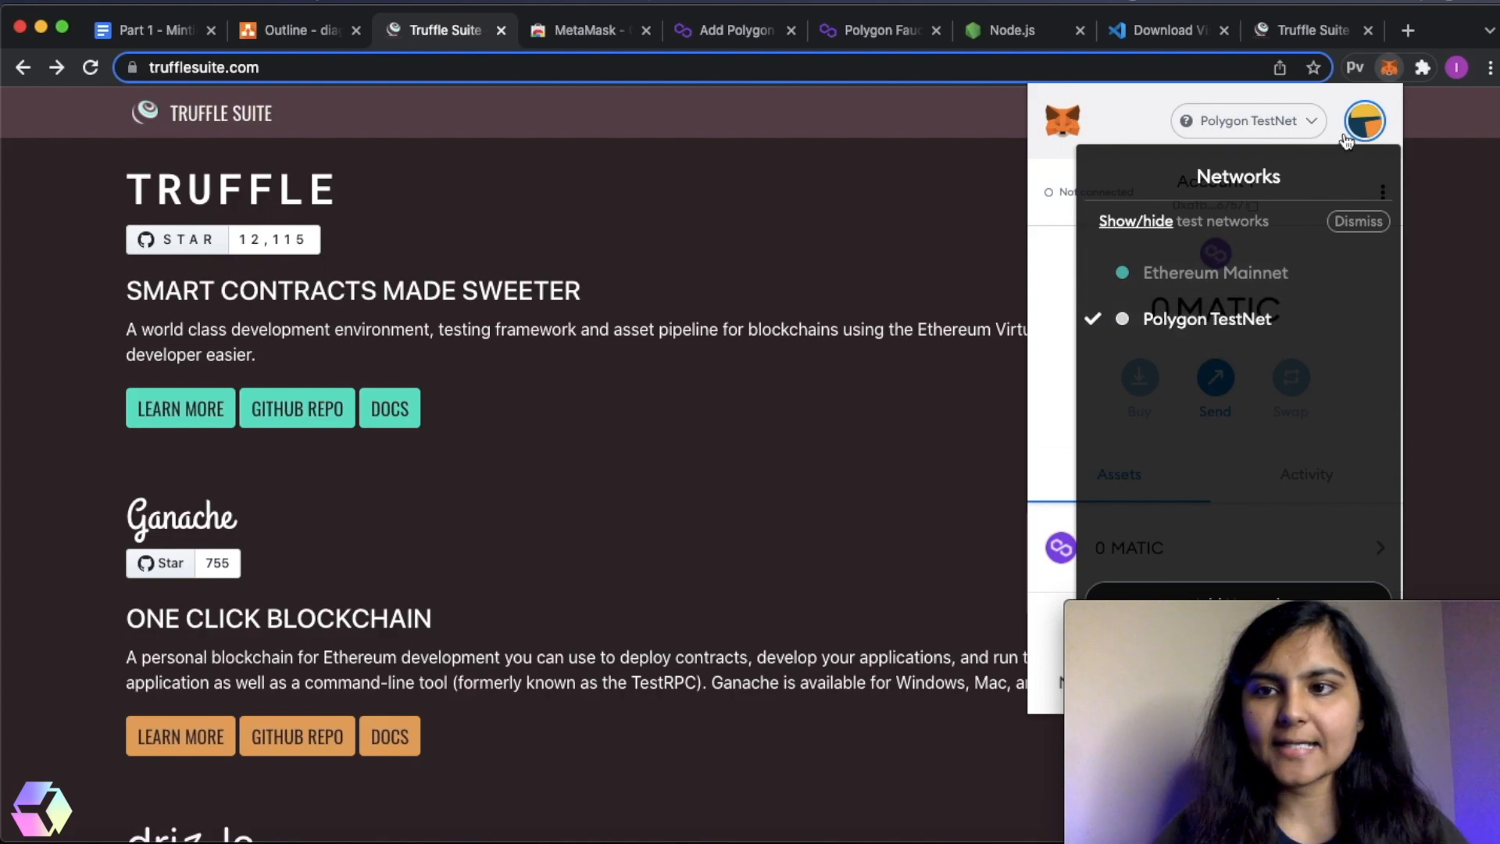
- Close the MetaMask popup and switch to the Polygon Faucet tab
{"action": "left_click", "coordinate": [1388, 67]}
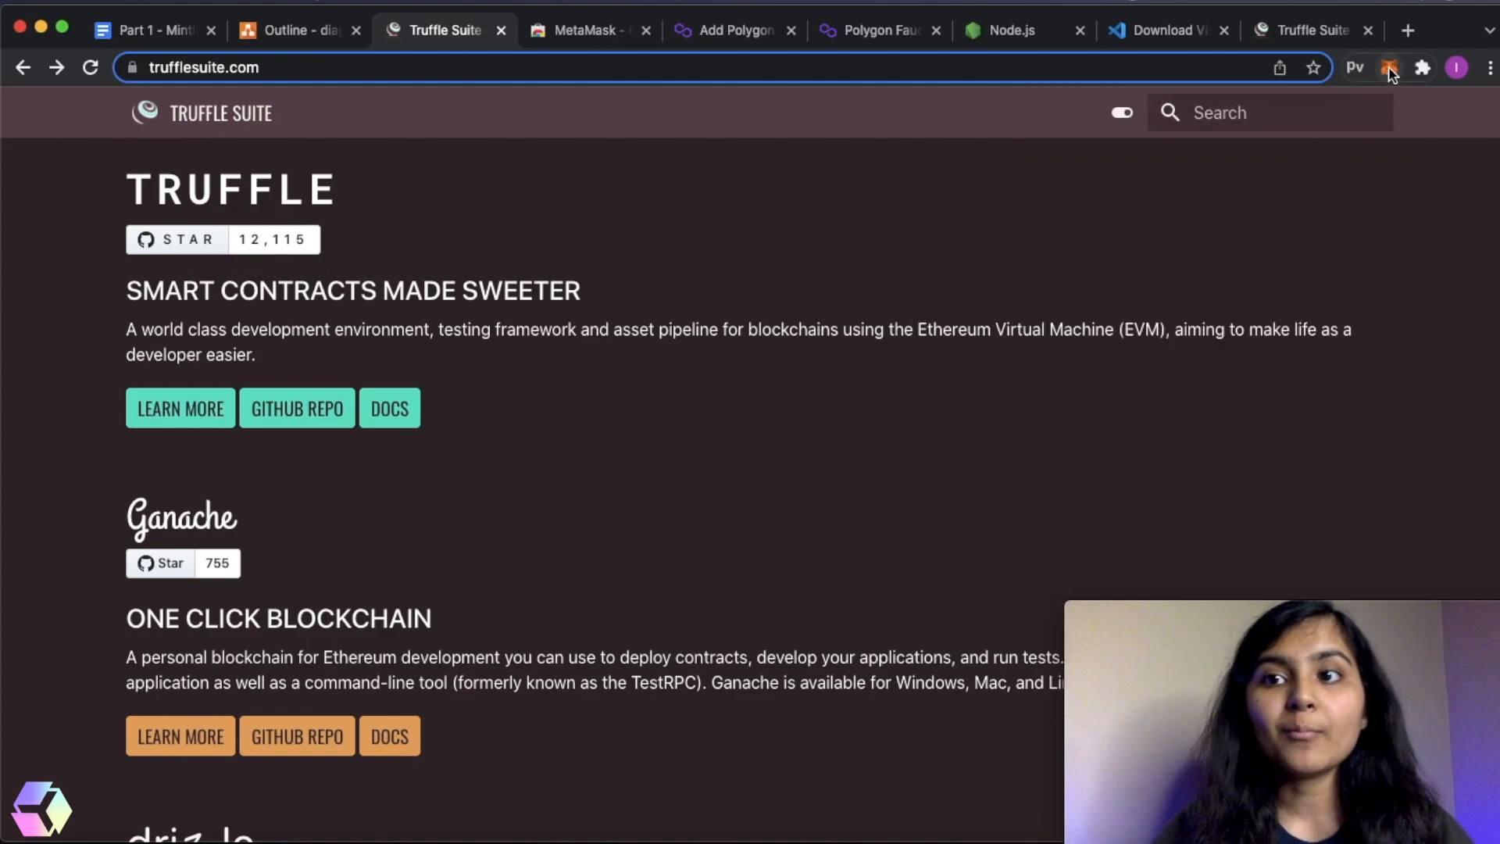
{"action": "mouse_move", "coordinate": [1389, 67]}
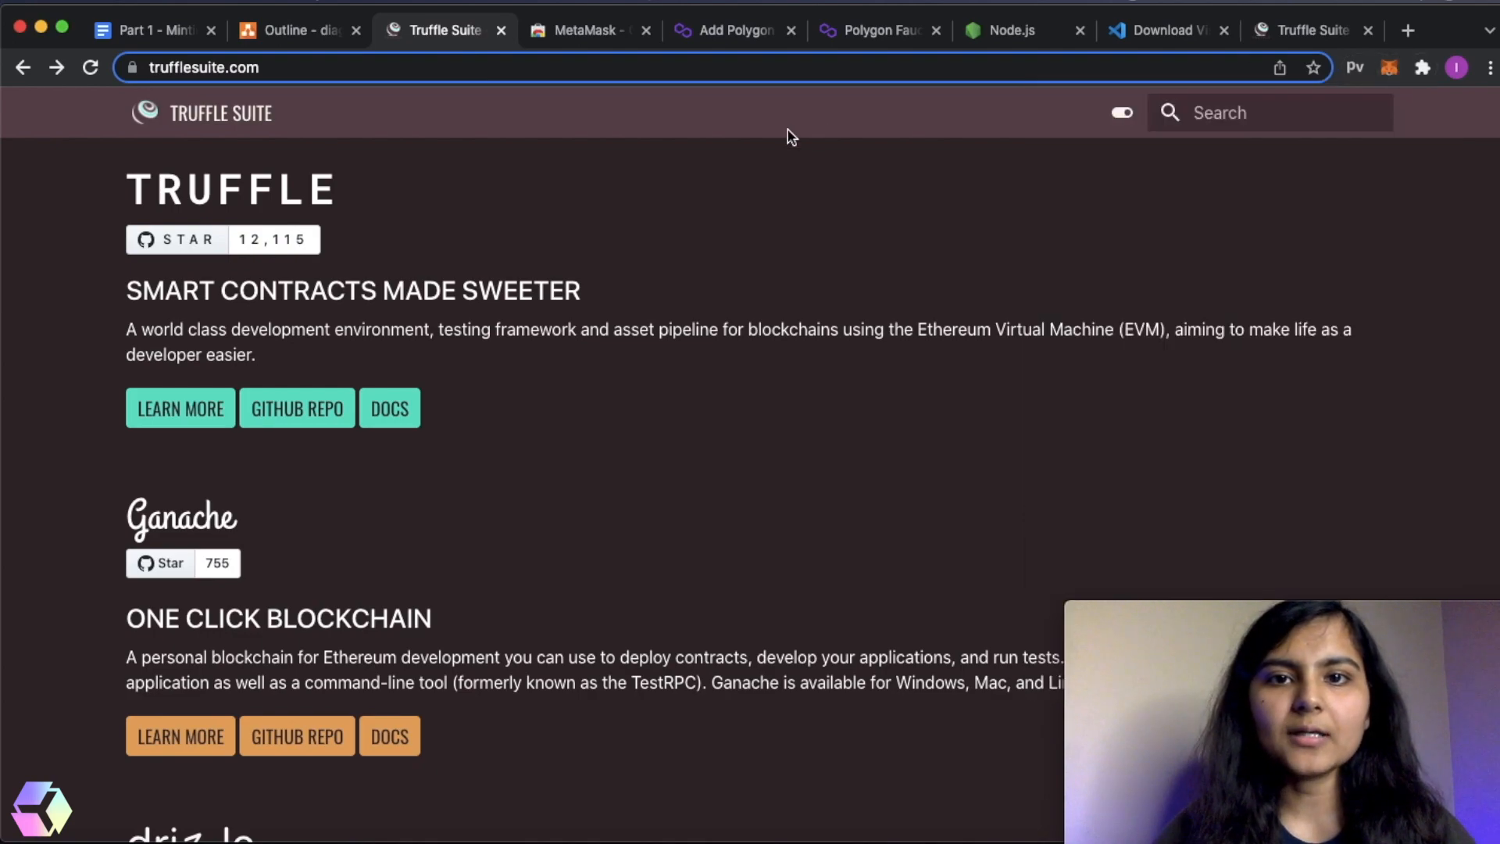
{"action": "left_click", "coordinate": [876, 30]}
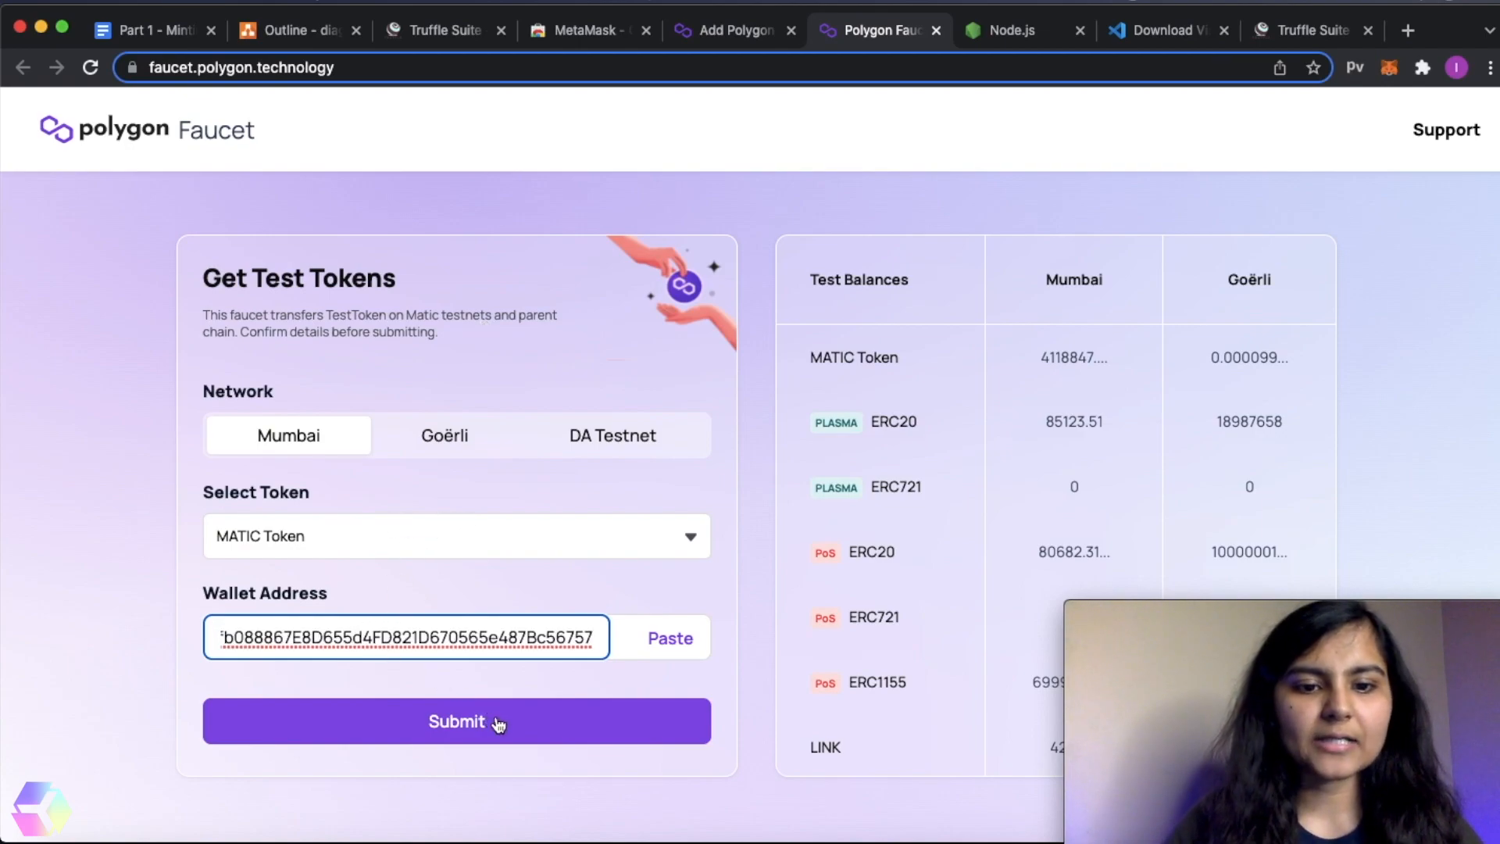
- Submit and confirm a Mumbai MATIC faucet request, then verify 0.5 MATIC in MetaMask
{"action": "left_click", "coordinate": [456, 721]}
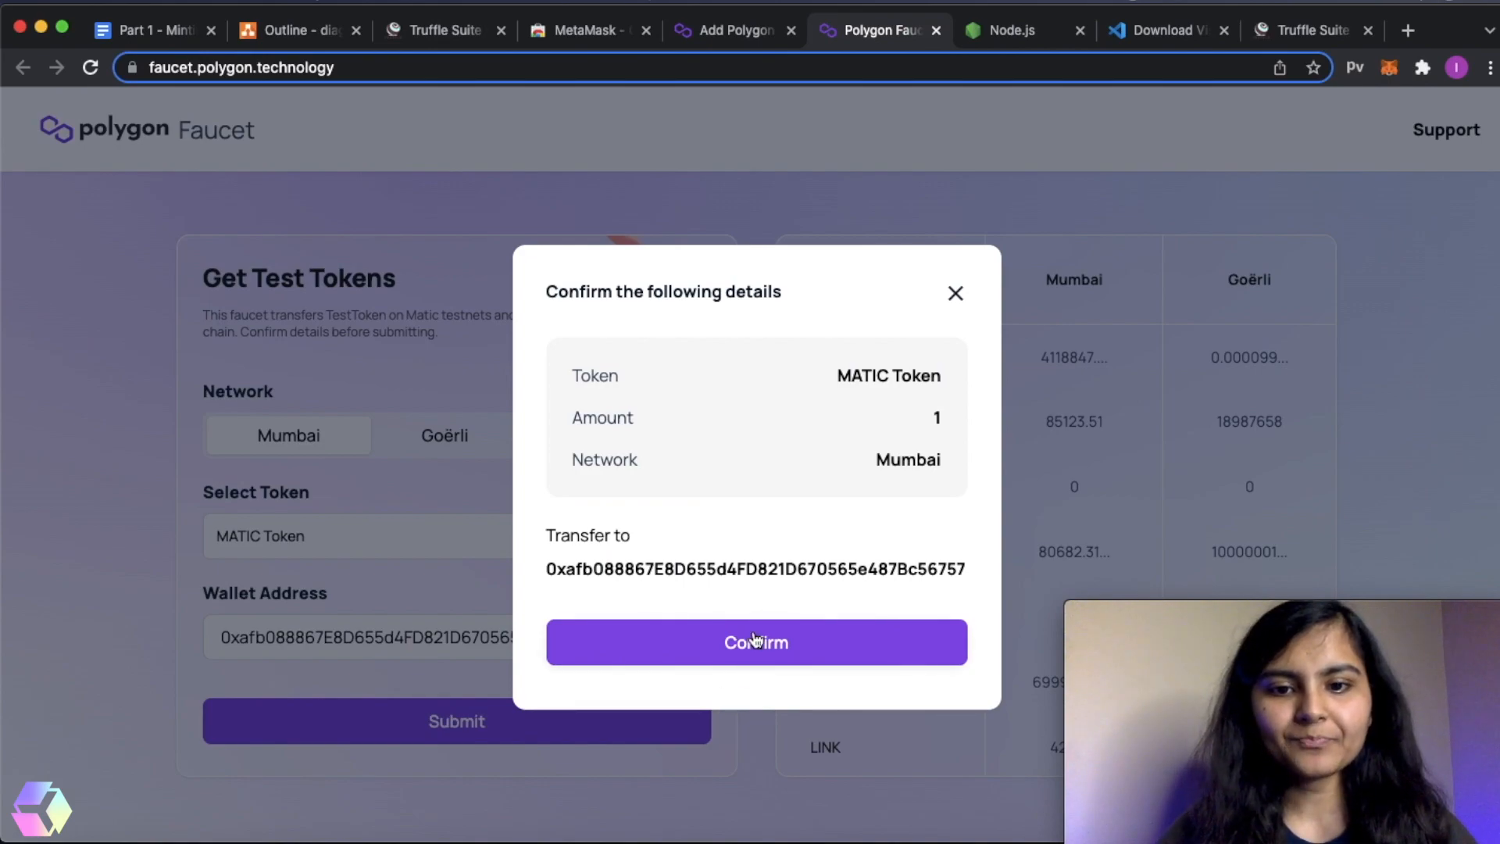
{"action": "left_click", "coordinate": [755, 642]}
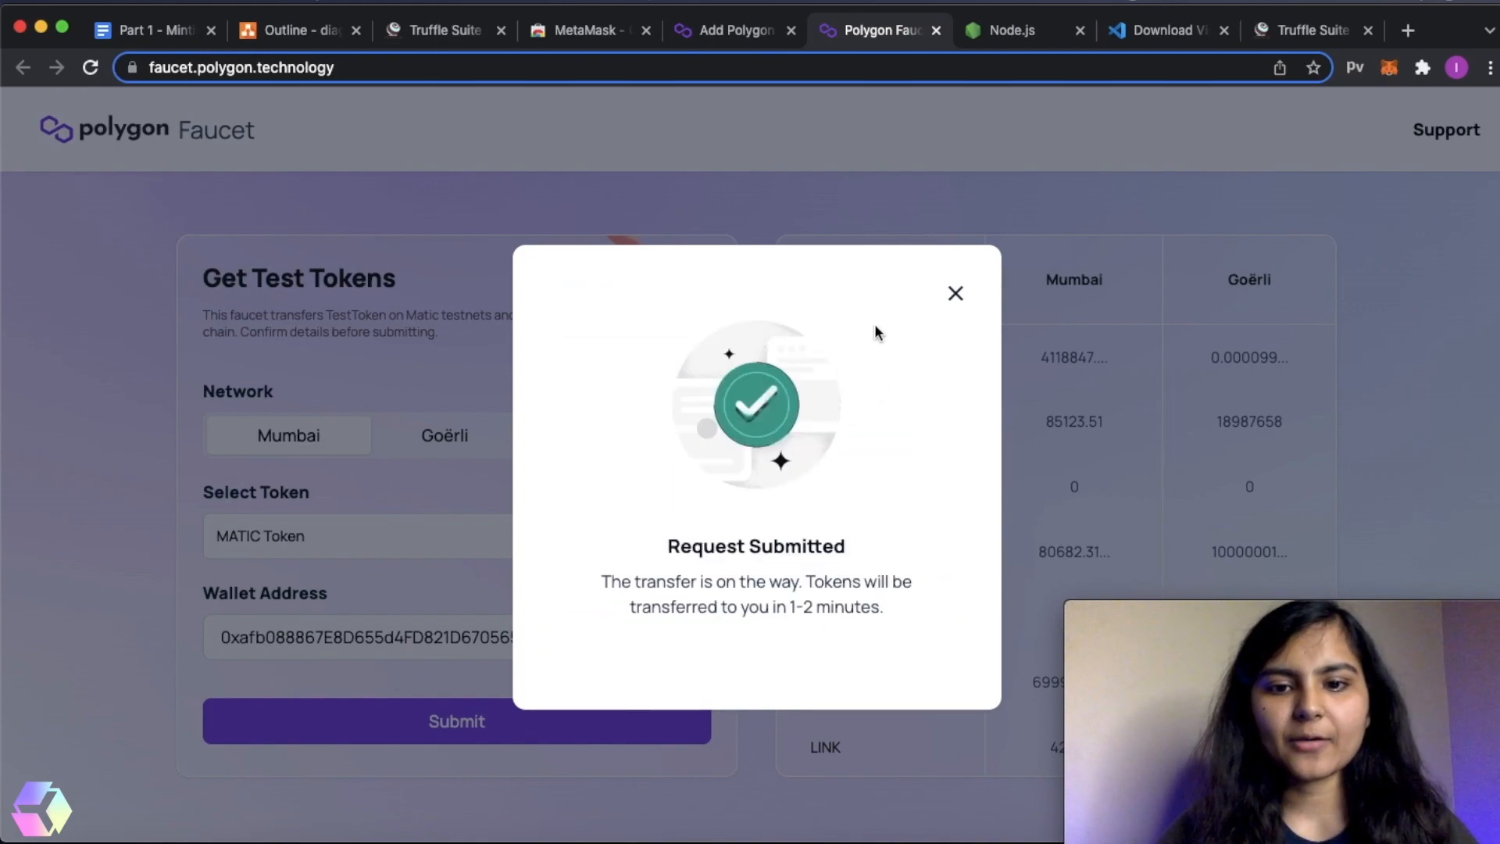
{"action": "left_click", "coordinate": [955, 293]}
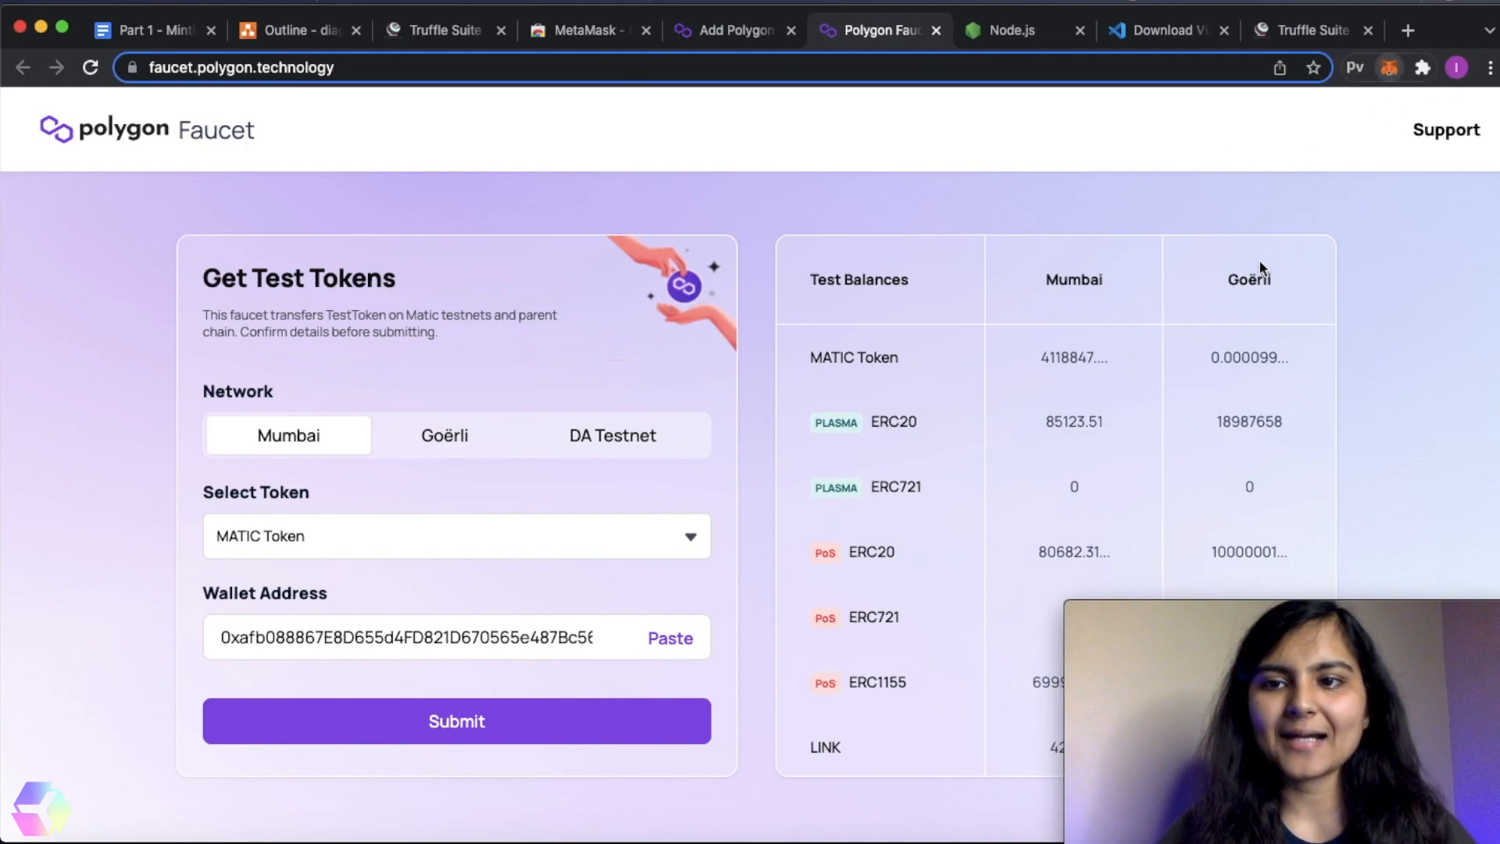
{"action": "left_click", "coordinate": [1388, 68]}
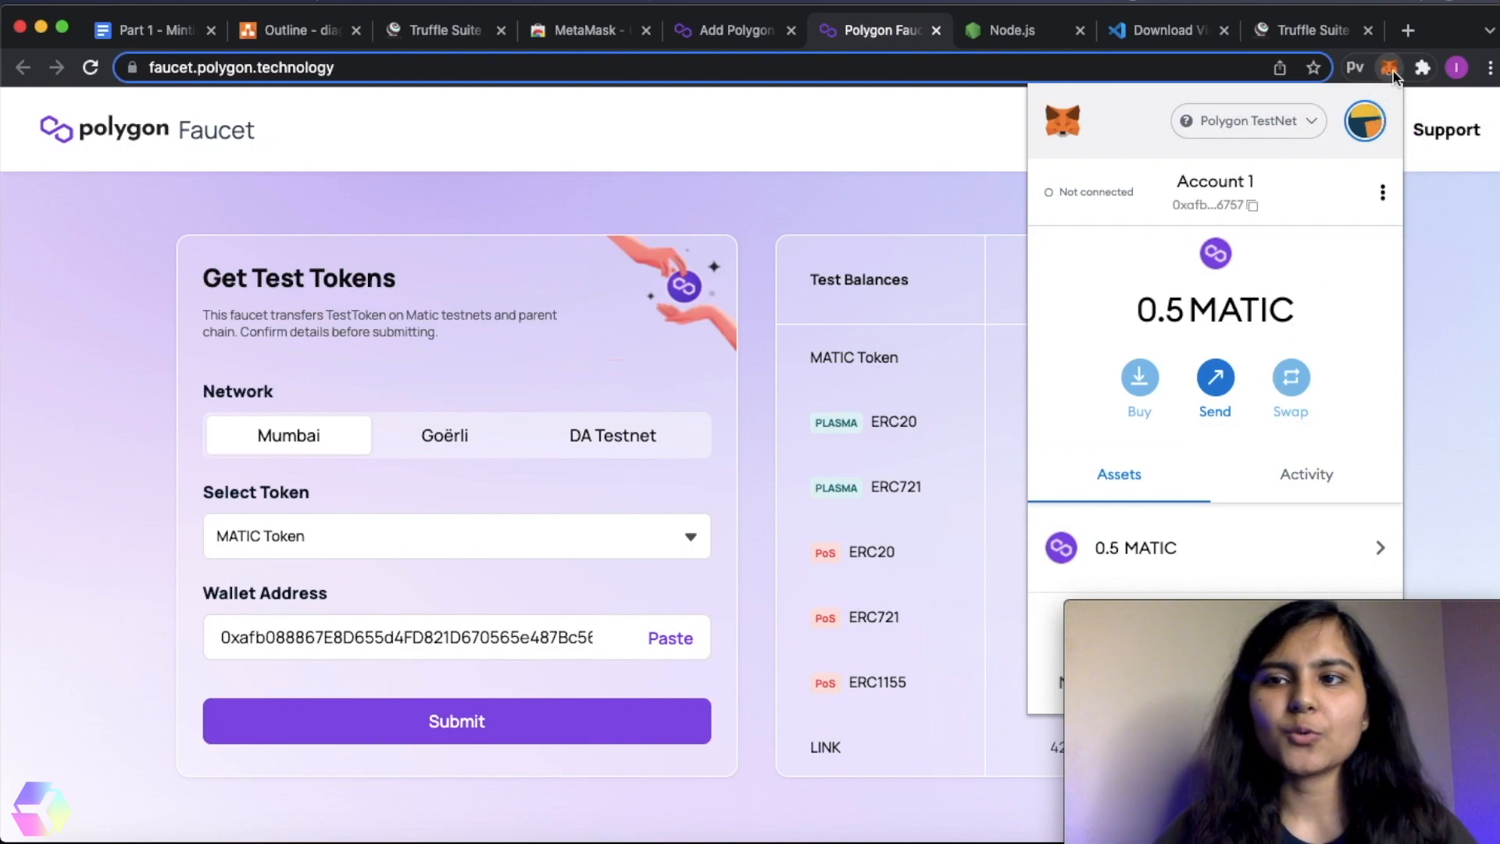
{"action": "left_click", "coordinate": [893, 148]}
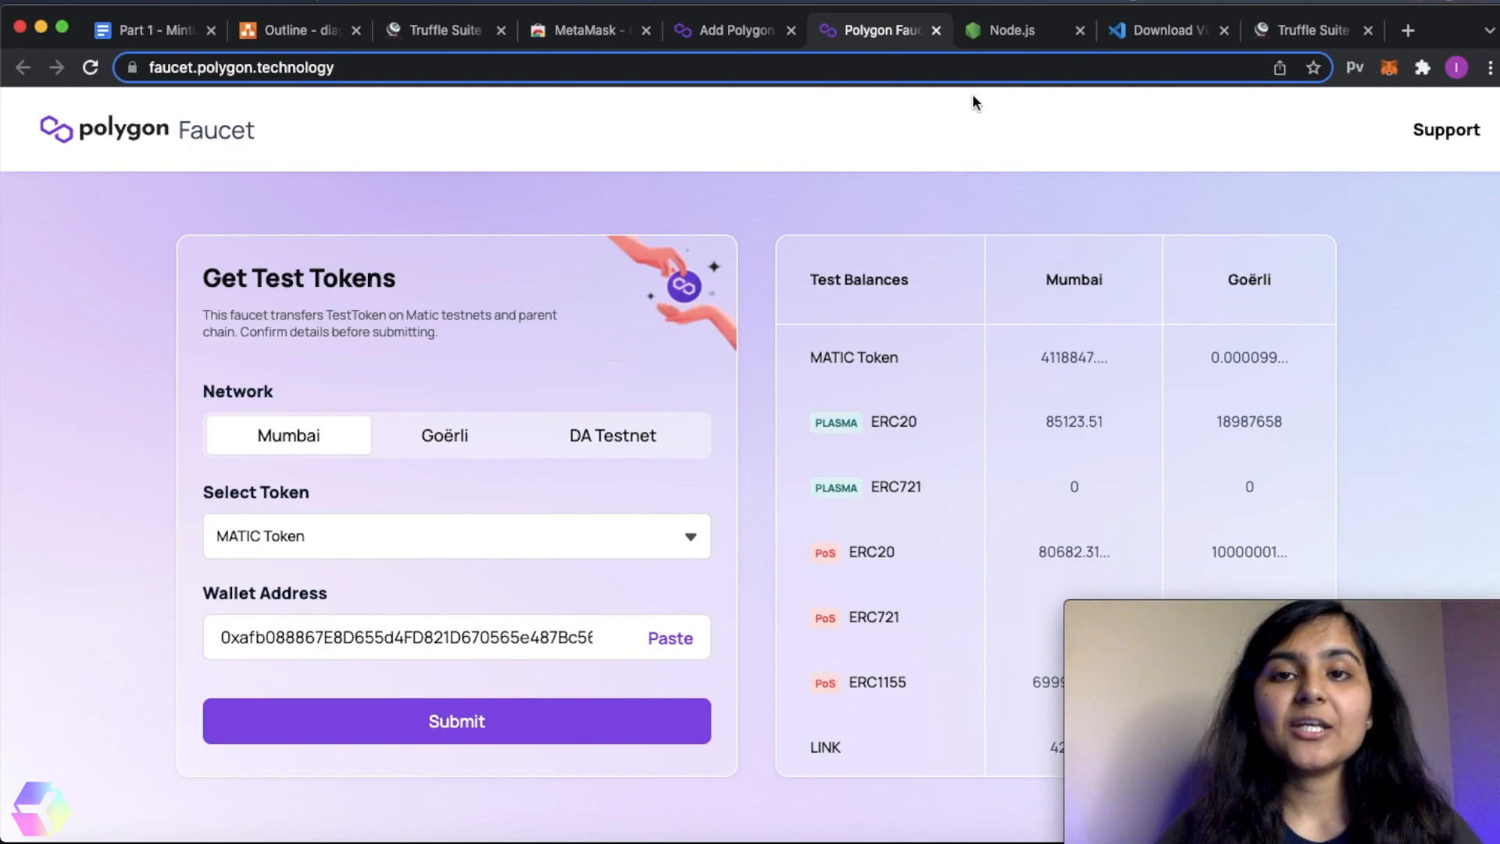
{"action": "left_click", "coordinate": [1009, 30]}
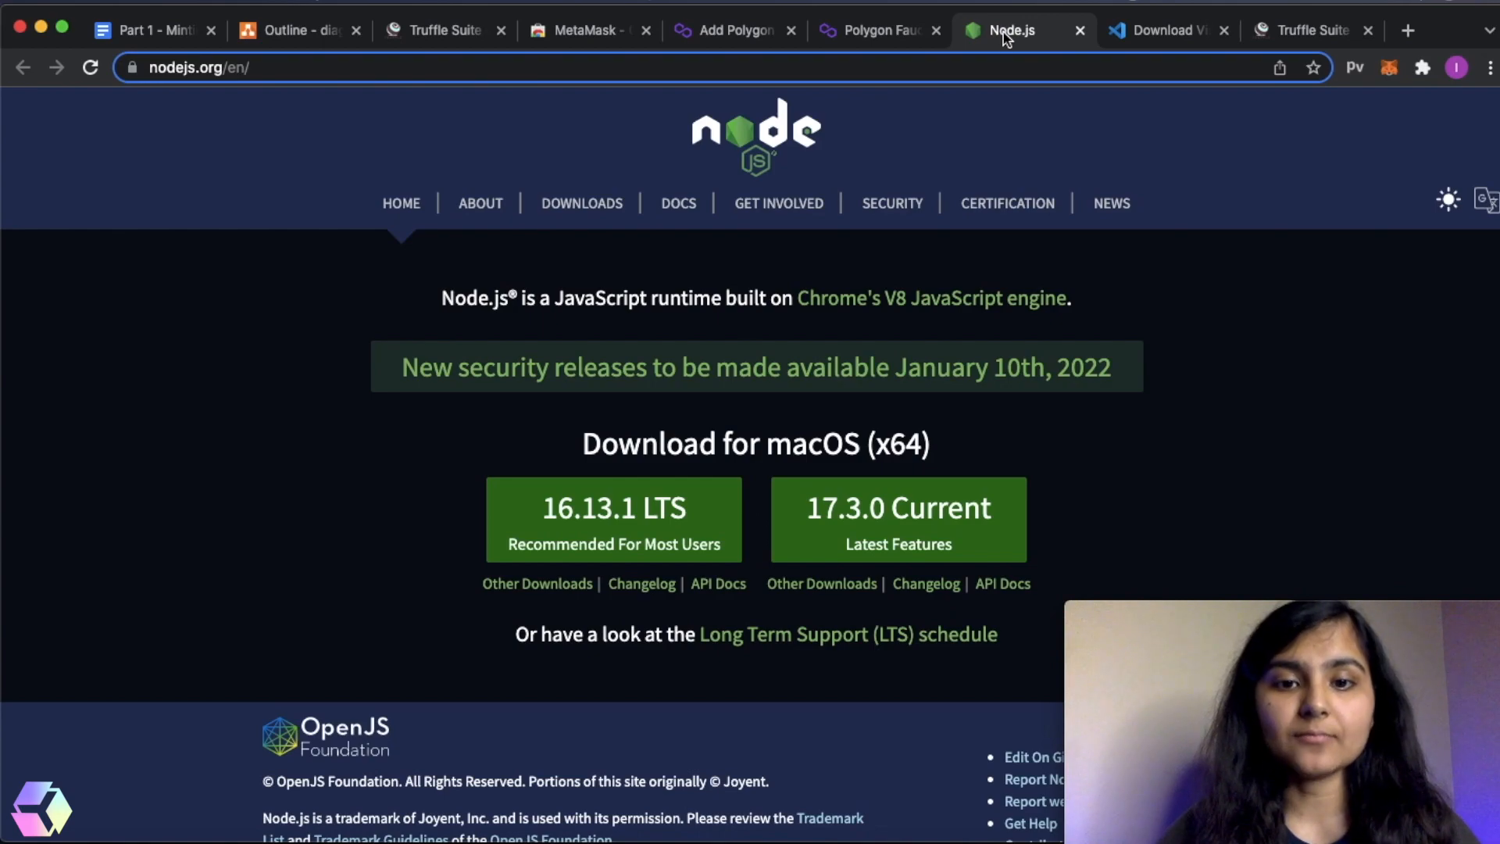
{"action": "mouse_move", "coordinate": [917, 412]}
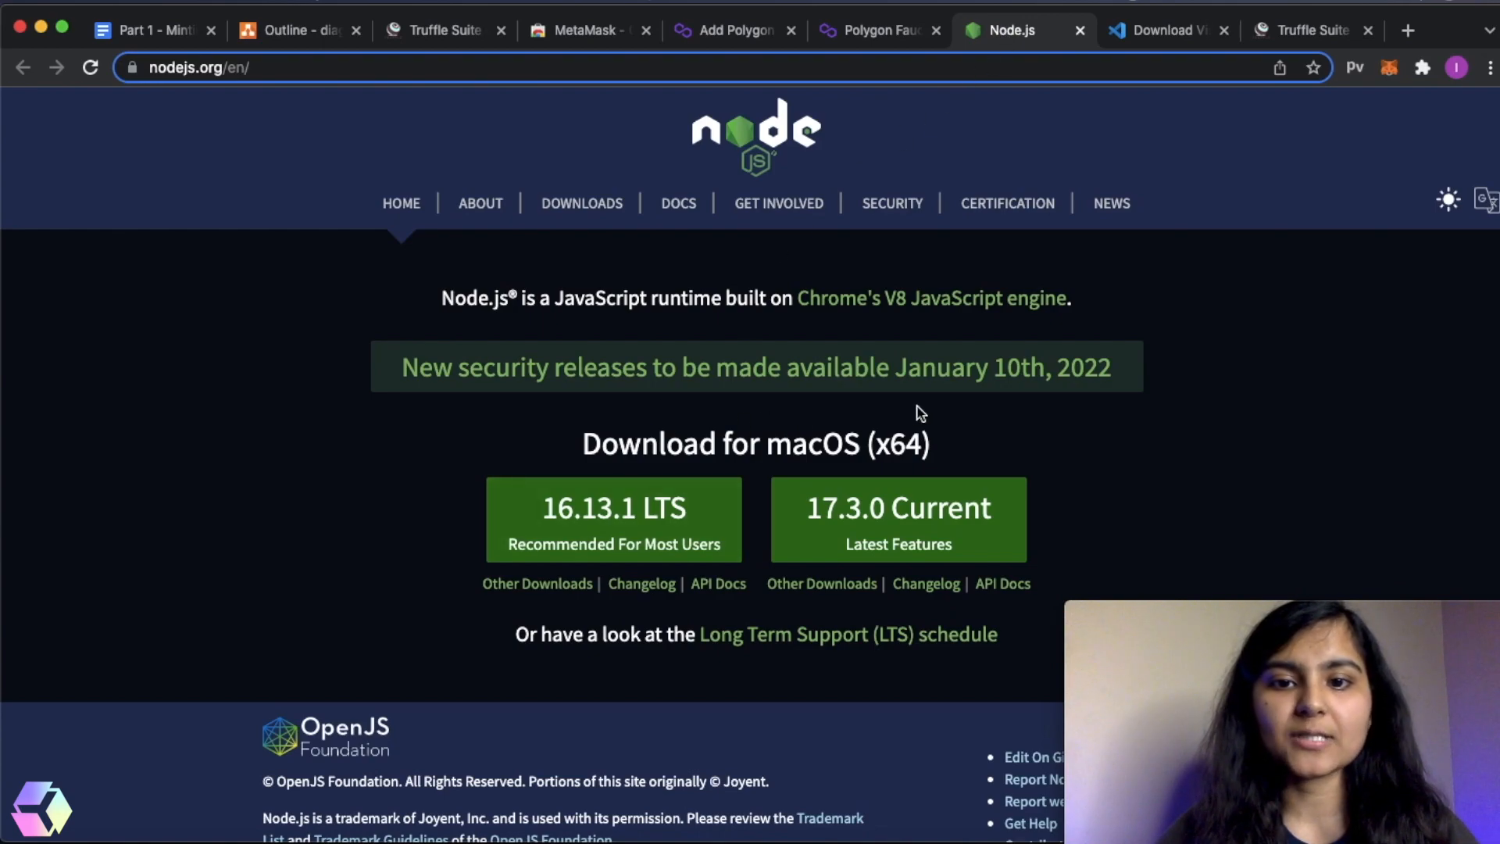
- Visit the Visual Studio Code download page, then switch to the trufflesuite.com/ganache tab
{"action": "left_click", "coordinate": [1160, 30]}
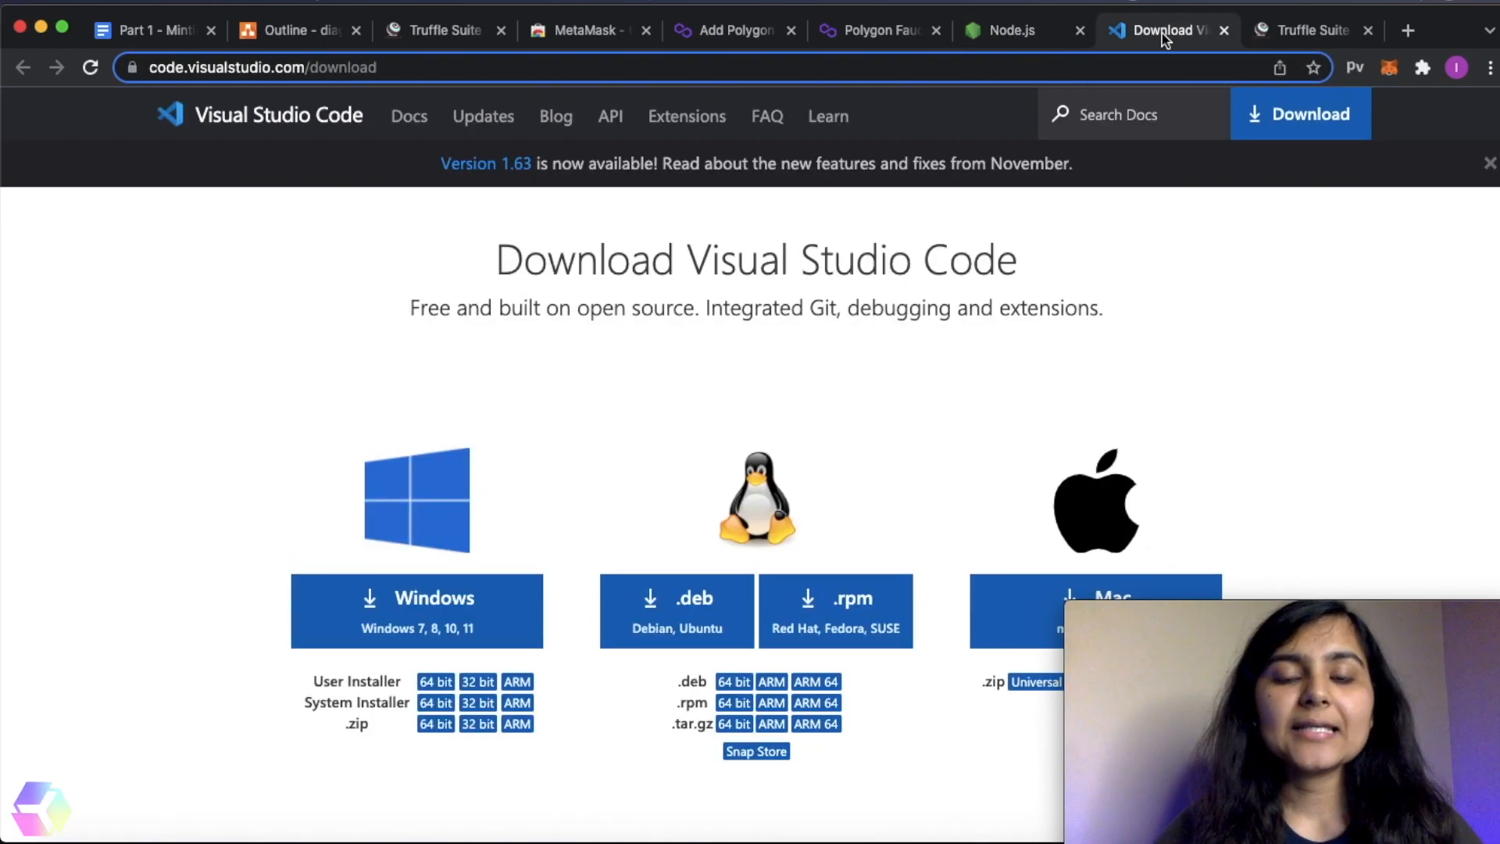
{"action": "mouse_move", "coordinate": [933, 380]}
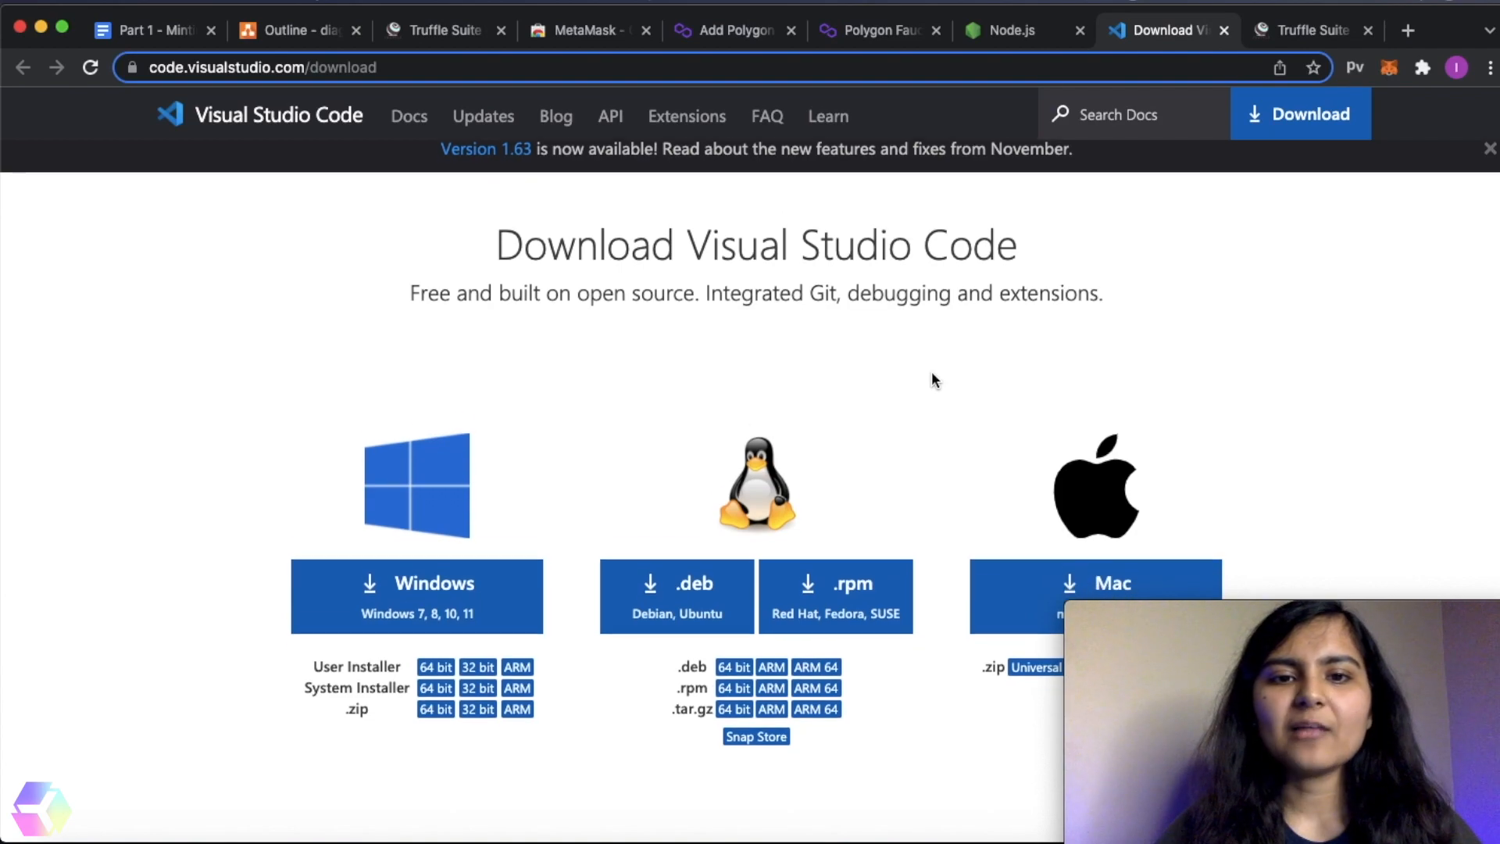
{"action": "scroll", "scroll_direction": "down", "scroll_amount": 3}
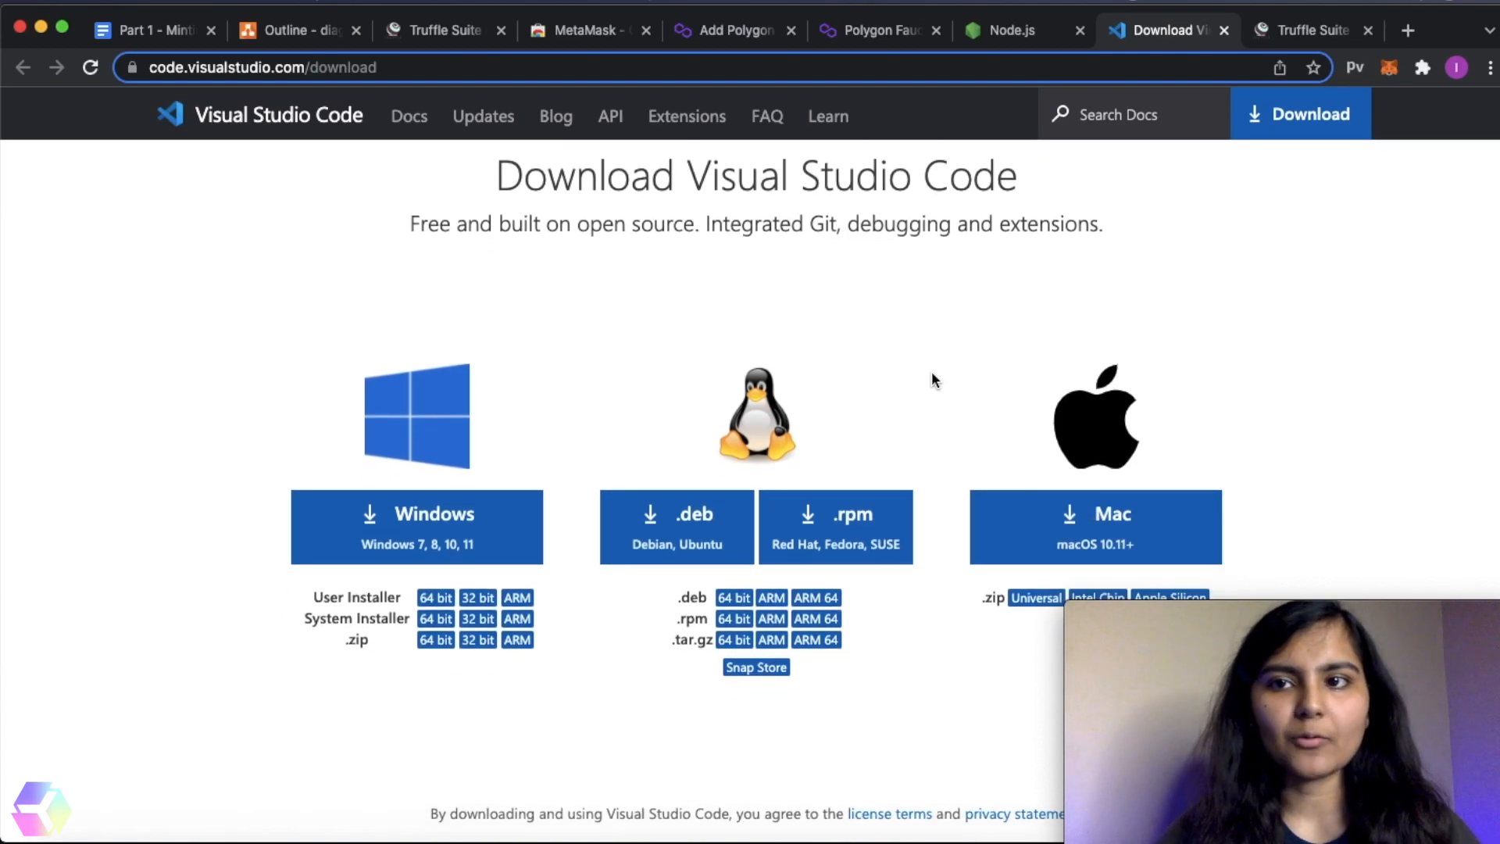
{"action": "mouse_move", "coordinate": [1311, 31]}
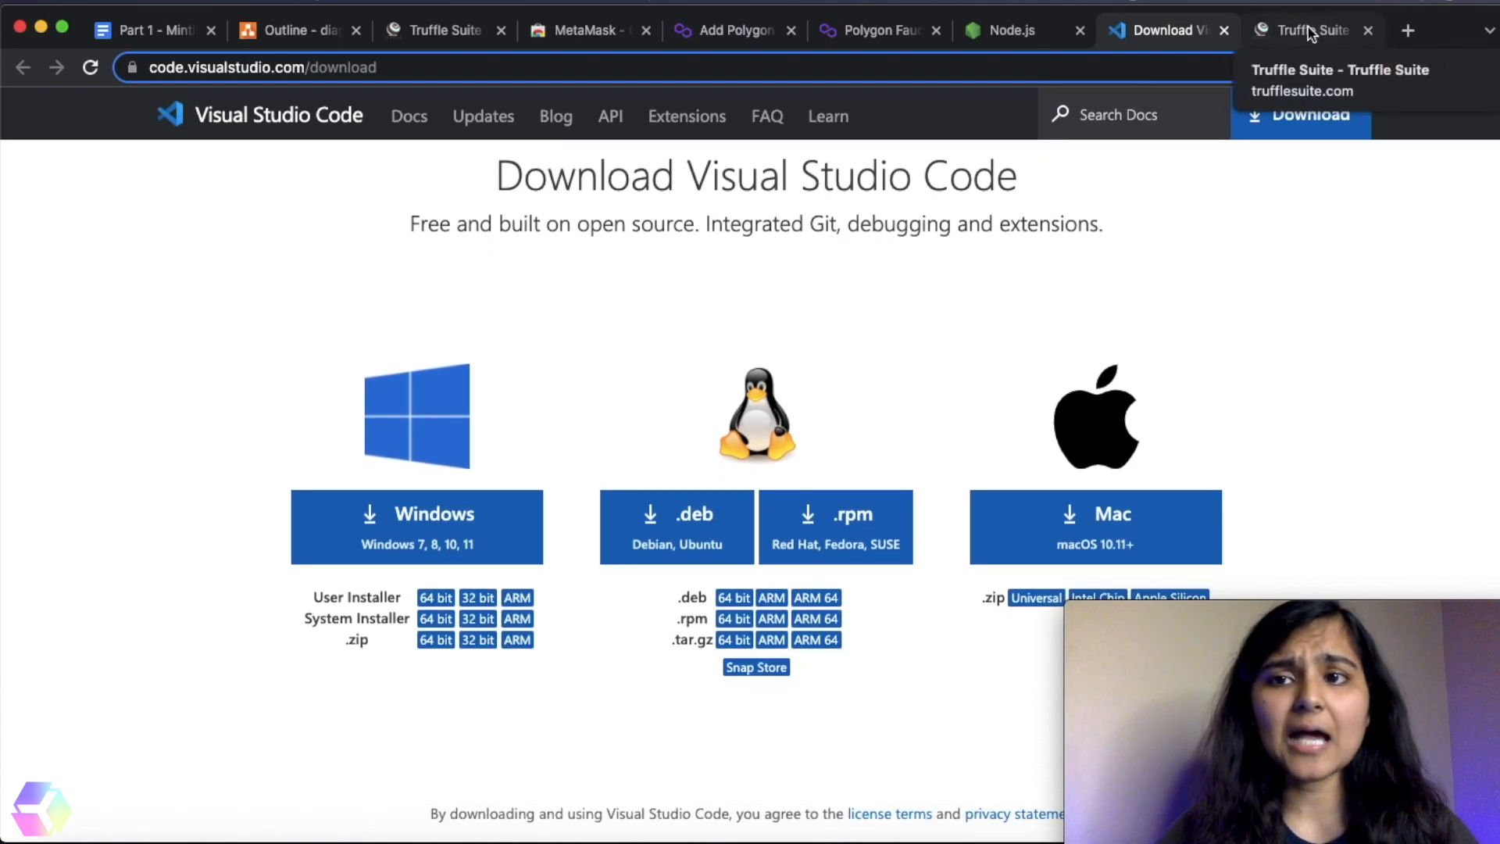
{"action": "left_click", "coordinate": [1301, 30]}
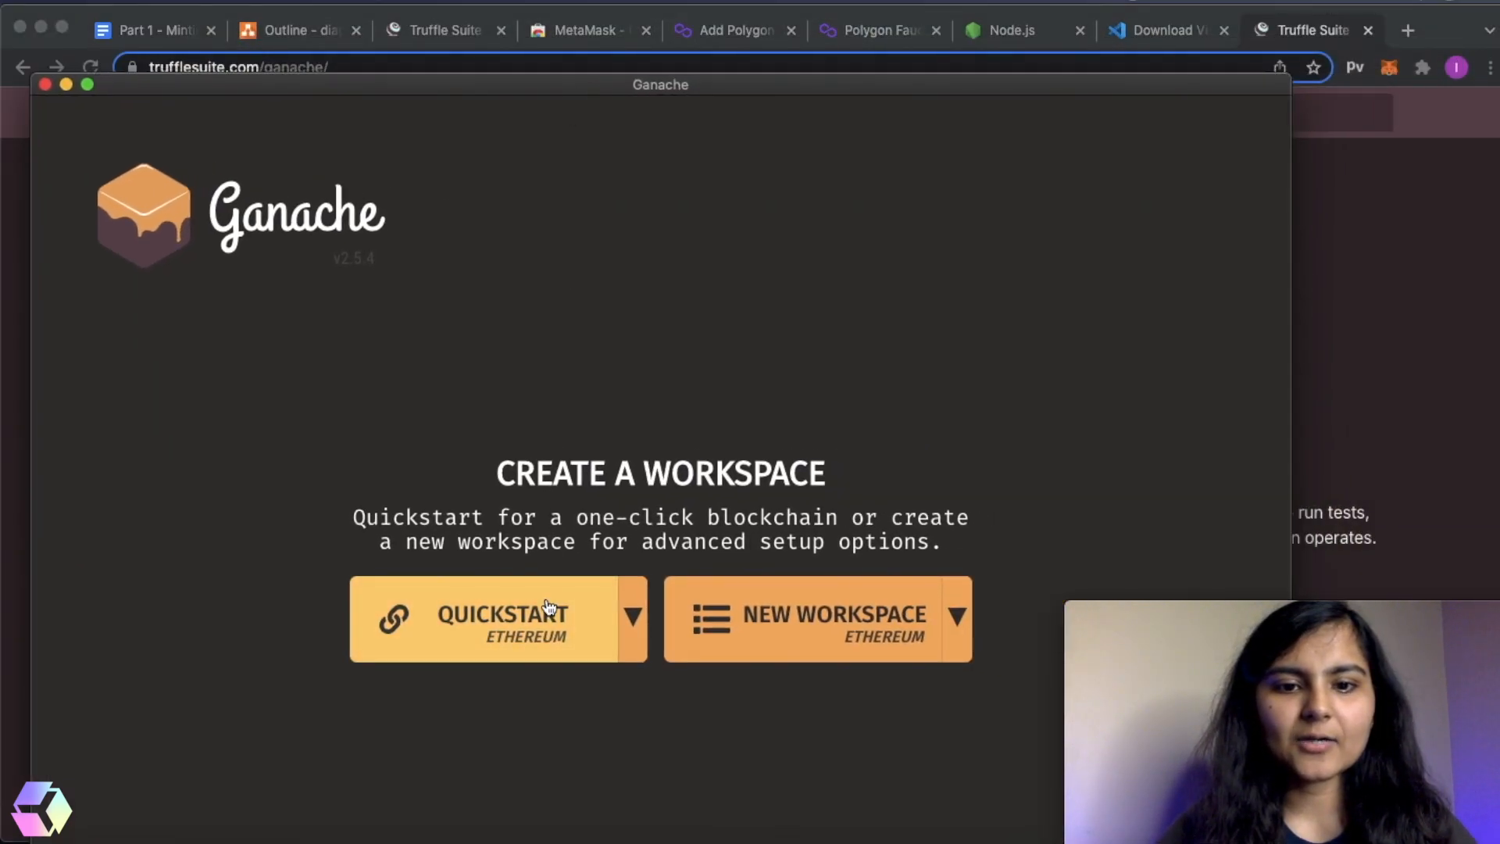
- Start a Ganache Quickstart with ten 100 ETH accounts, check transactions, then minimise Ganache
{"action": "left_click", "coordinate": [497, 617]}
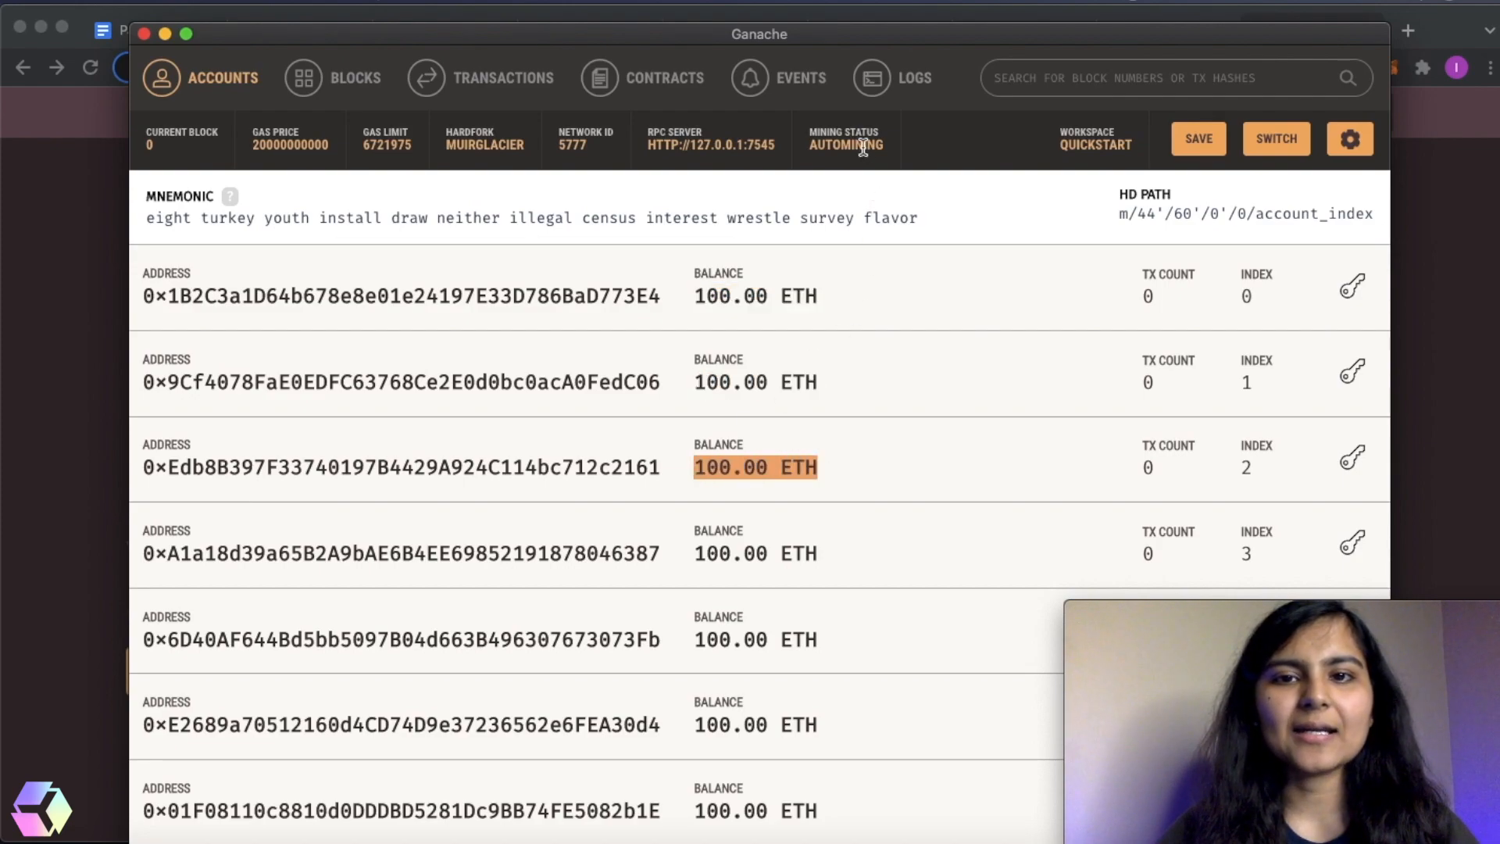
{"action": "mouse_move", "coordinate": [868, 299]}
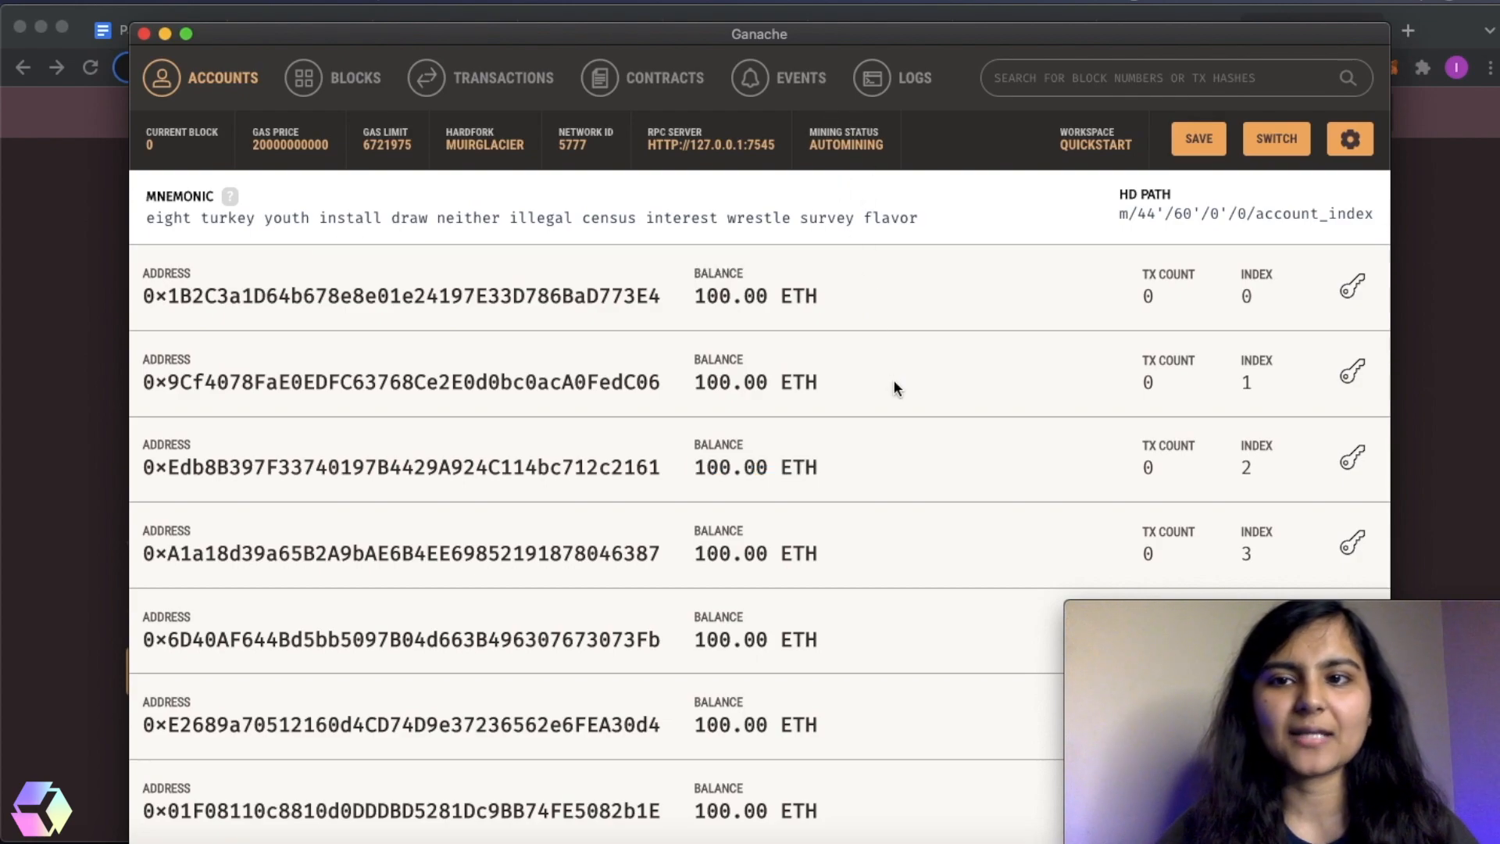
{"action": "mouse_move", "coordinate": [388, 373]}
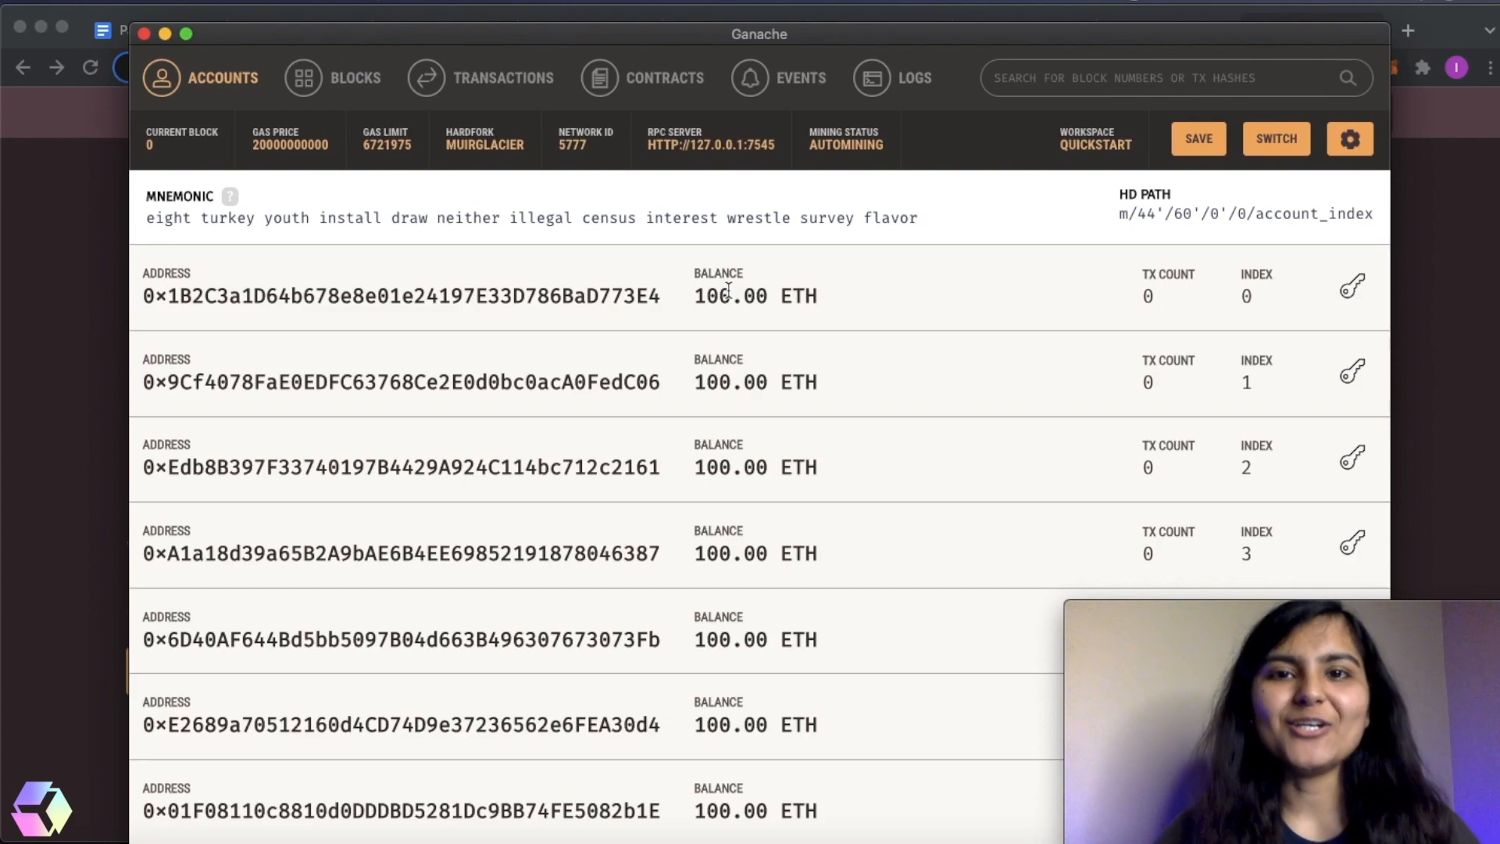
{"action": "left_click", "coordinate": [504, 77]}
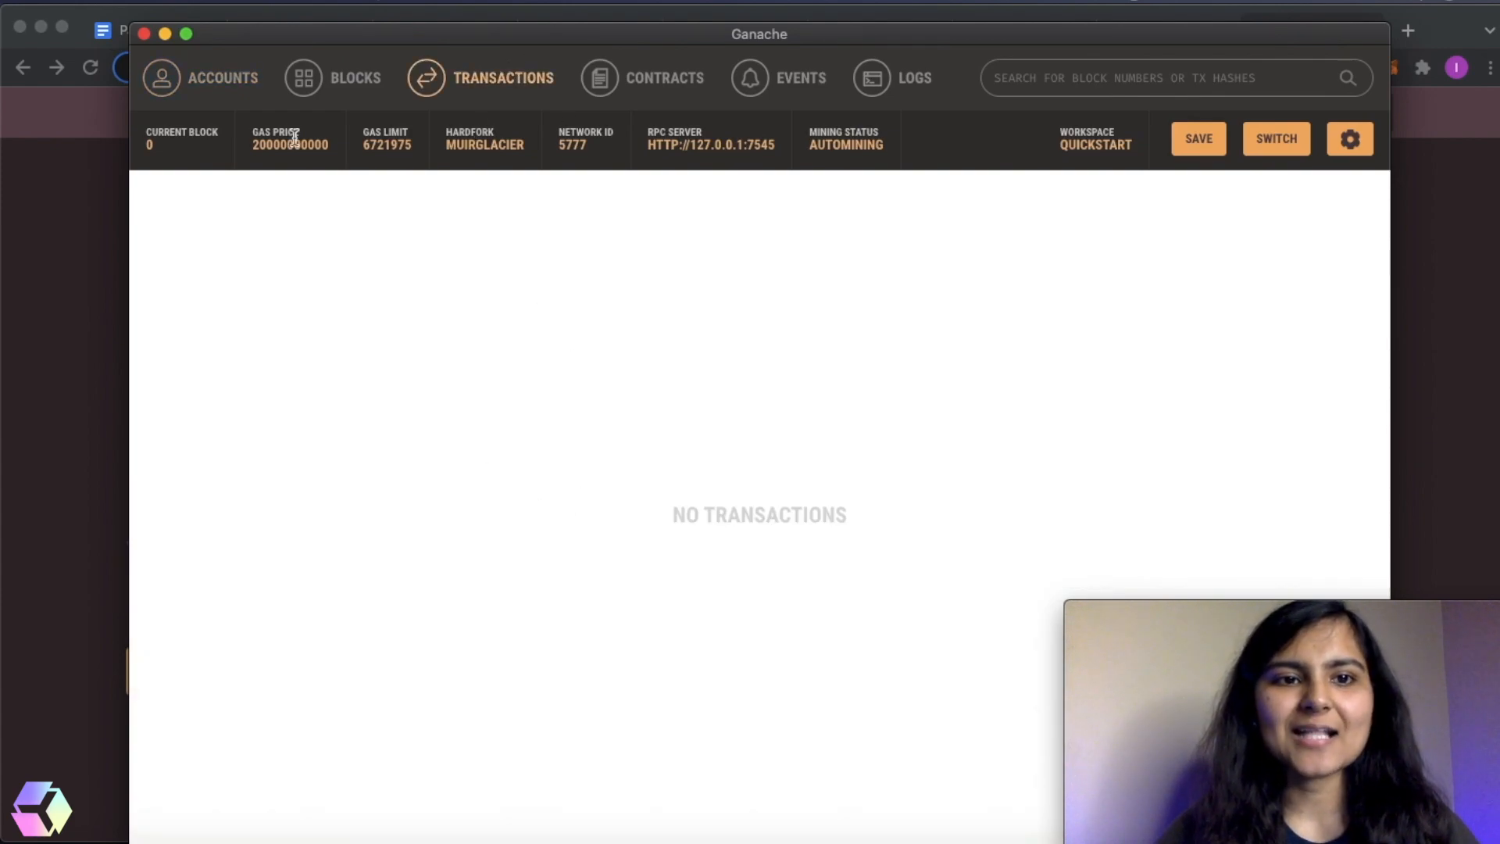
{"action": "left_click", "coordinate": [200, 77]}
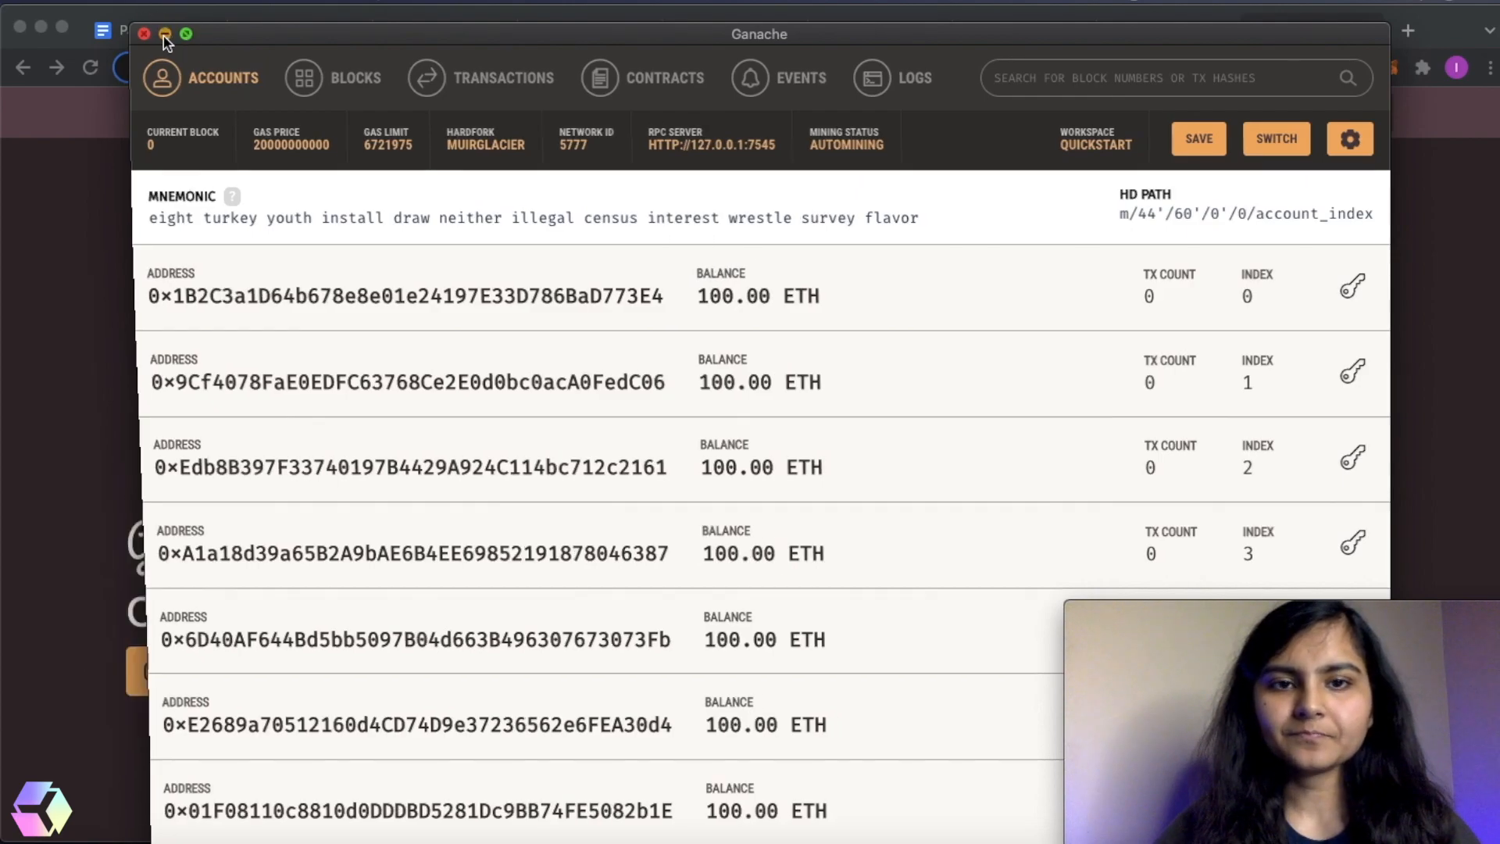
{"action": "left_click", "coordinate": [142, 34]}
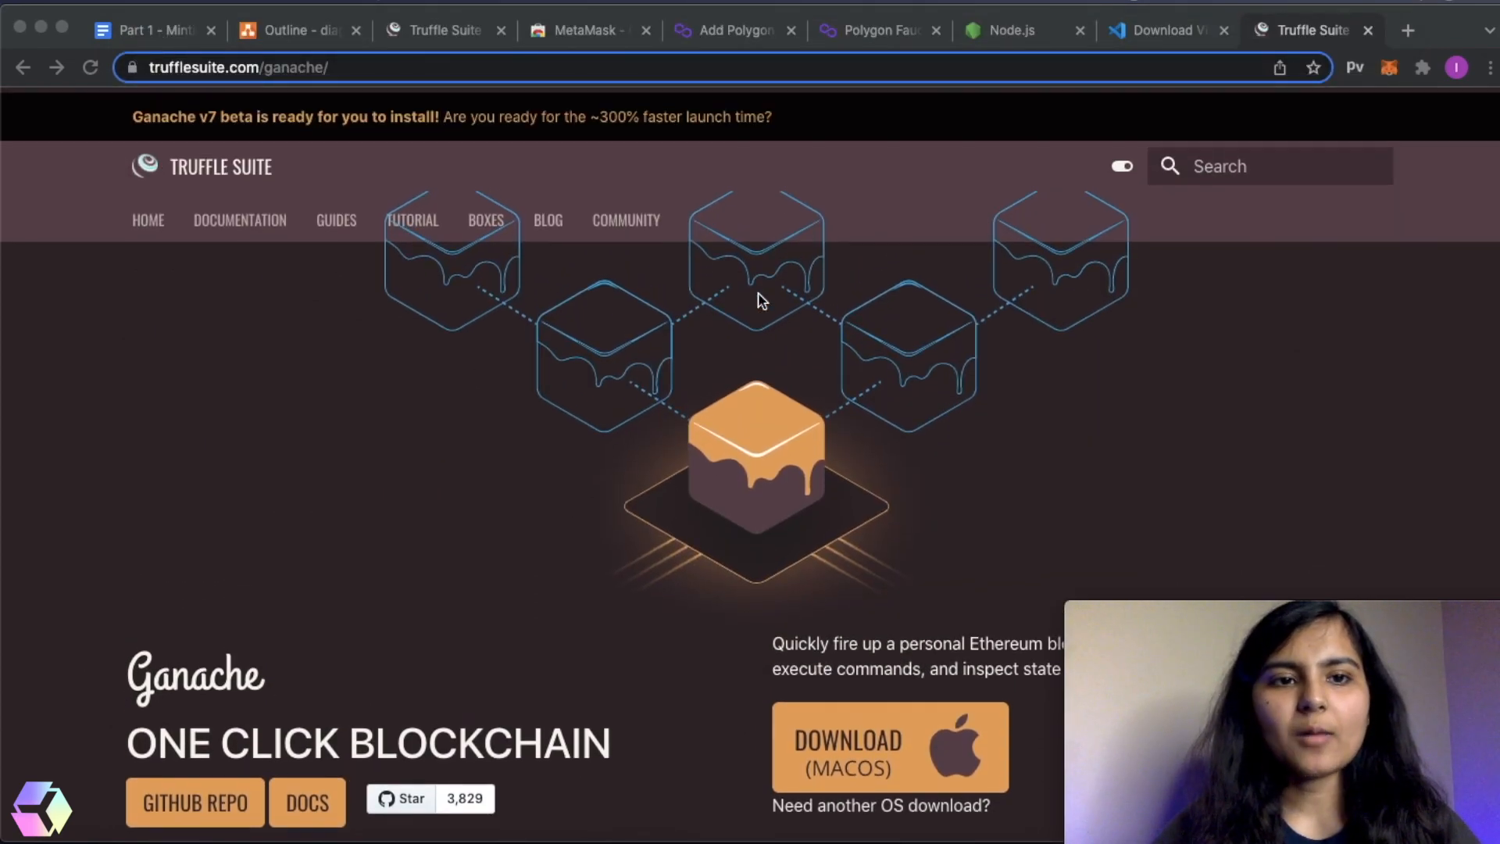
{"action": "scroll", "scroll_direction": "down", "scroll_amount": 3}
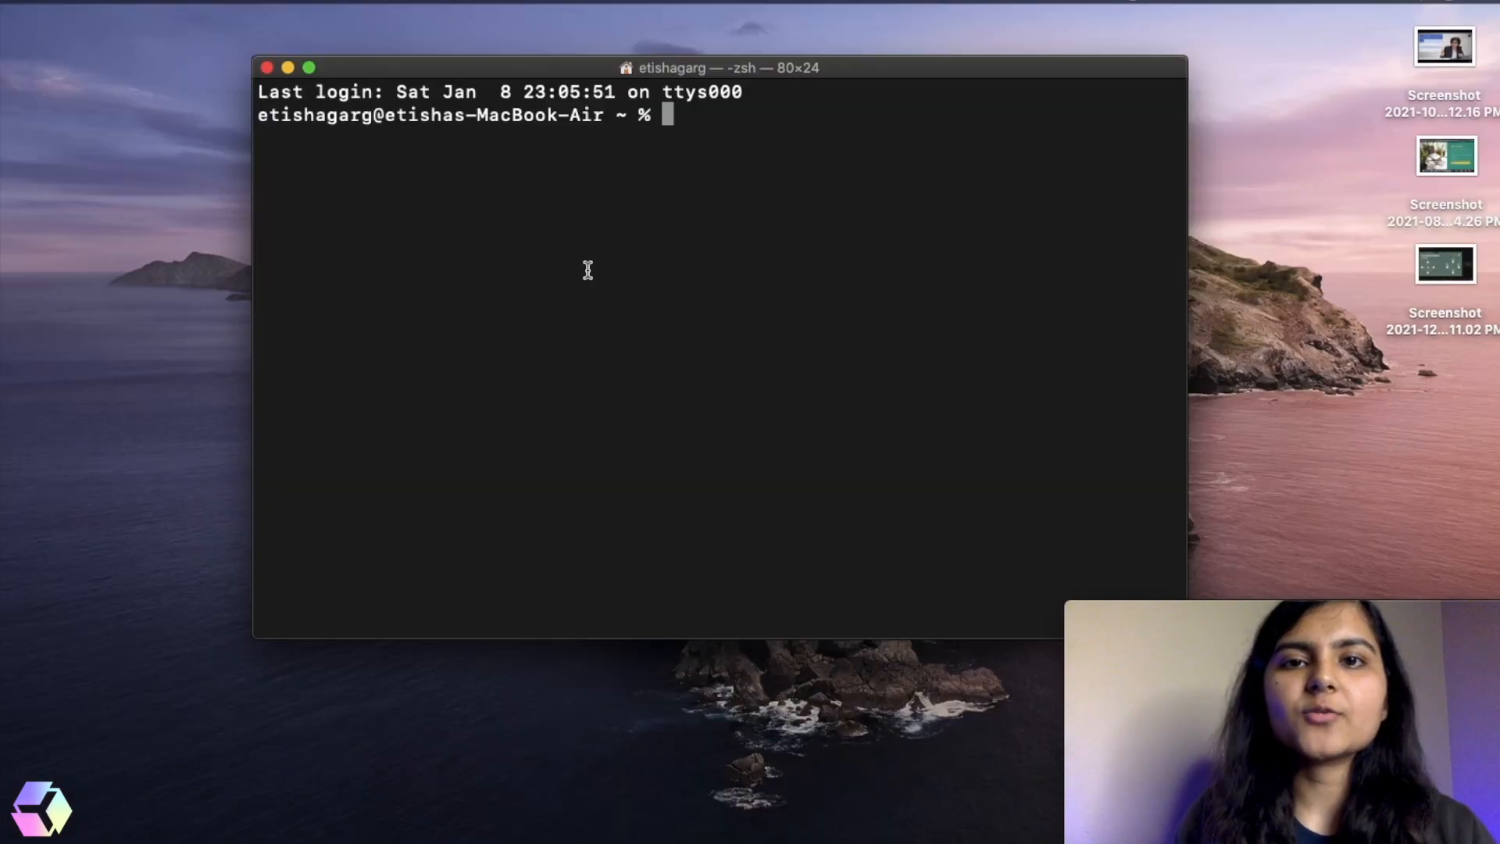
{"action": "mouse_move", "coordinate": [668, 113]}
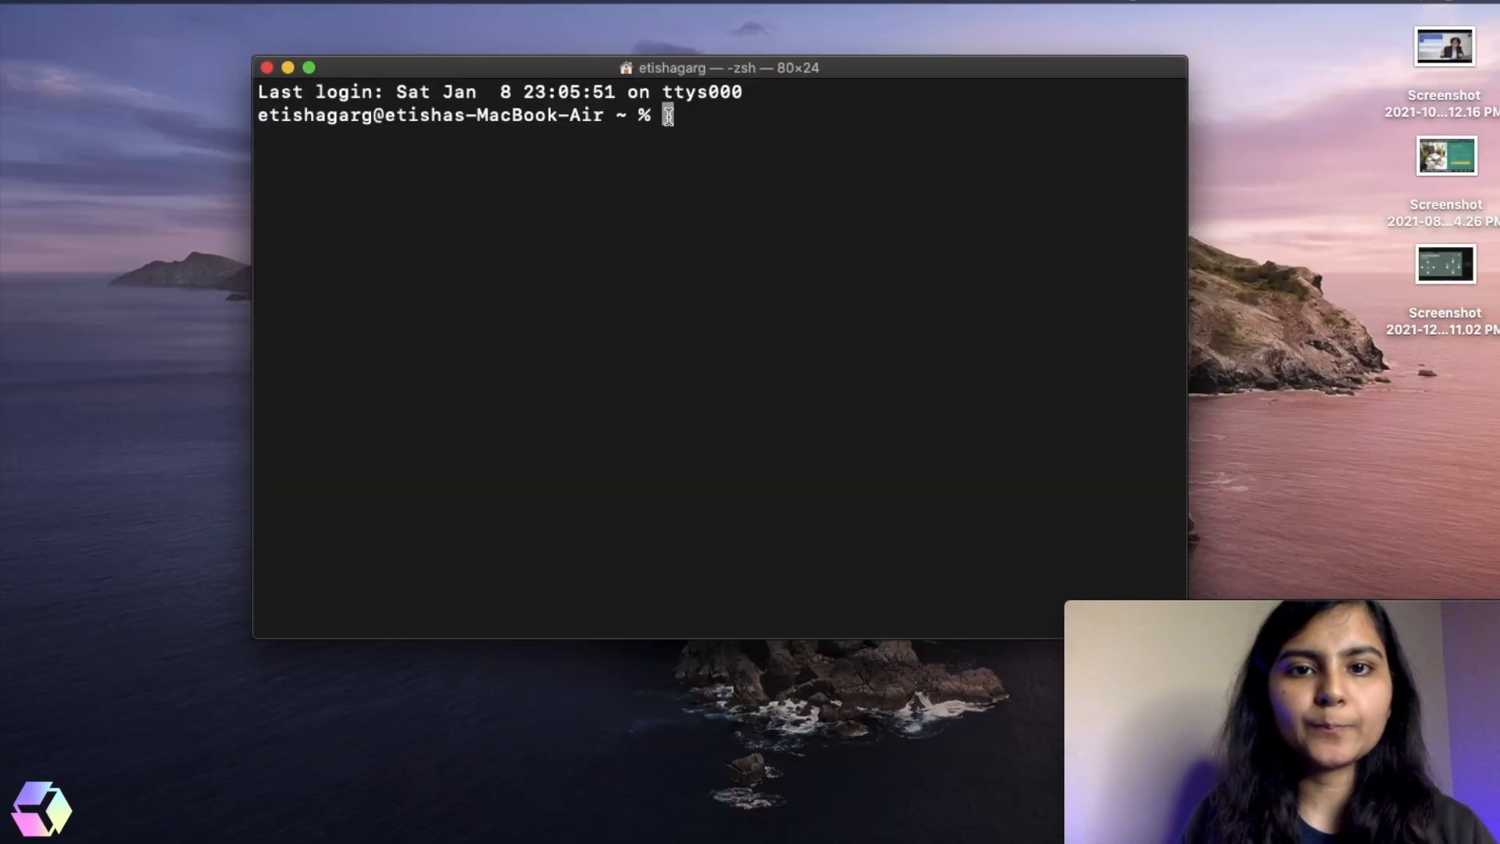
- Run cd Documents and mkdir mintNFT in Terminal, then start typing cd mintNFT
{"action": "type", "text": "cd"}
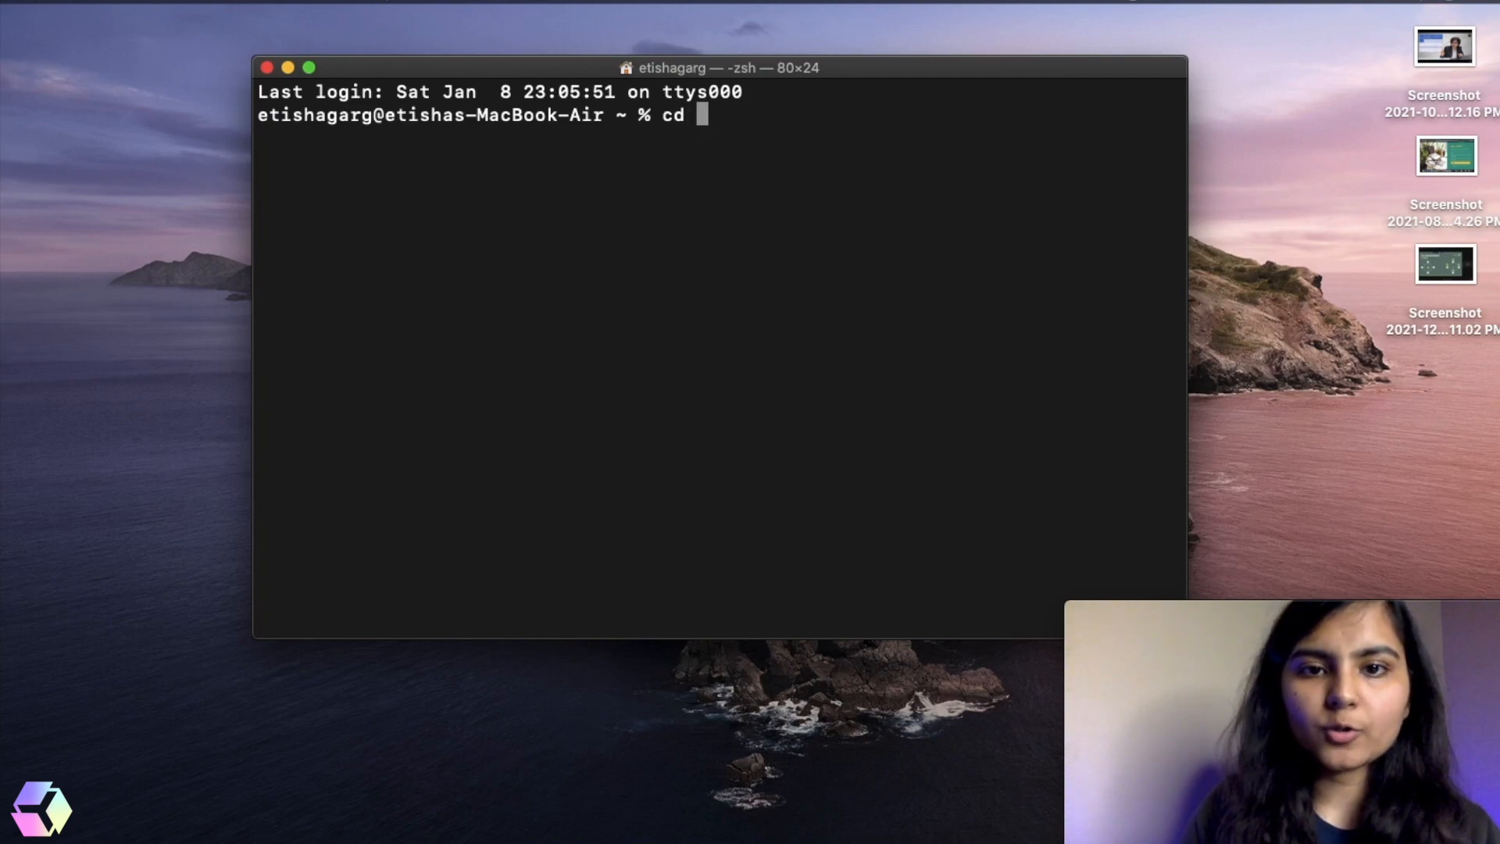
{"action": "type", "text": "Documents"}
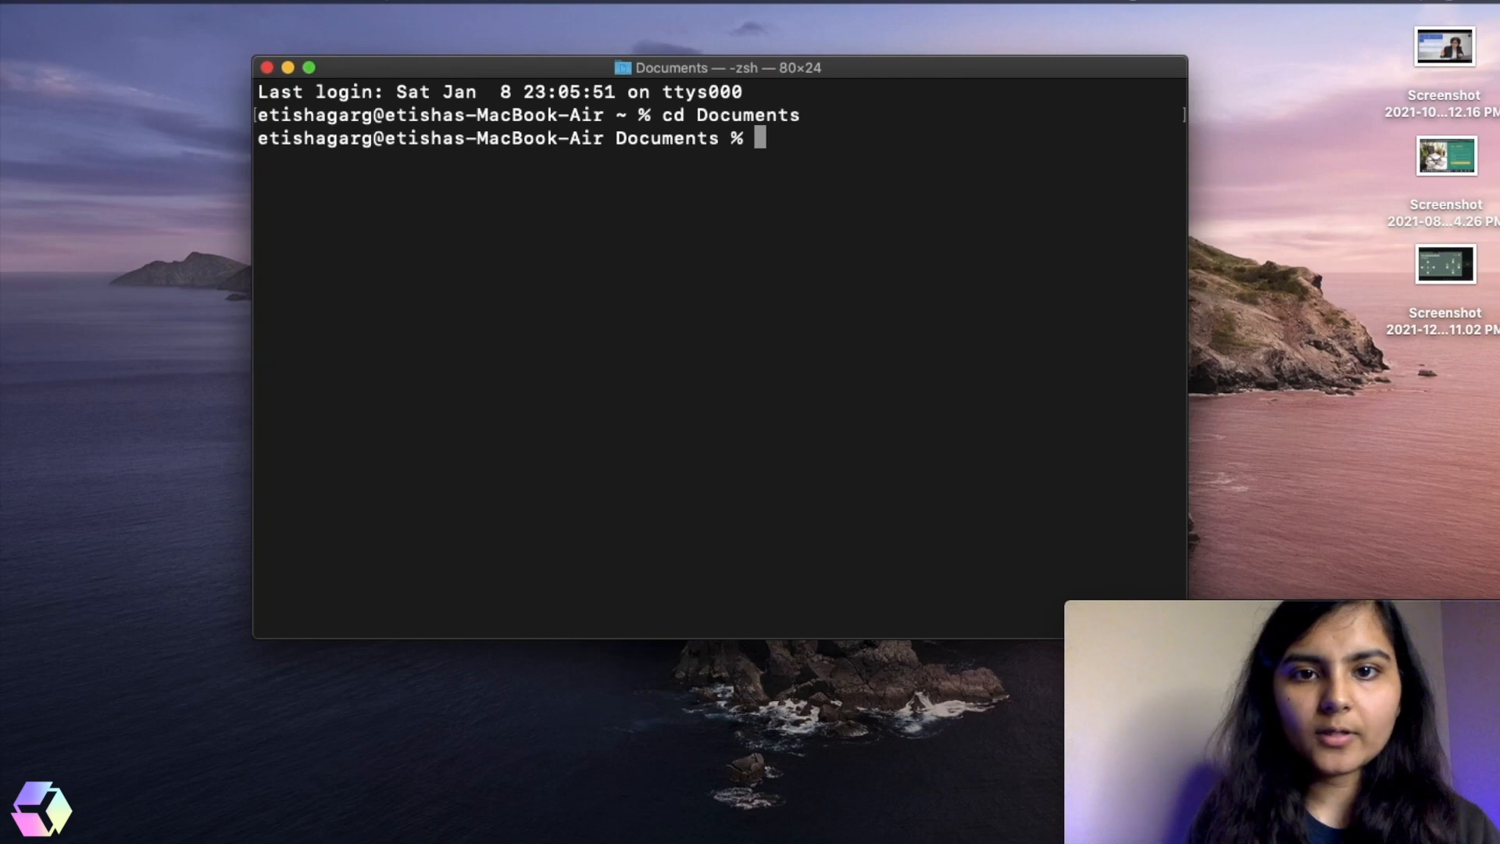
{"action": "type", "text": "mkdir"}
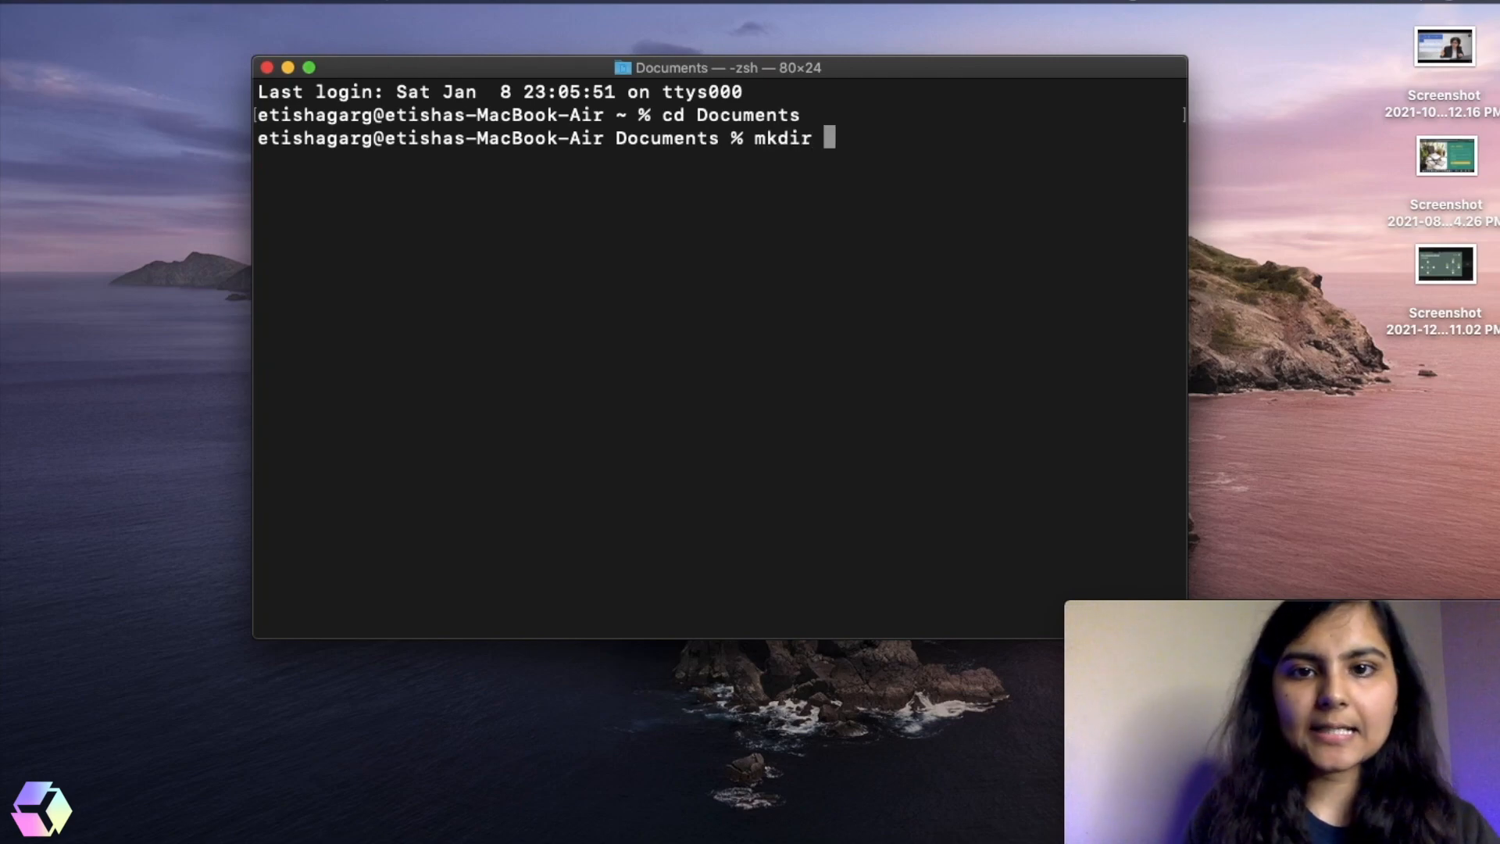
{"action": "type", "text": "mintNFT"}
{"action": "type", "text": "c"}
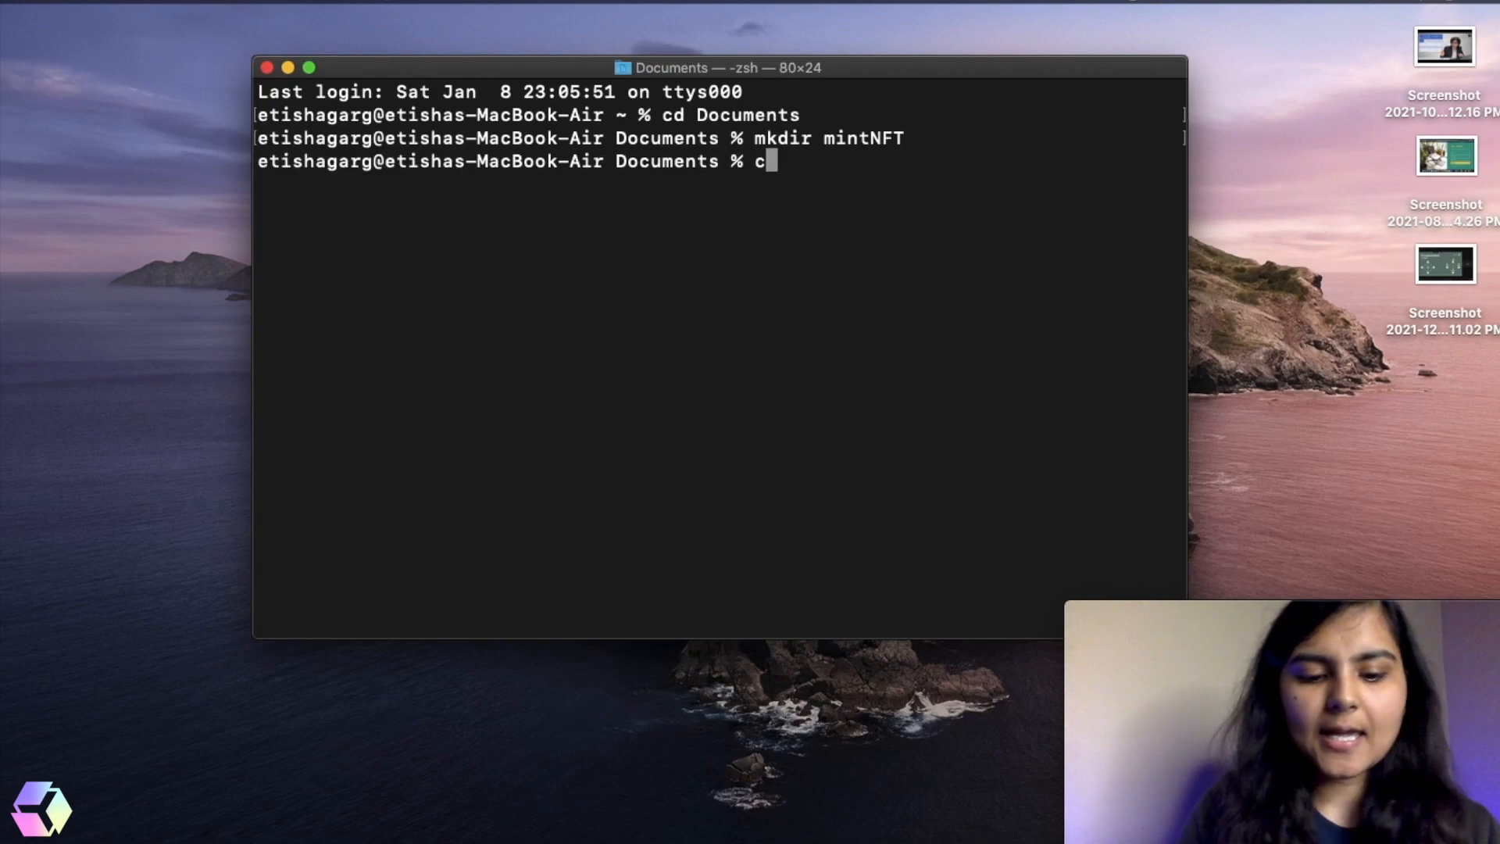
{"action": "type", "text": "d mintNFT"}
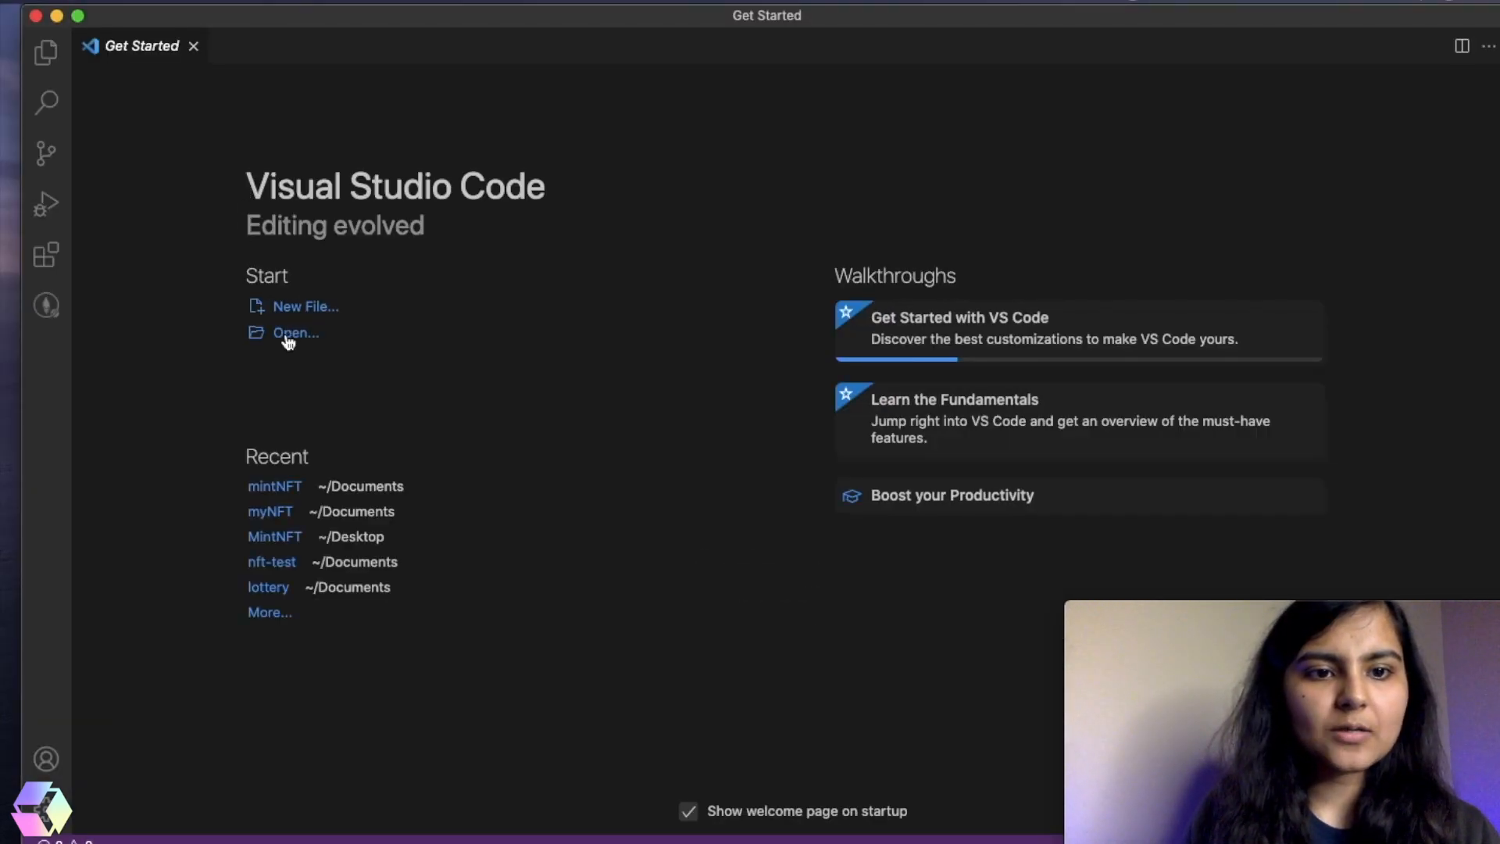
- Open the Documents > mintNFT folder in Visual Studio Code
{"action": "left_click", "coordinate": [295, 332]}
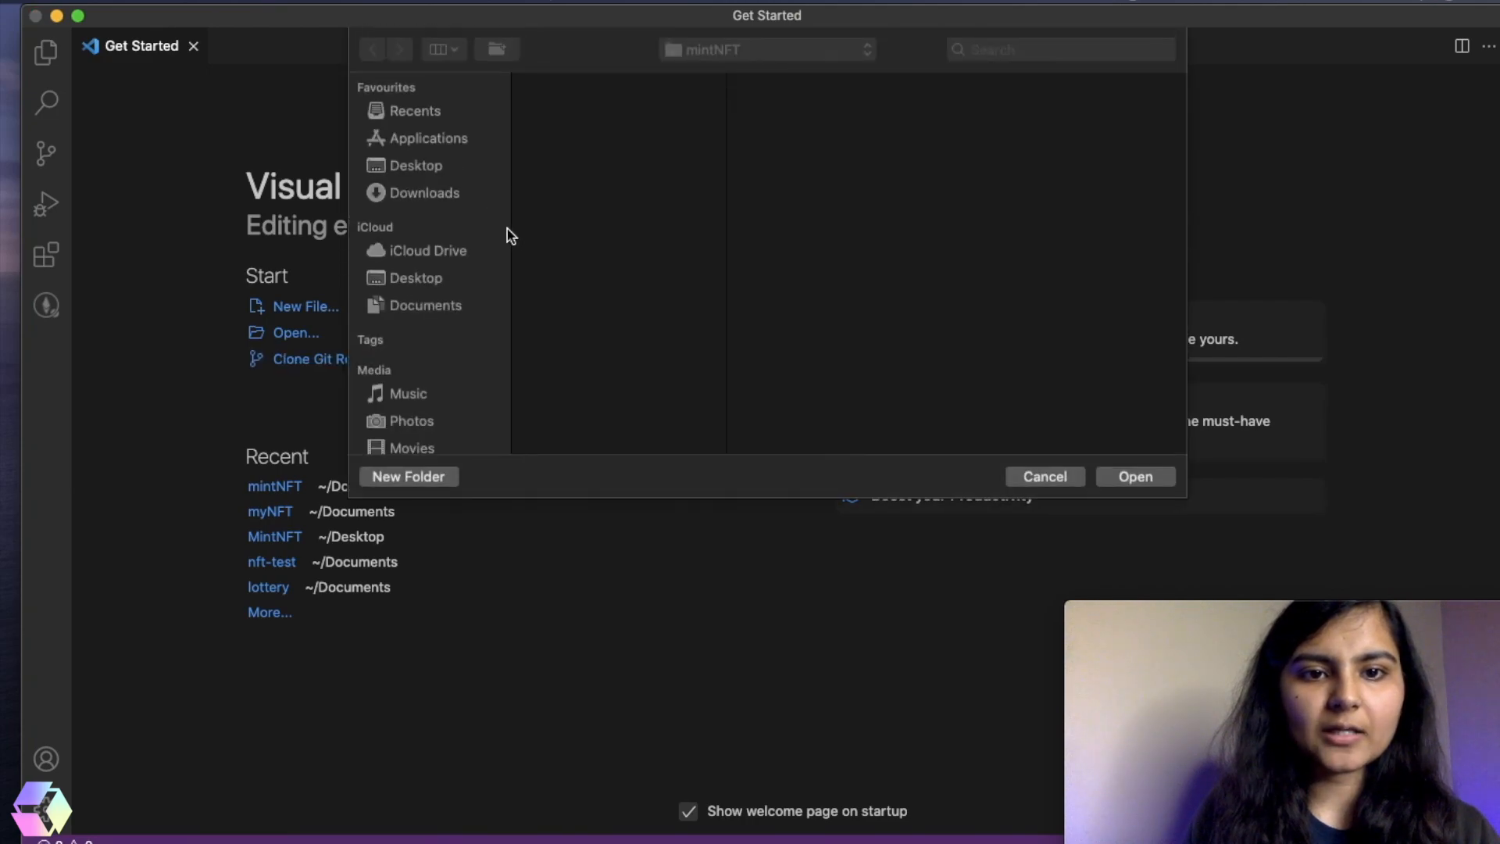
{"action": "left_click", "coordinate": [425, 304]}
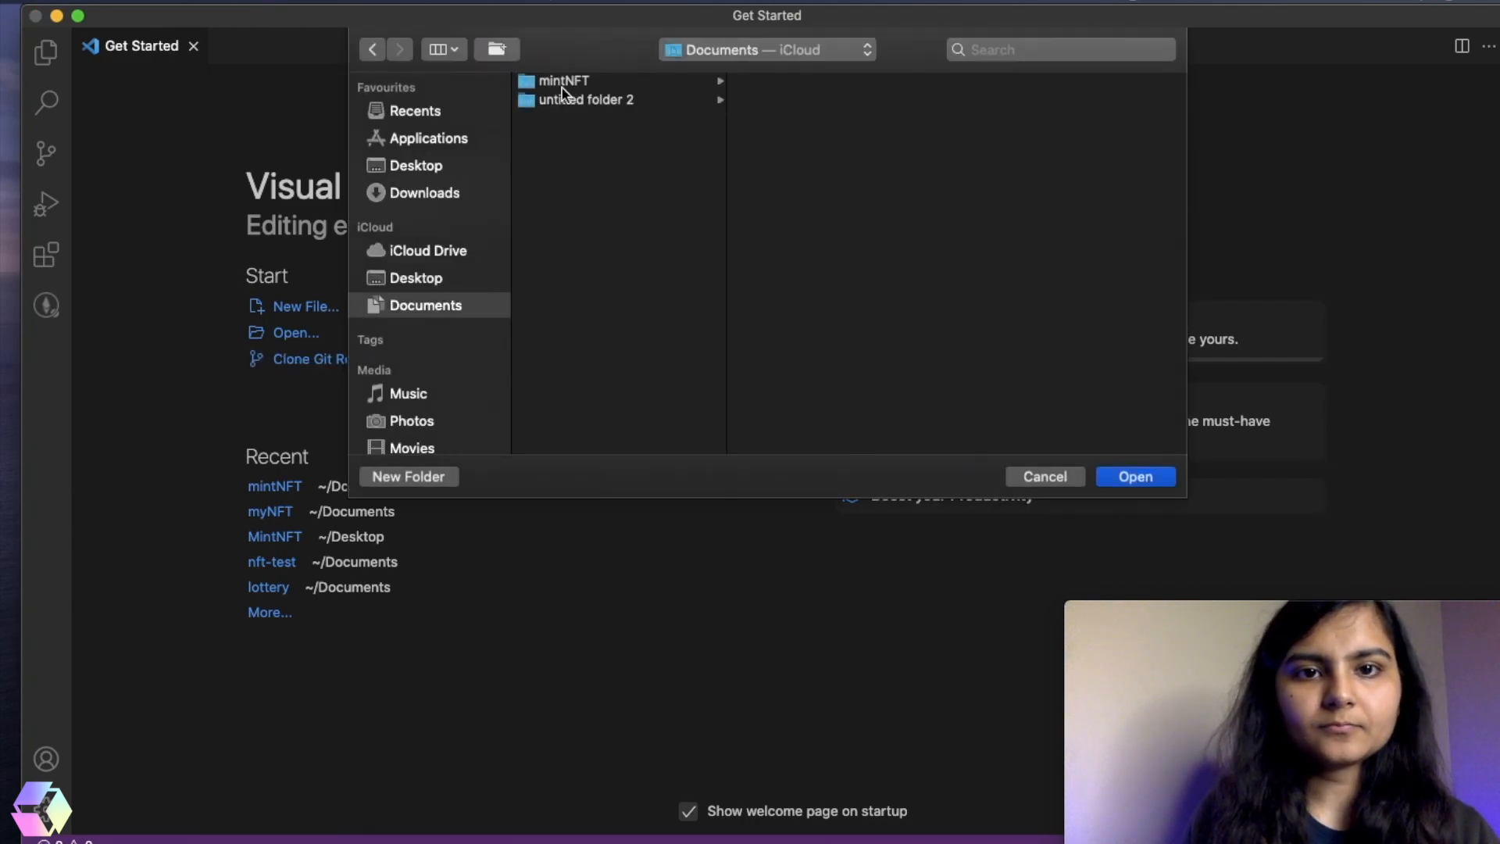
{"action": "left_click", "coordinate": [1044, 476]}
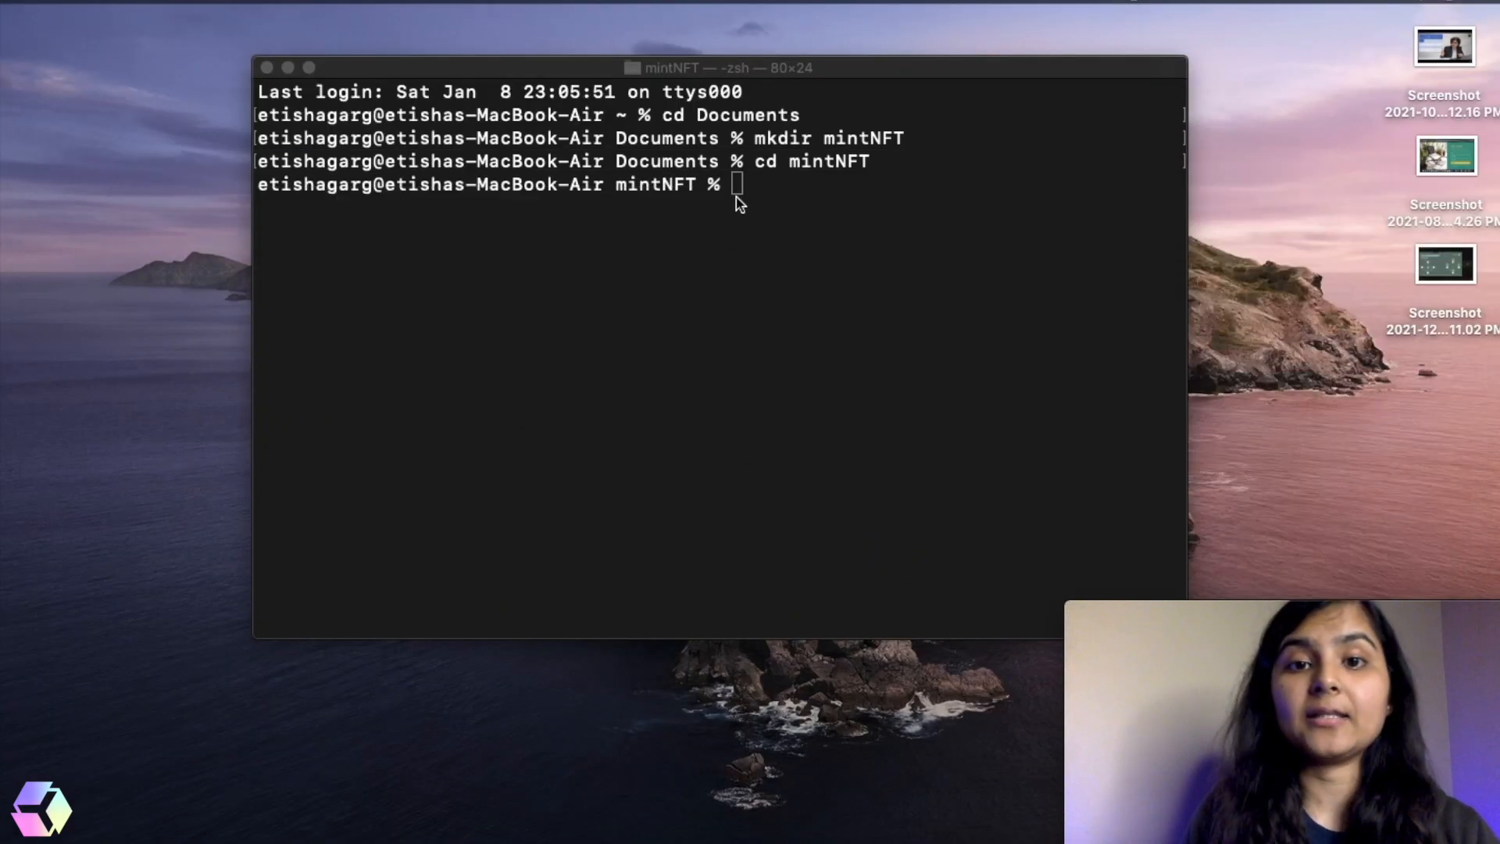
- Run npm init -y in mintNFT and confirm package.json appears in the explorer
{"action": "type", "text": "npm"}
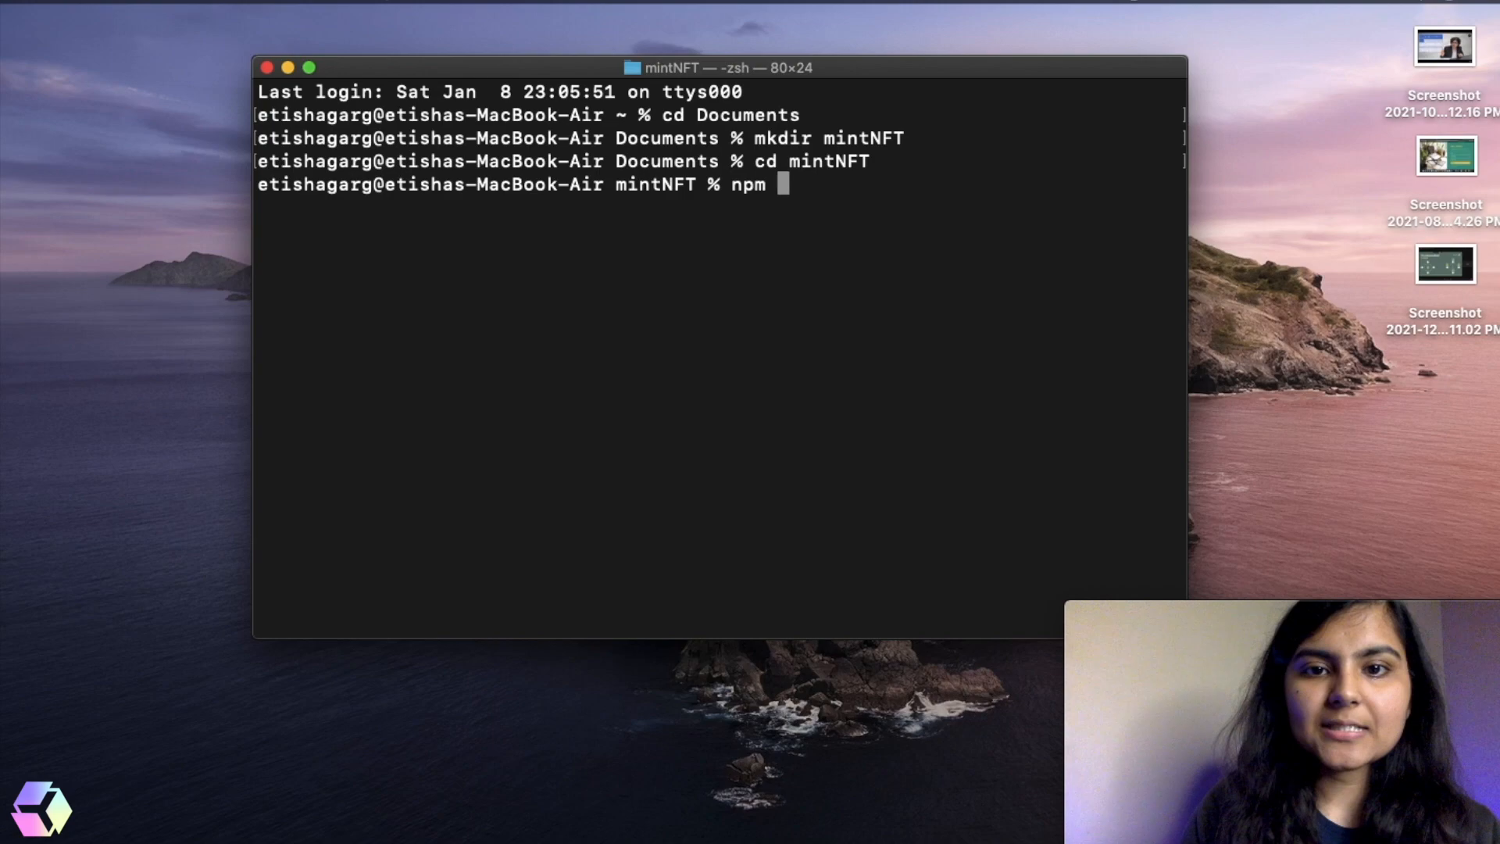
{"action": "type", "text": "init -"}
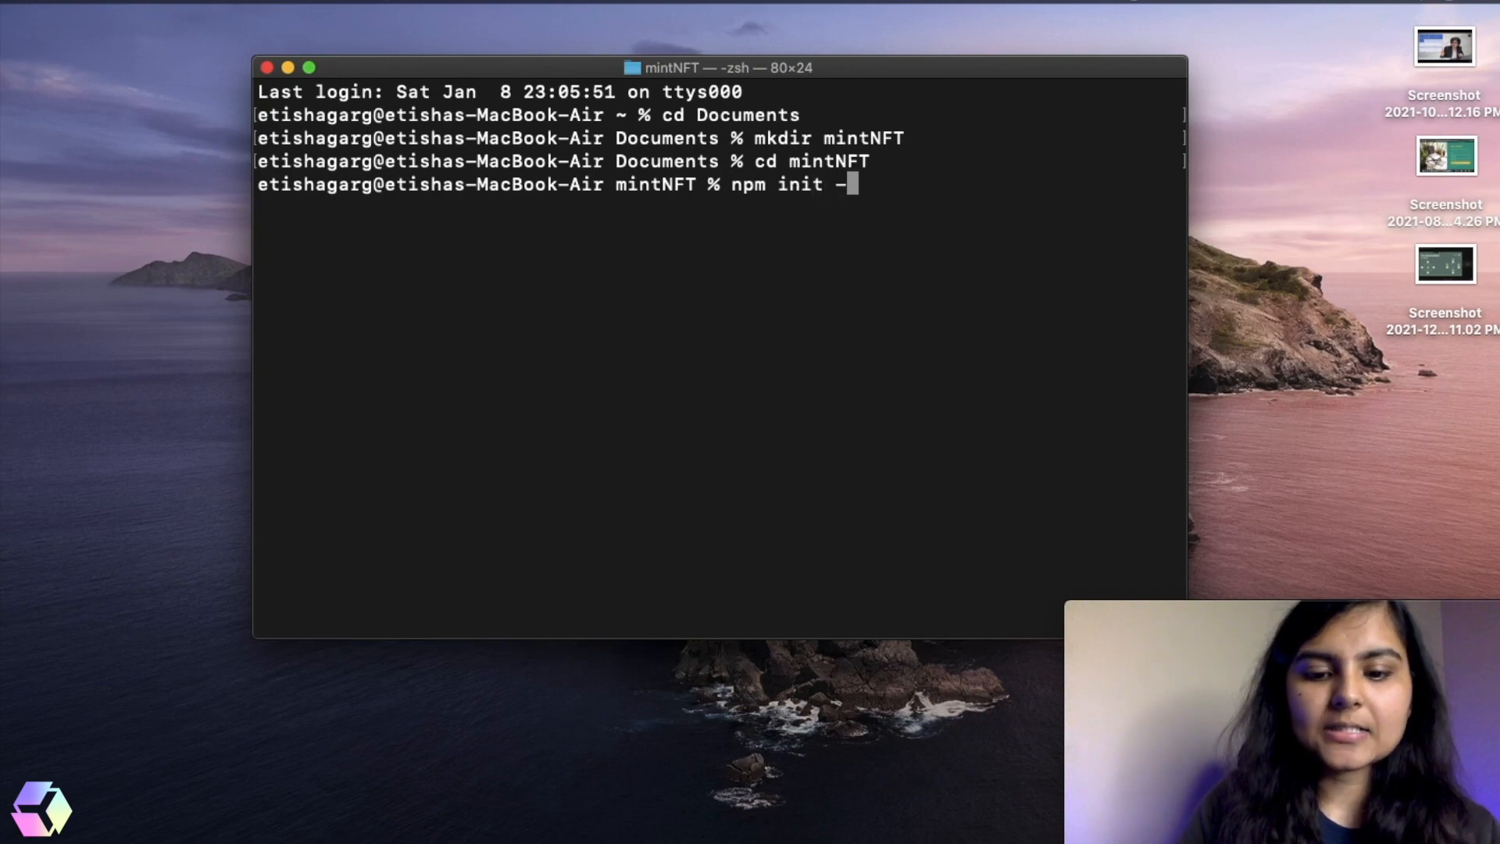
{"action": "key", "text": "Return"}
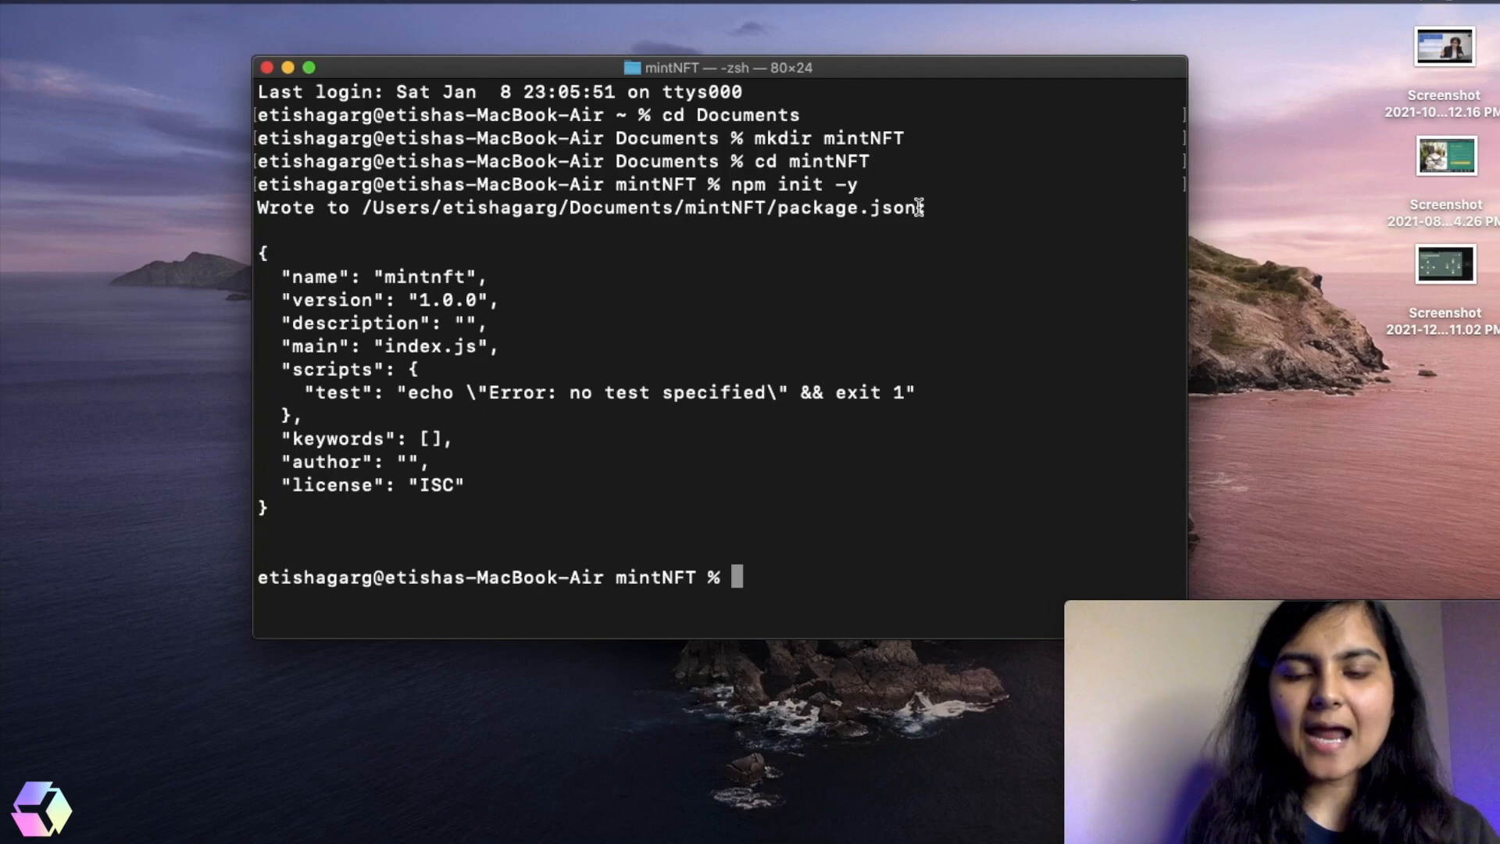
{"action": "double_click", "coordinate": [847, 208]}
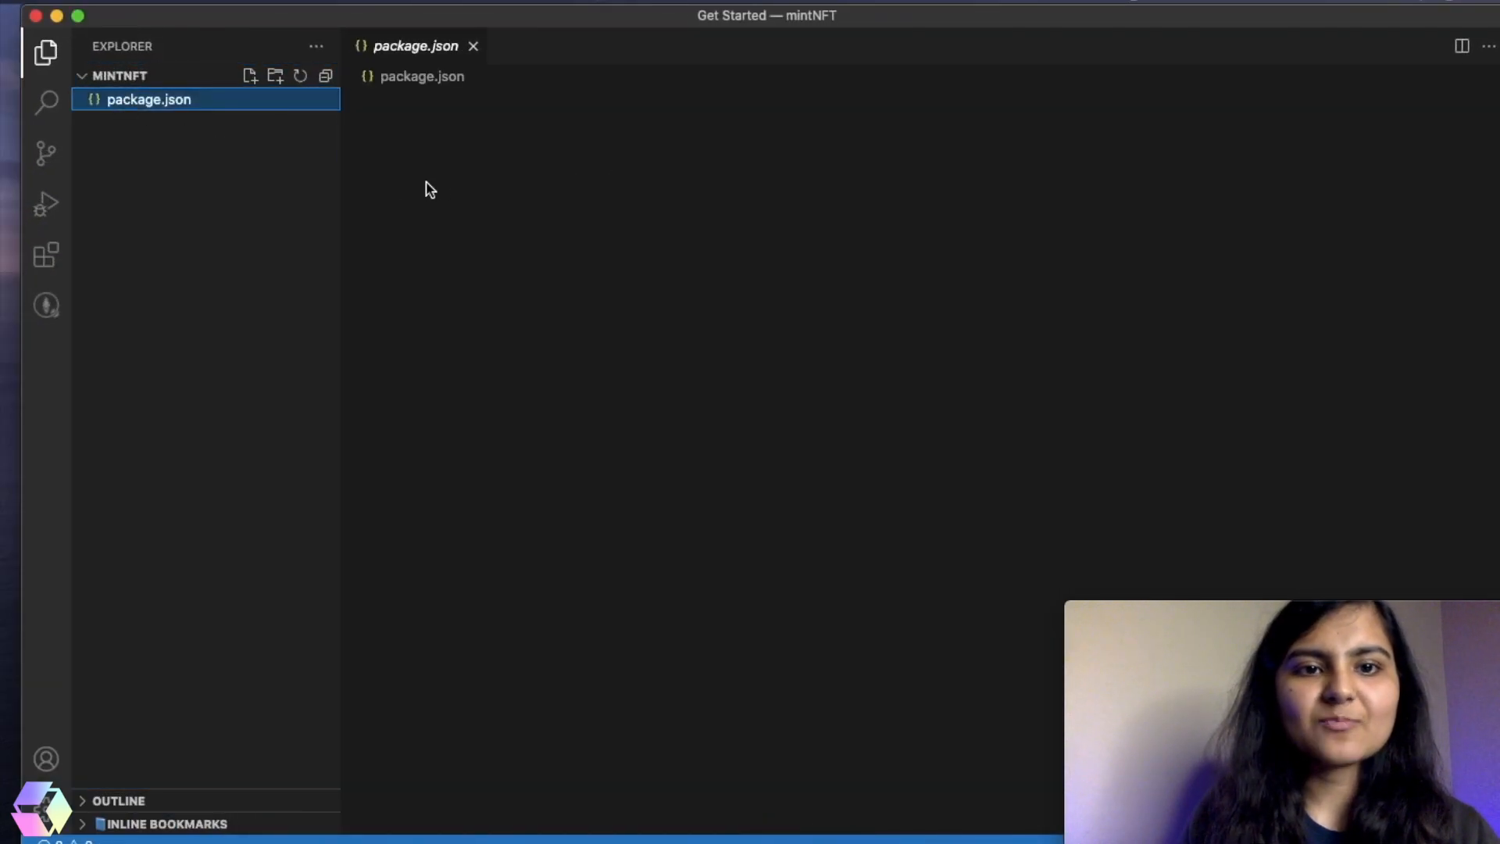
{"action": "left_click", "coordinate": [148, 98]}
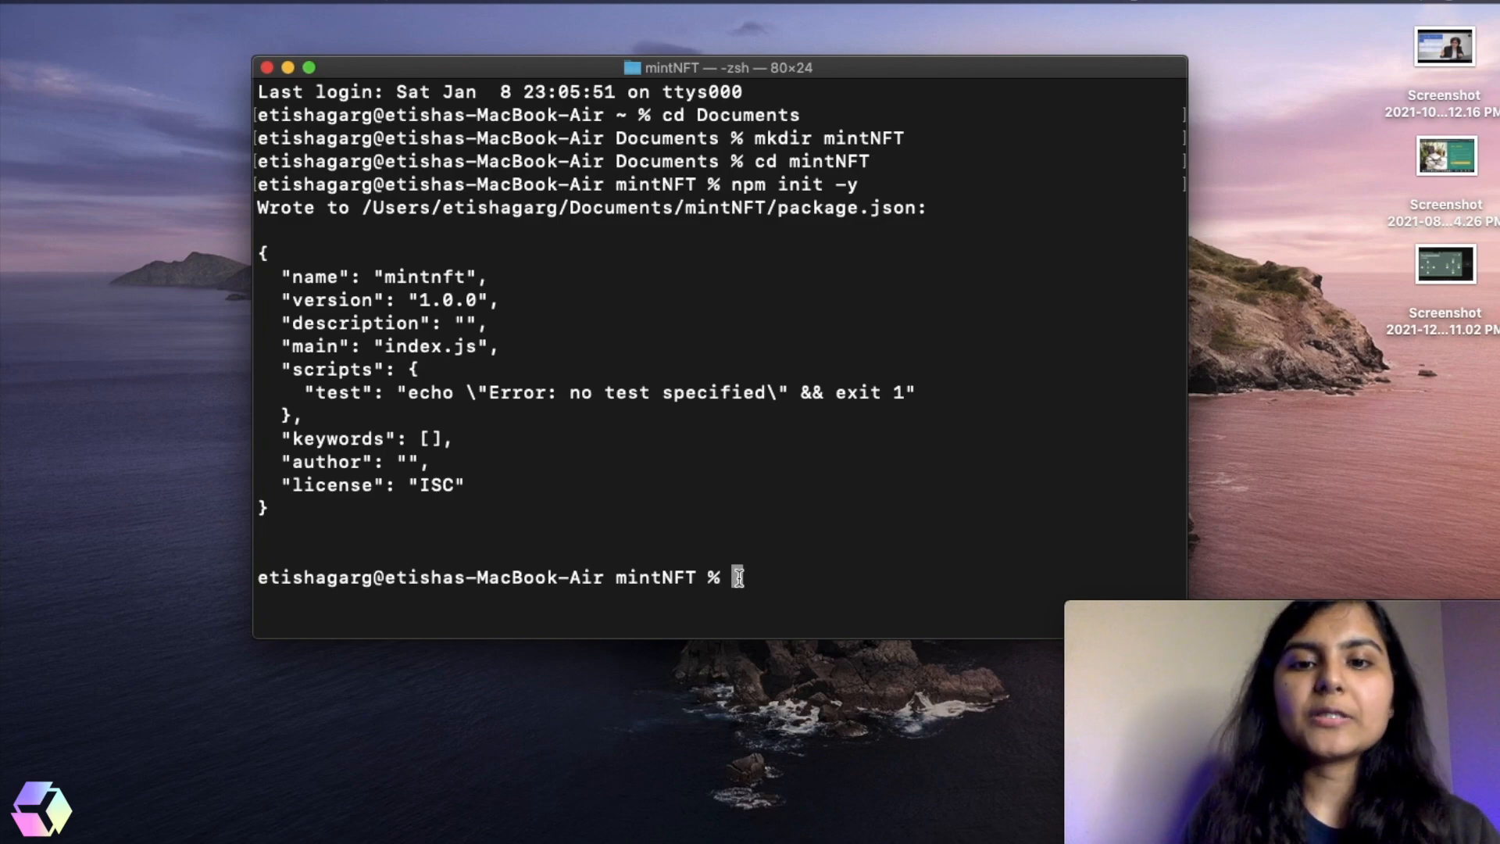
- Install Truffle with npm install and initialise the Truffle project via npx truffle init
{"action": "type", "text": "np"}
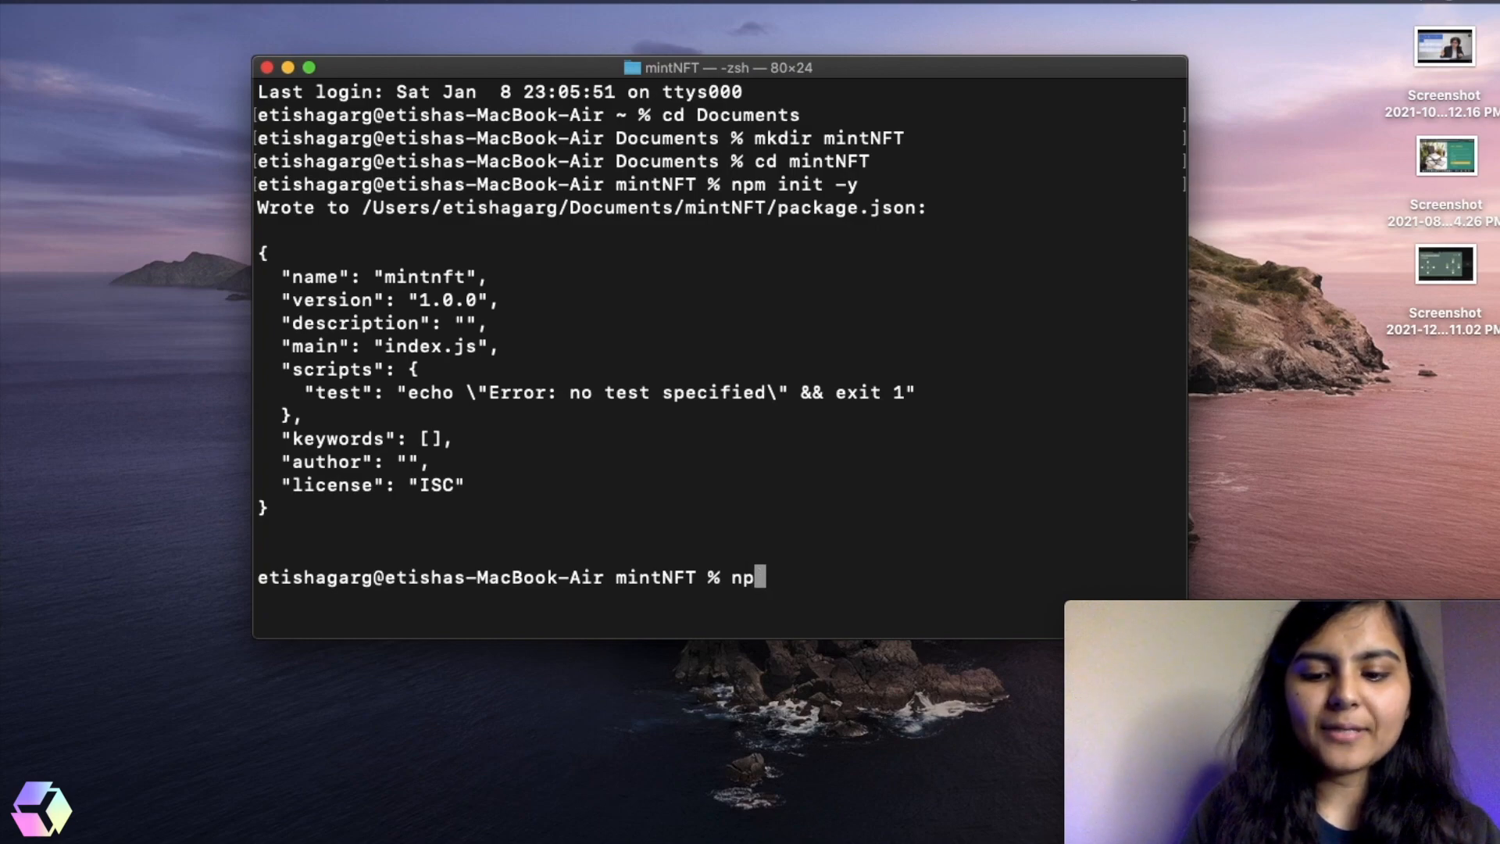
{"action": "type", "text": "m install"}
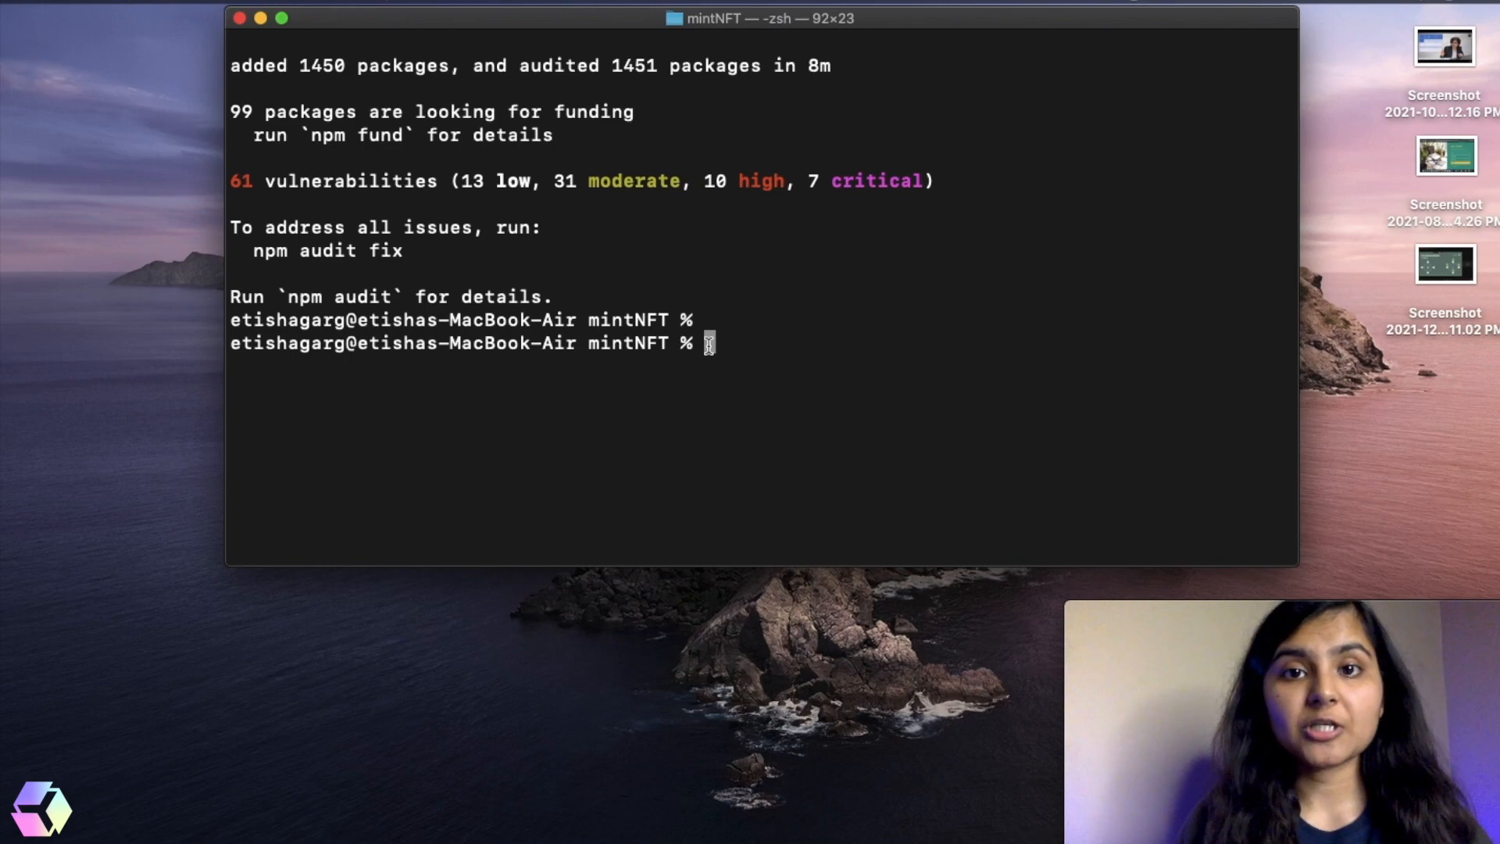
{"action": "type", "text": "npx truffle init"}
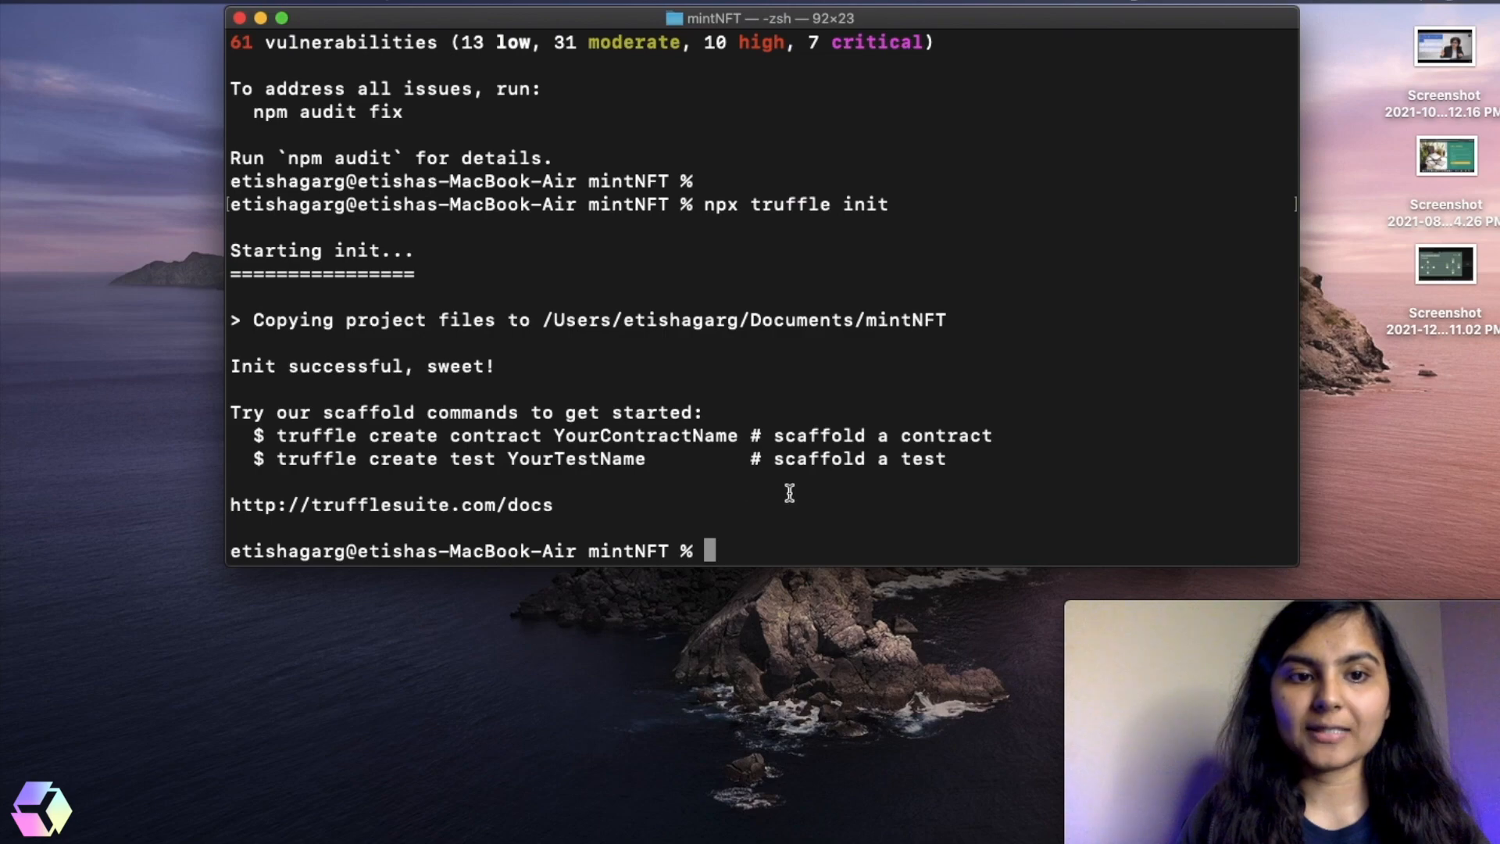
{"action": "mouse_move", "coordinate": [849, 775]}
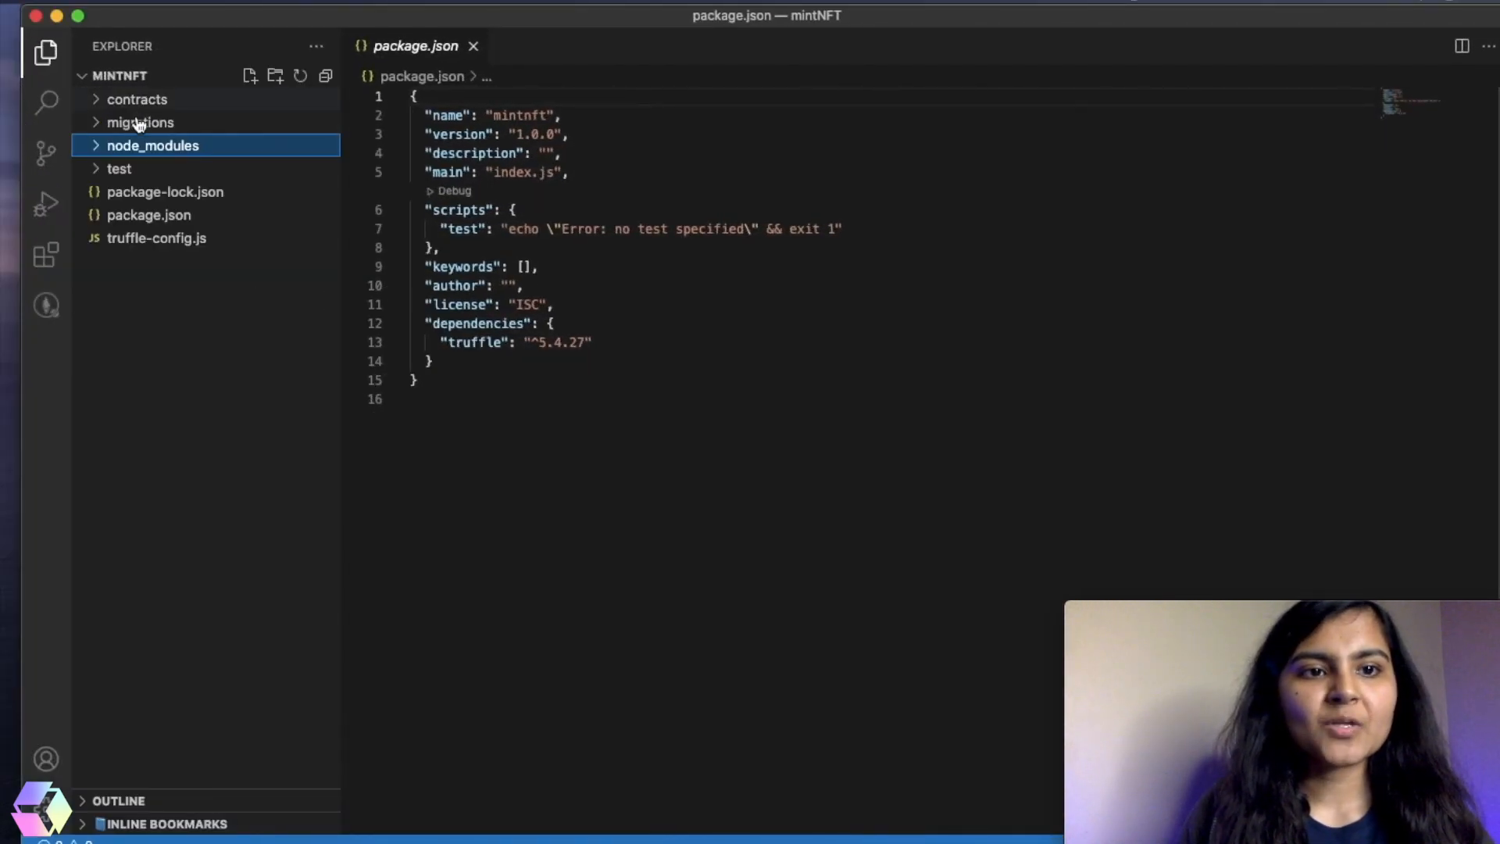
- Expand the generated folders and scroll truffle-config.js down to its networks section
{"action": "left_click", "coordinate": [137, 98]}
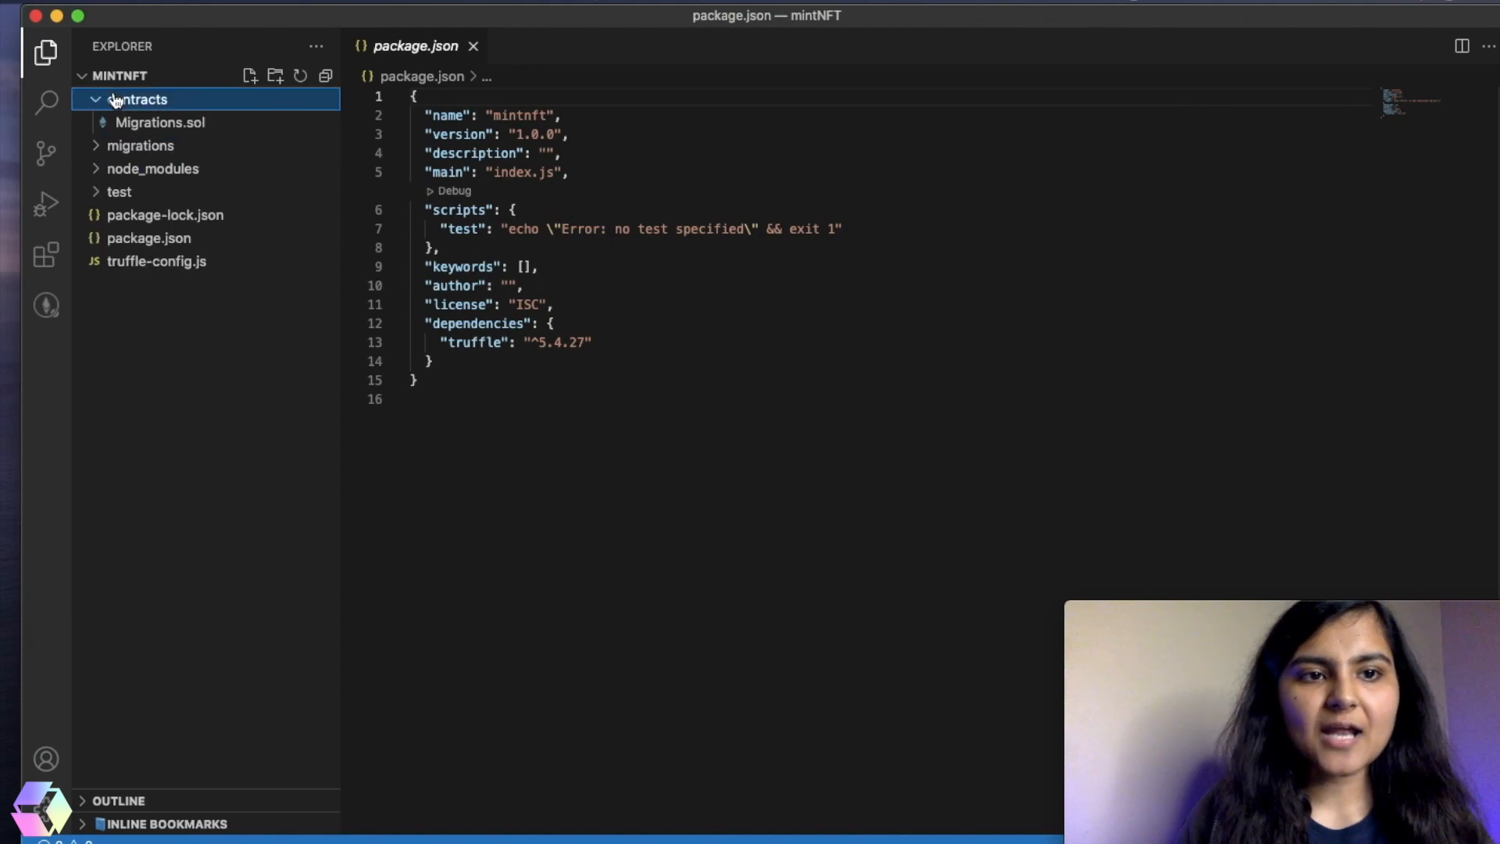
{"action": "left_click", "coordinate": [141, 146]}
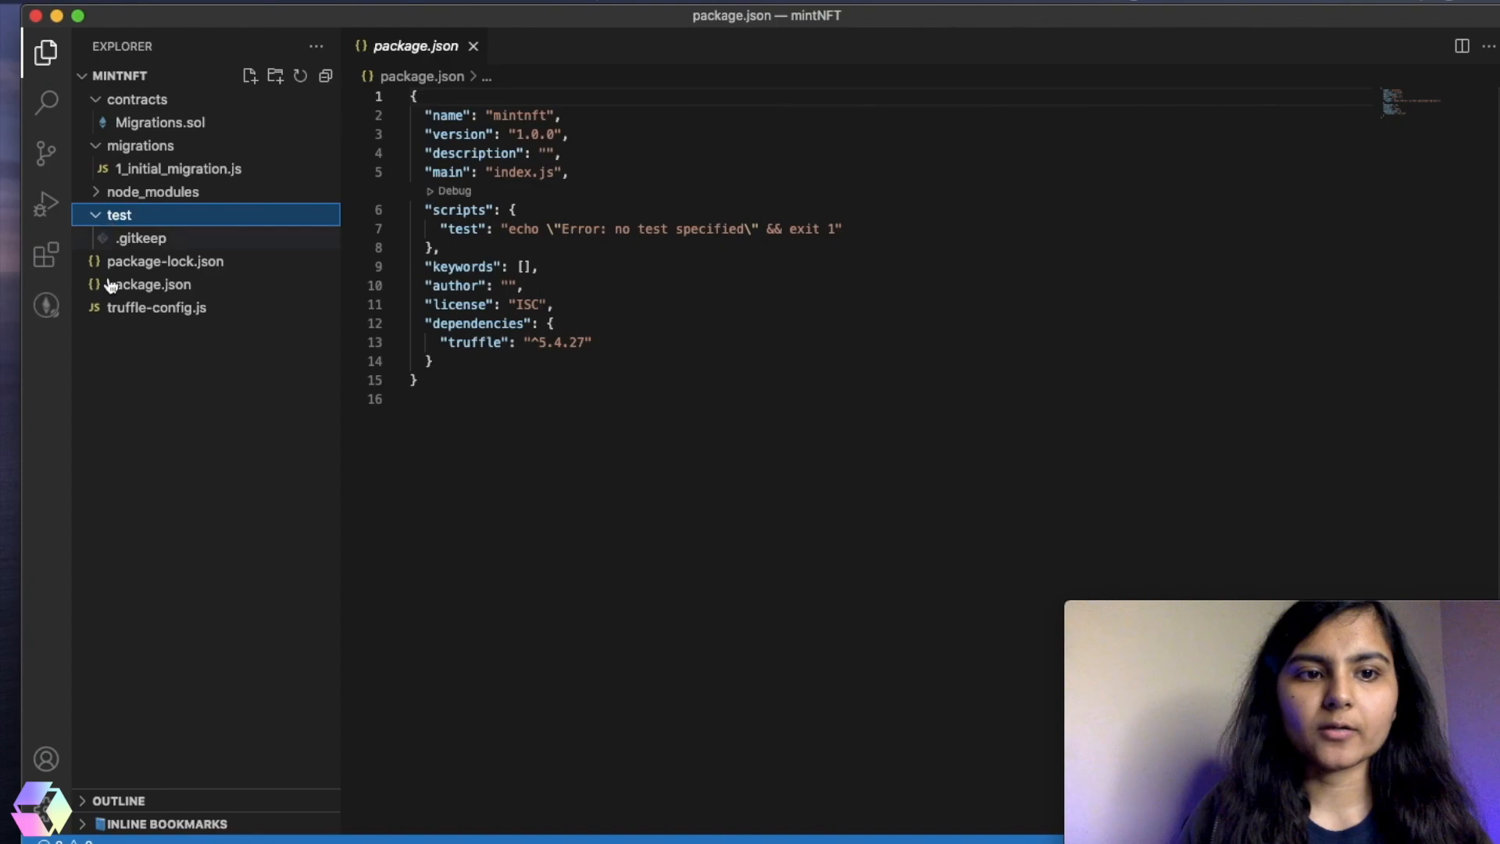
{"action": "mouse_move", "coordinate": [163, 318]}
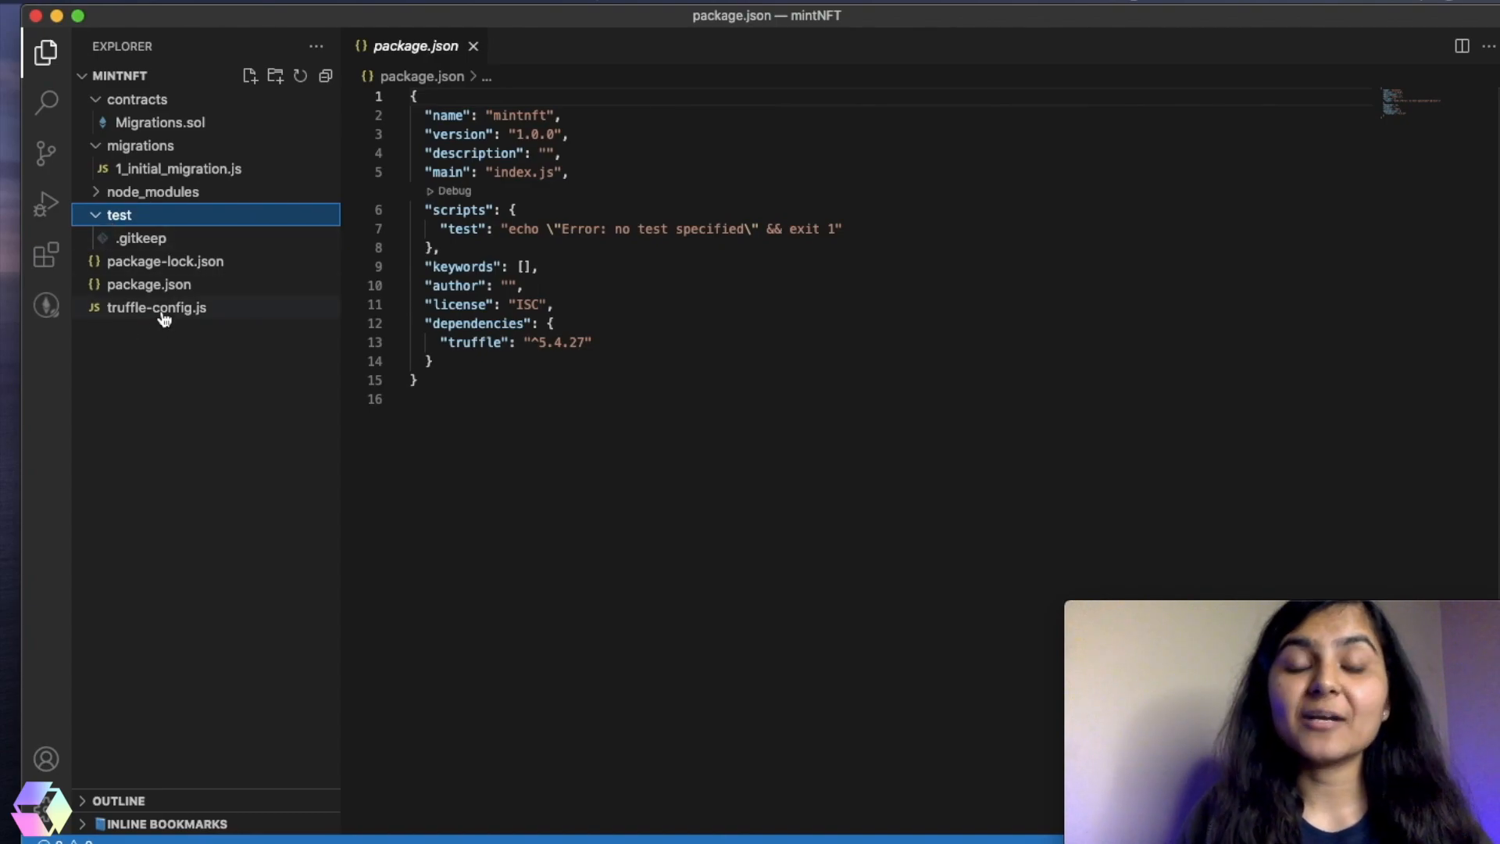
{"action": "left_click", "coordinate": [156, 307]}
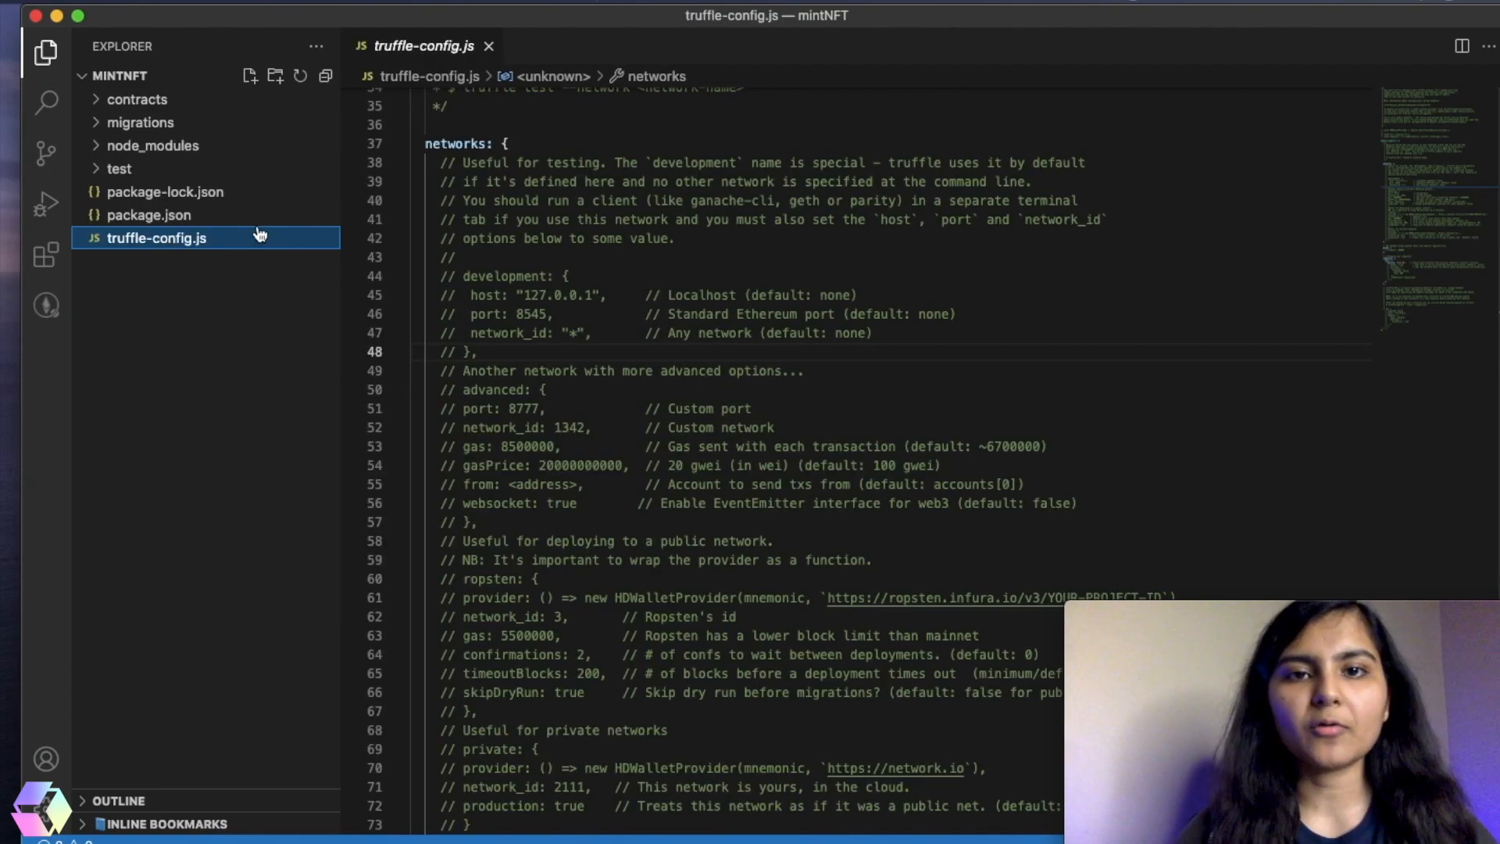
{"action": "scroll", "scroll_direction": "up", "scroll_amount": 3}
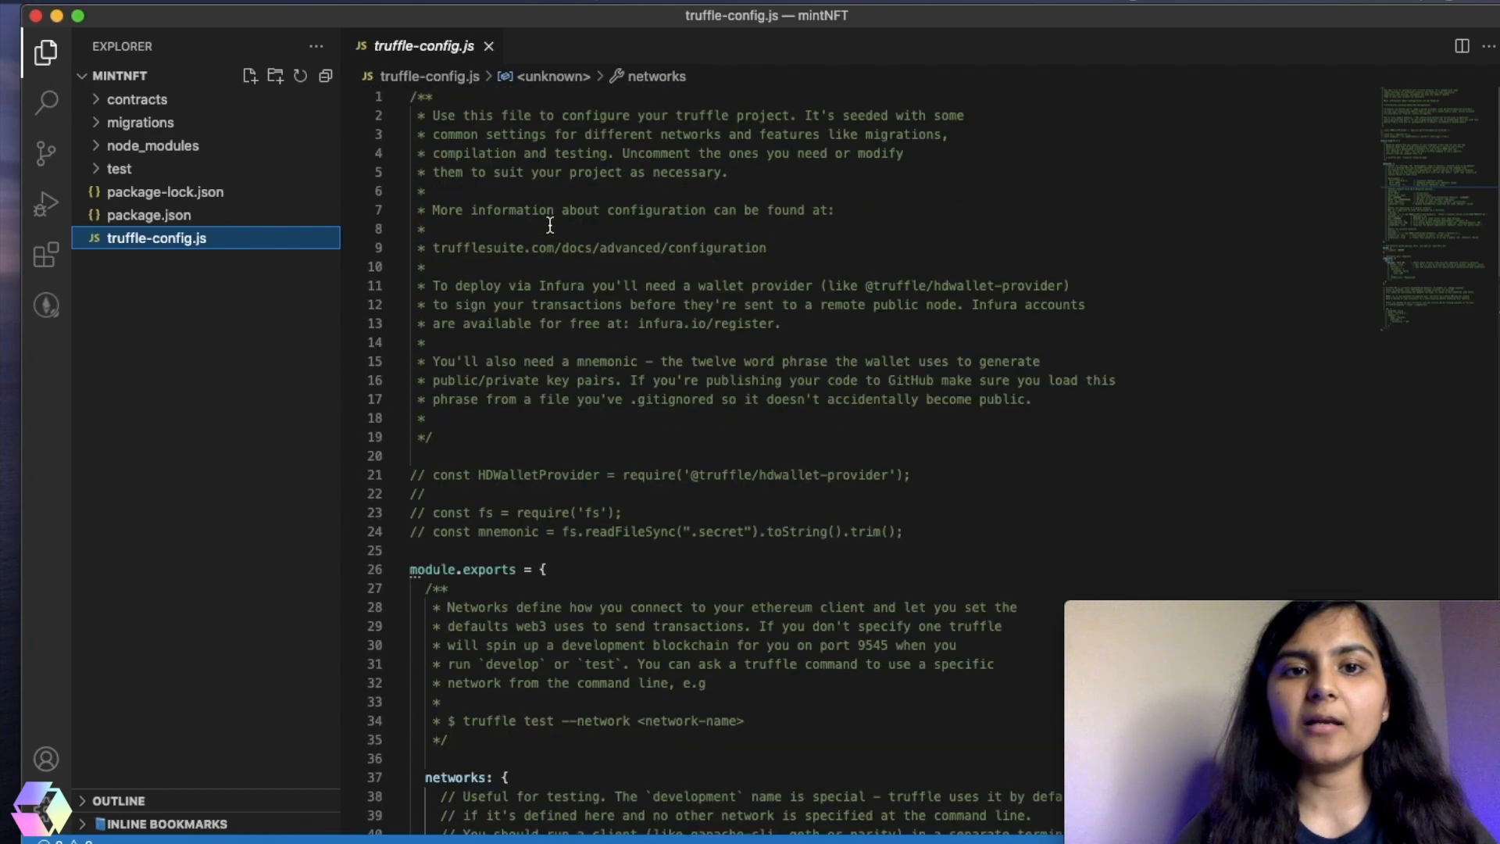
{"action": "scroll", "scroll_direction": "down", "scroll_amount": 3}
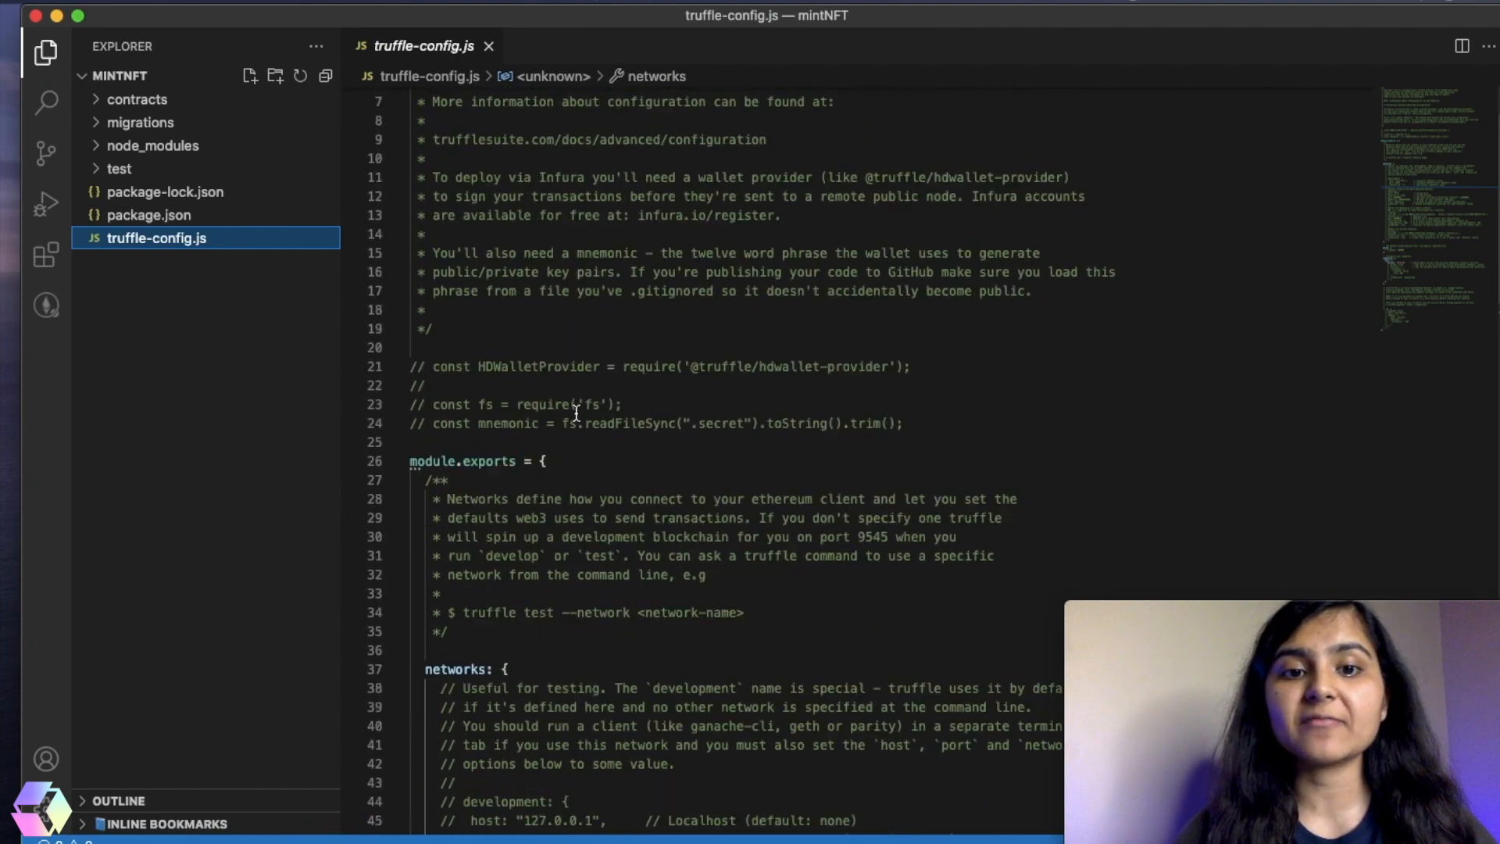
{"action": "scroll", "scroll_direction": "down", "scroll_amount": 3}
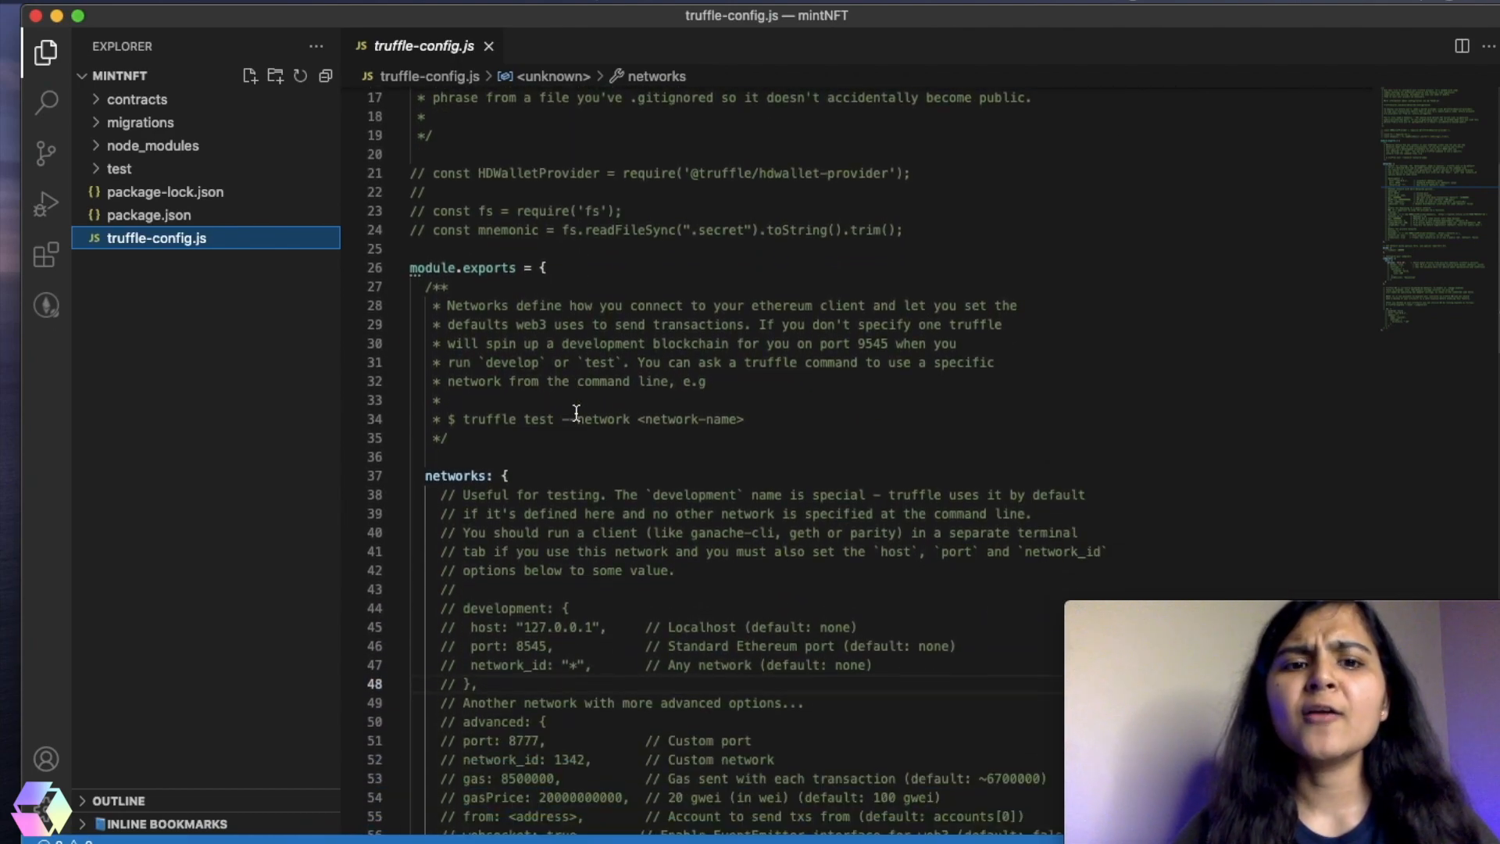
{"action": "scroll", "scroll_direction": "down", "scroll_amount": 3}
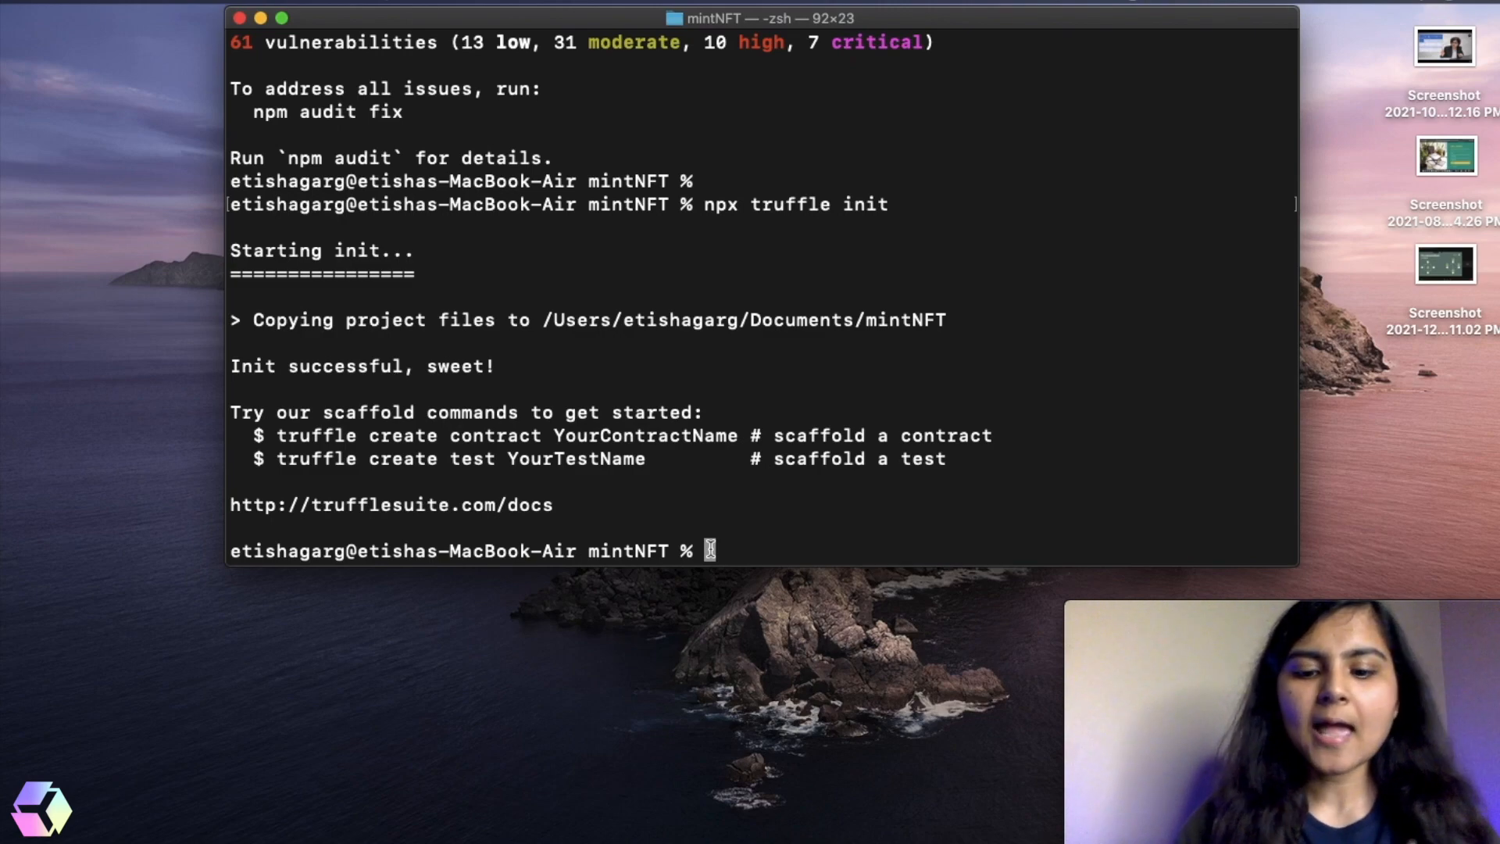
- Make the scripts and data directories with mkdir
{"action": "type", "text": "mkdir scripts"}
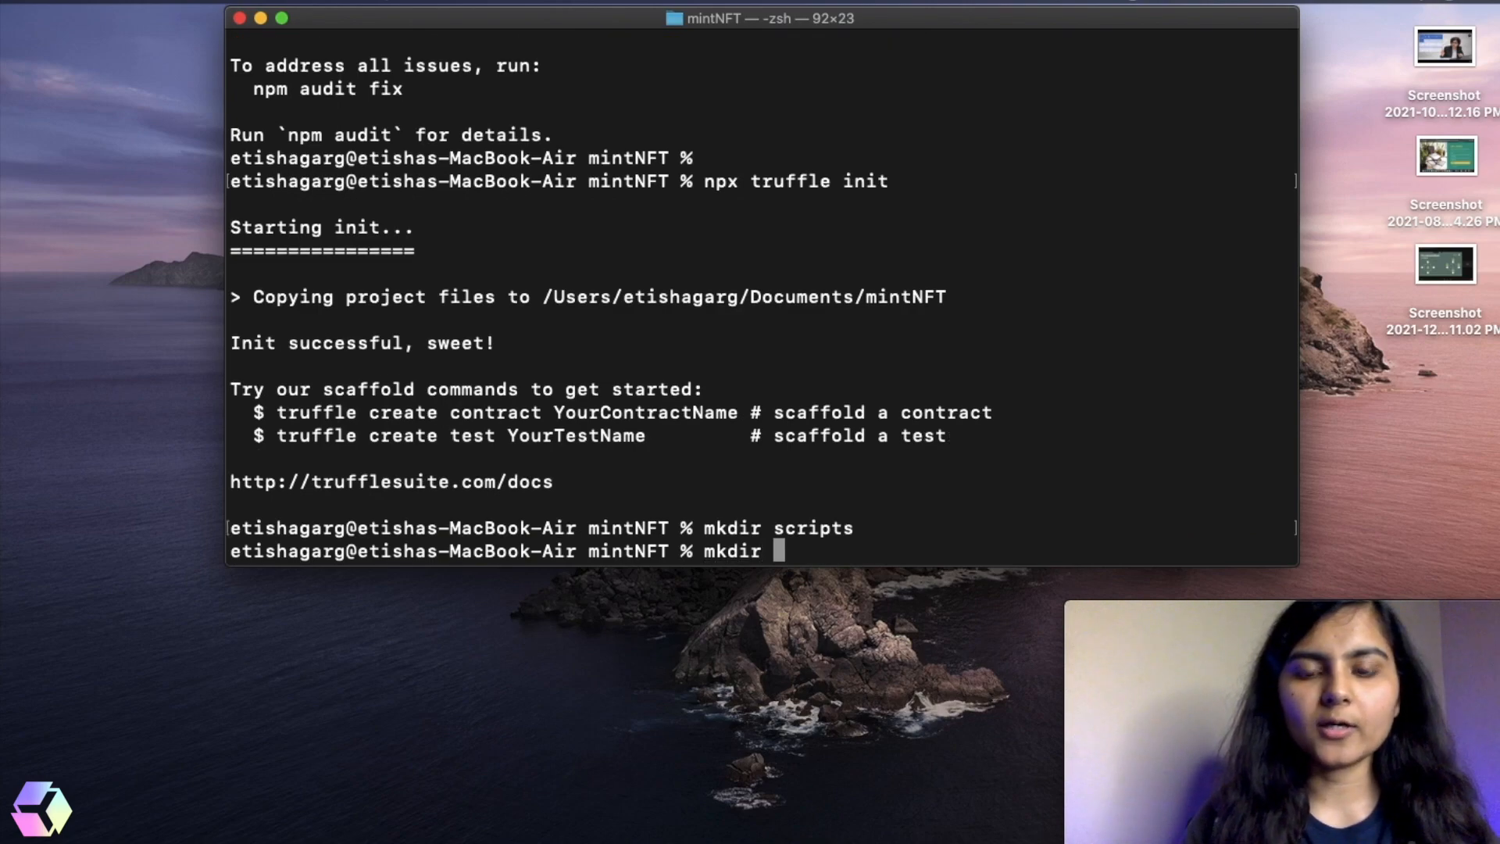
{"action": "type", "text": "da"}
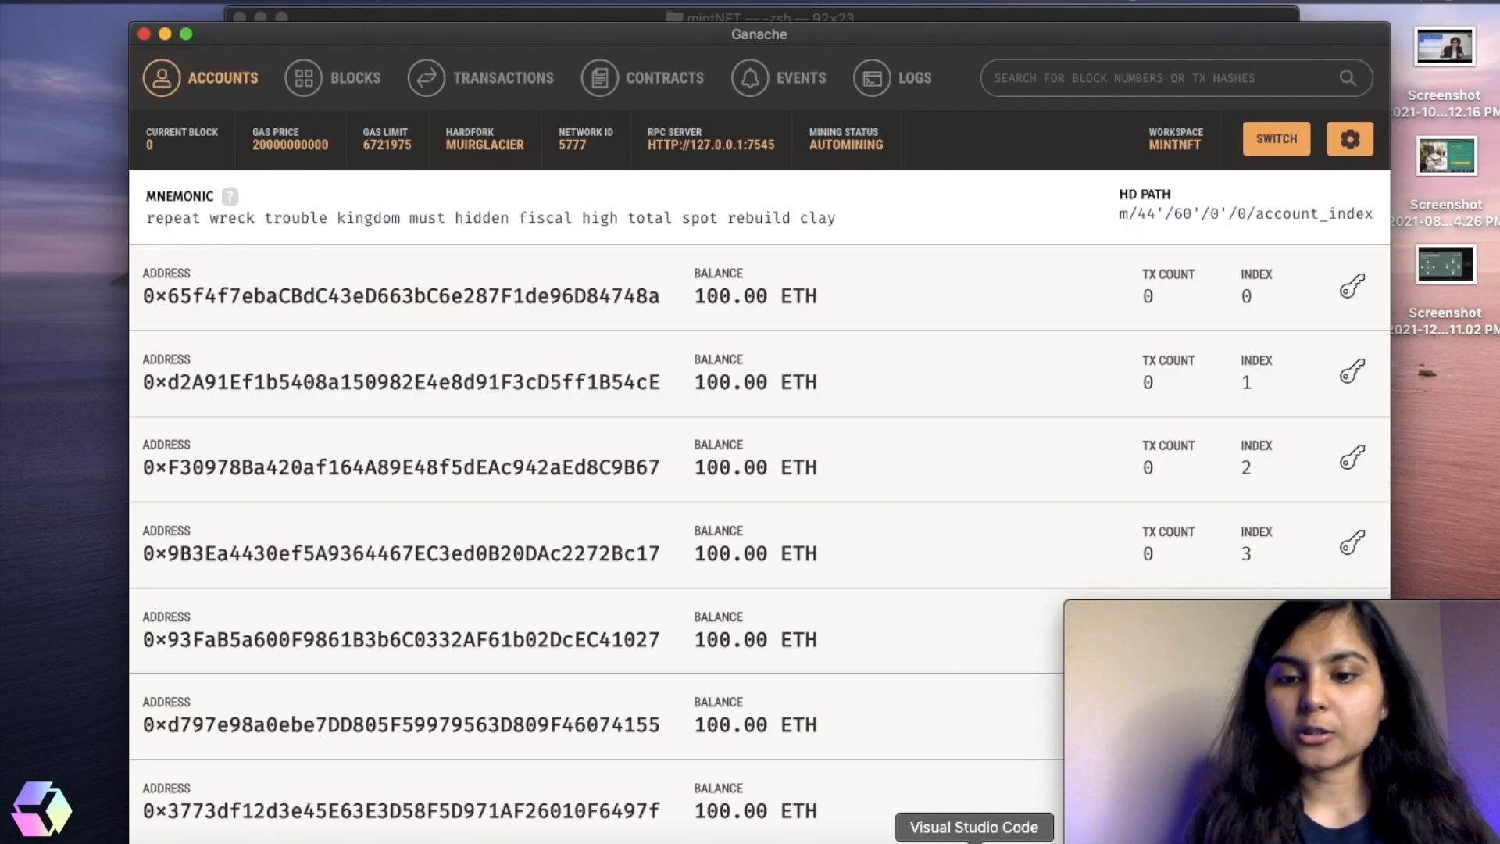
- Uncomment the development network block and change its port from 8545 to 7545
{"action": "left_click", "coordinate": [972, 827]}
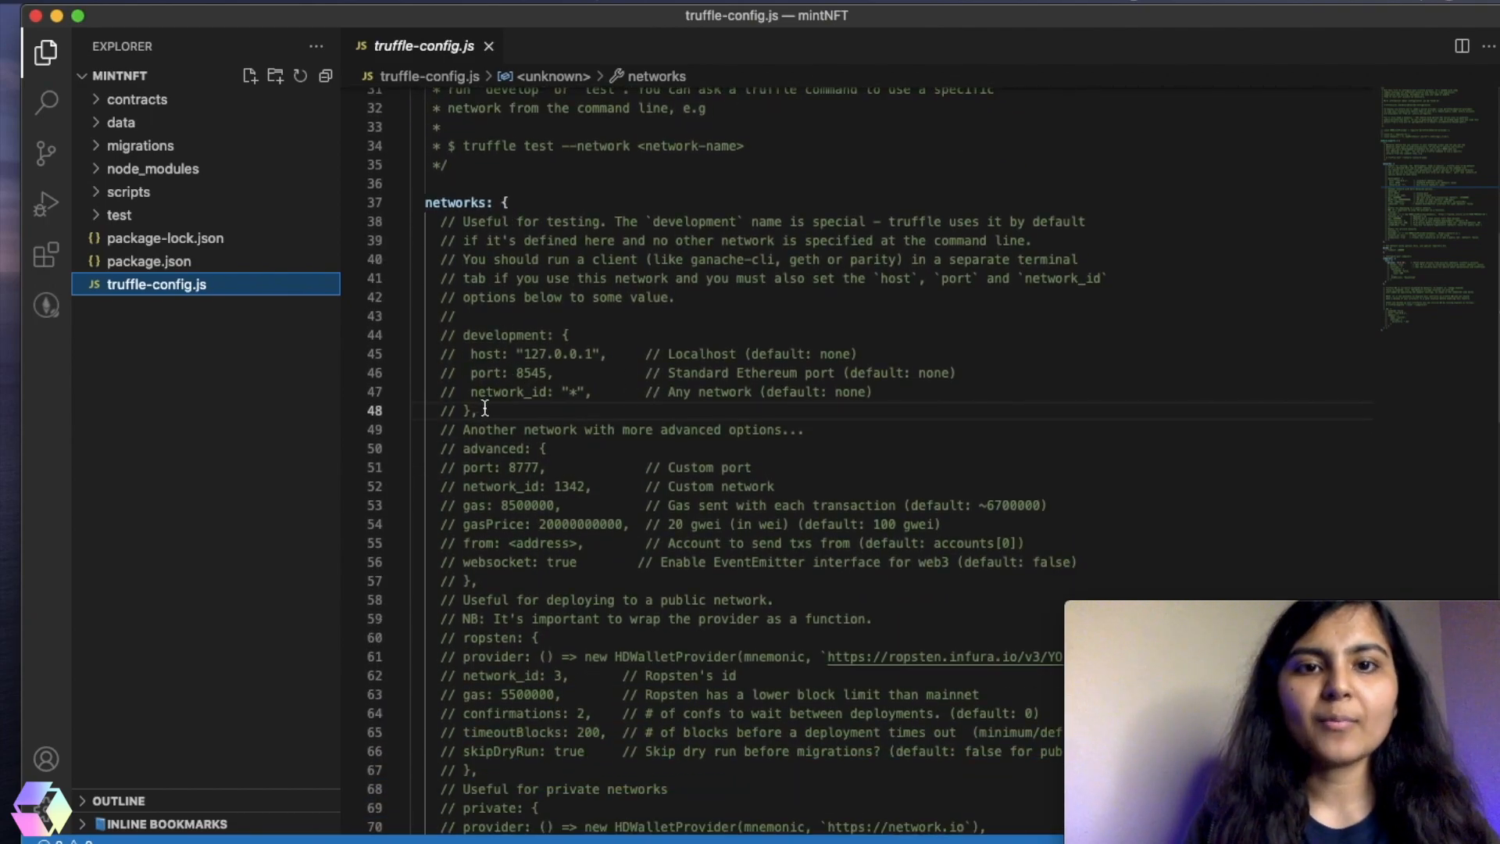
{"action": "left_click_drag", "start_coordinate": [469, 374], "coordinate": [483, 409]}
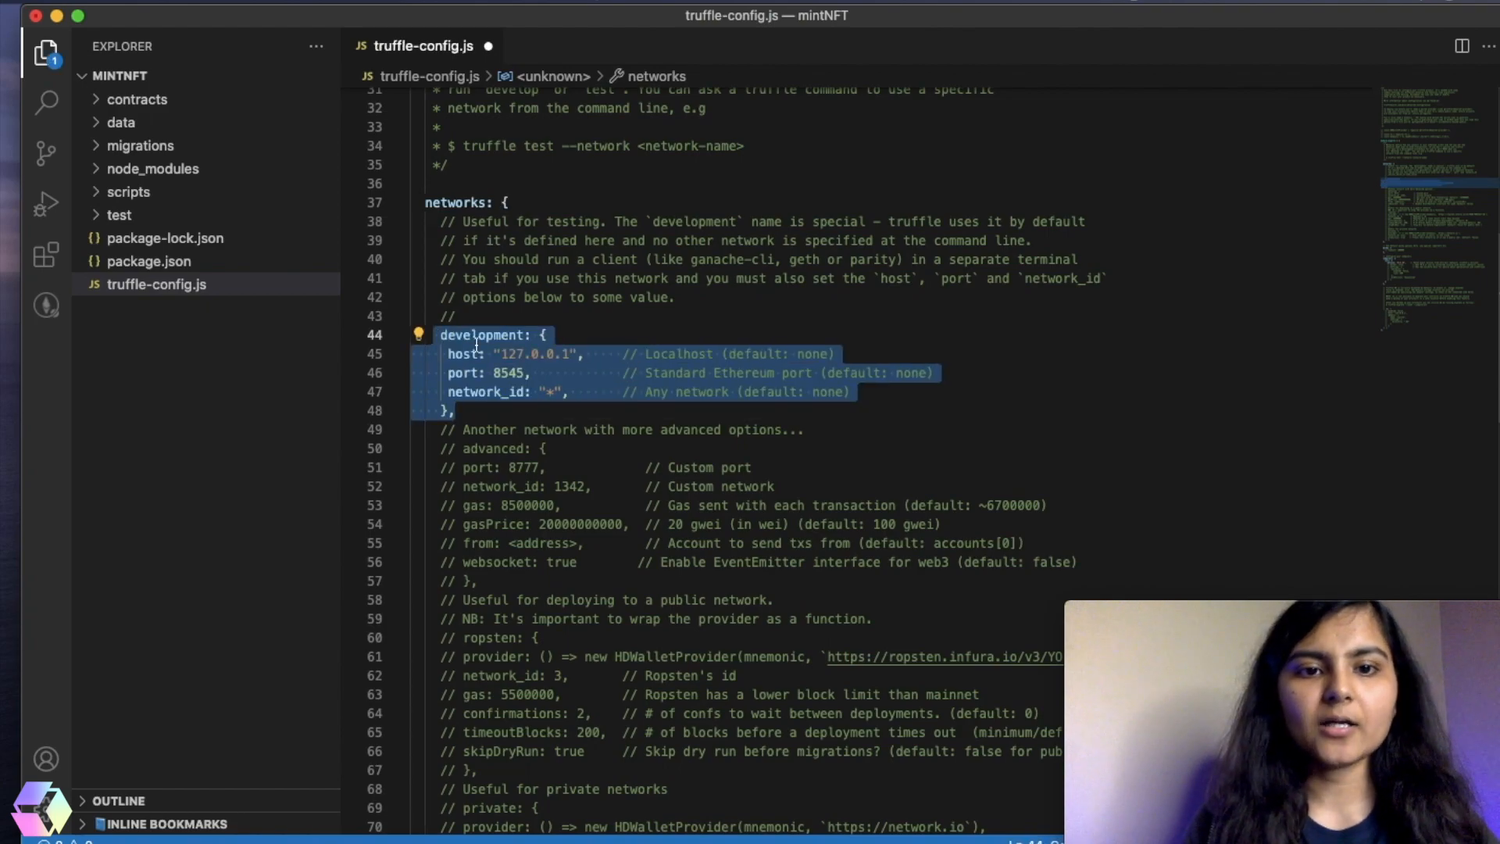
{"action": "left_click", "coordinate": [540, 391]}
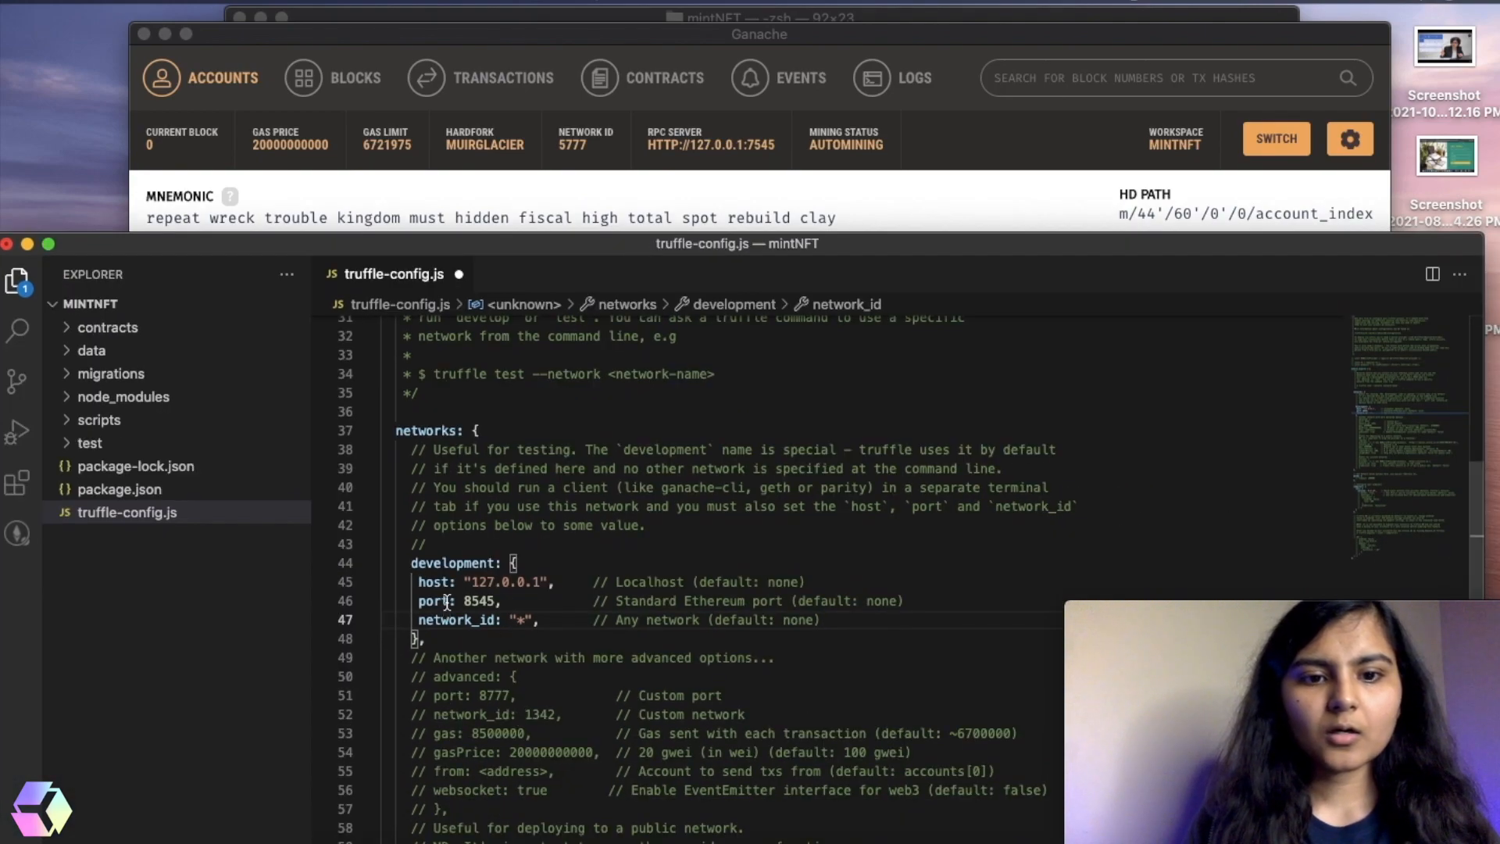
{"action": "mouse_move", "coordinate": [728, 149]}
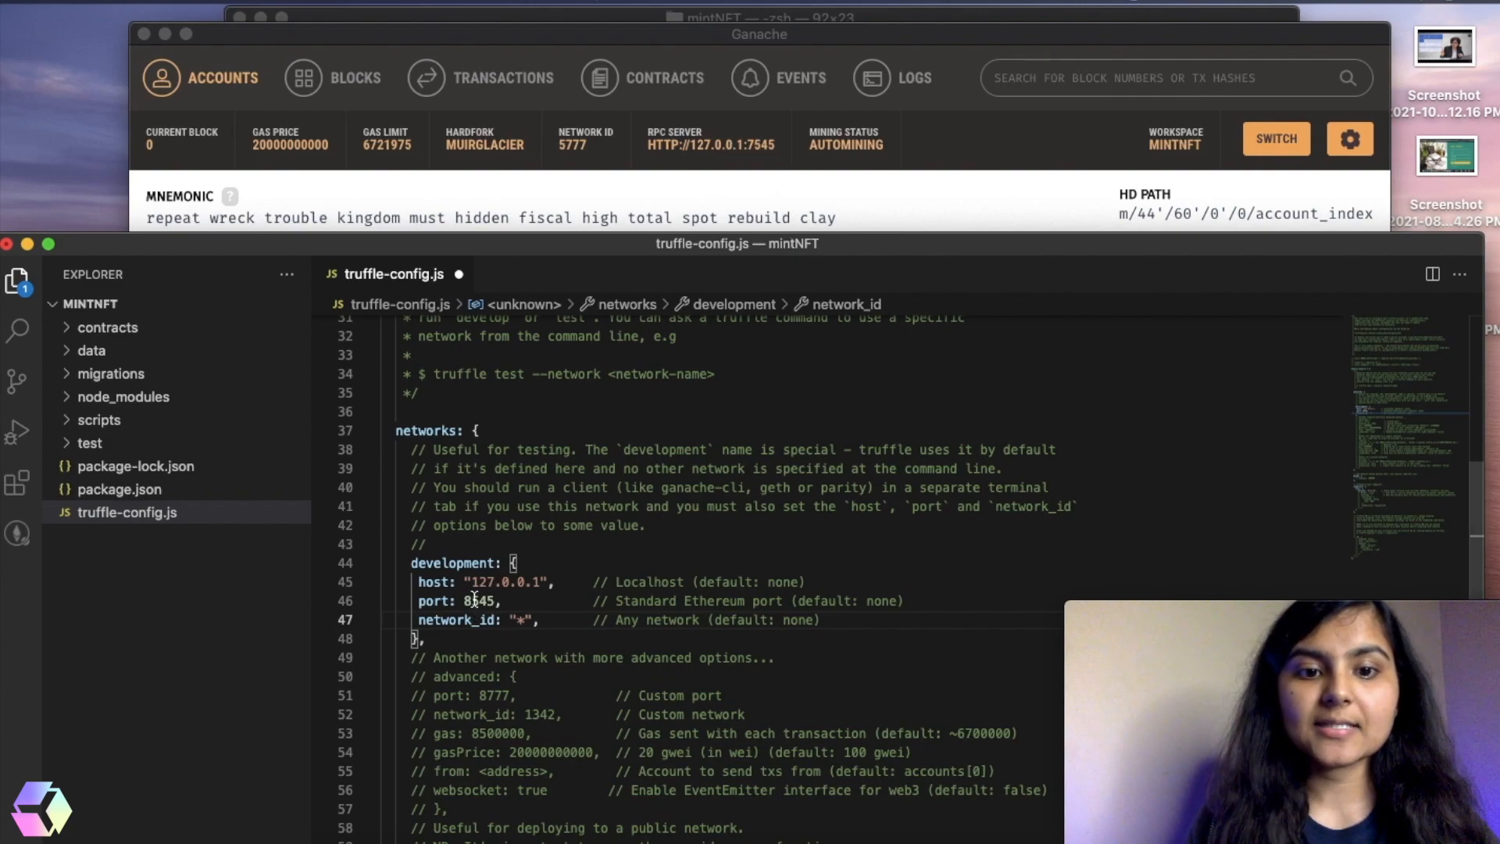
{"action": "type", "text": "7545"}
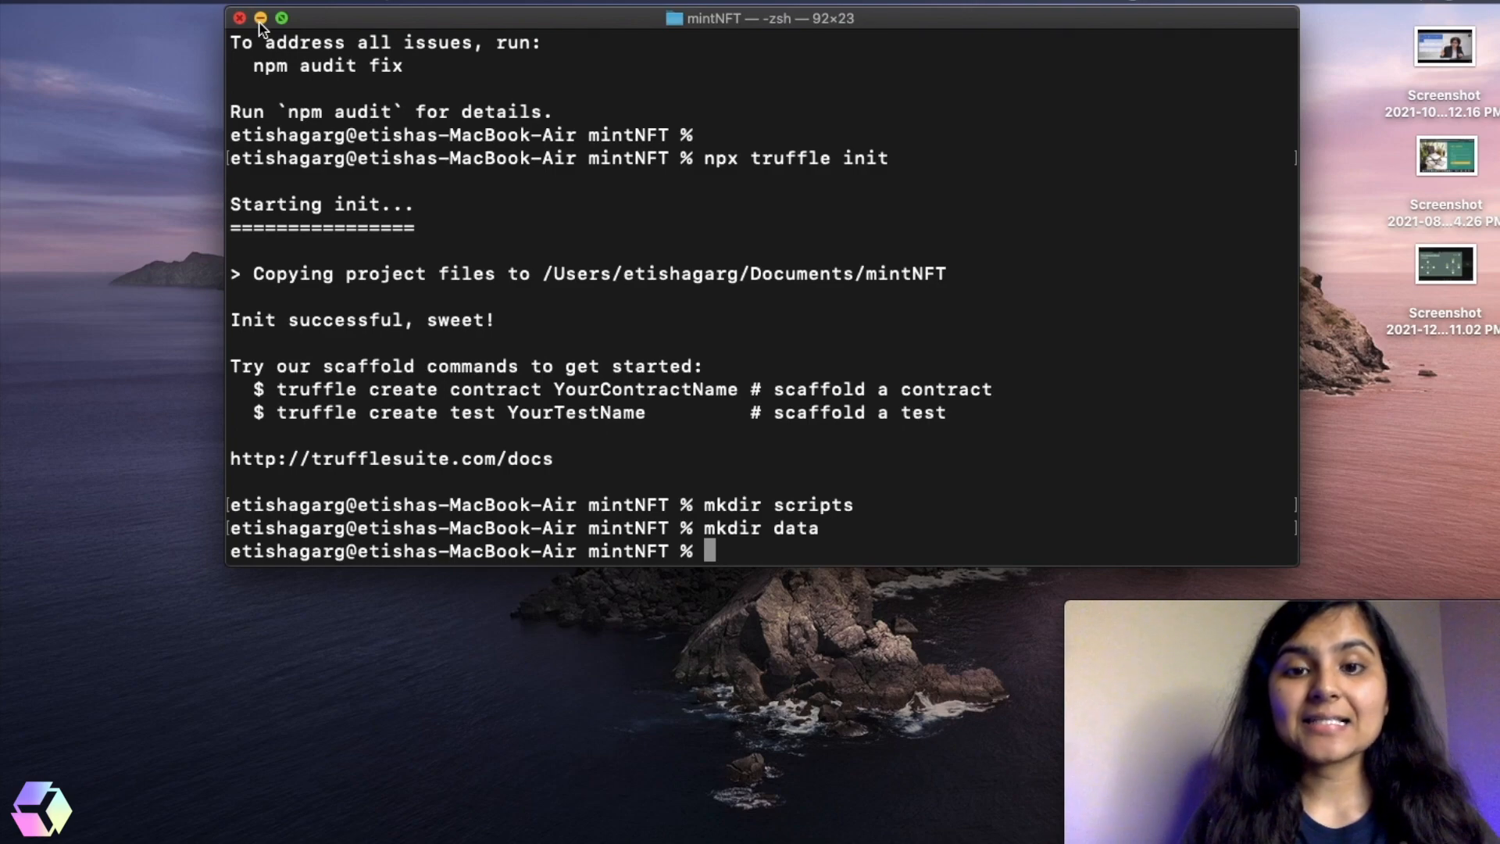
{"action": "mouse_move", "coordinate": [674, 710]}
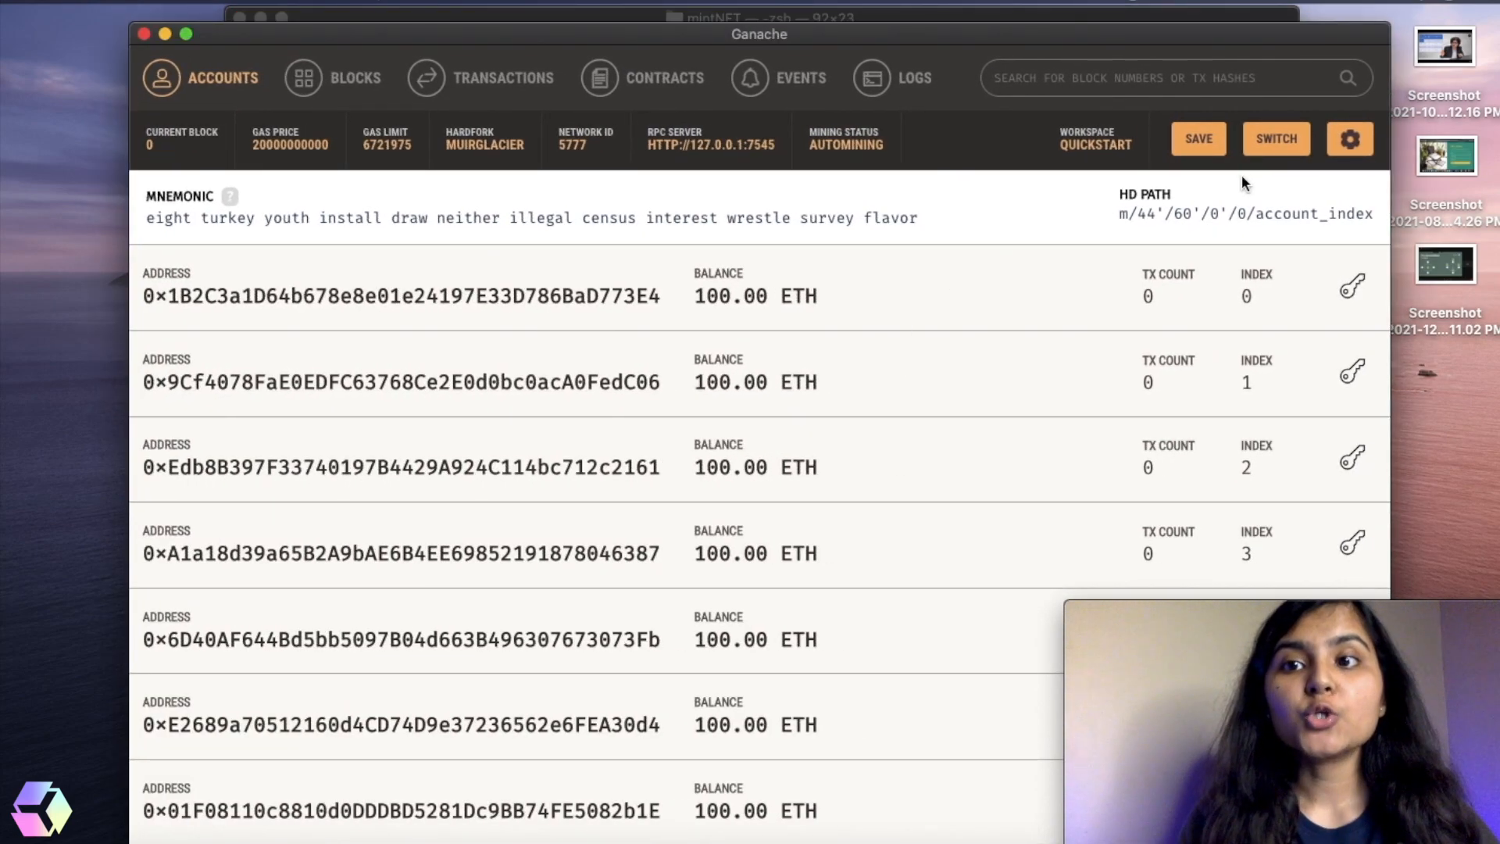
- Start a new Ethereum workspace in Ganache and name it mintNFT
{"action": "left_click", "coordinate": [1275, 139]}
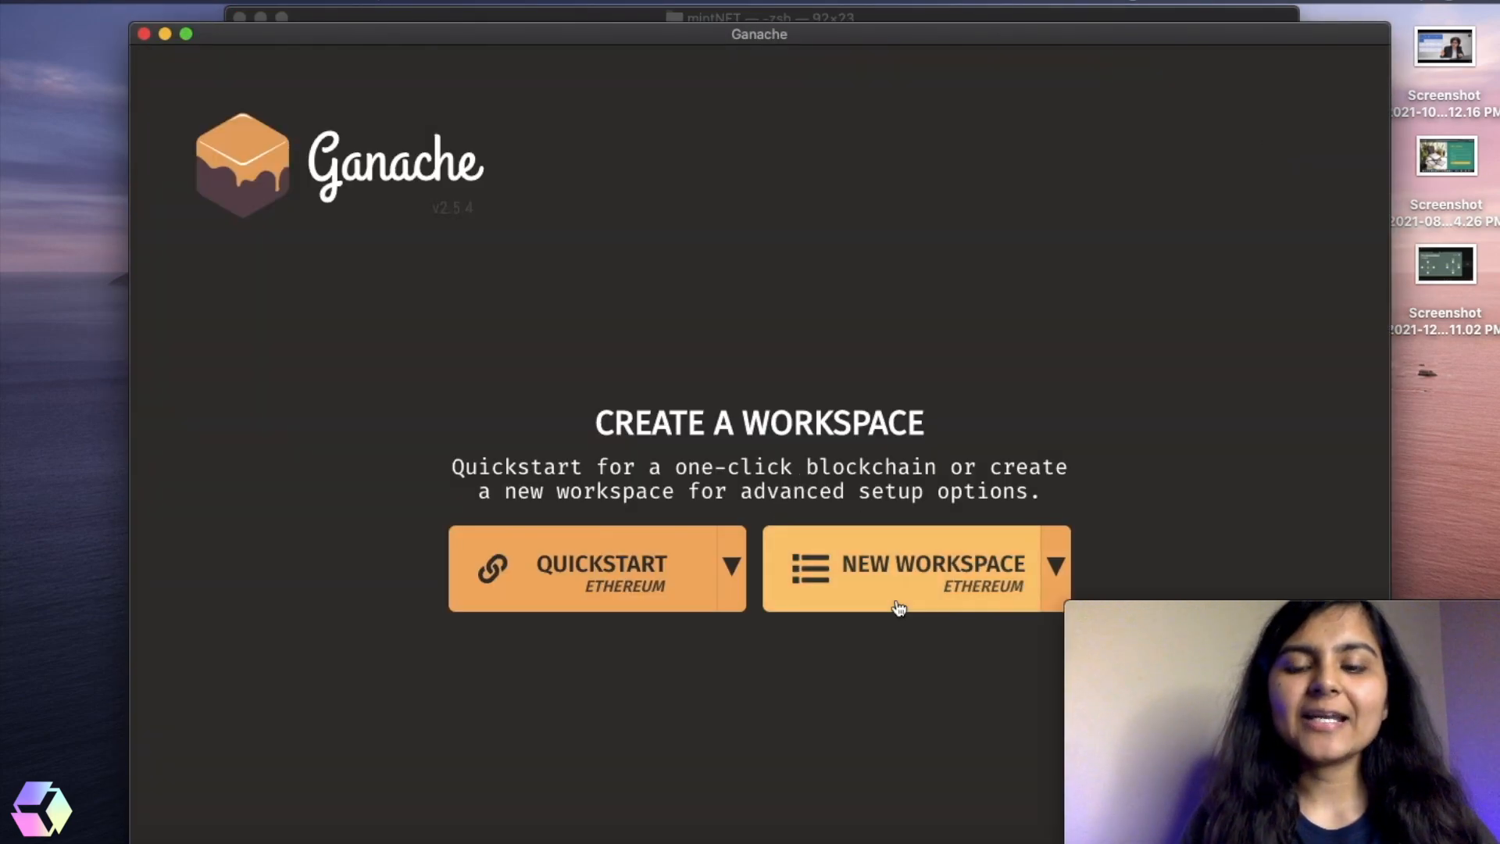
{"action": "left_click", "coordinate": [897, 563]}
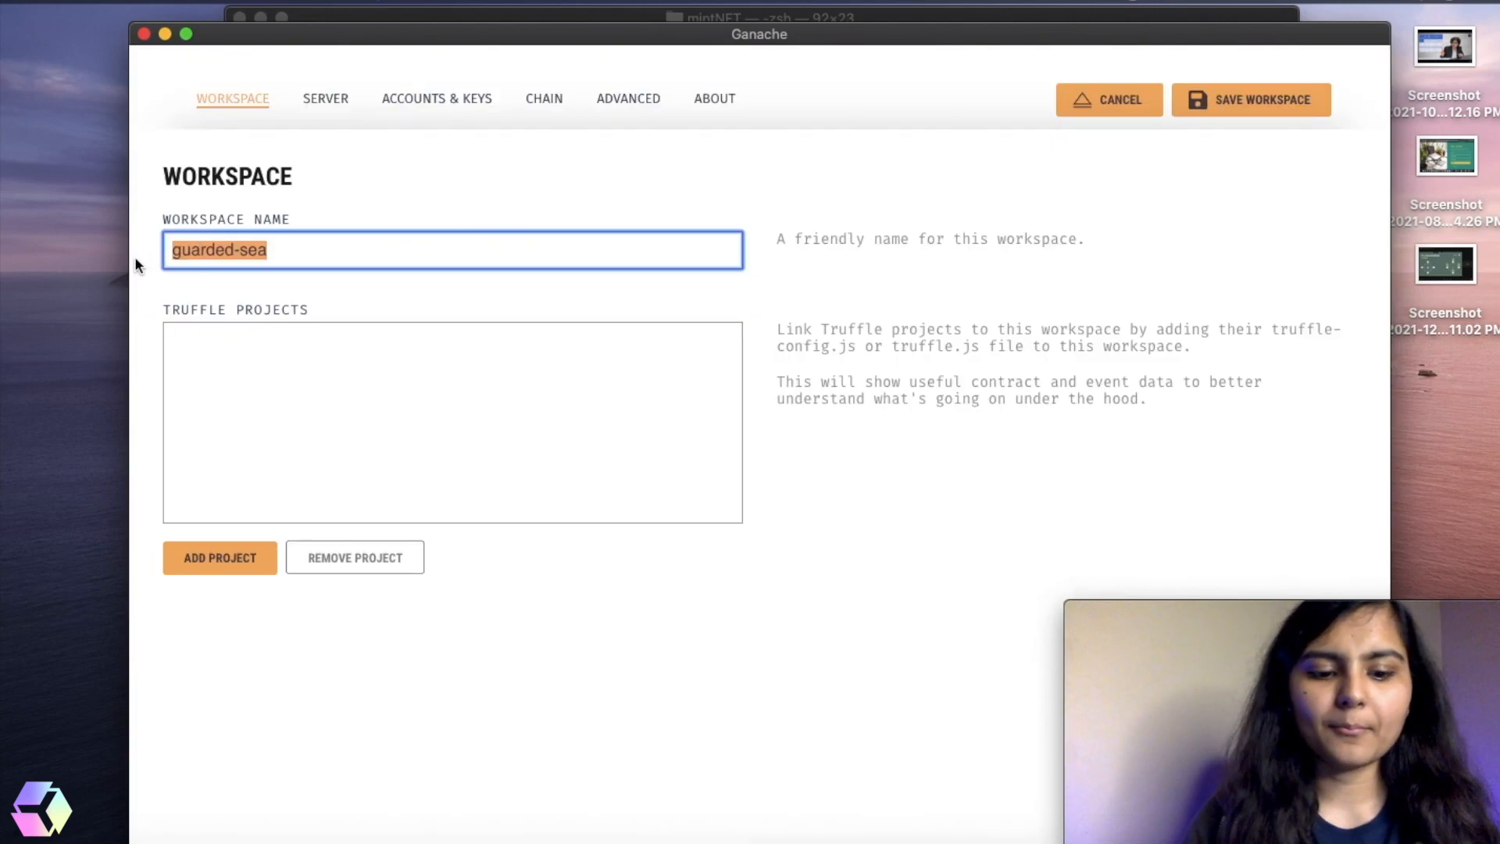
{"action": "type", "text": "mintNFT"}
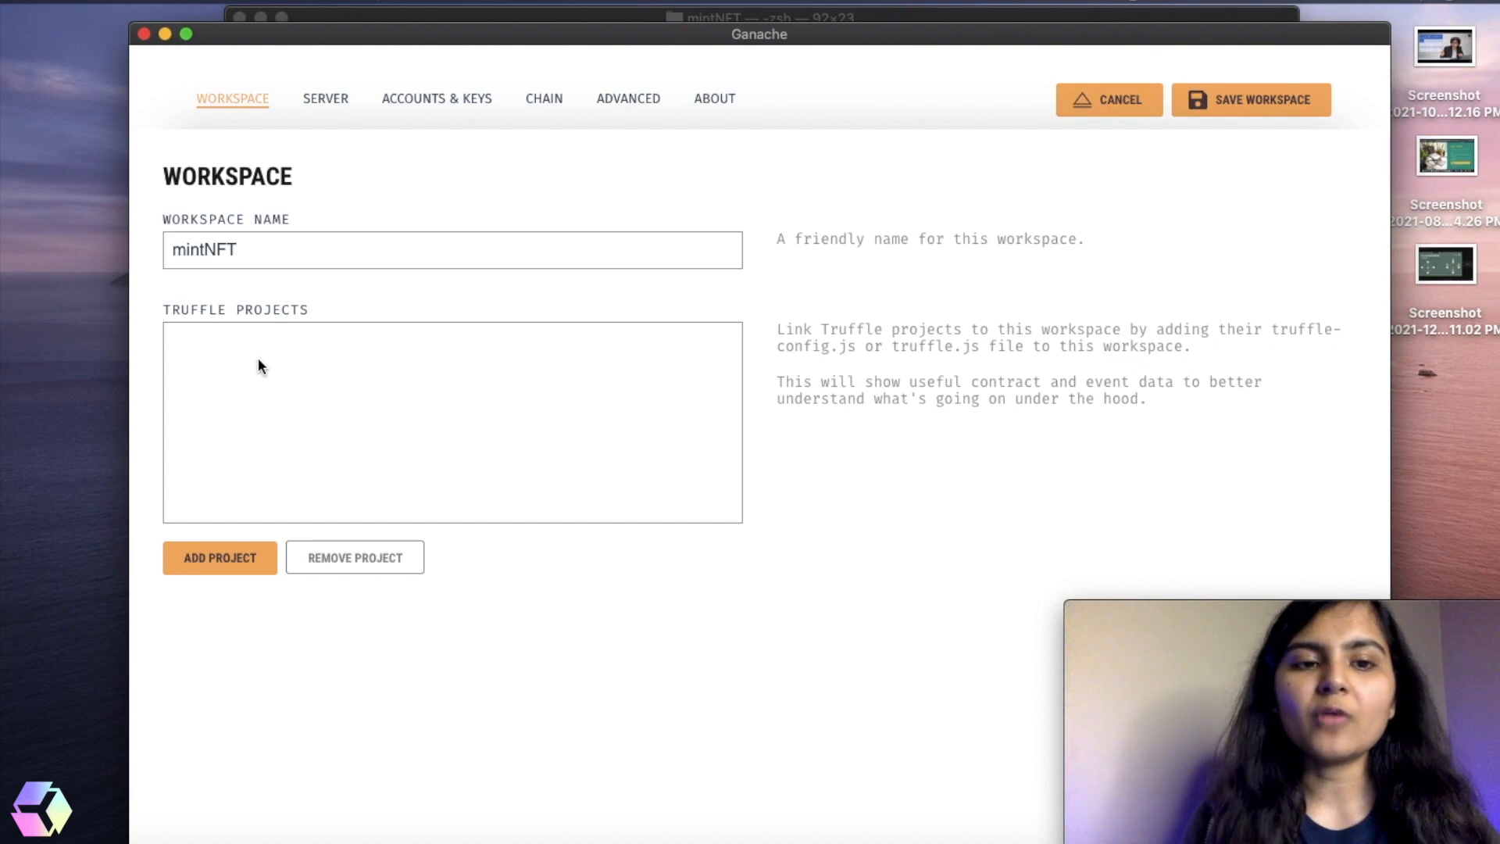
{"action": "mouse_move", "coordinate": [256, 245]}
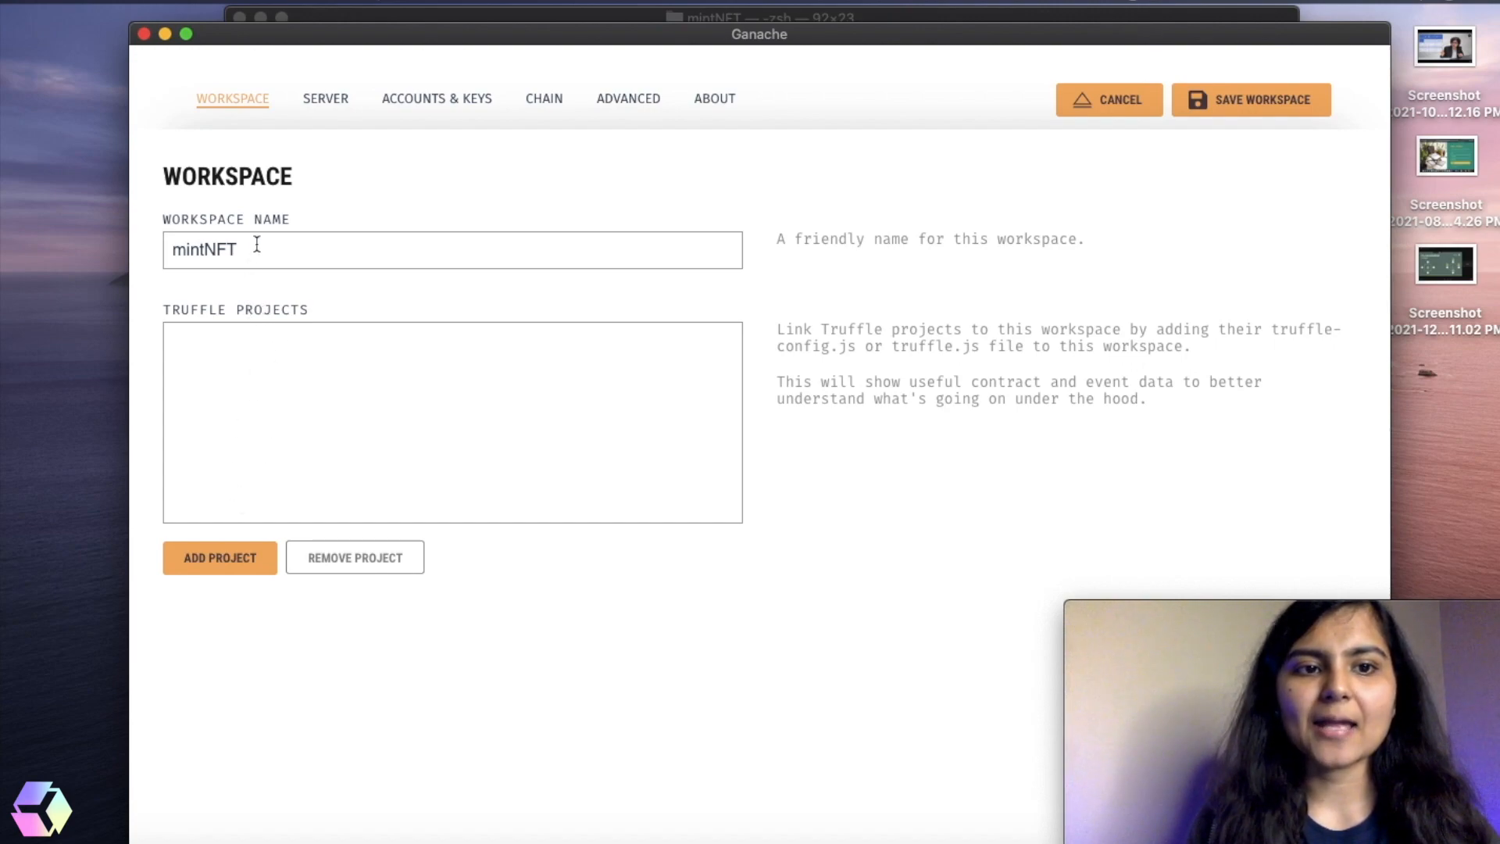
{"action": "mouse_move", "coordinate": [295, 415]}
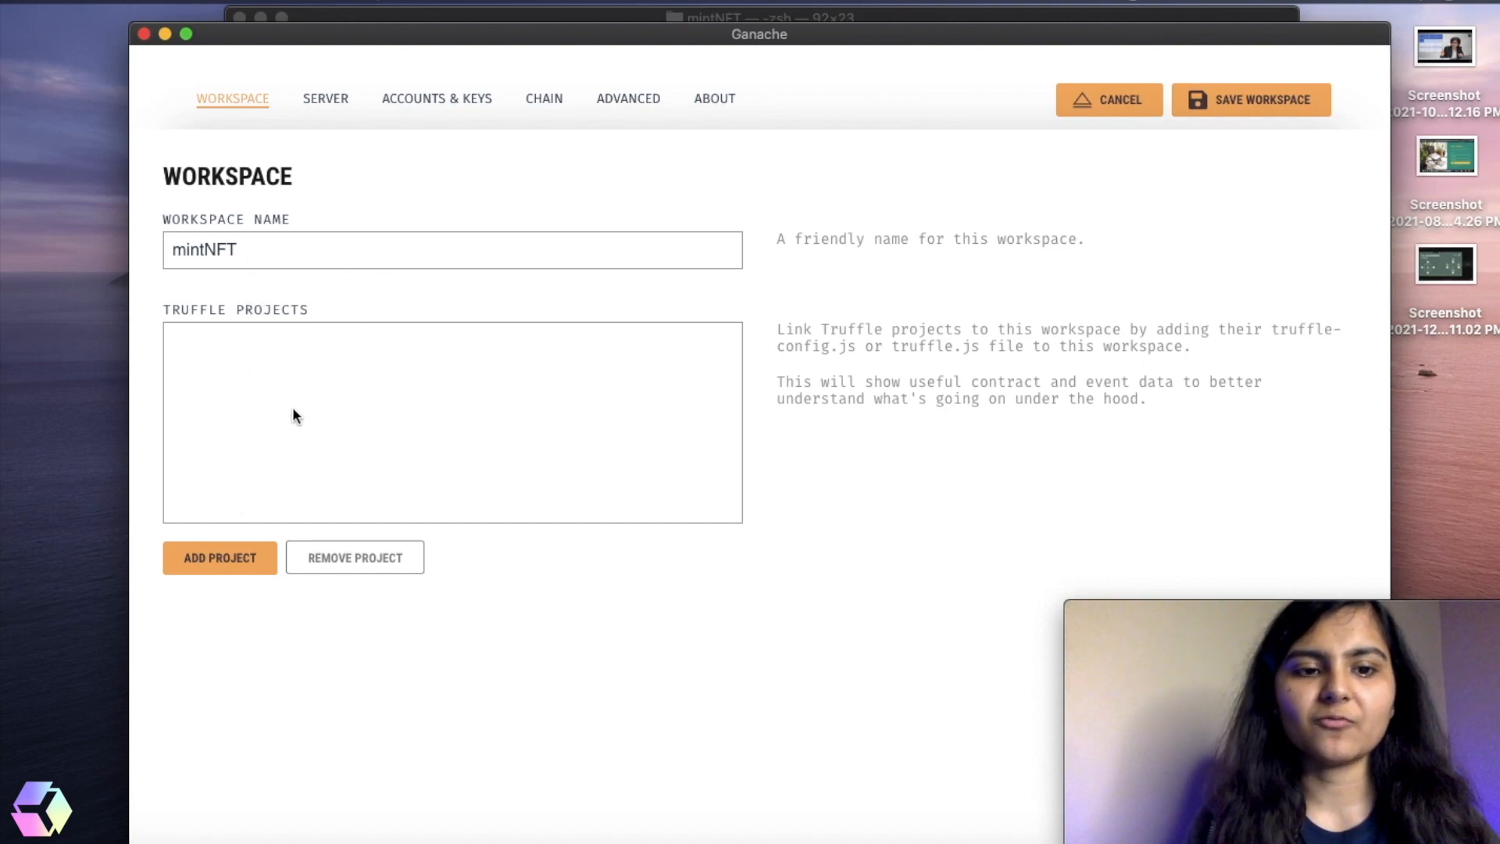
{"action": "mouse_move", "coordinate": [274, 544]}
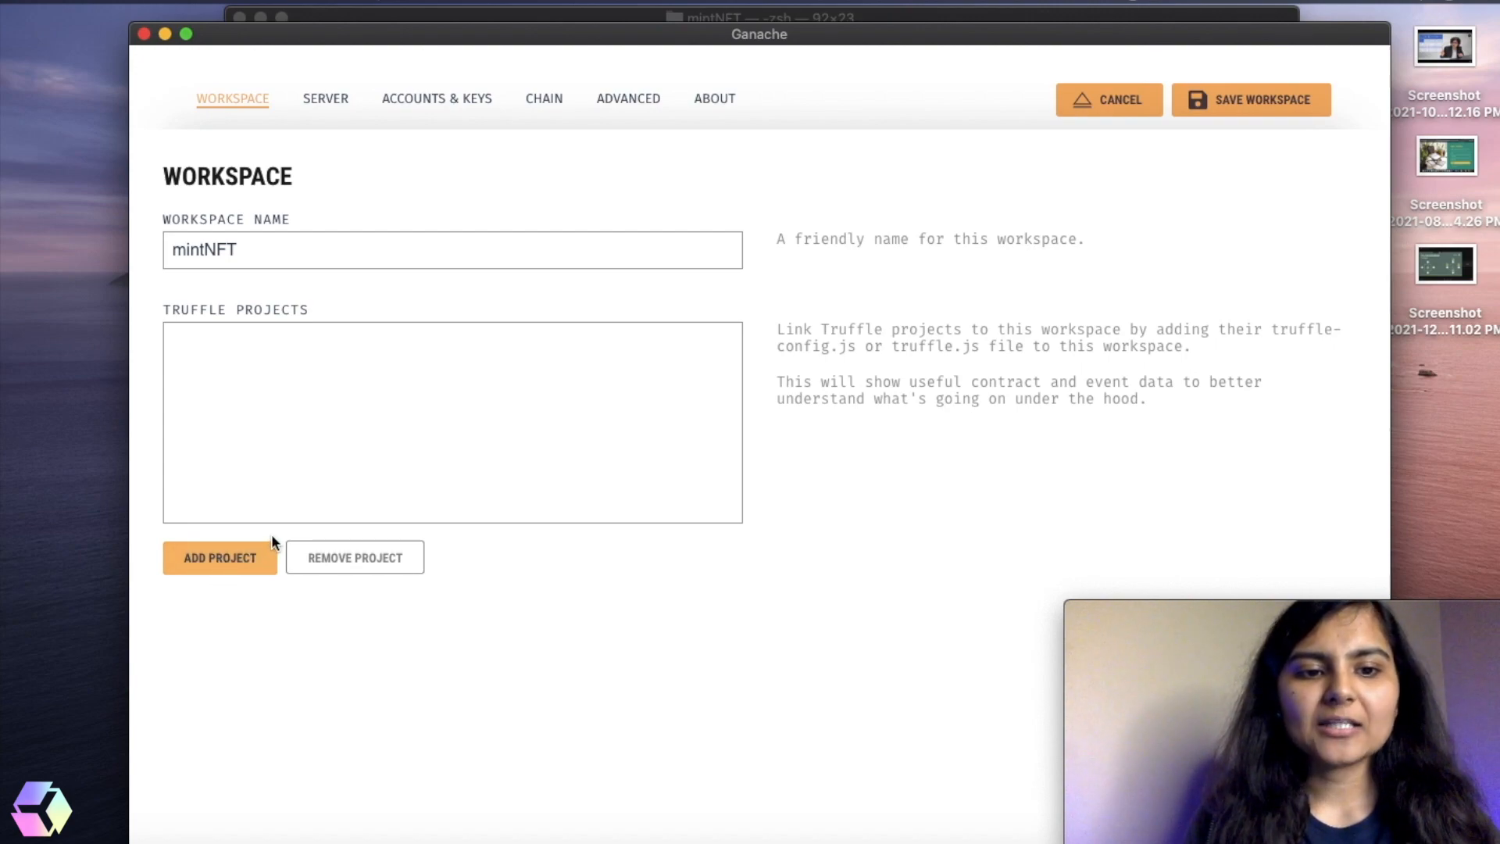
- Link mintNFT's truffle-config.js to the workspace and save the workspace
{"action": "left_click", "coordinate": [219, 557]}
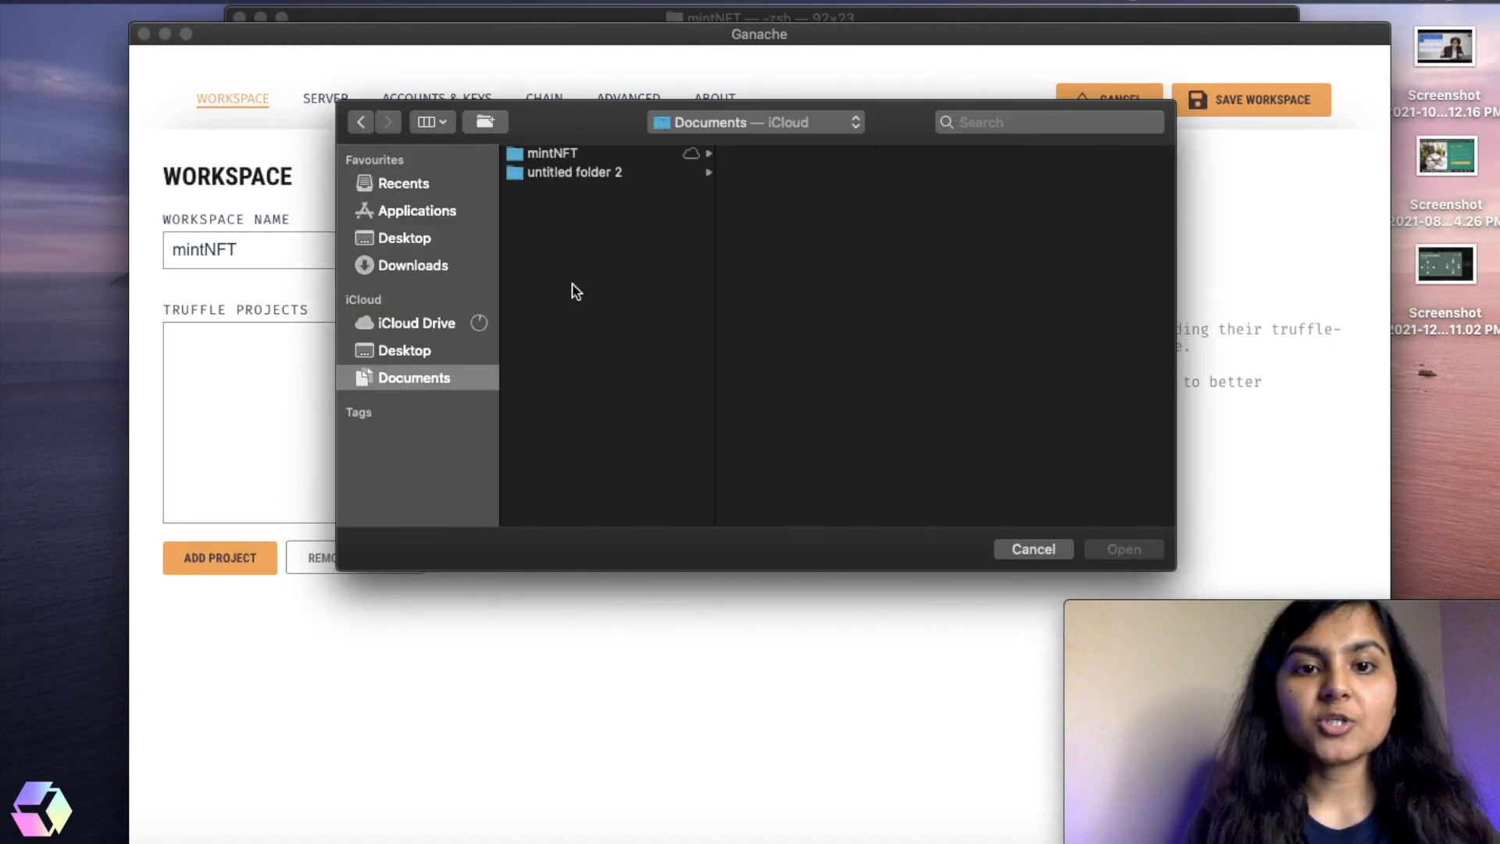
{"action": "left_click", "coordinate": [551, 153]}
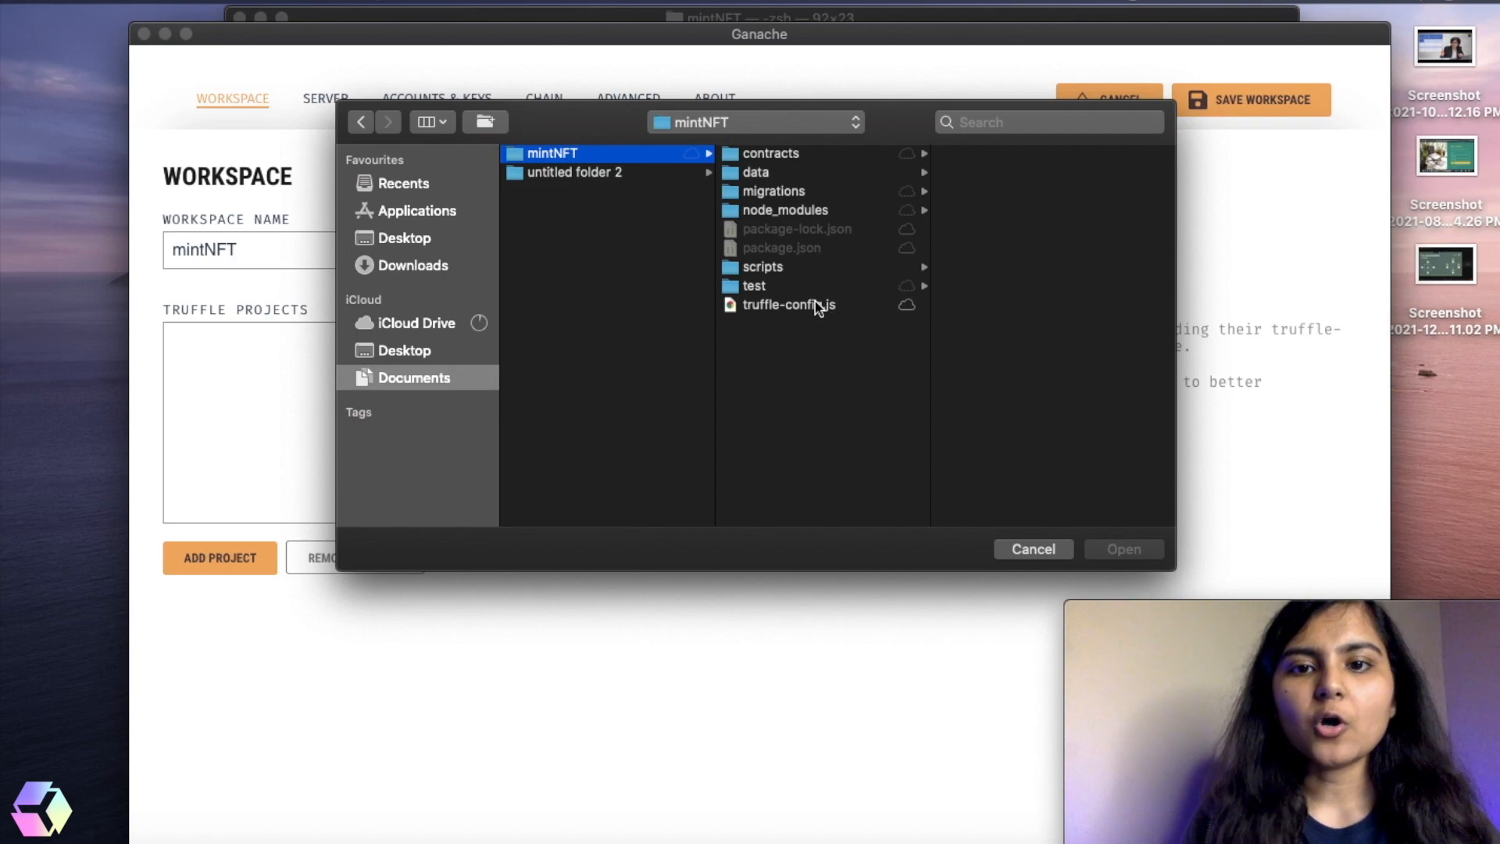
{"action": "left_click", "coordinate": [1123, 548]}
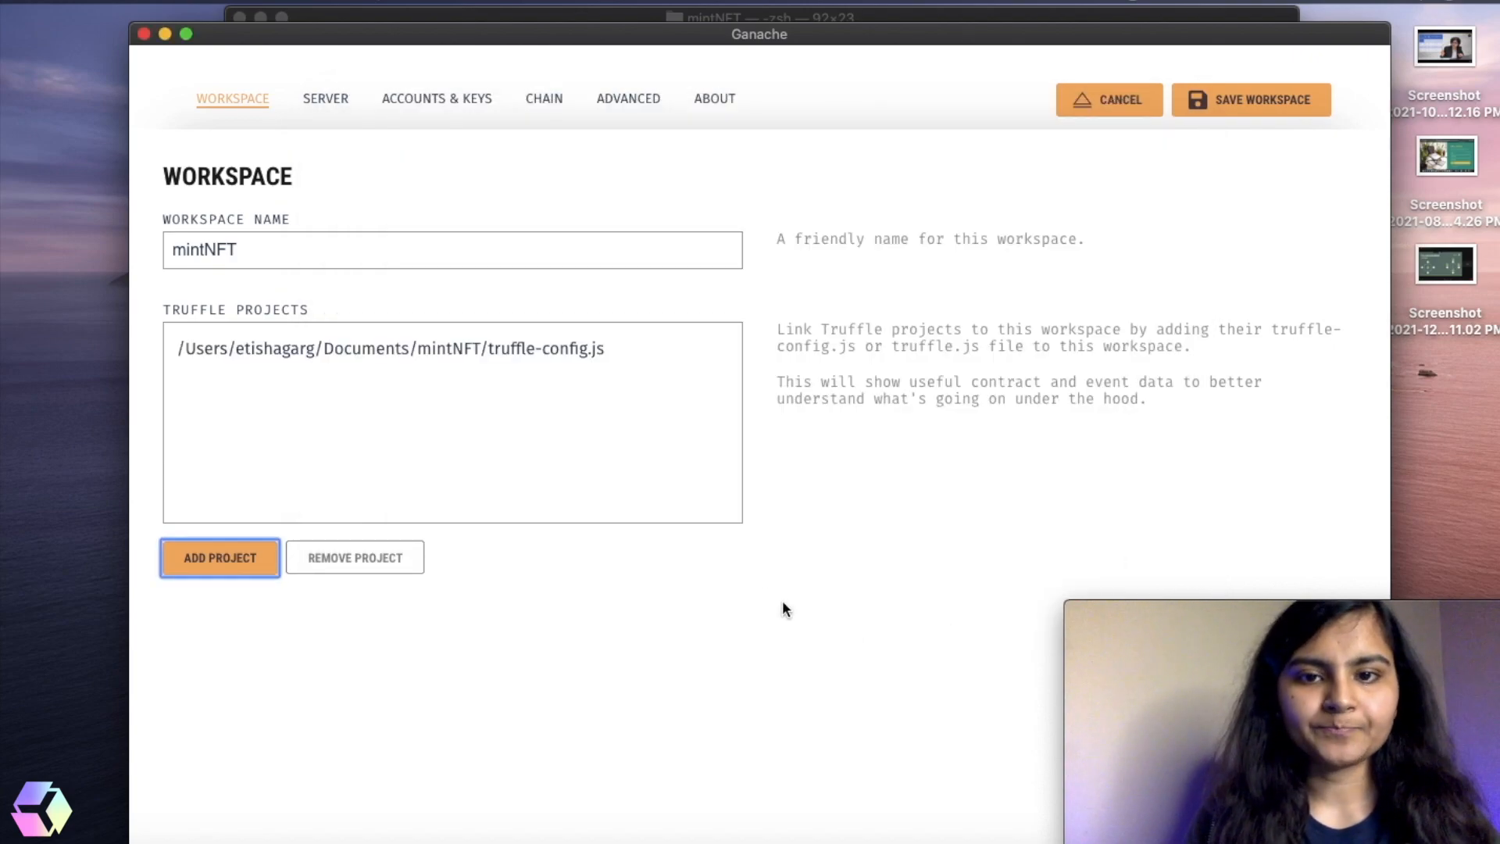
{"action": "left_click", "coordinate": [1250, 99]}
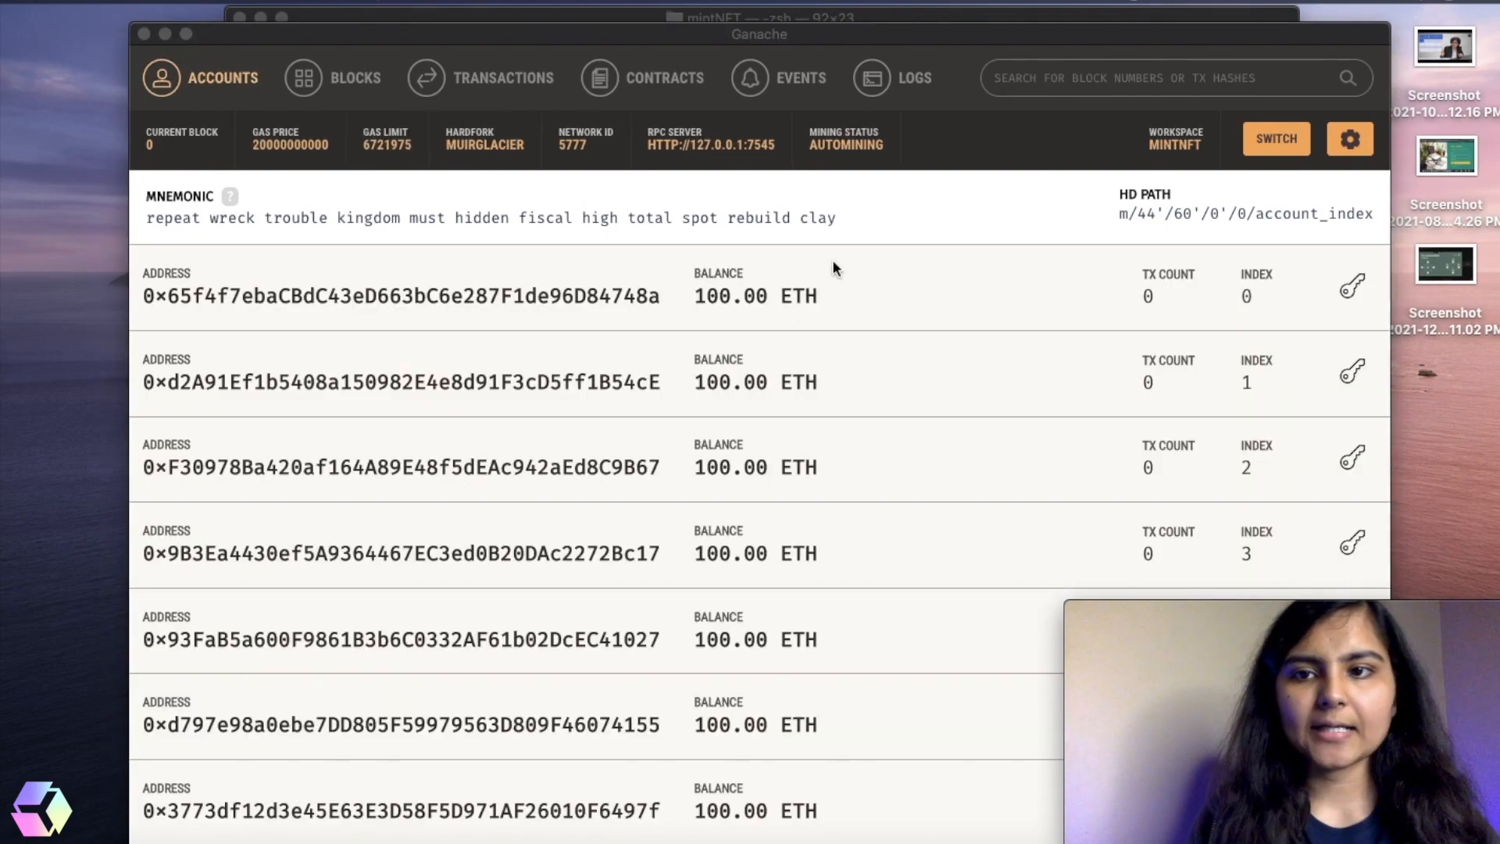
{"action": "mouse_move", "coordinate": [773, 436]}
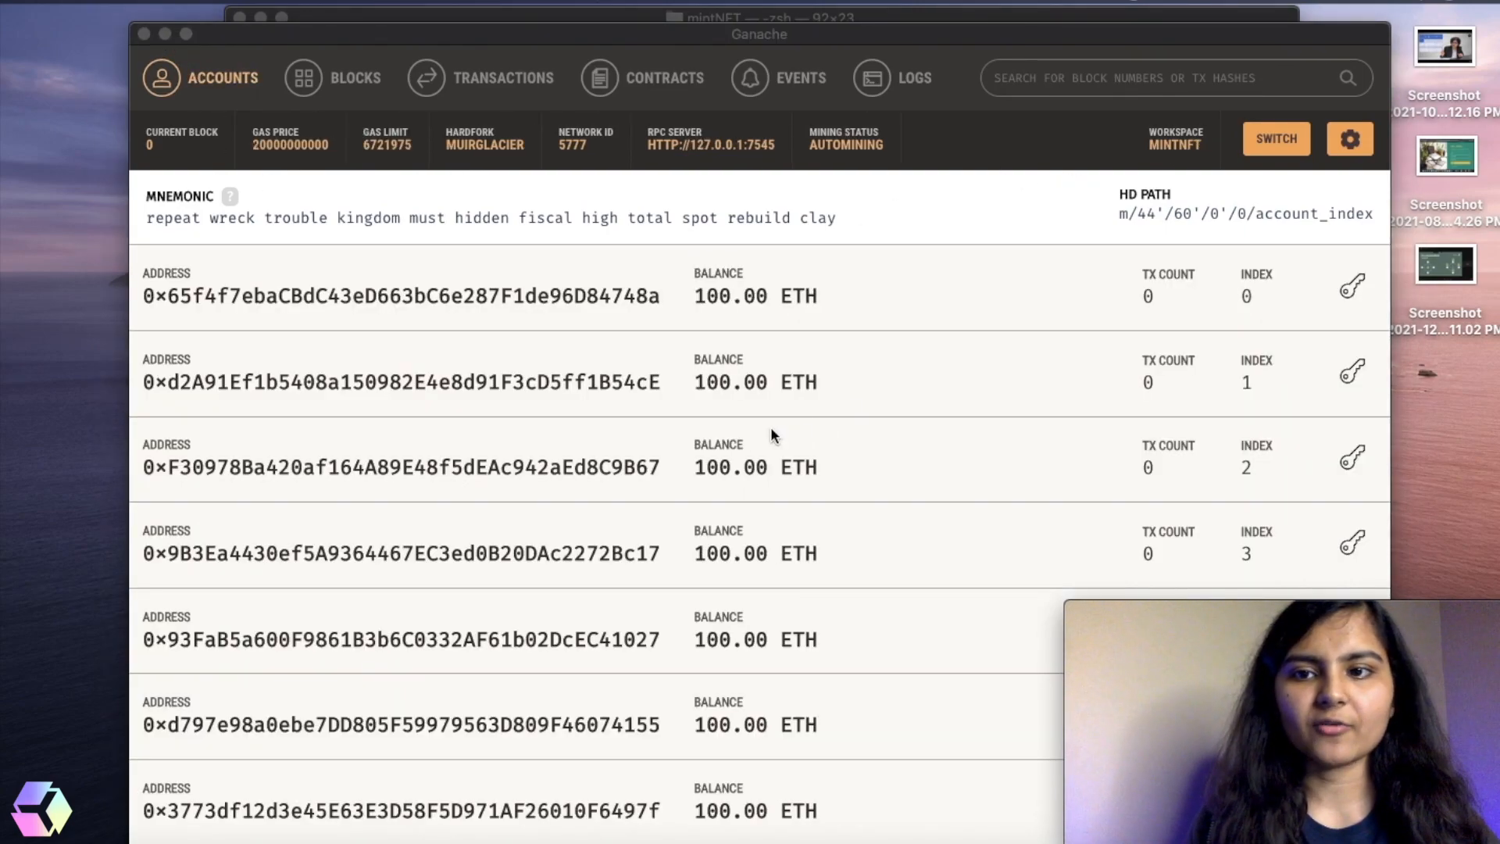